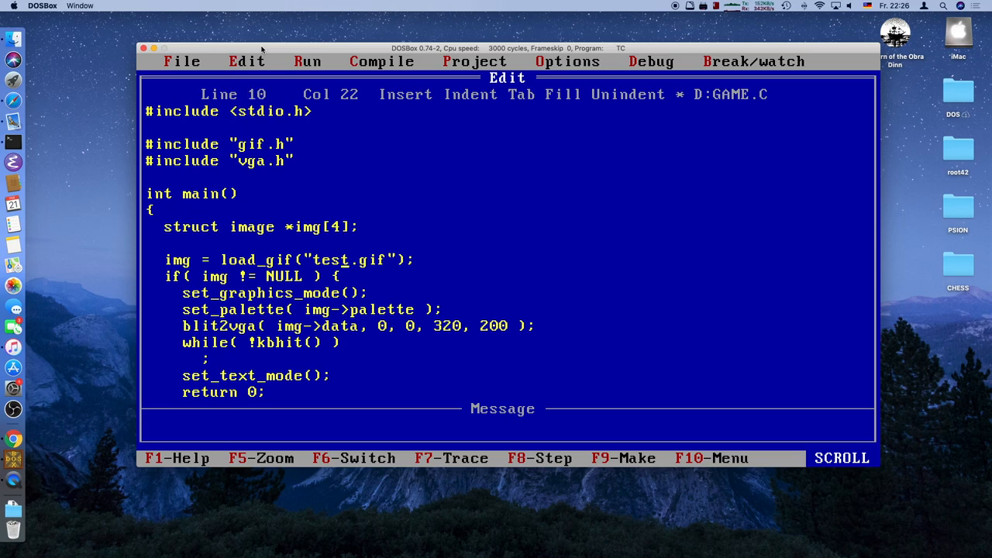
- Load root42-0.gif through root42-3.gif into img[0]–img[3] and check img[0] against NULL
key("Home")
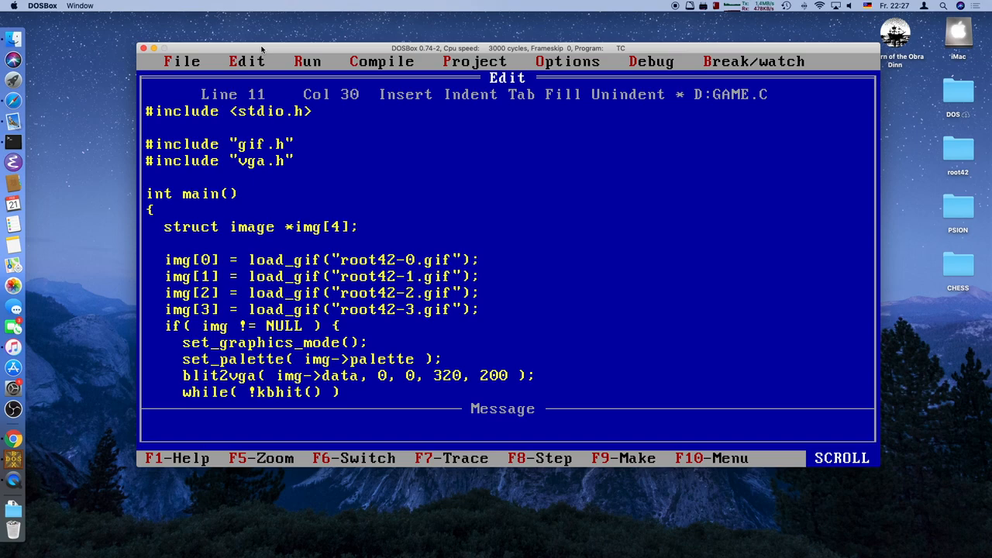
key("Down")
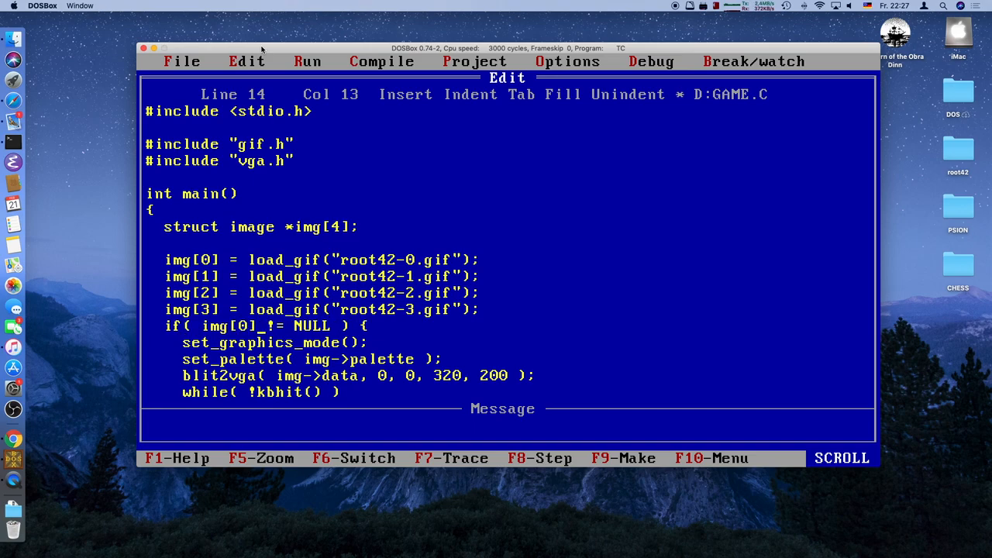
scroll("down", 3)
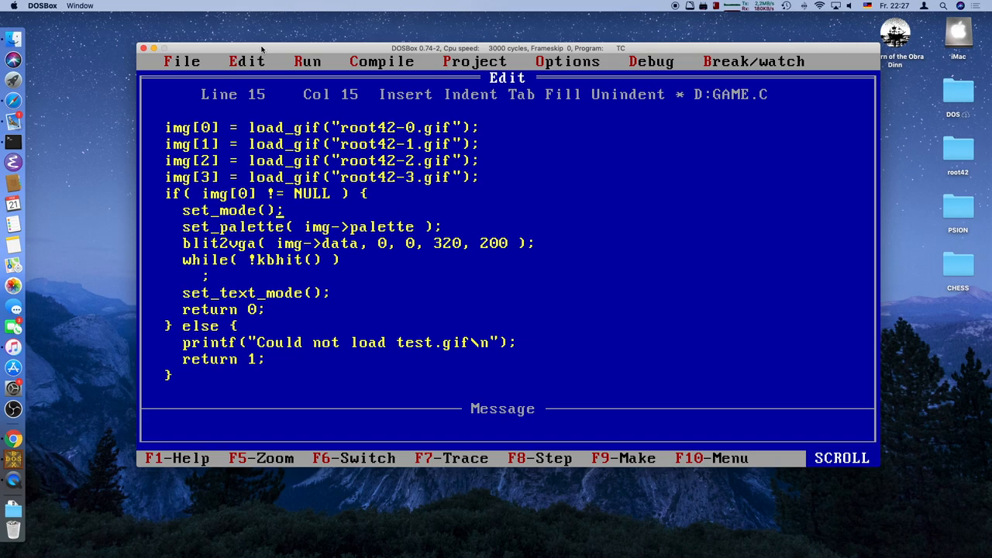
- Rename the mode call to set_mode_y() and take the palette from img[0]->palette
type("_y")
left_click(313, 228)
type("[0")
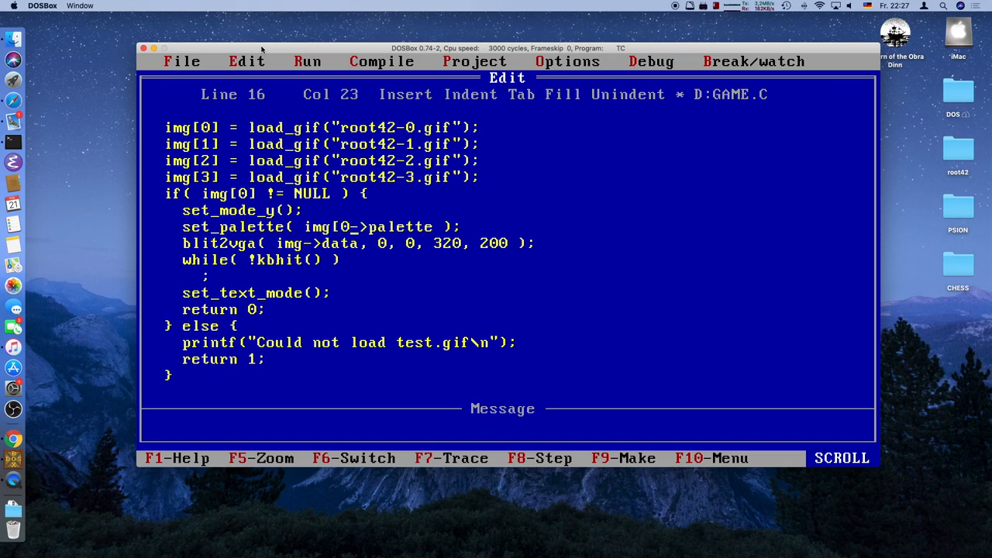
type("_")
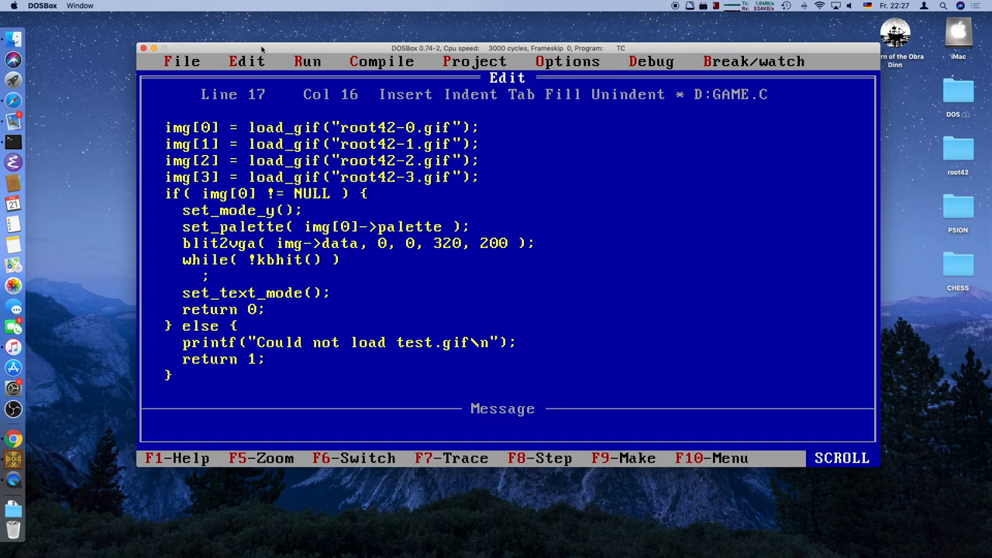
type("[]")
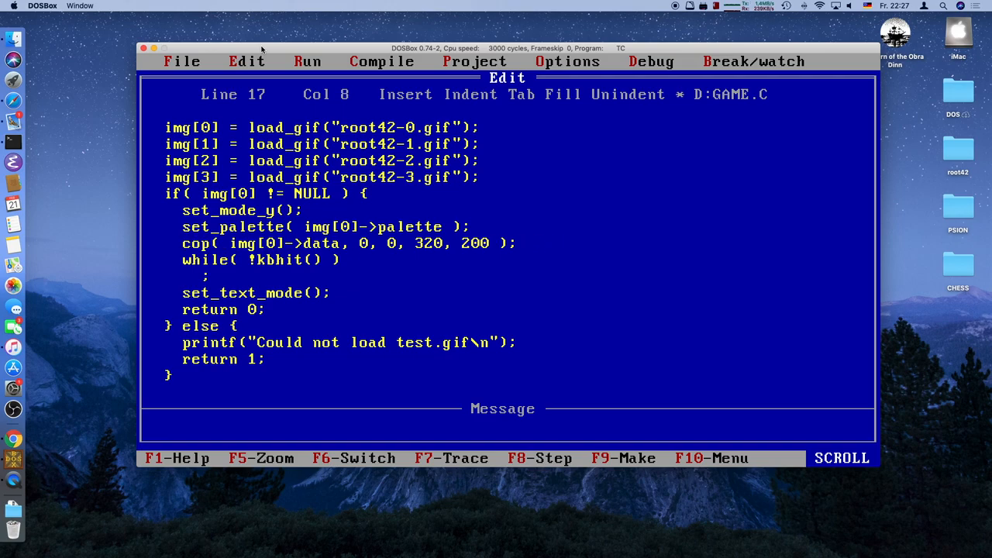
- Replace blit2vga with copy2page(img[0]->data, vga_page[0], 200), dropping the old coordinate arguments
type("y2vga")
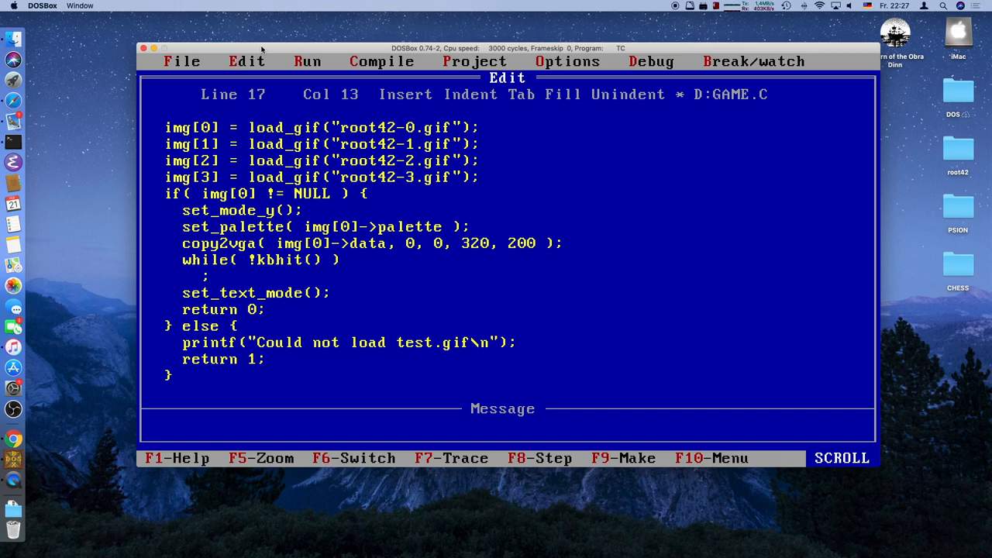
key("BackSpace")
type("page")
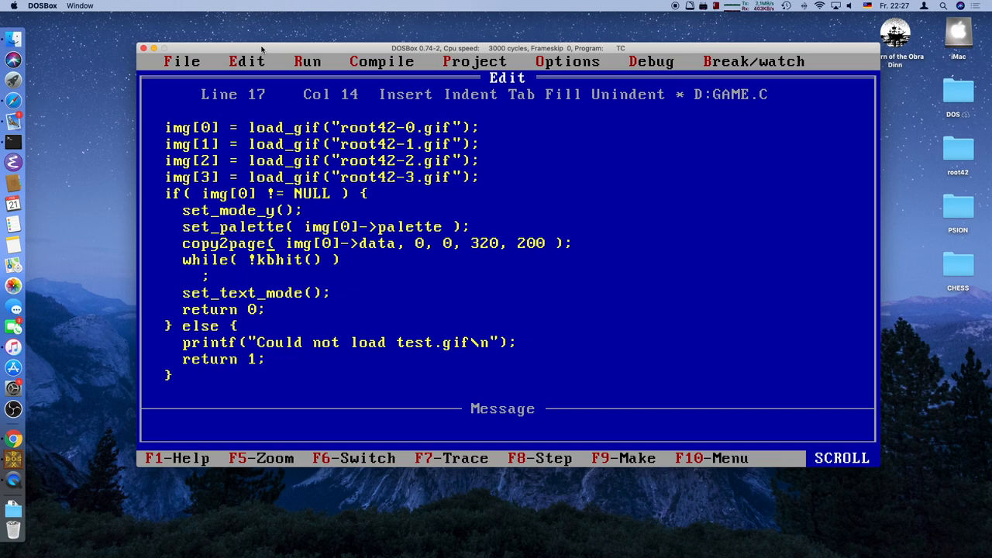
key("Right")
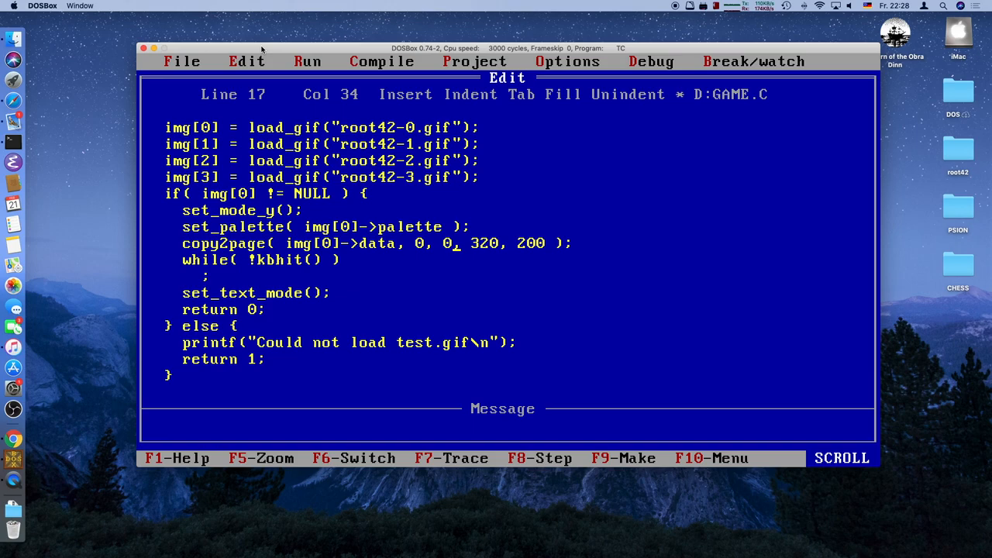
key("Backspace")
type("v")
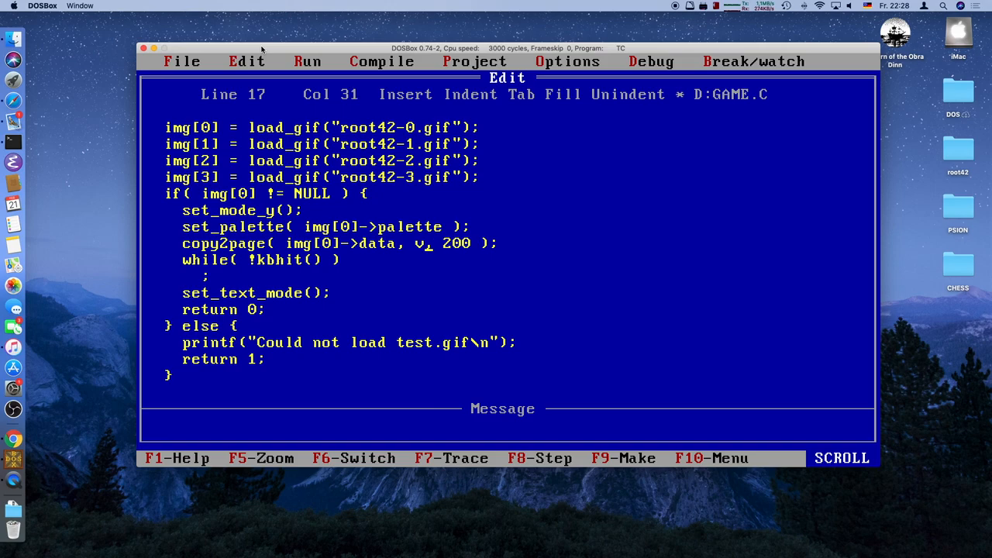
type("ga_page[")
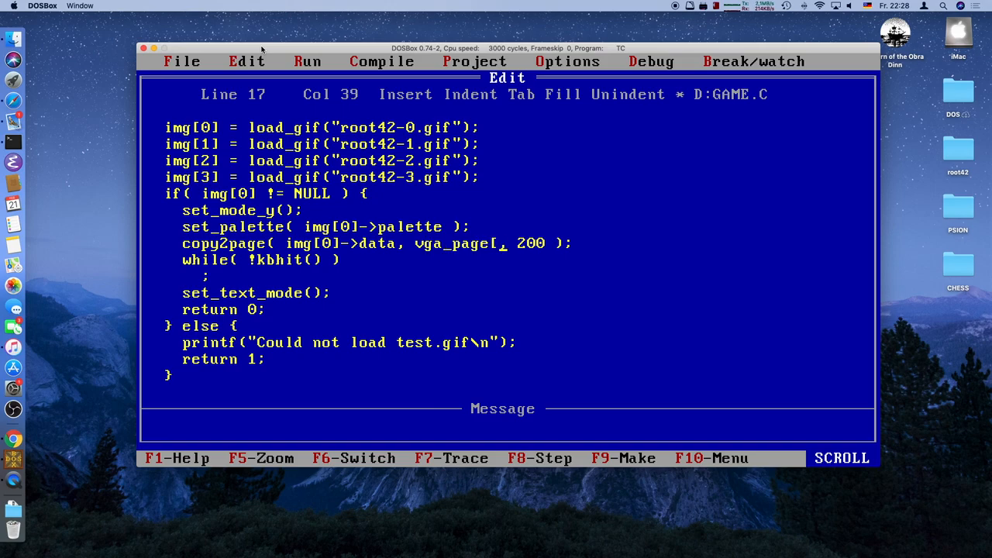
type("0]")
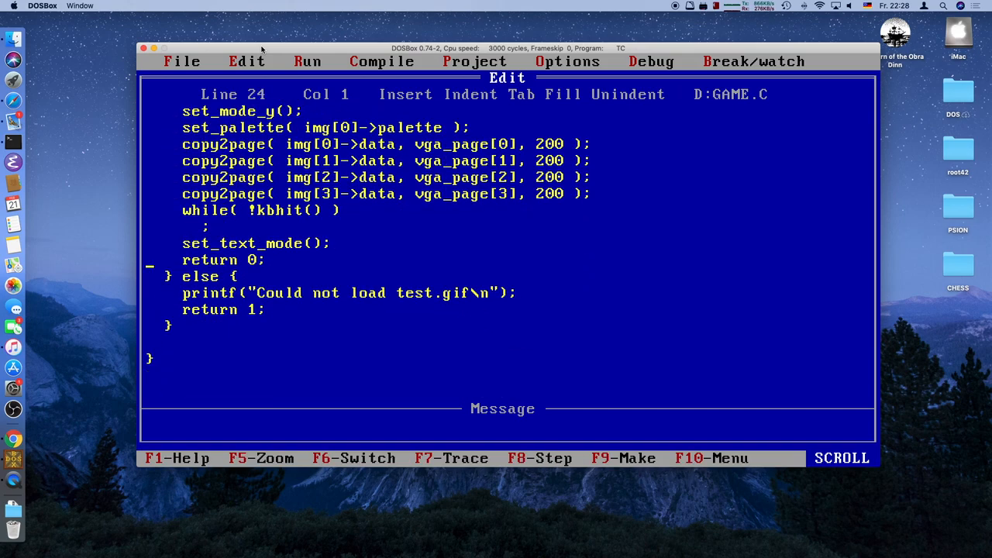
- Brace the while(!kbhit()) loop and add delay(200); as its first statement
type("{")
type("}")
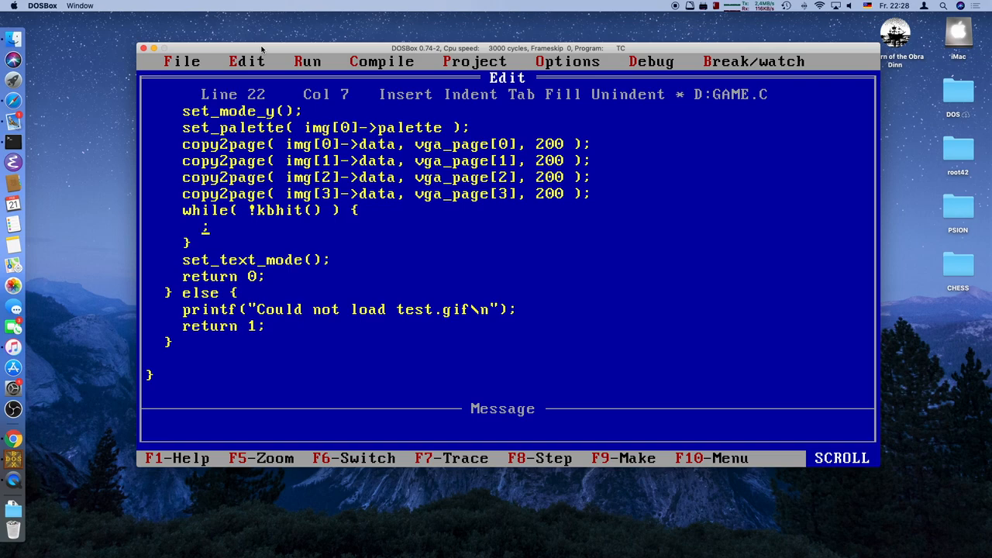
type("delay(")
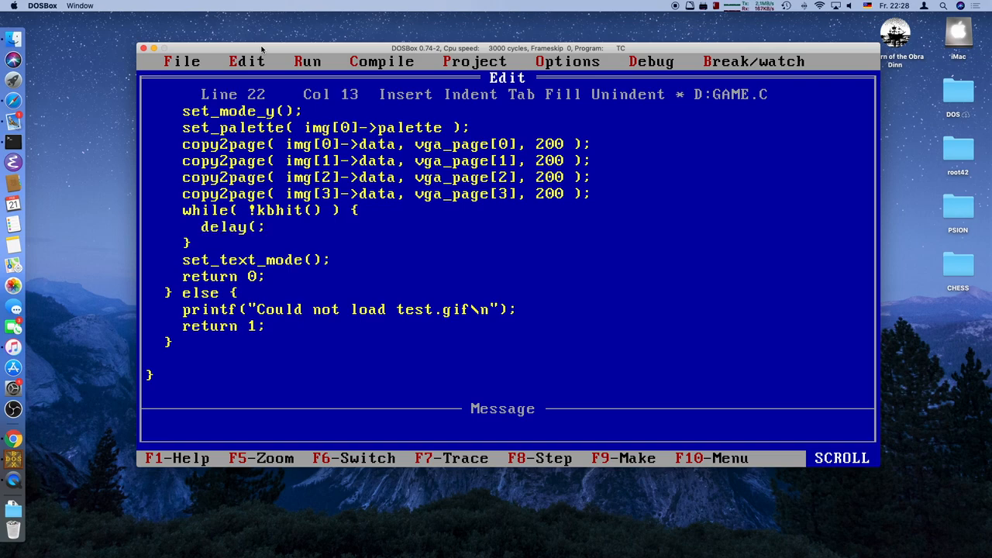
type("200")
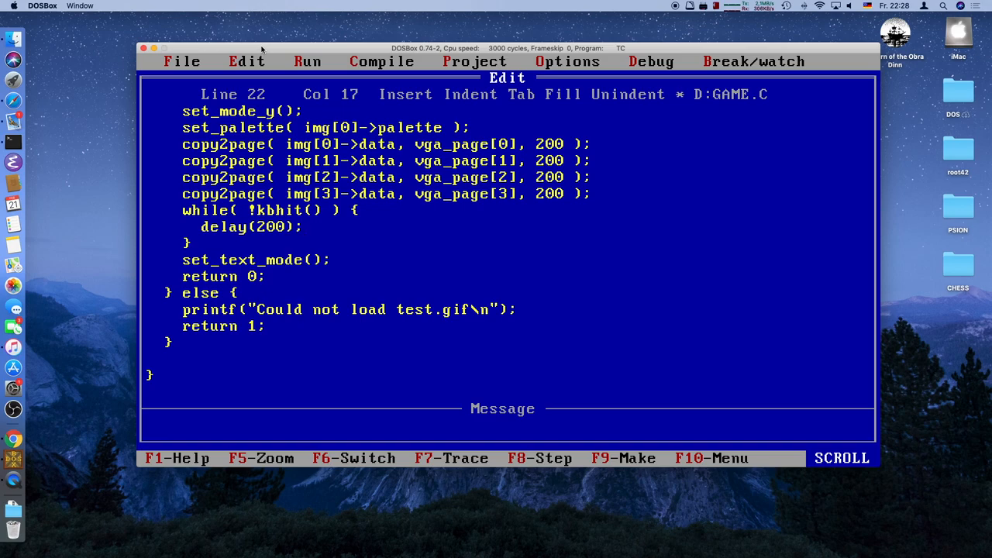
key("Enter")
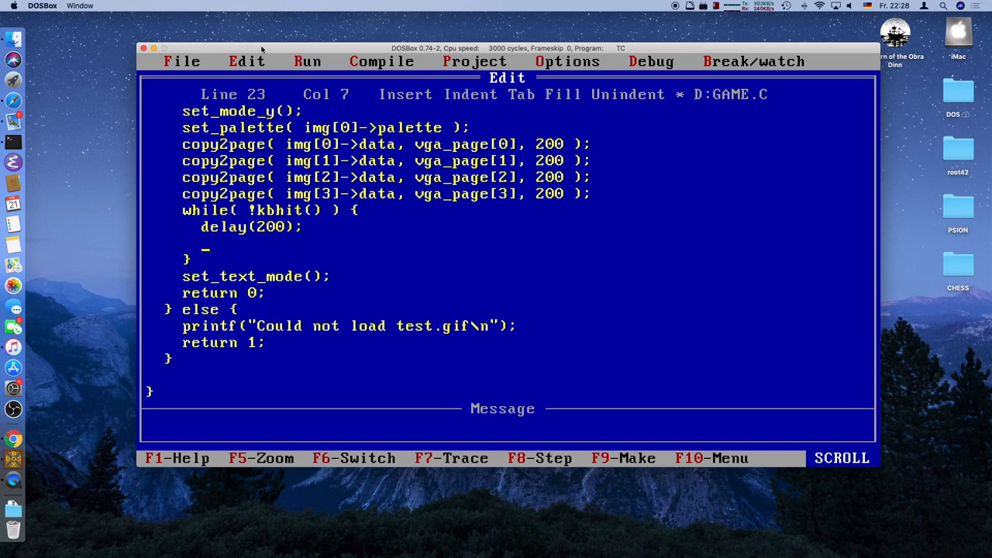
- Add page_flip(&vga_page[i], &vga_page[(i+1) % 4]); inside the loop
type("page_flip")
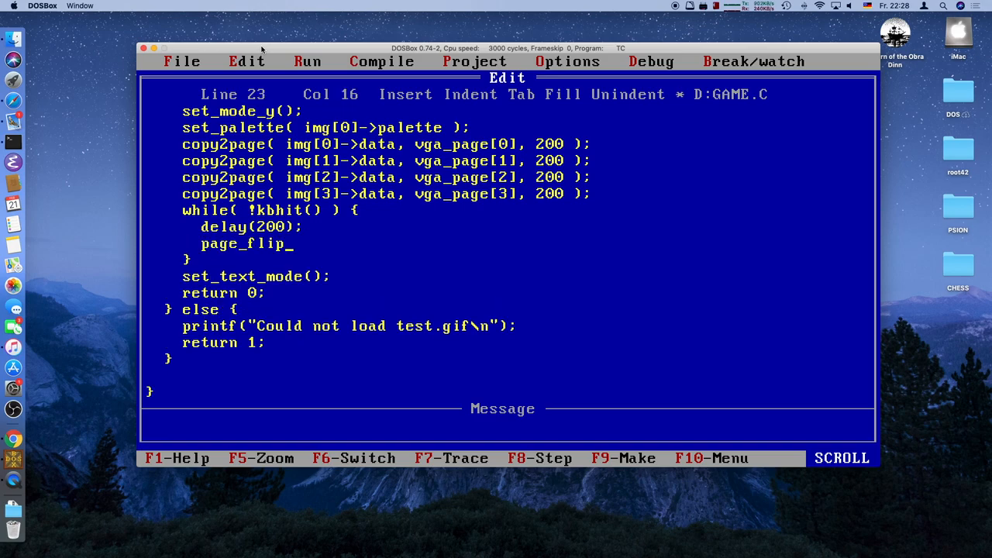
type("()")
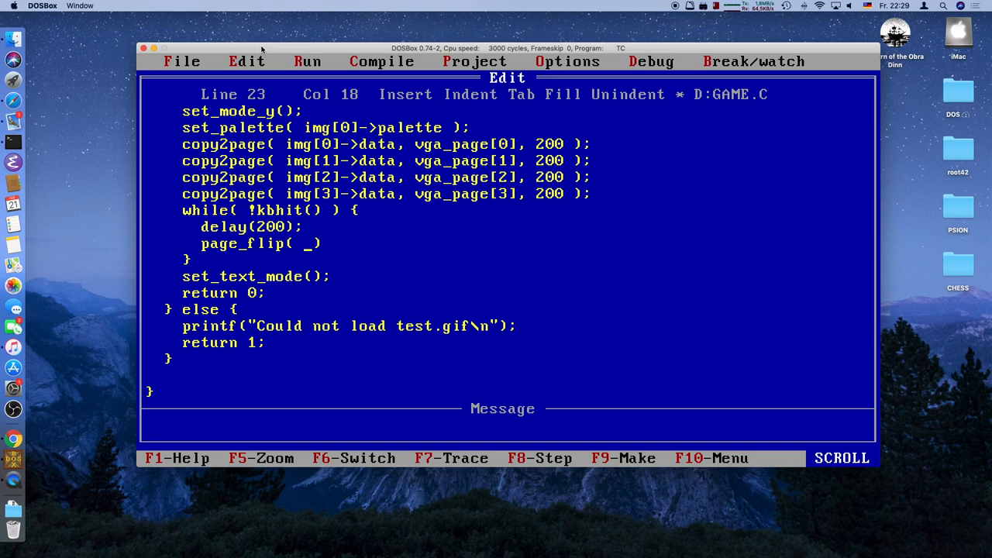
type("vga_page[")
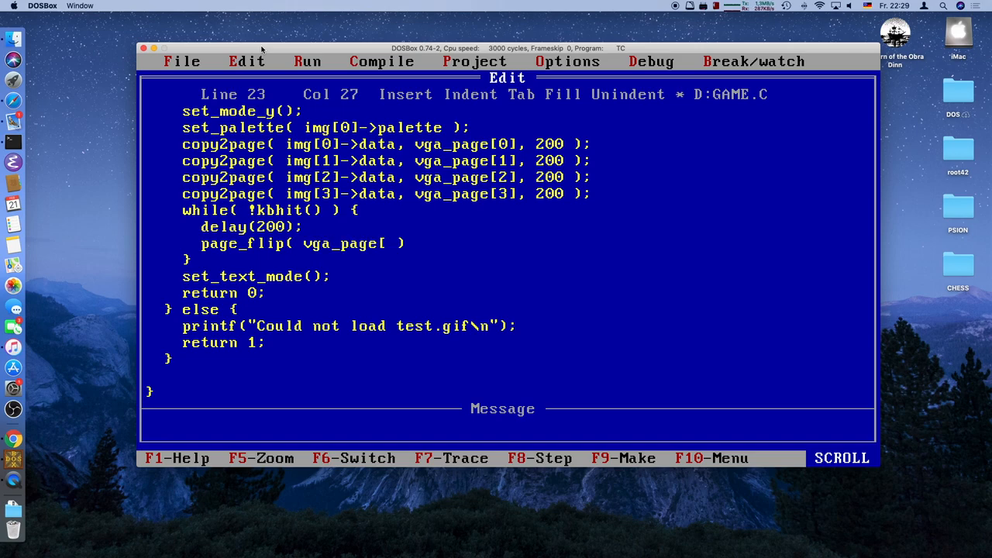
type("i]")
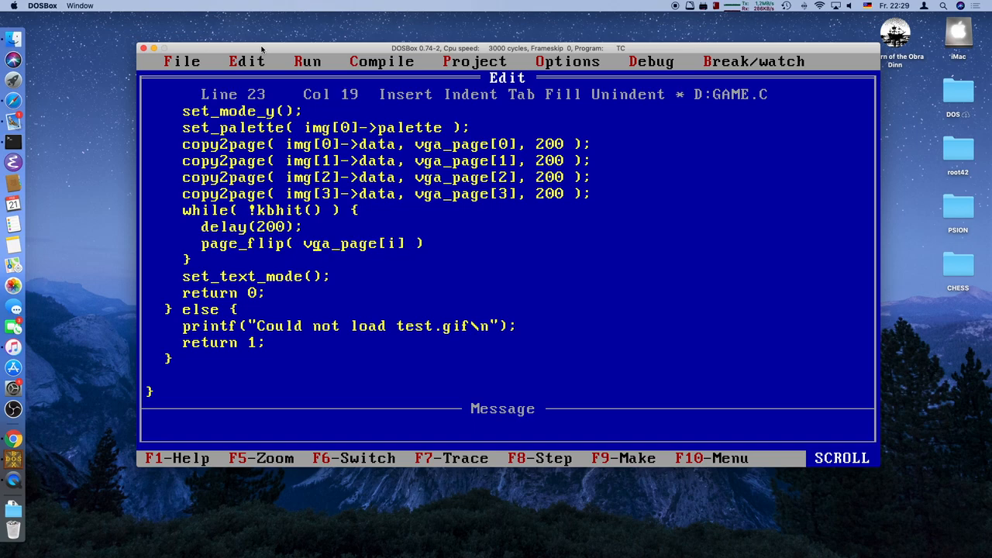
type("&")
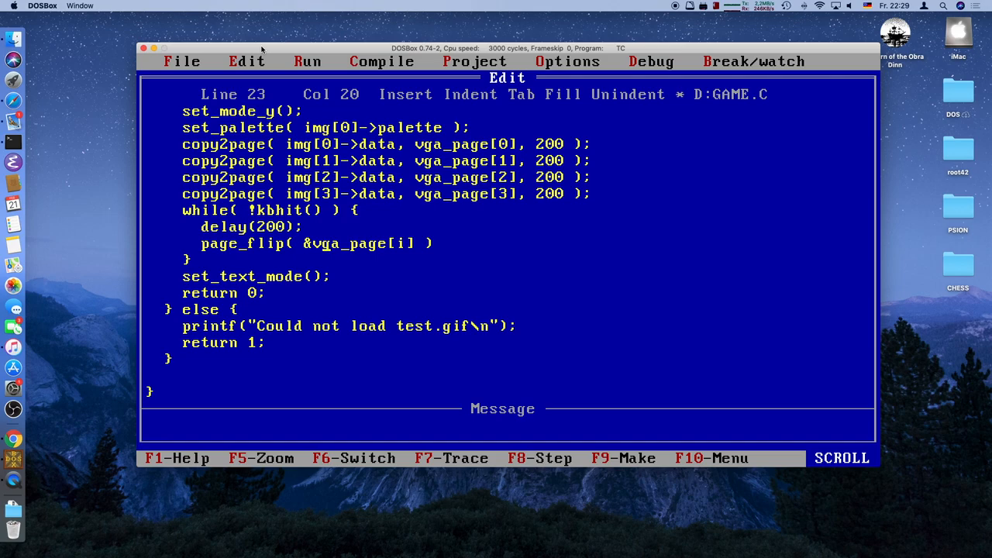
type(",")
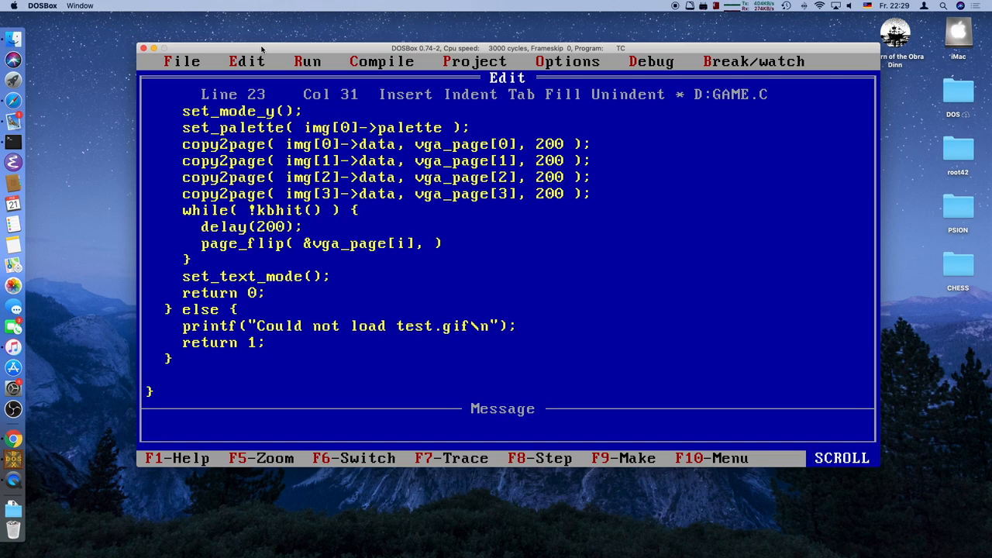
type("&_")
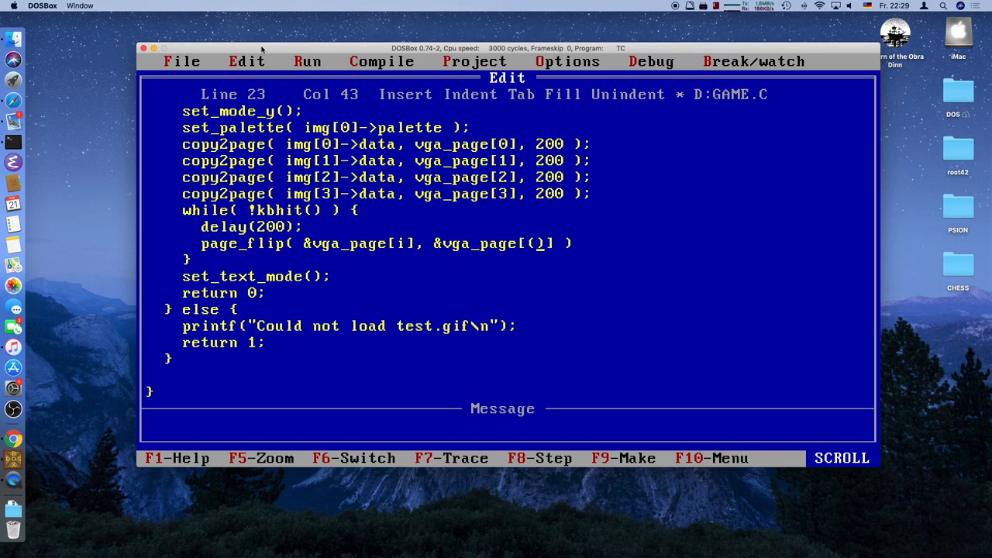
type("i+1")
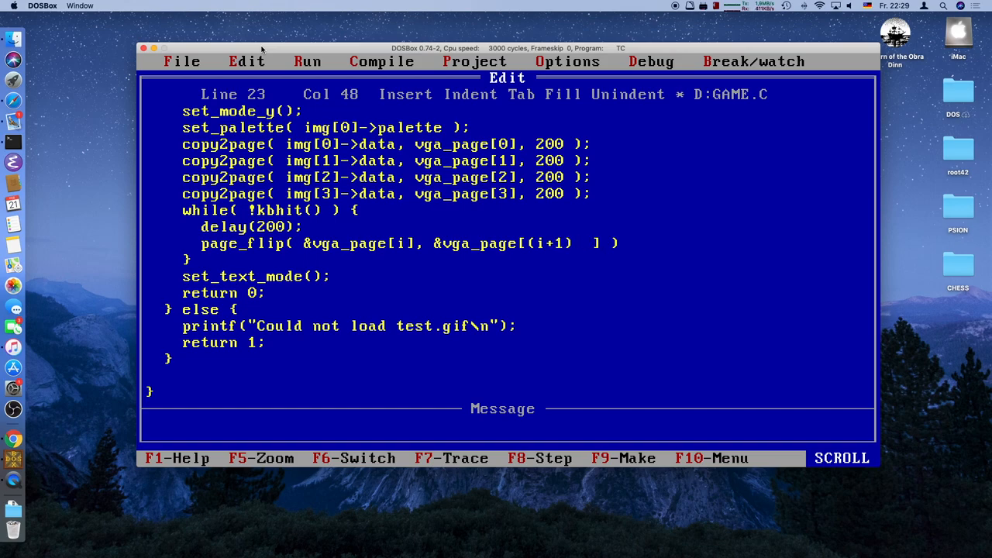
type("%")
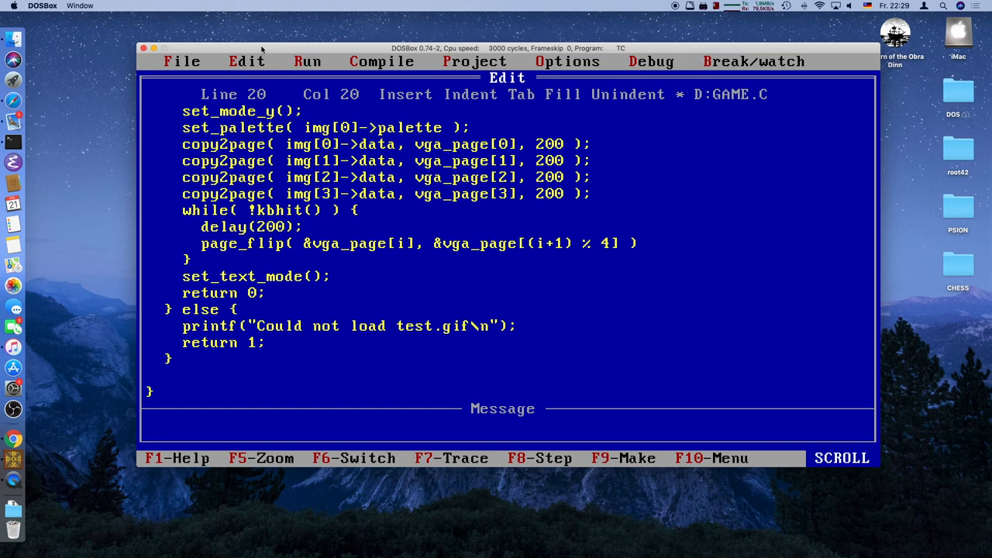
- Begin the index update line i = (i below the page_flip call
key("Down")
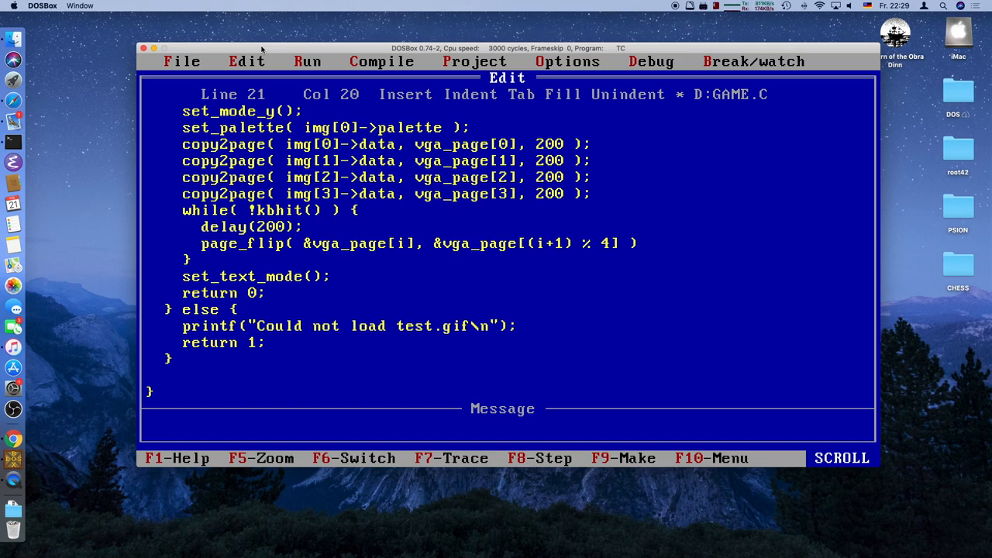
key("Down")
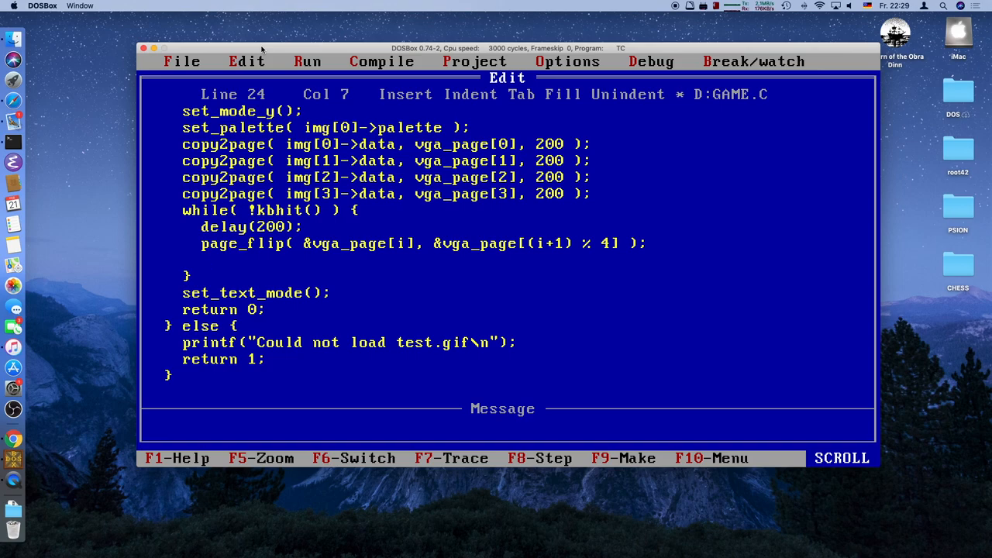
type("i =")
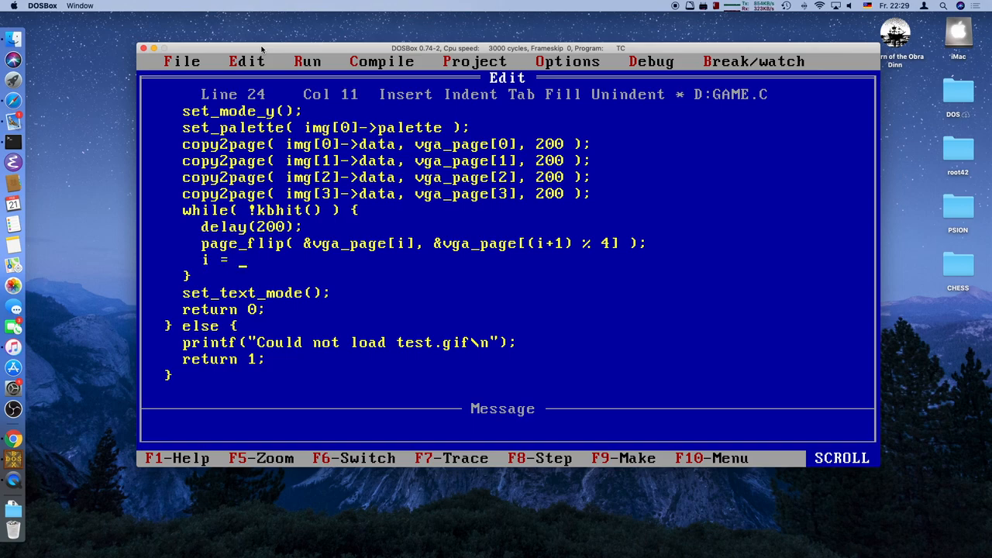
type("(i")
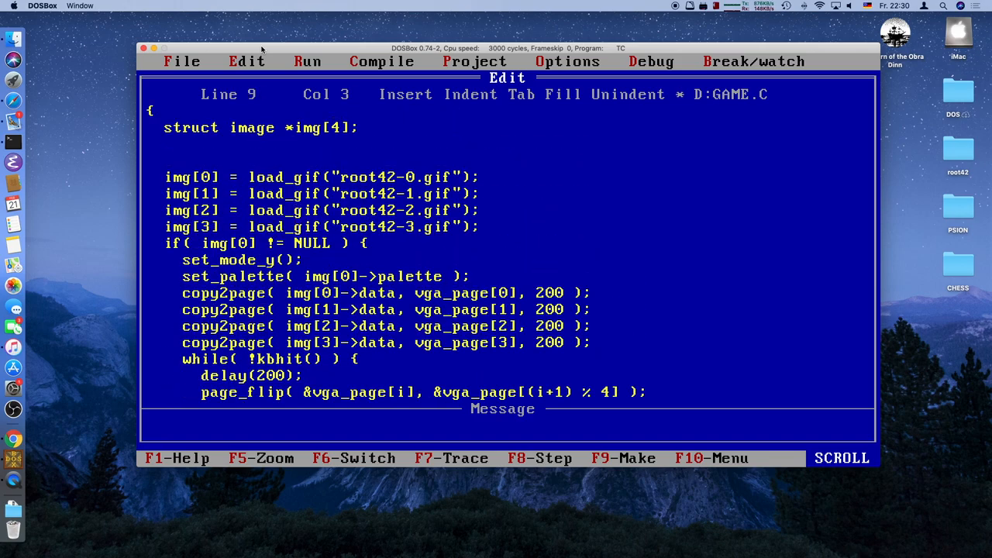
- Change the declaration to int i = 0; so the page index starts at zero
type("int i;")
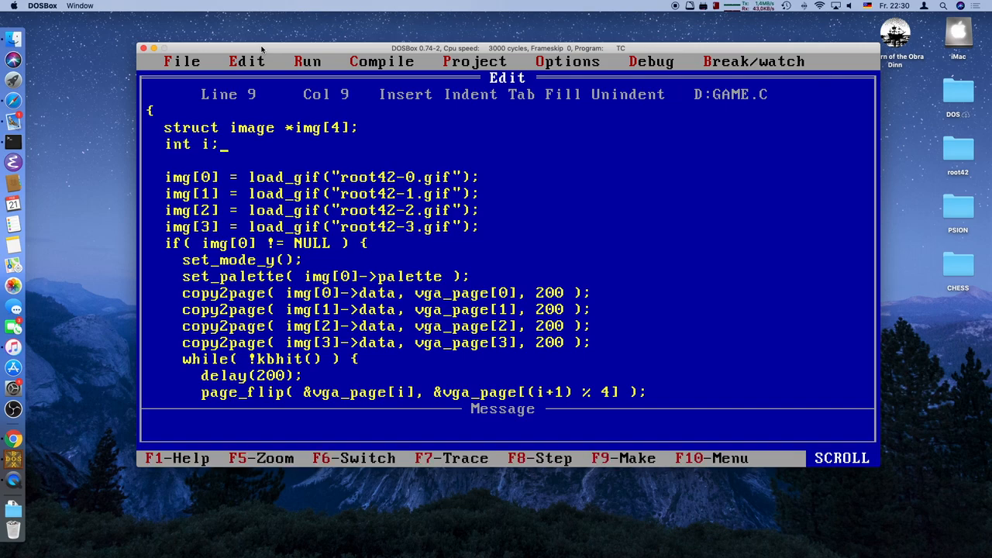
type("=")
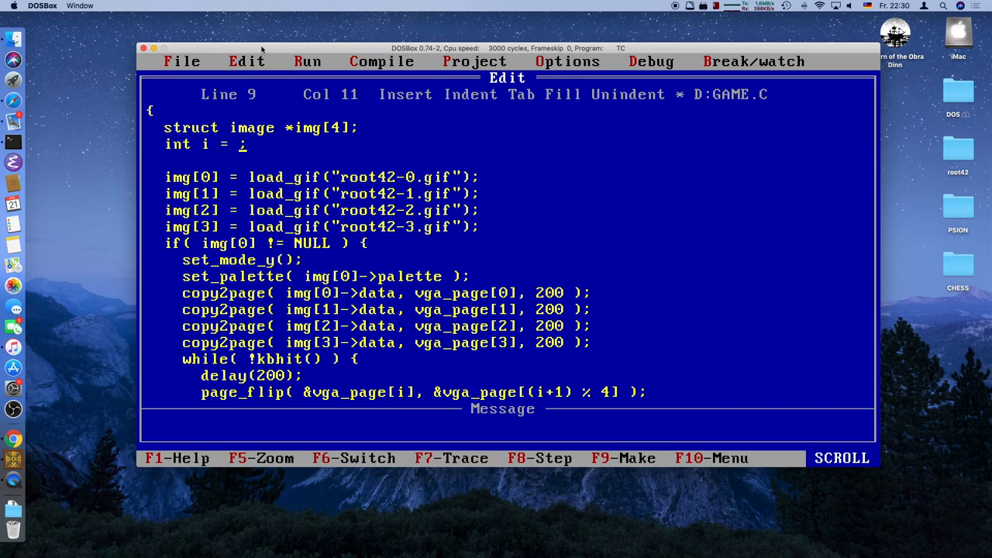
type("0")
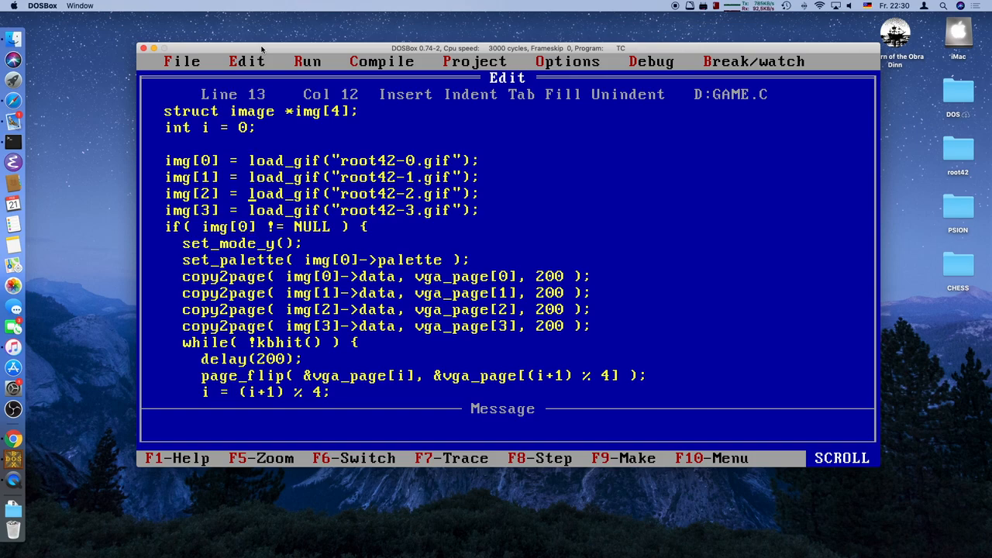
- Review the rest of main and switch over to the VGA.C source window
key("Down")
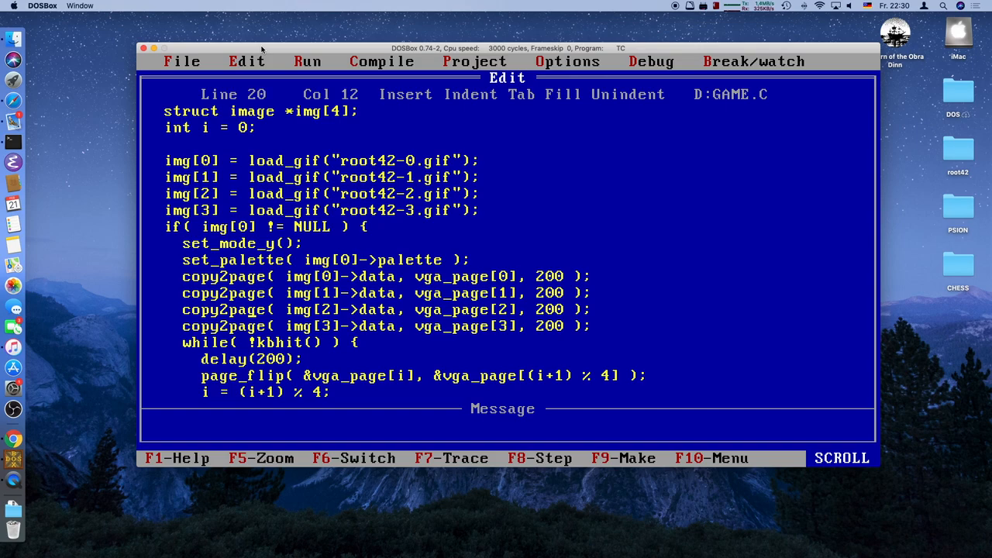
key("Down")
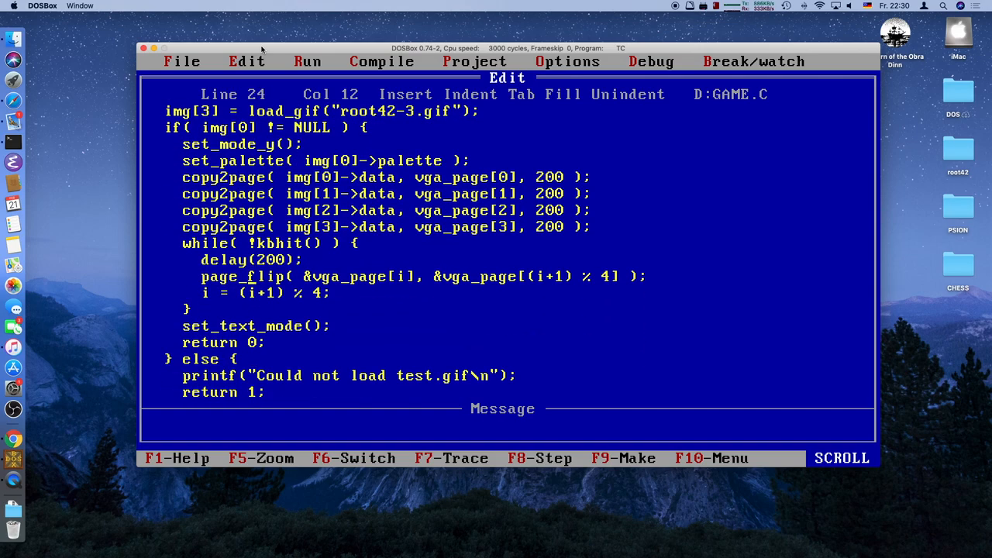
left_click(183, 62)
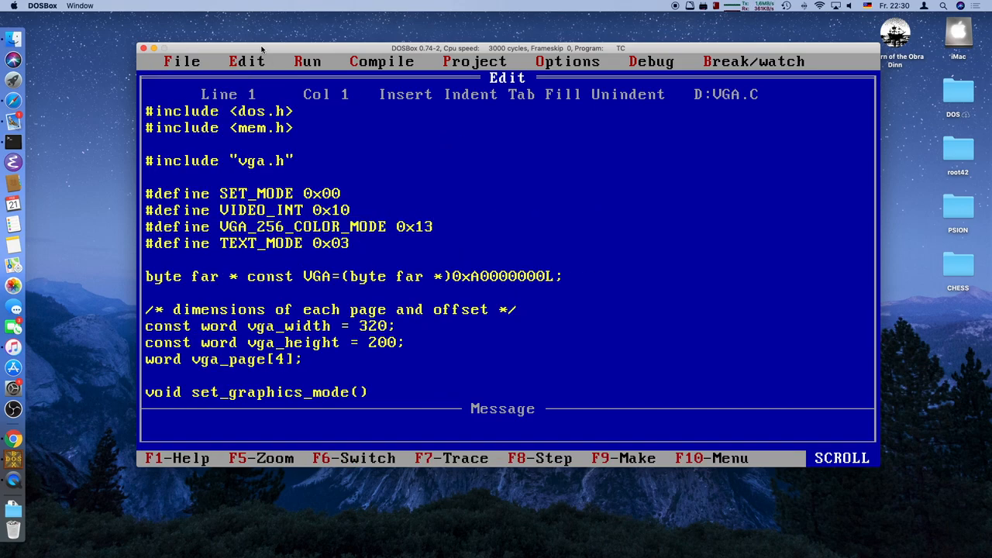
- Start a set_mode_y() function with a union REGS and a set_mode(VGA_256_COLOR_MODE); call
key("Down")
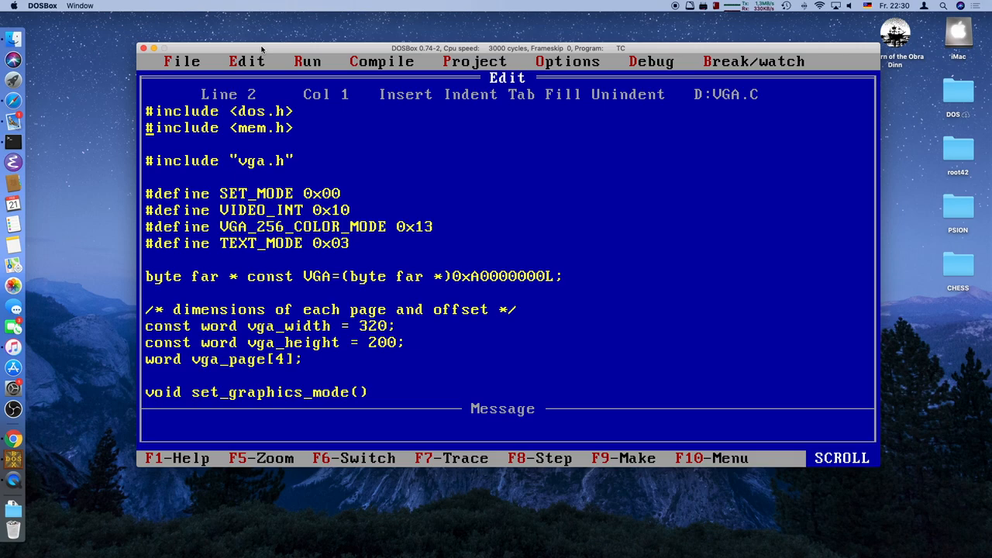
scroll("down", 3)
type("void set_")
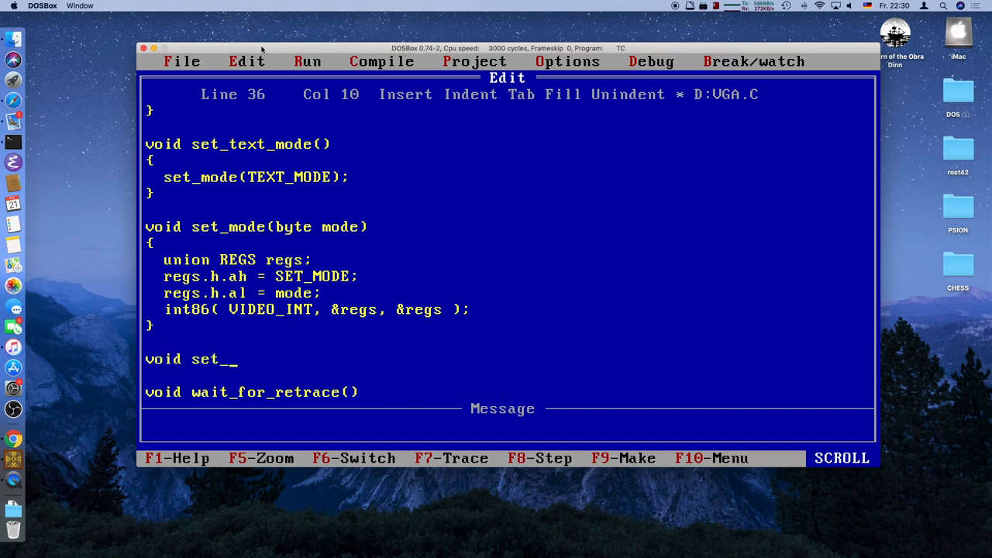
type("mode_y()")
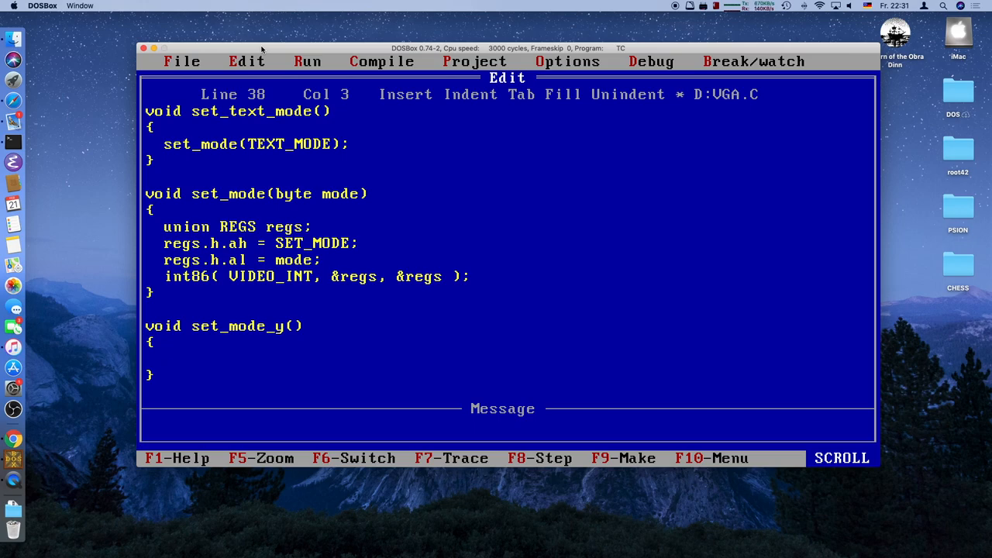
type("union")
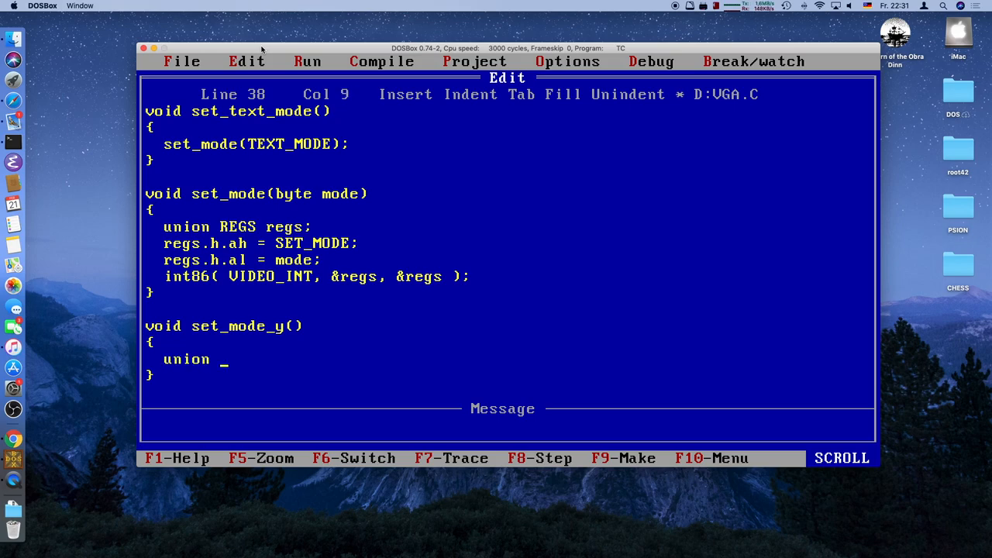
type("REGS")
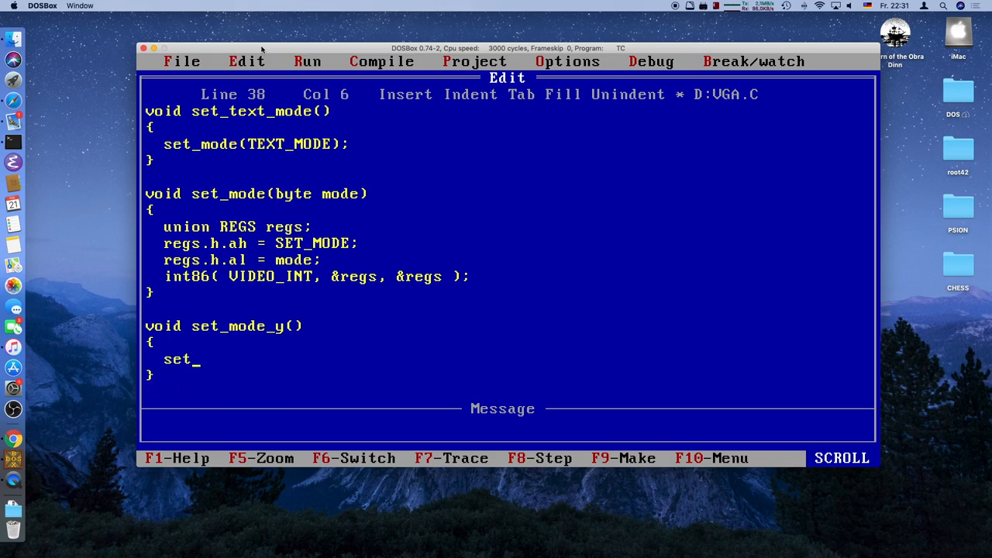
type("mode(")
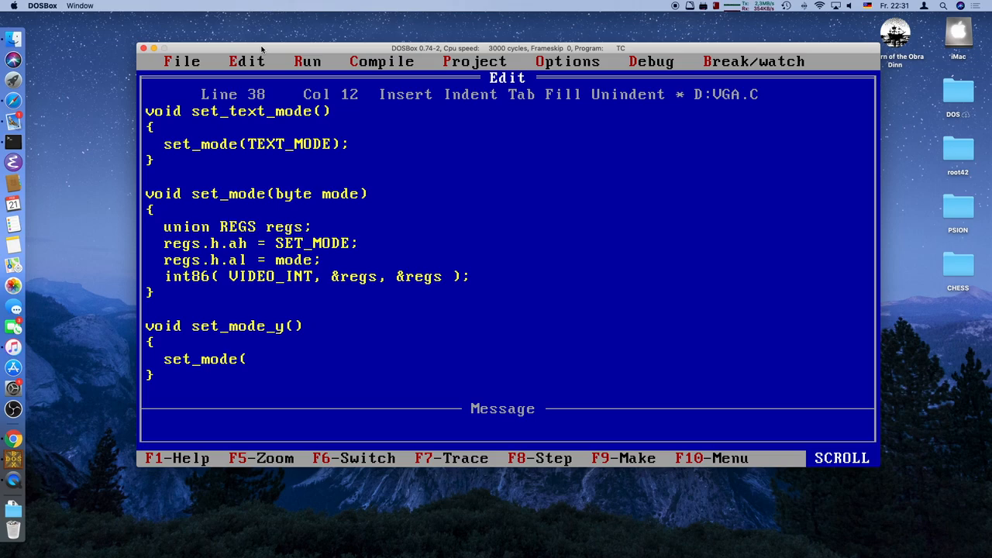
type("VGA_")
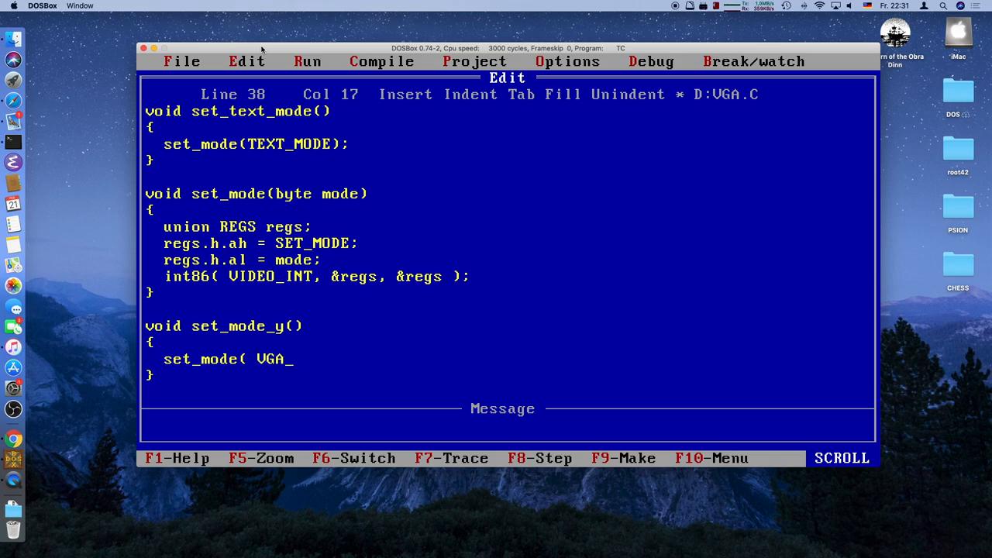
type("256_COLOR__")
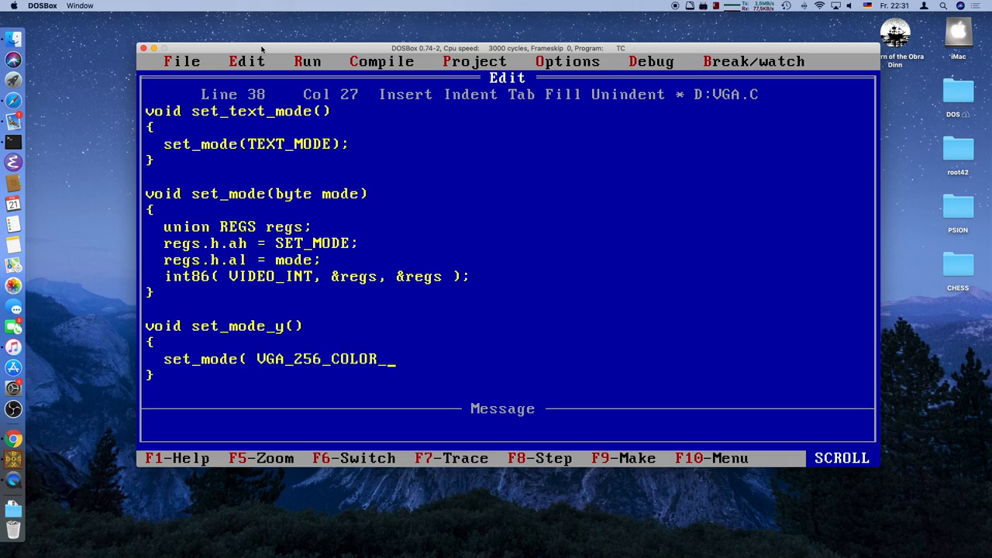
type("MODE );")
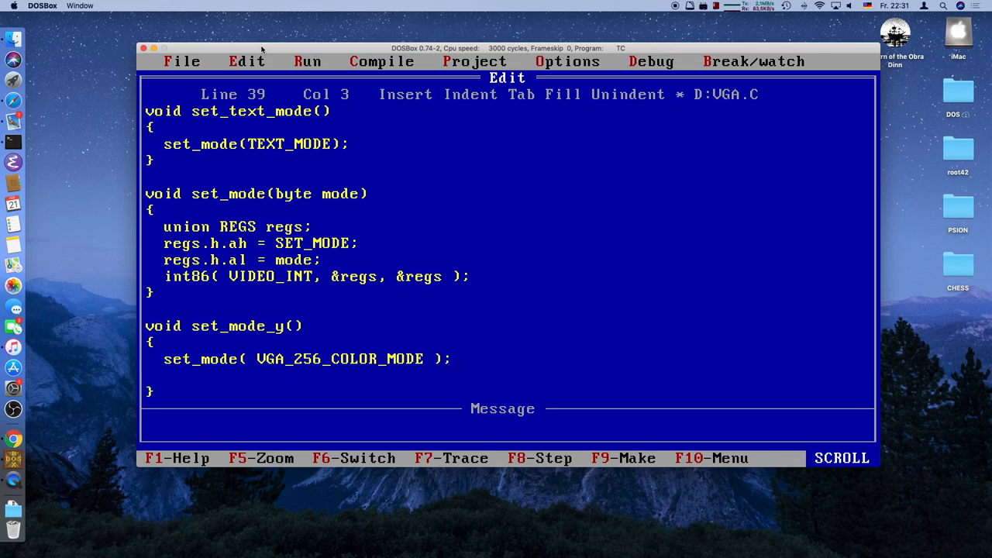
- Assign vga_page[0] and vga_page[1] offsets, the second as a quarter of the screen size
type("v")
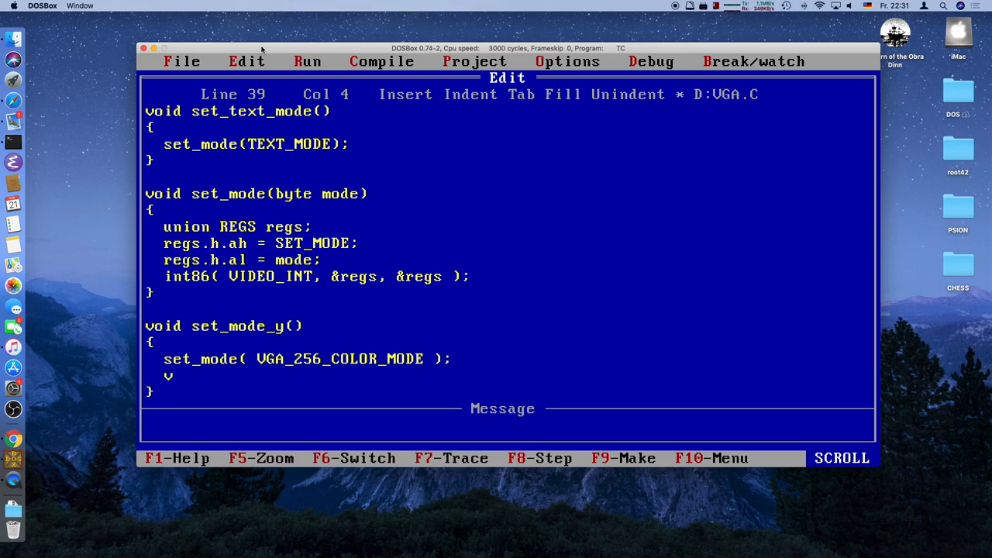
type("vga_paa")
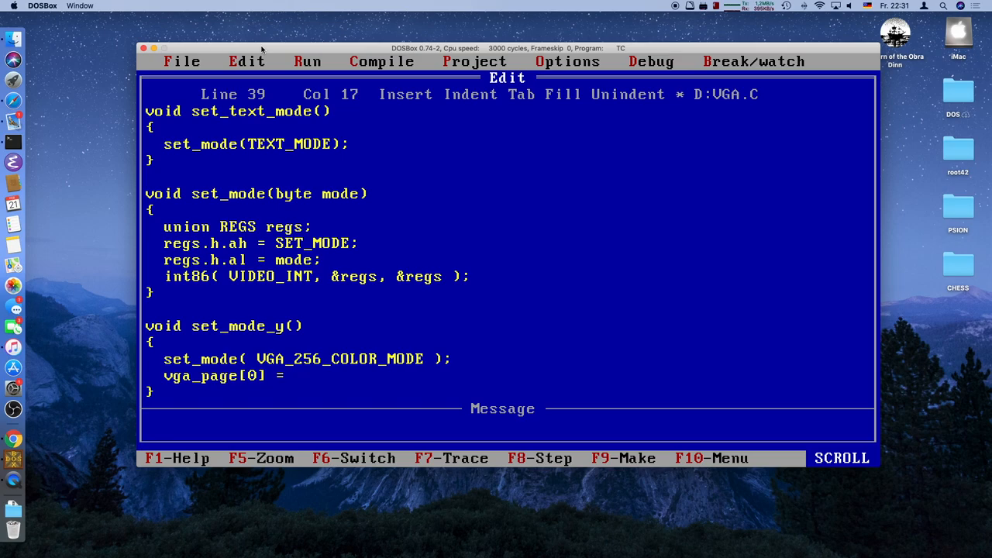
type("0")
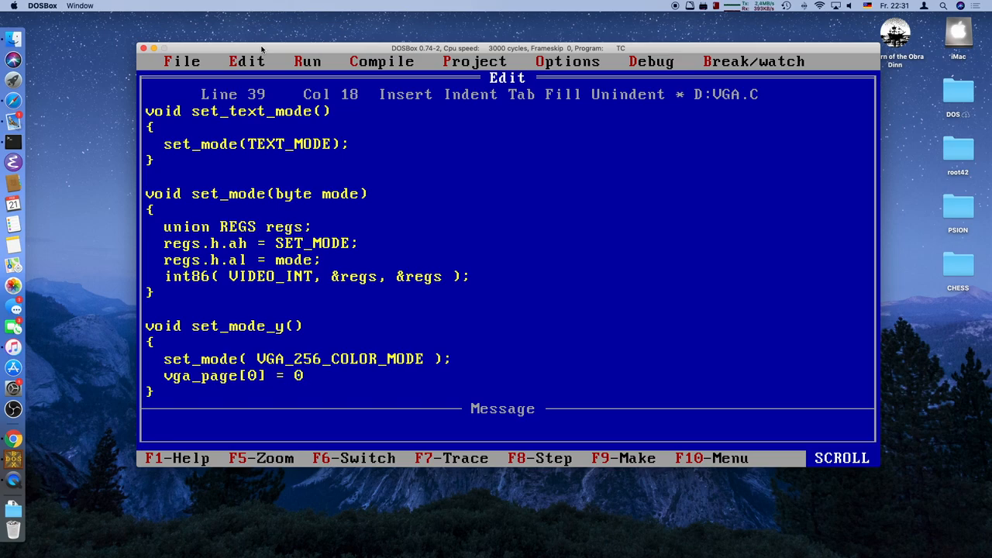
type("vg")
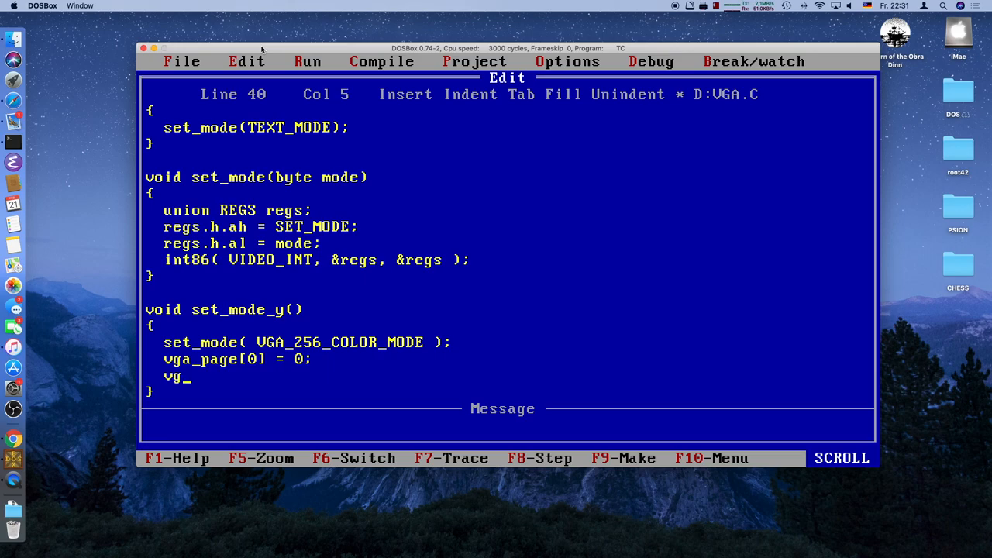
type("a")
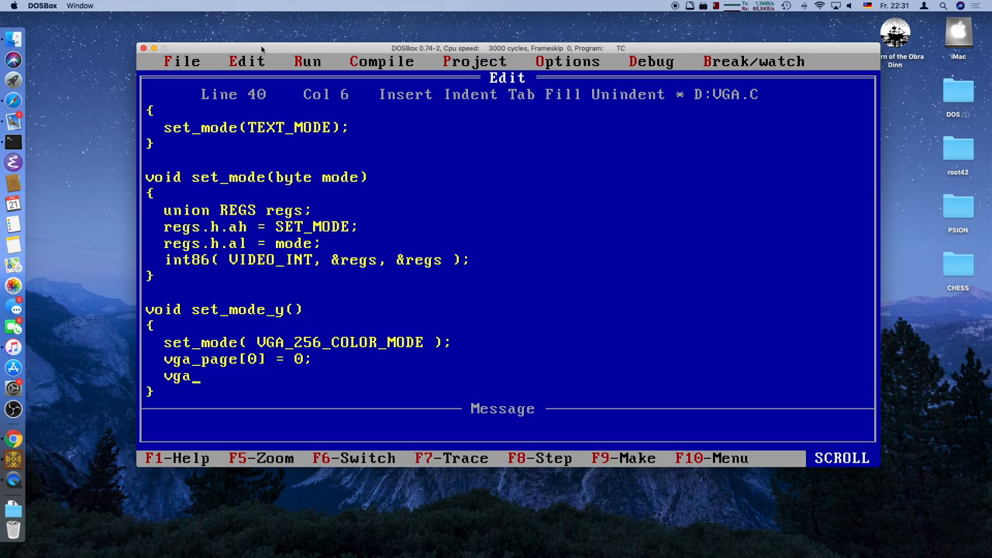
type("_page[1")
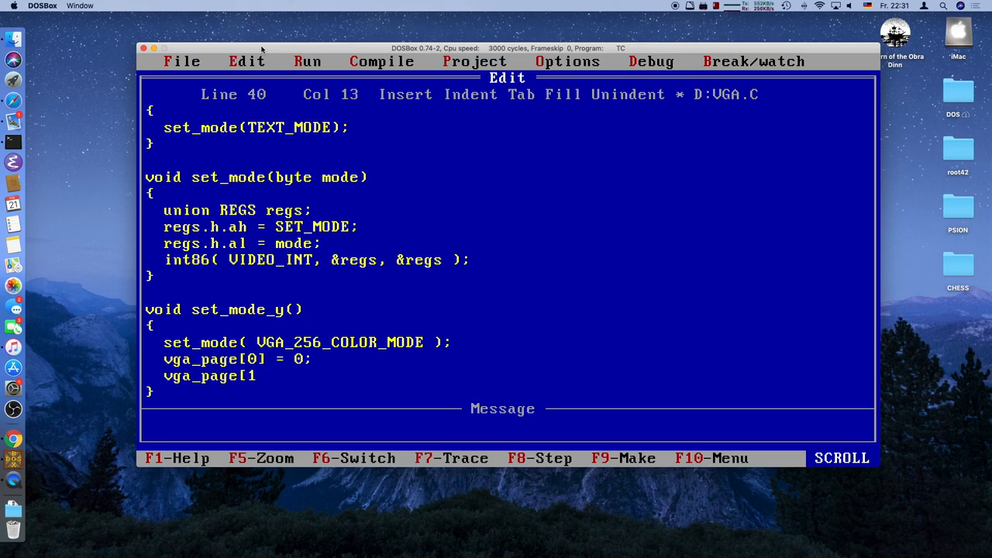
type("] =")
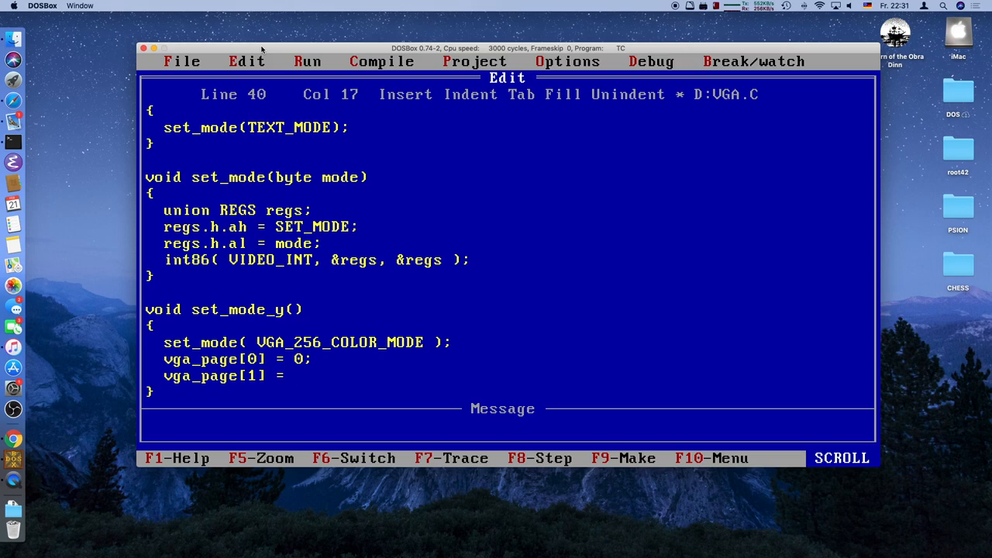
type("(320*200) /")
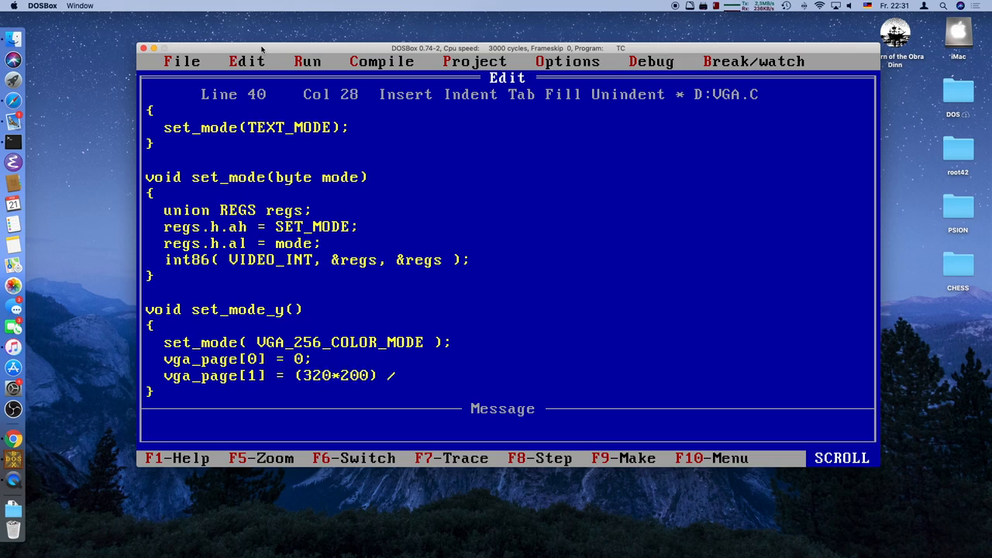
type("4;")
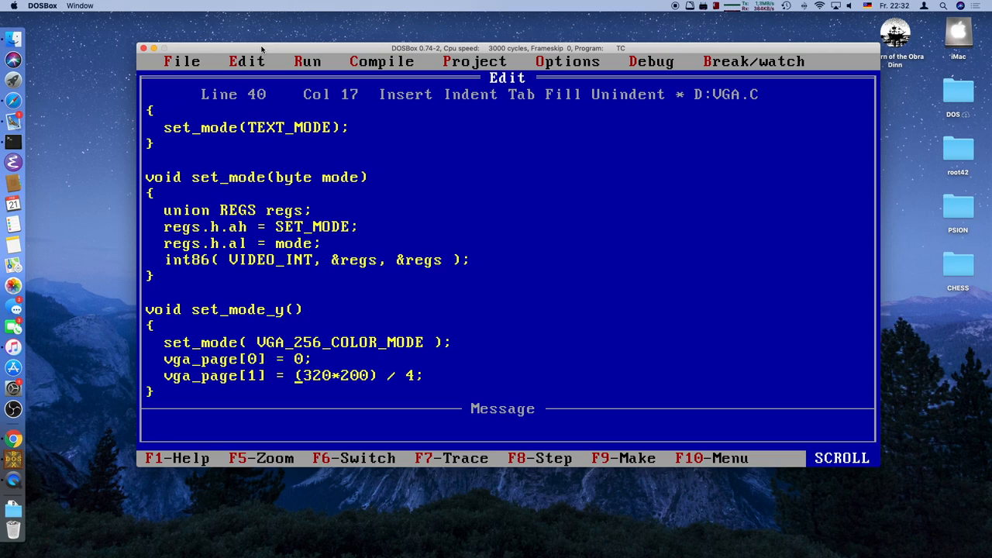
- Replace the literal 320 with vga_width*vga_height and duplicate the offset line for pages 2 and 3
key("Delete")
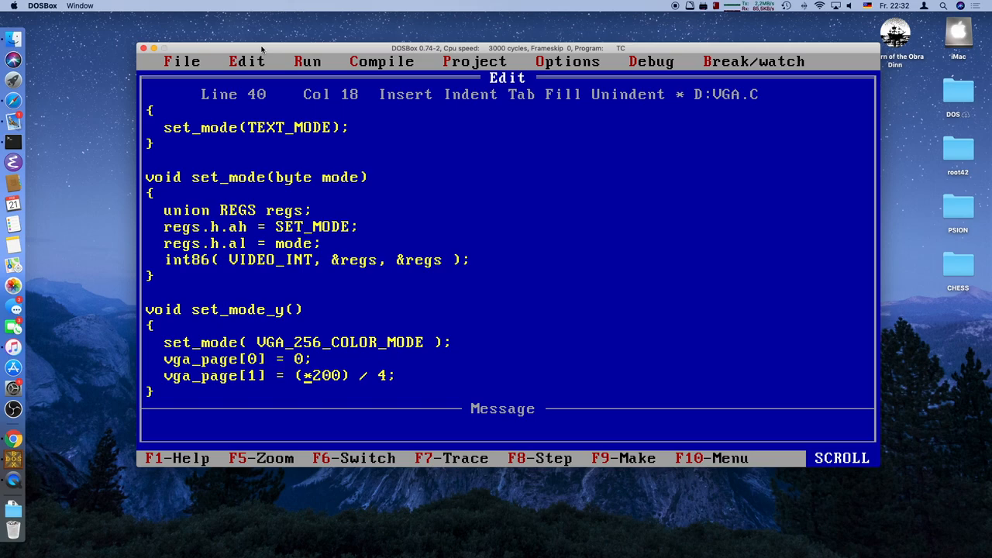
type("vga_width")
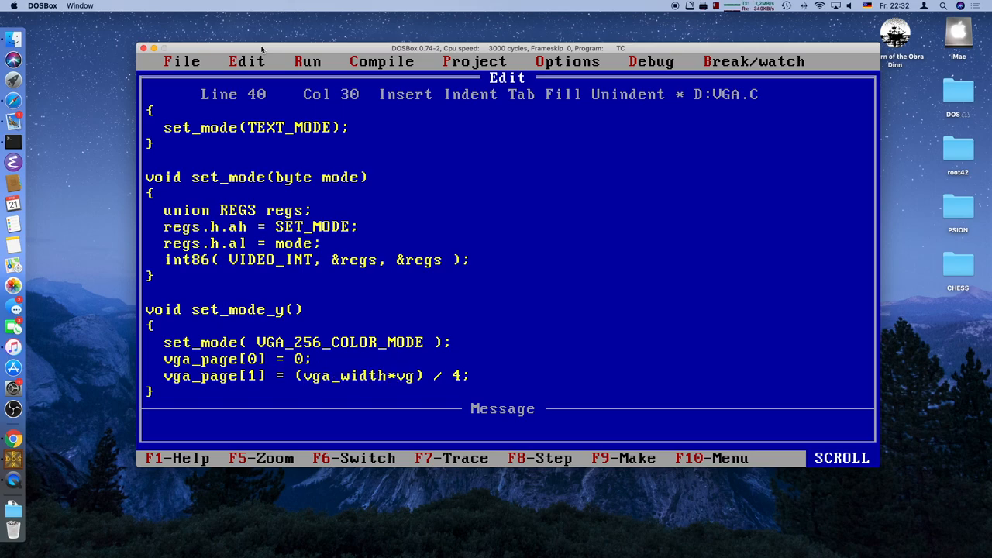
type("a_")
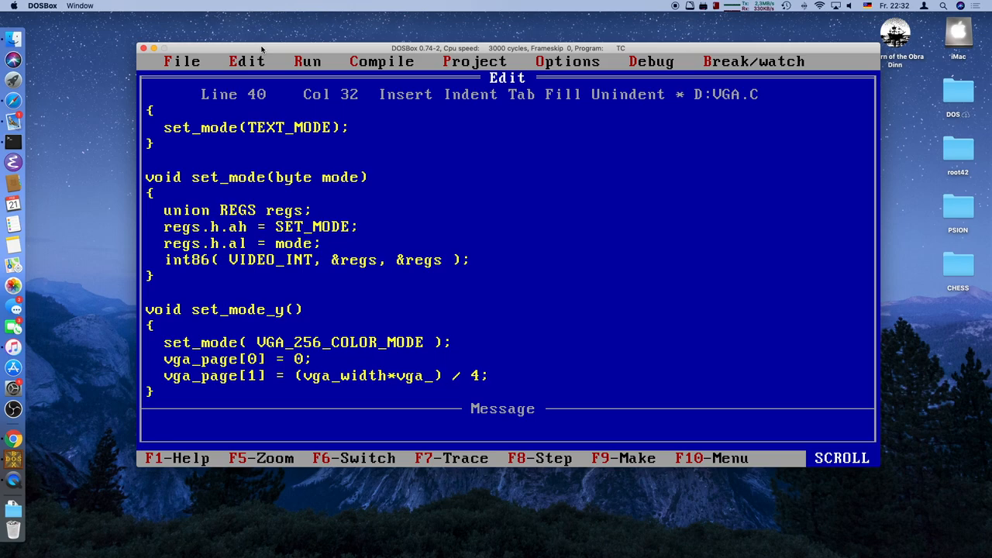
type("height")
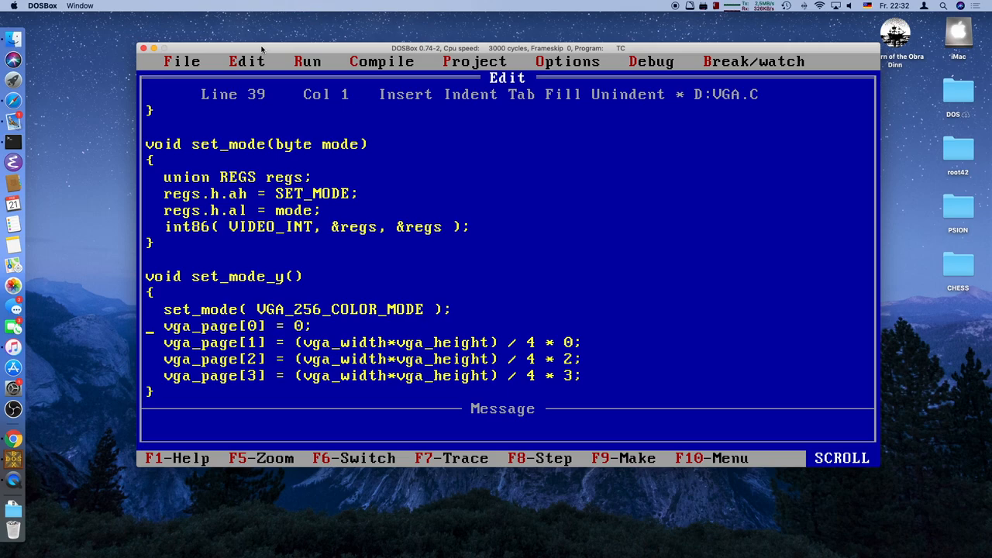
key("Down")
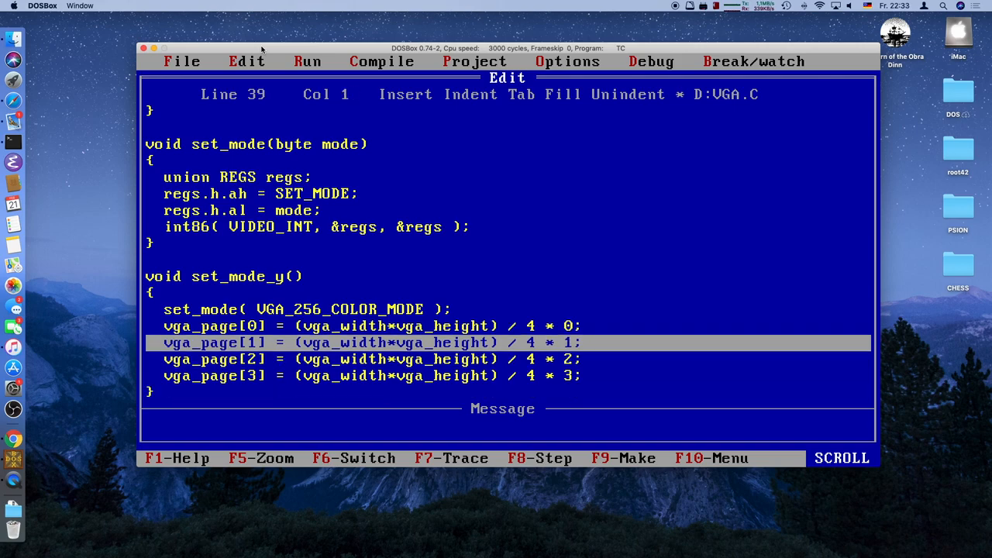
key("Up")
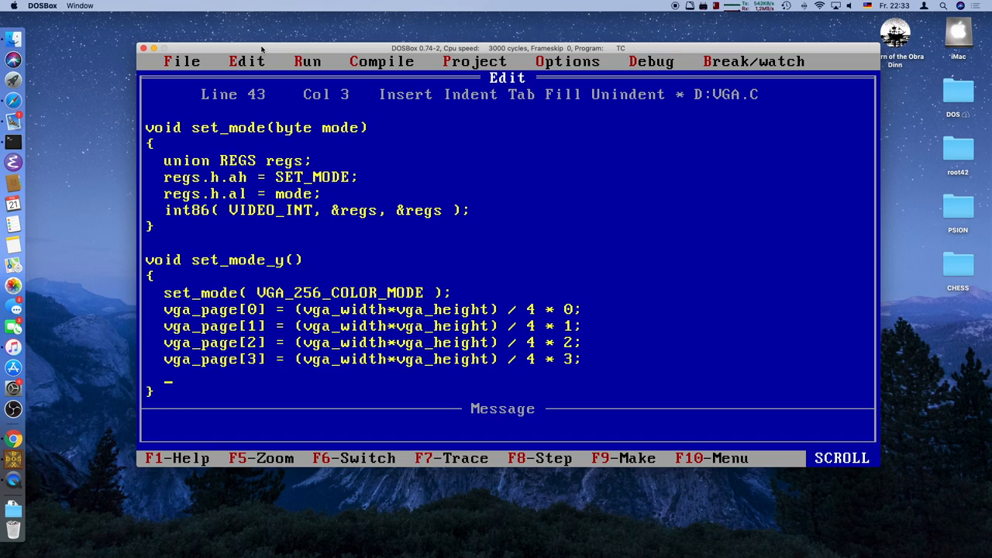
- Add /* disable chain 4 */ with outportb(SC_INDEX, MEMORY_MODE) and outportb(SC_DATA, 0x06)
type("/* */")
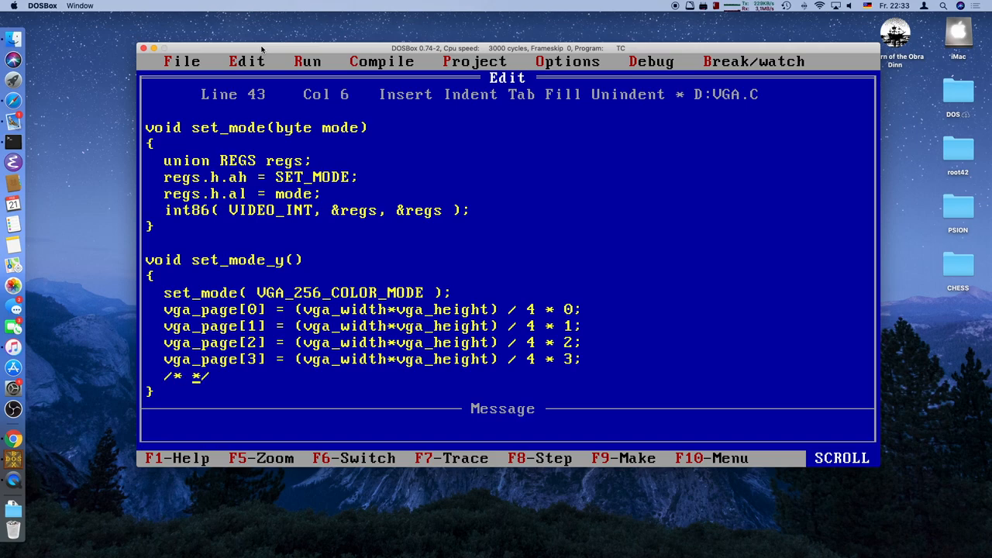
type("disable chain 4")
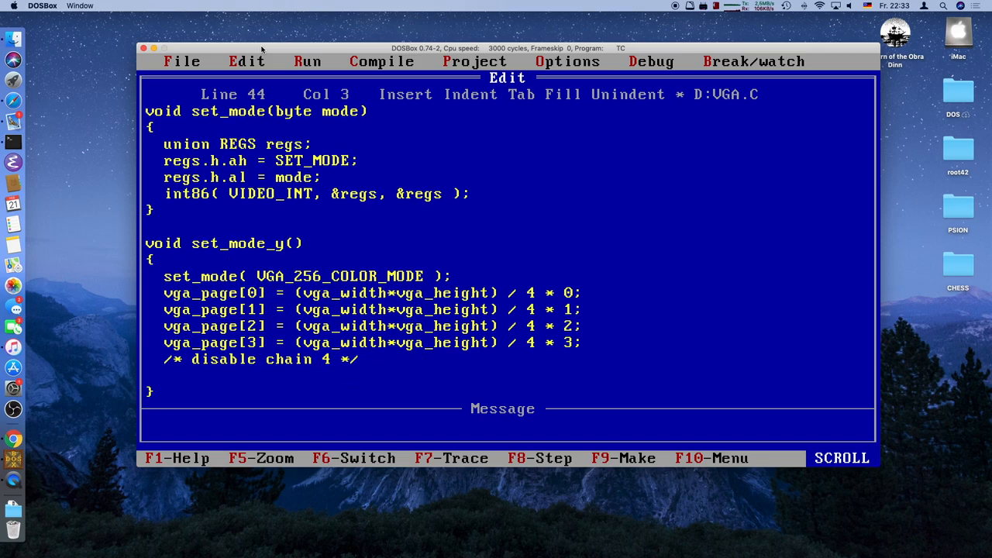
type("outportb")
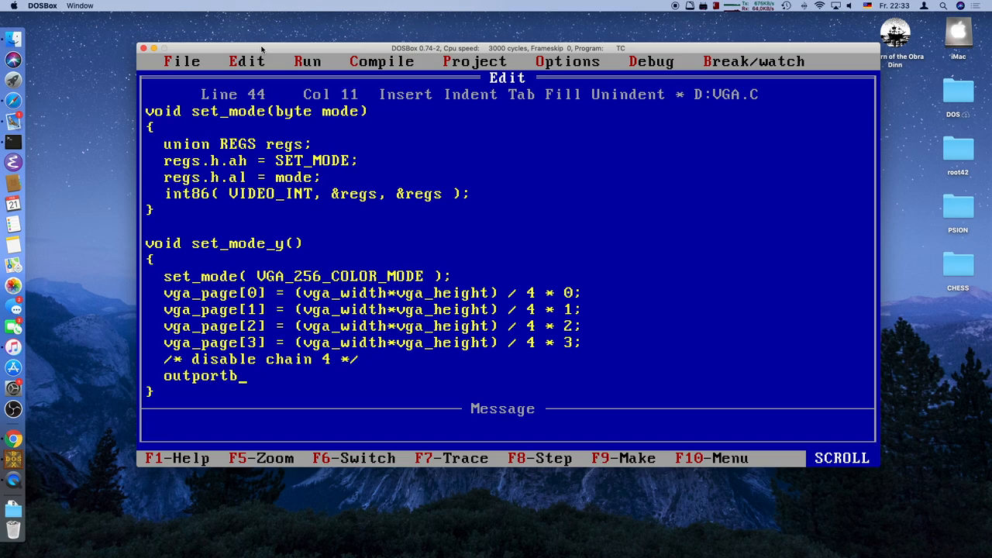
type("( SC_IN")
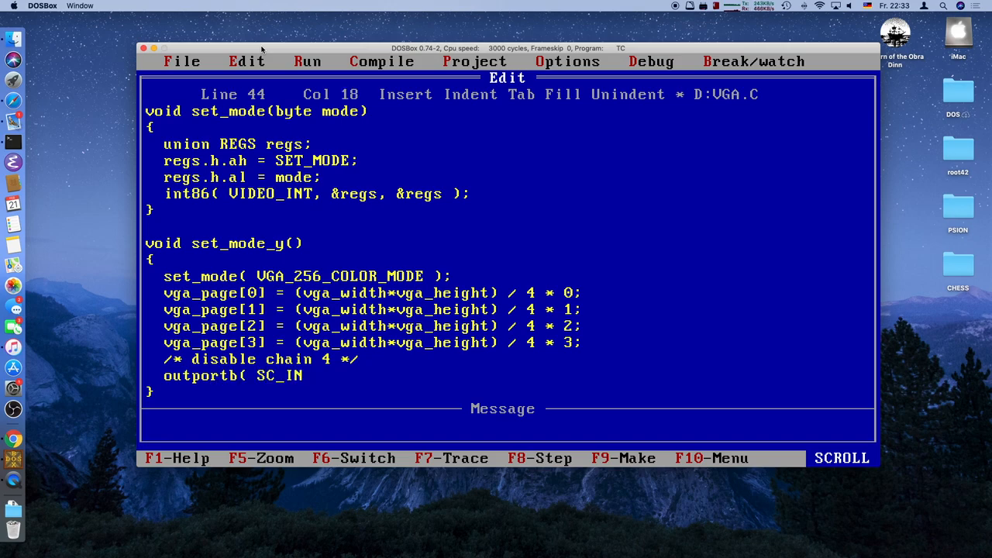
type("DEX,")
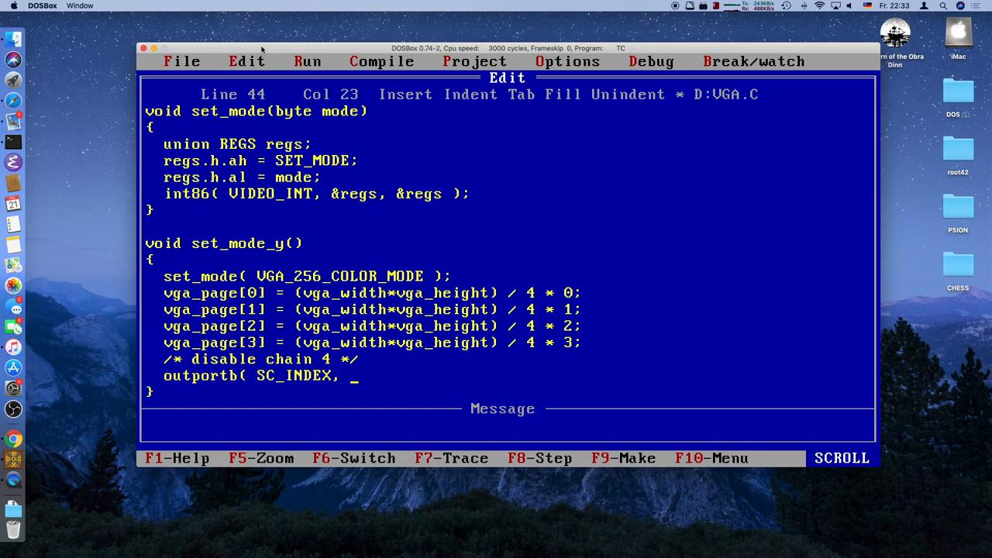
type("MEMORY_MODE );")
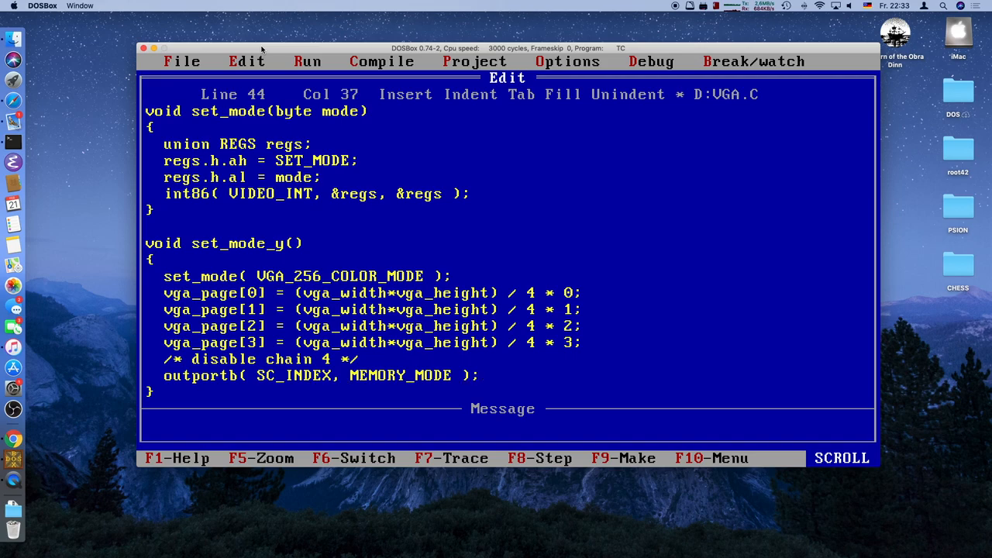
type("outpu")
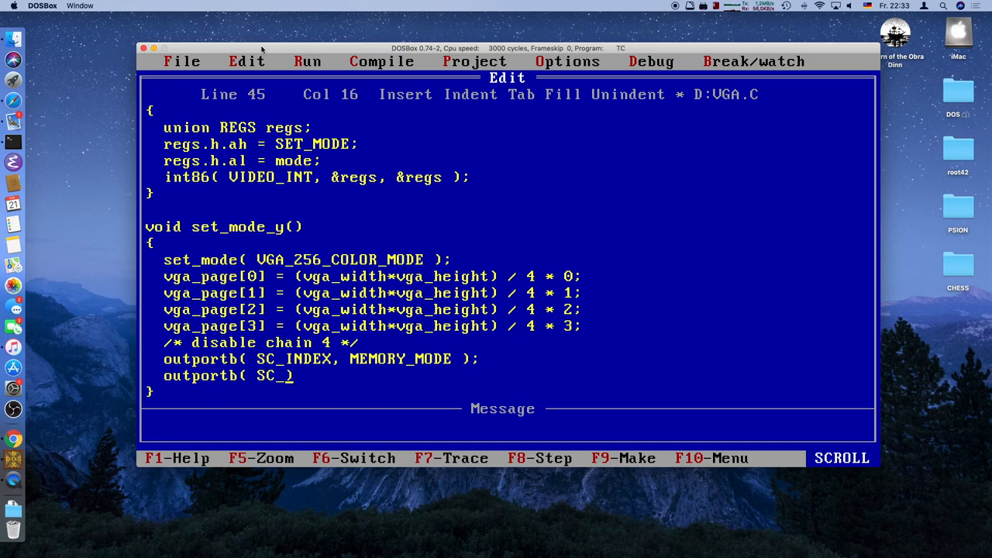
type("DATA,")
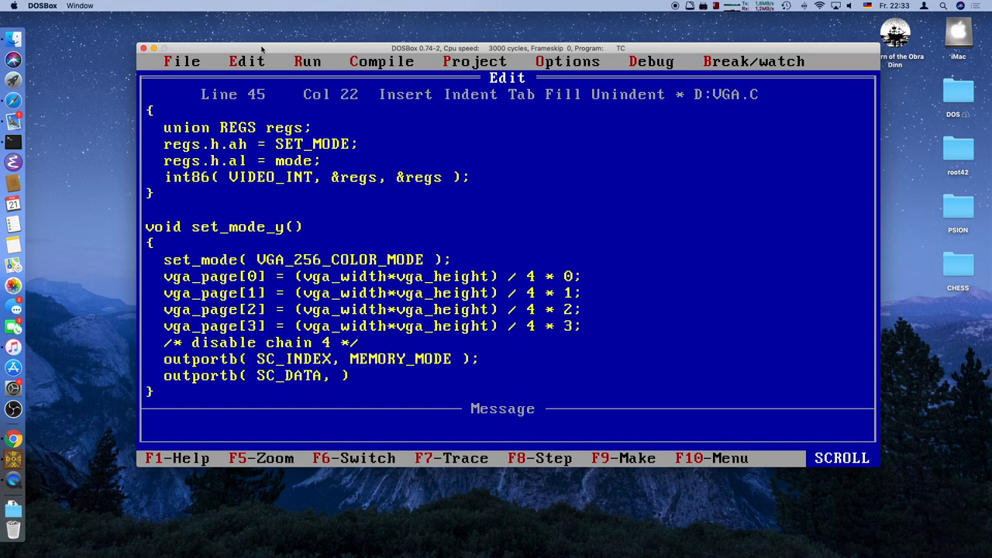
type("0x06")
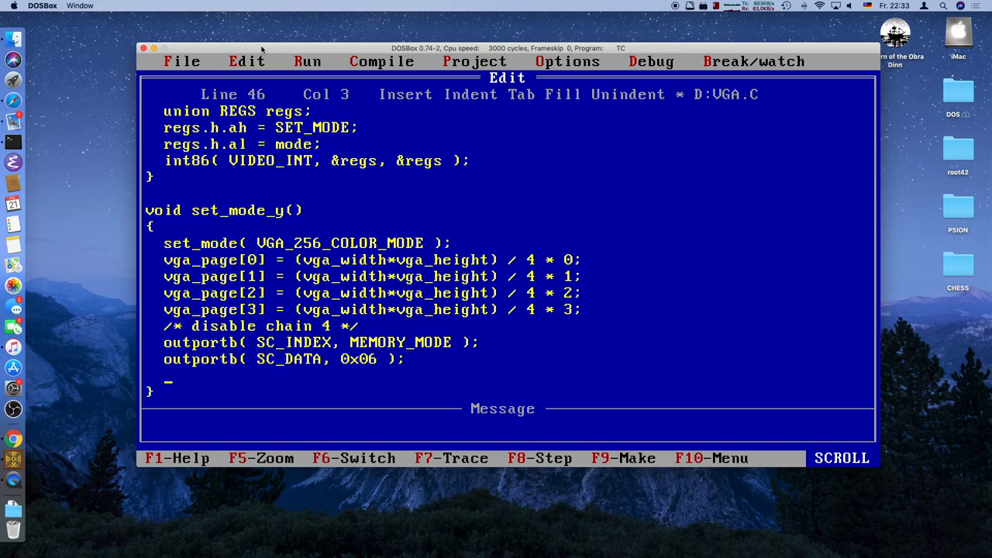
- Add /* disable doubleword mode */ with outportb(CRTC_INDEX, UNDERLINE_LOCATION) and outportb(CRTC_DATA, 0x00)
type("/**/")
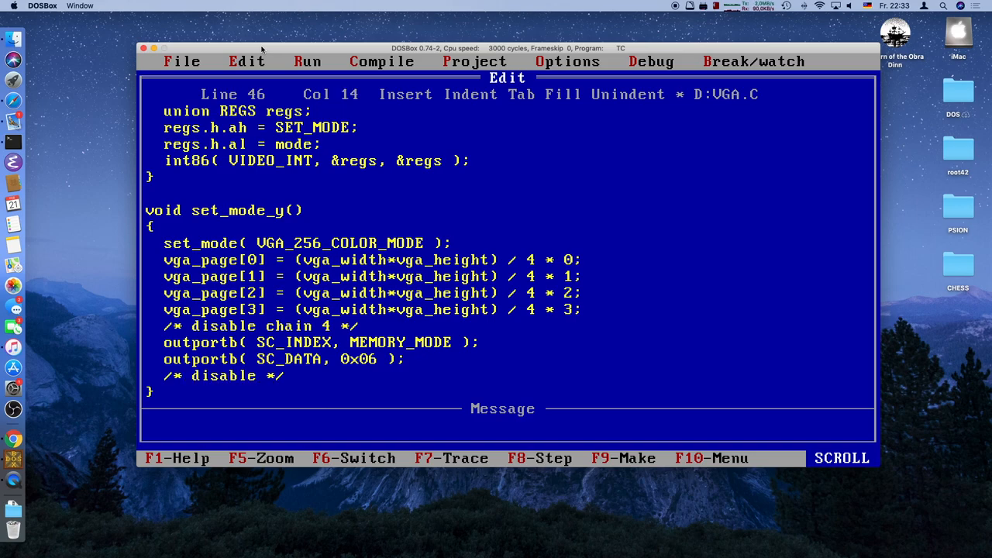
type("doubleword mode")
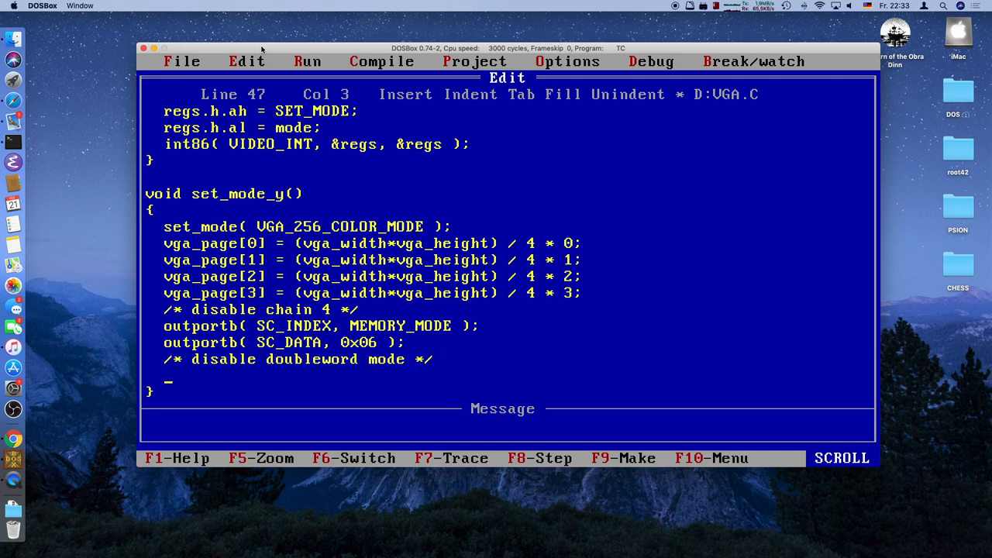
type("outport")
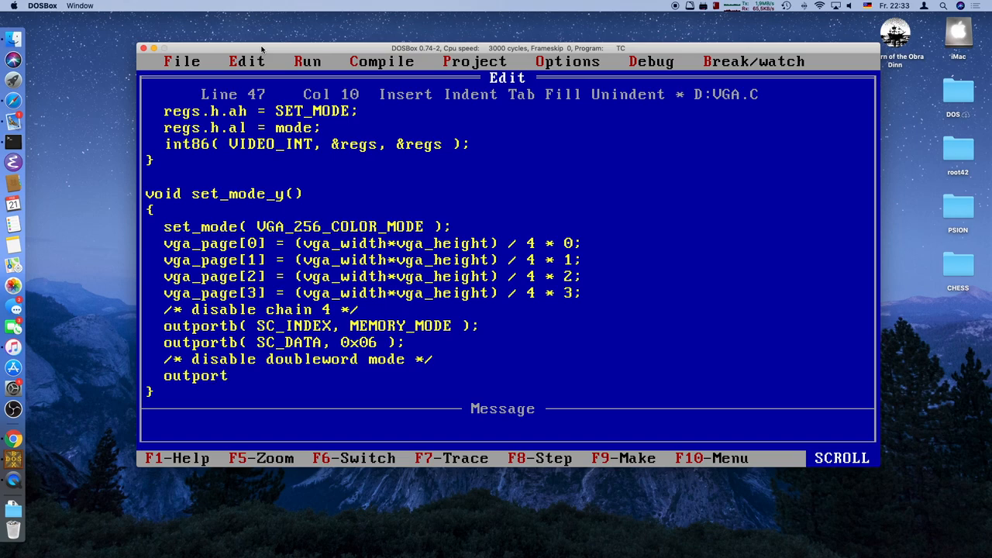
type("b()")
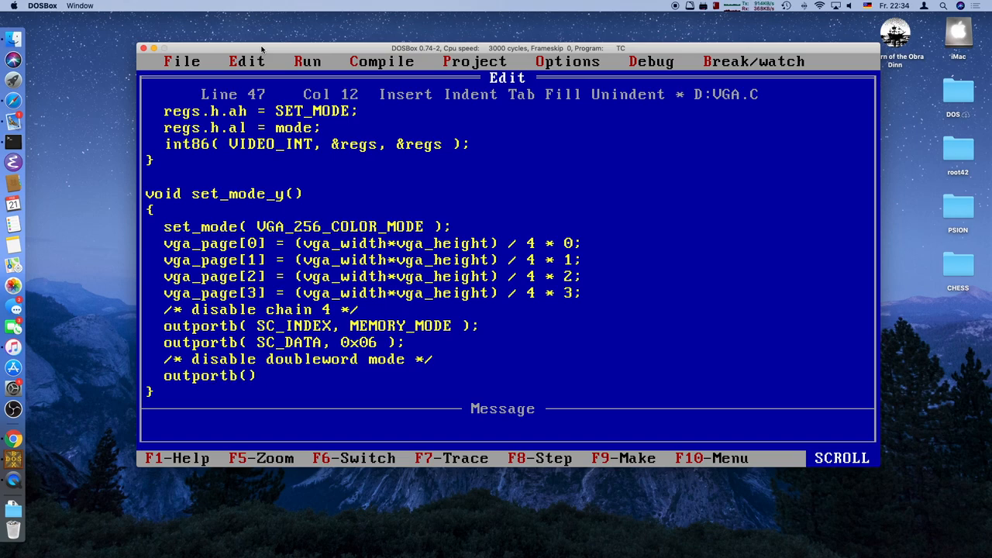
type("CRTC_")
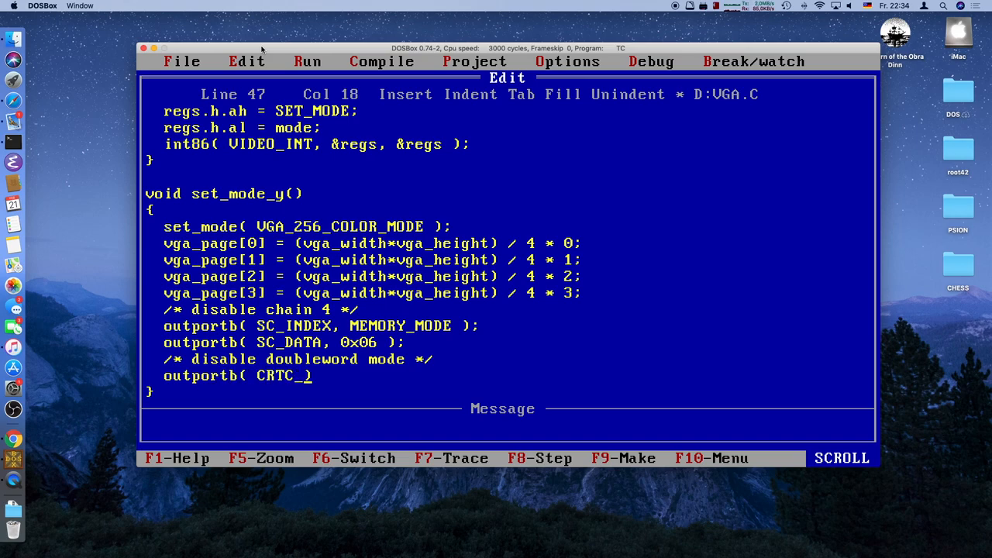
type("INDEX")
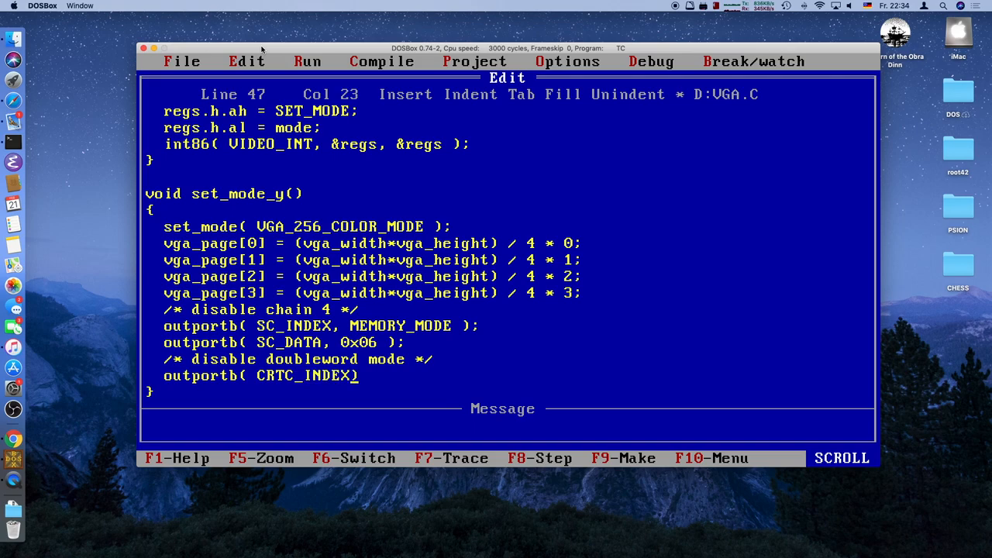
type(", UNDERL)")
type("outportb( CRT")
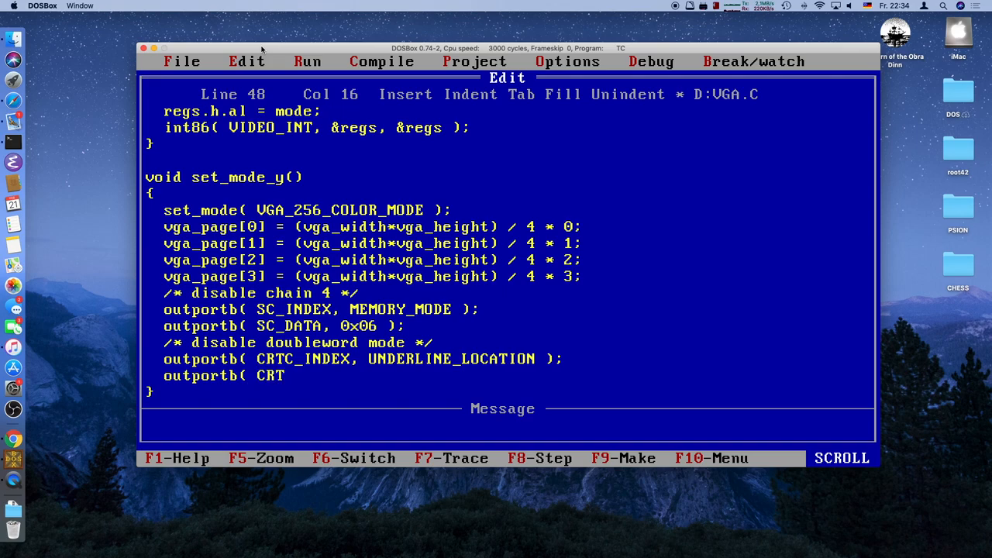
type("C_DATA,")
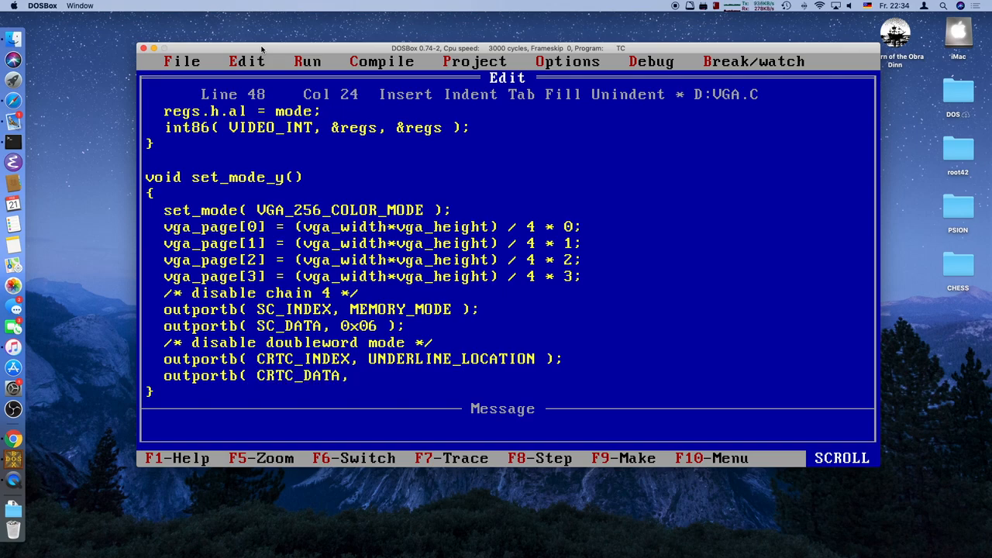
type("0x00 );")
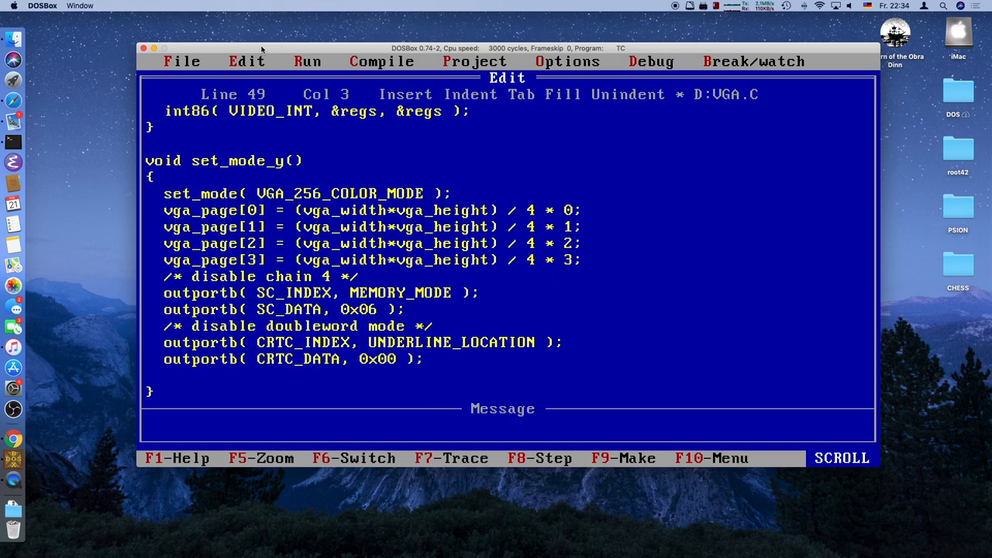
type("/*  */")
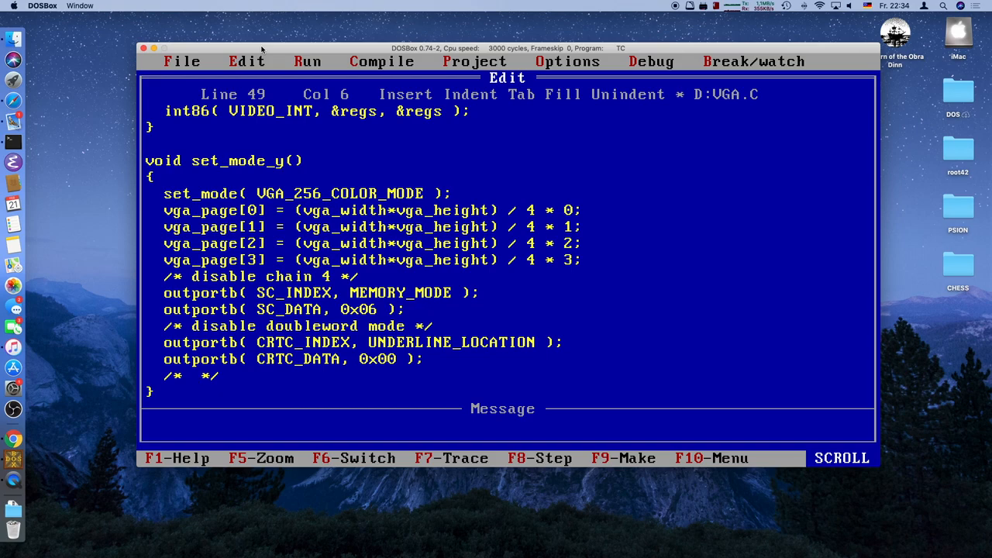
- Add /* disable word mode */ with outportb(CRTC_INDEX, MODE_CONTROL) and outportb(CRTC_DATA, 0xE3)
type("disable word mode")
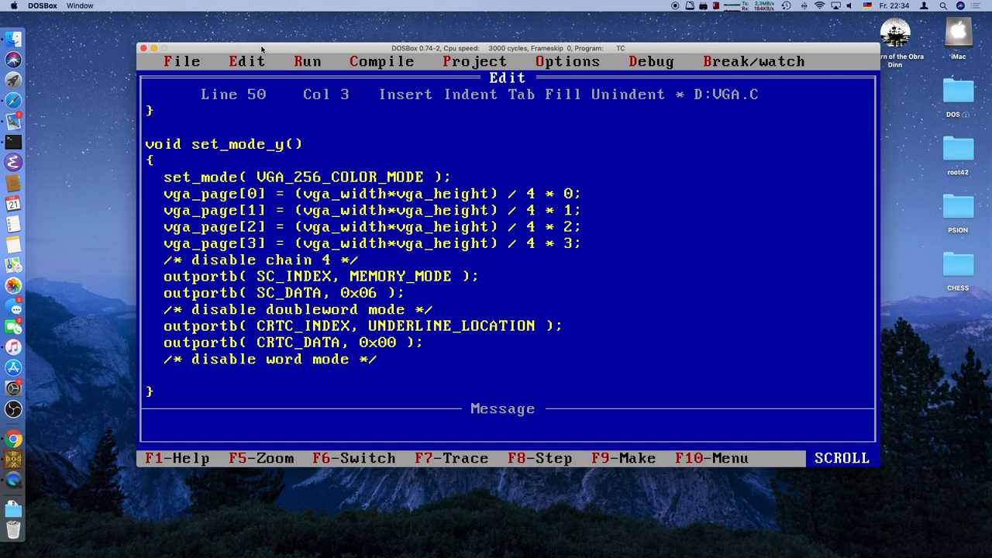
type("outportb")
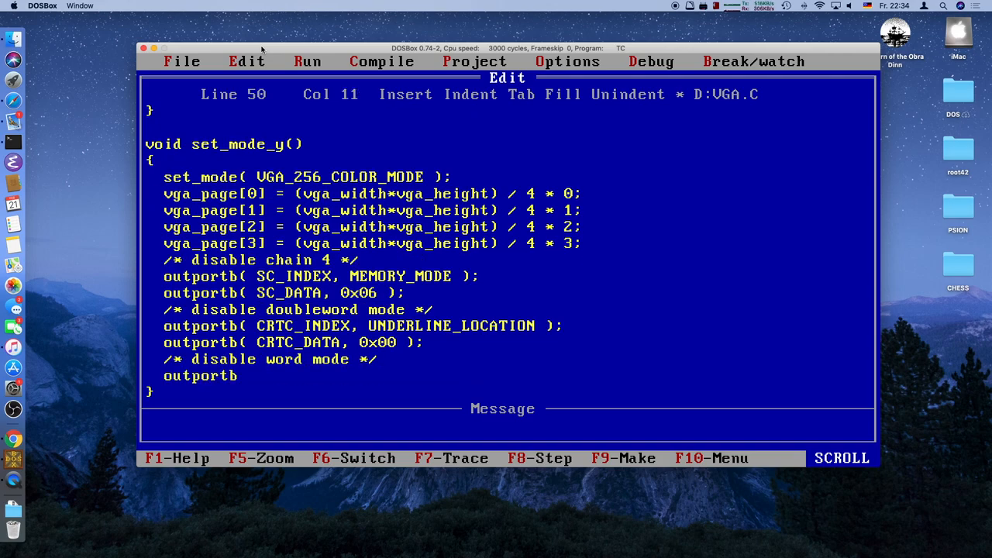
type("()")
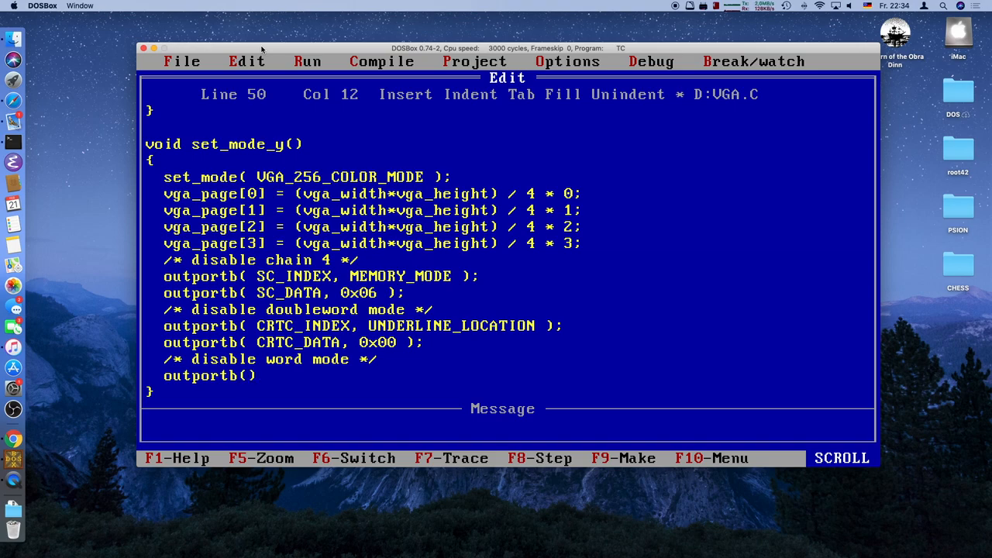
type("CRTC__")
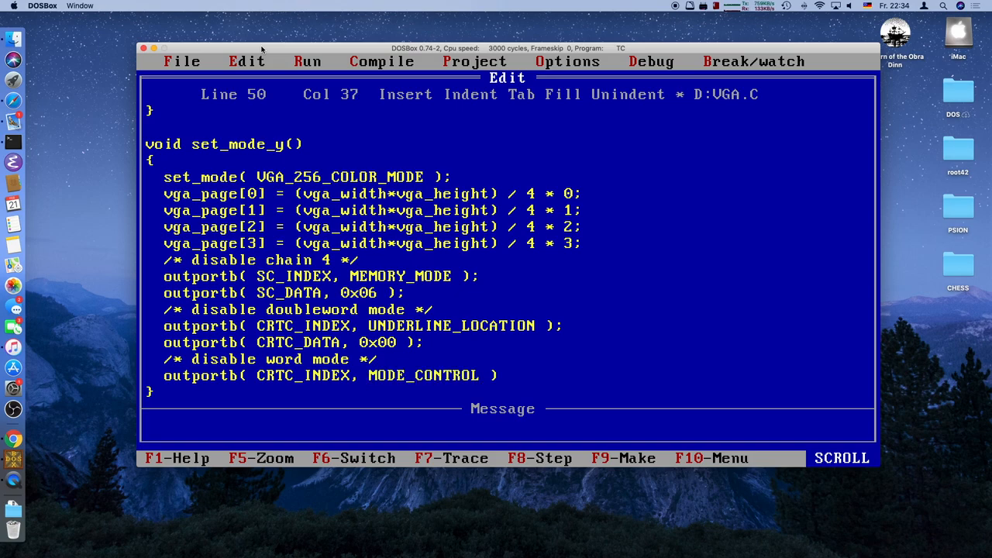
type("outportb( C")
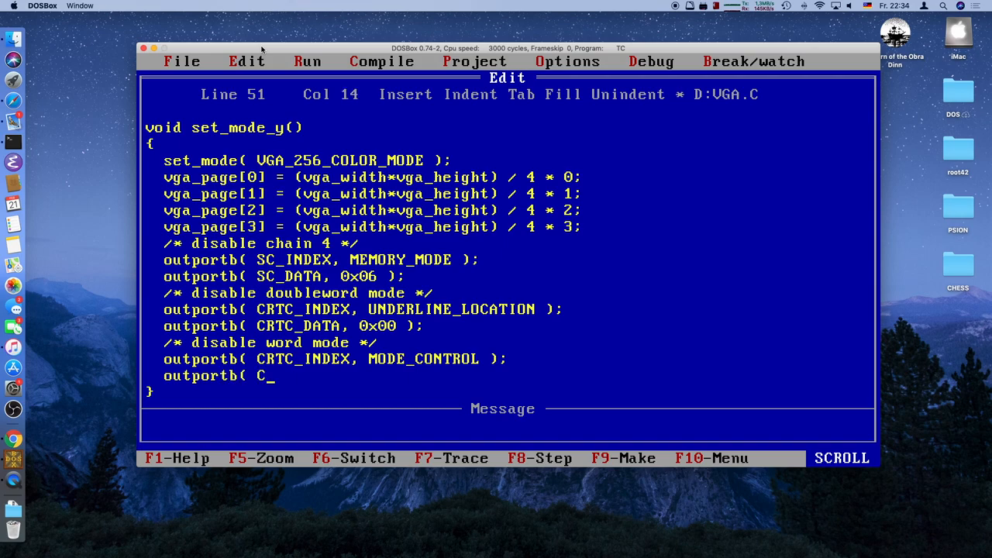
type("RTC_DATA,")
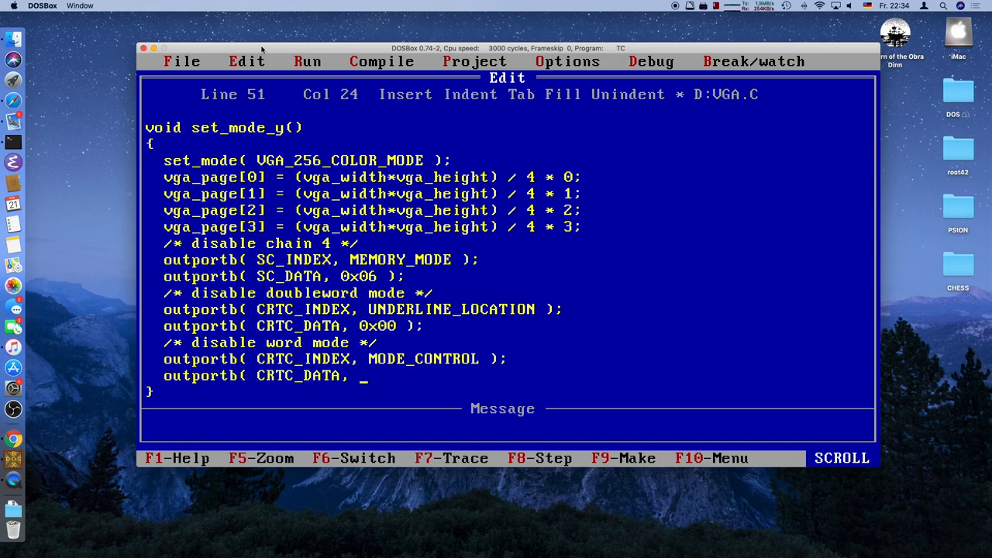
type("0xE3 );")
type("/")
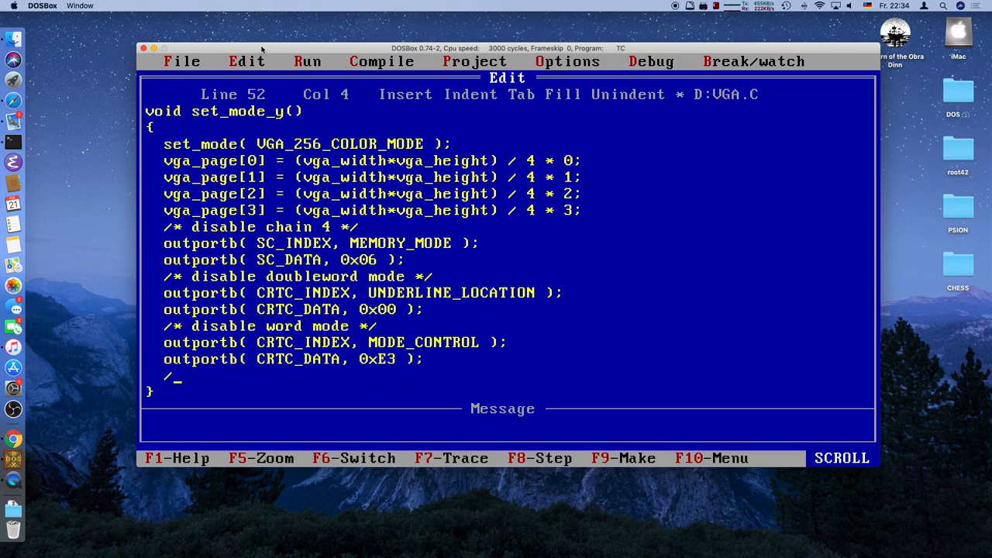
- Add a clear-all-VGA-mem step writing MAP_MASK to SC_INDEX and 0xFF to SC_DATA
type("*/")
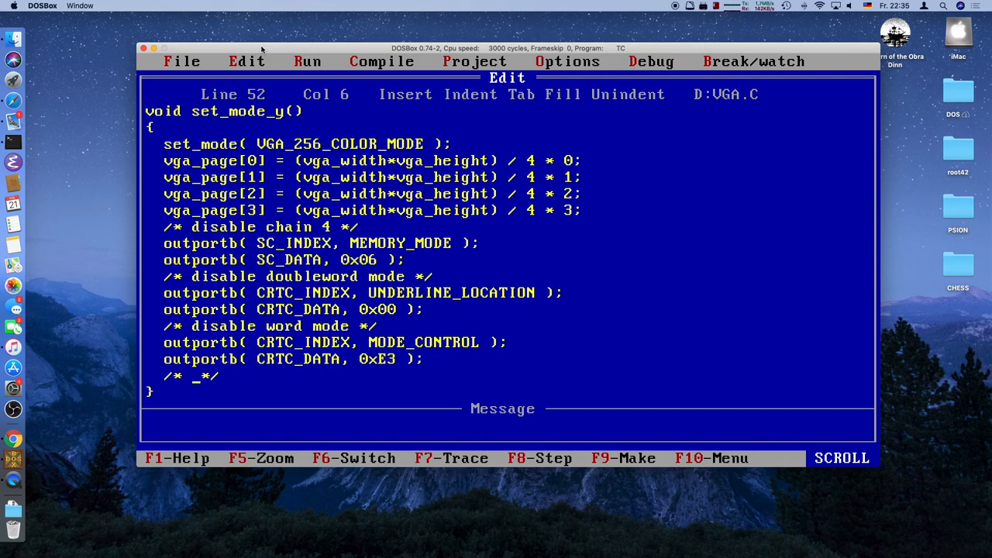
type("SC_INDEX")
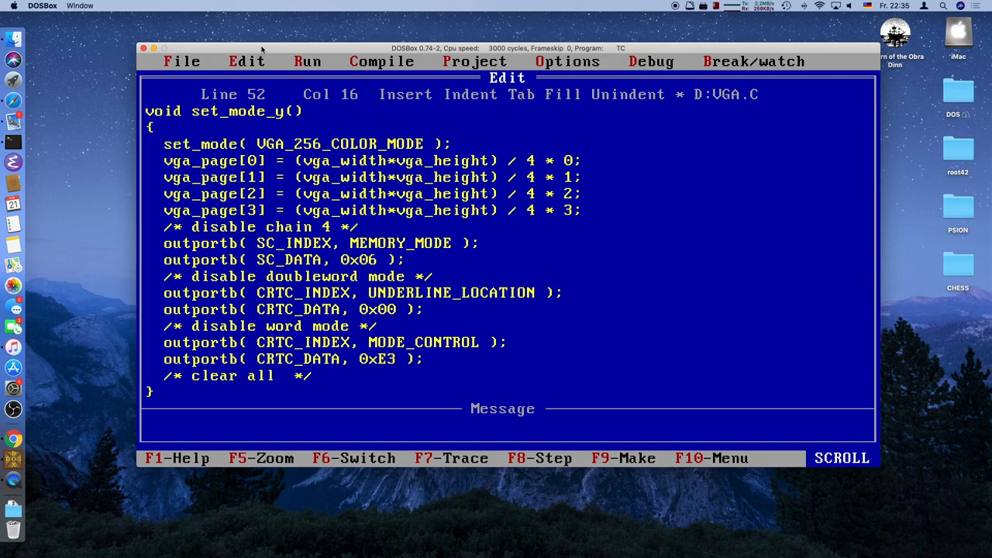
type("VGA mem")
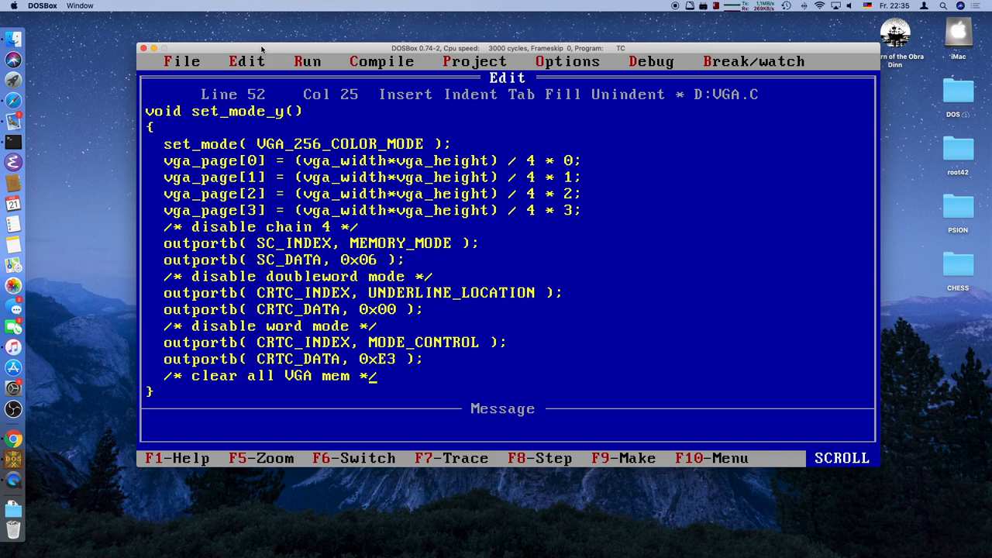
type("outportb( C")
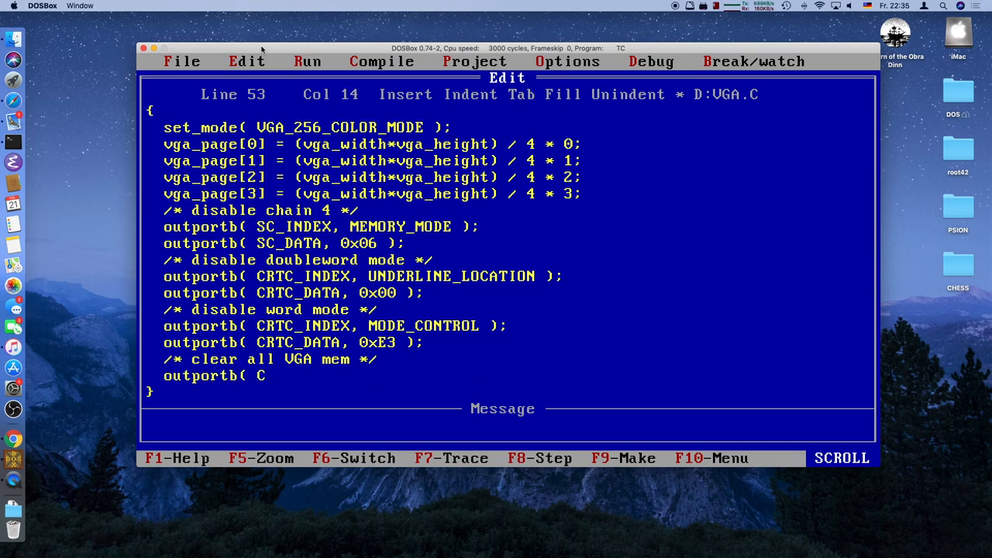
type("SC_INDEX,")
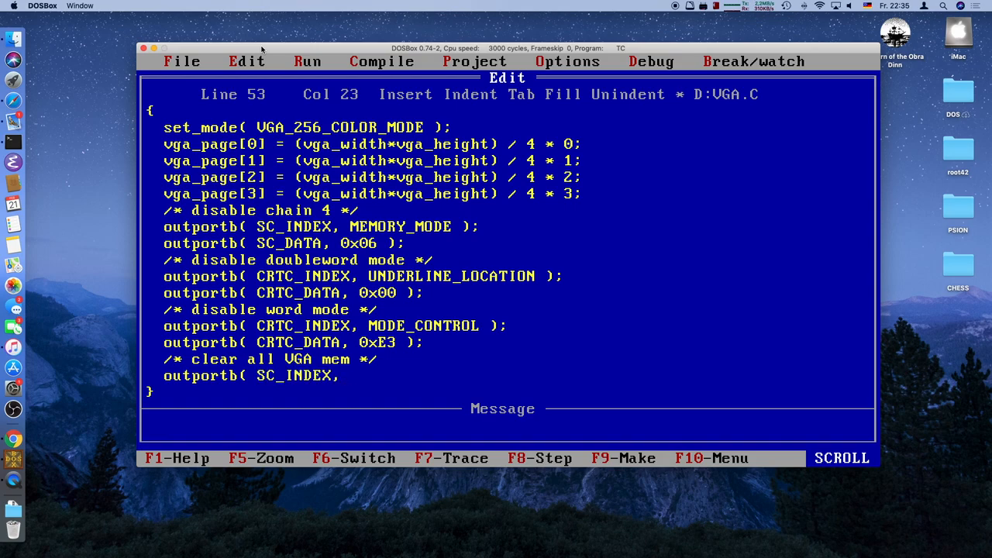
type("MAP_MASK );")
type("outportb(")
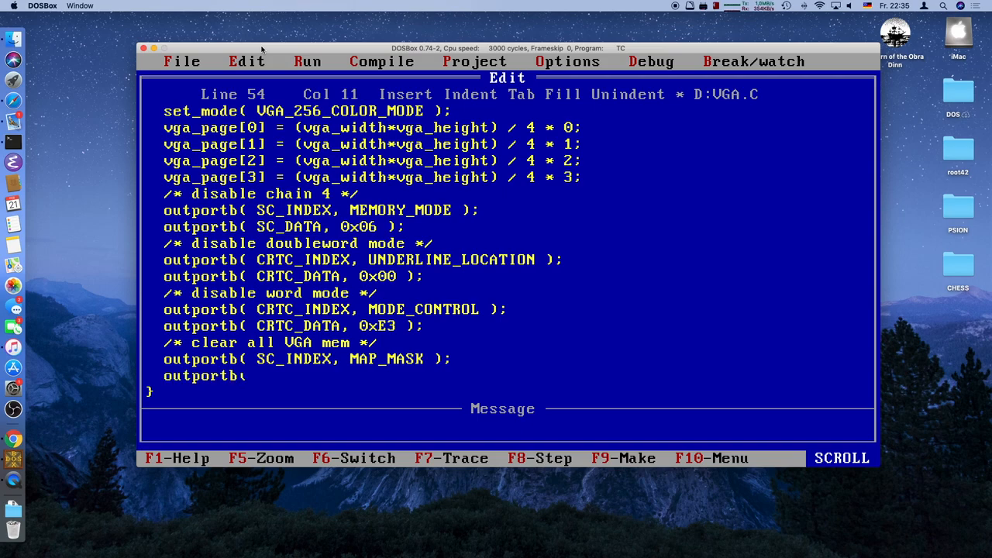
type("SC_")
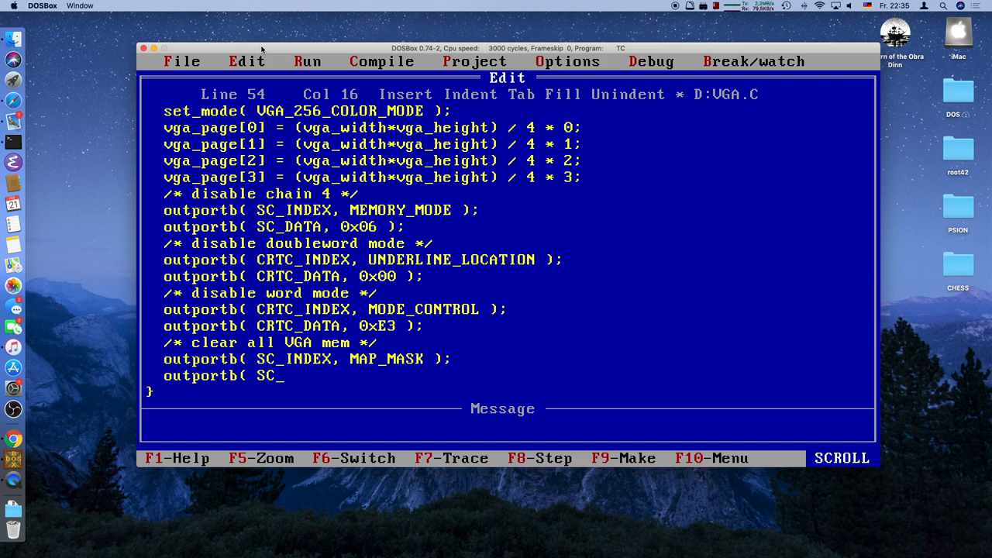
type("DATA, 0xFF );")
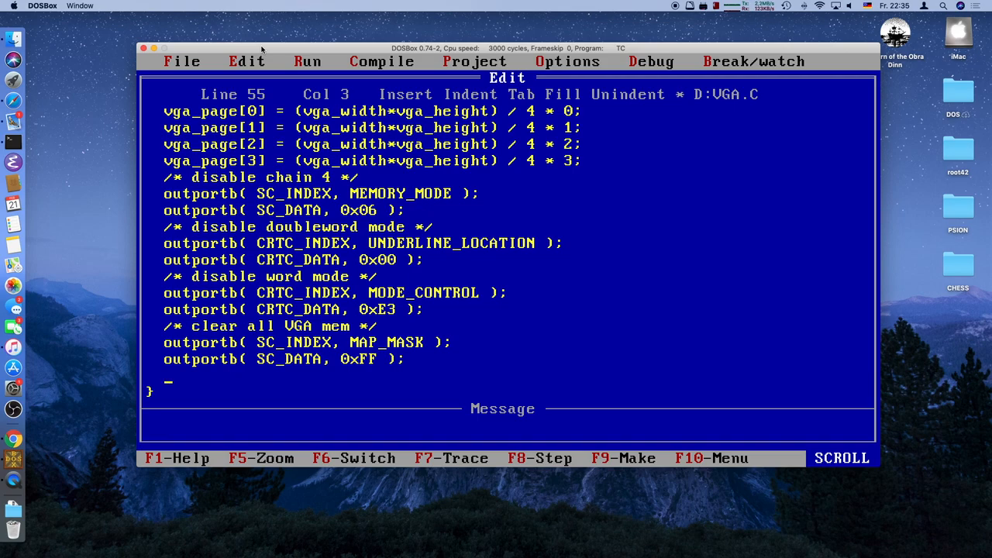
- Add the comment /* write 2^16 nulls */ after the plane-enable calls
type("/**/")
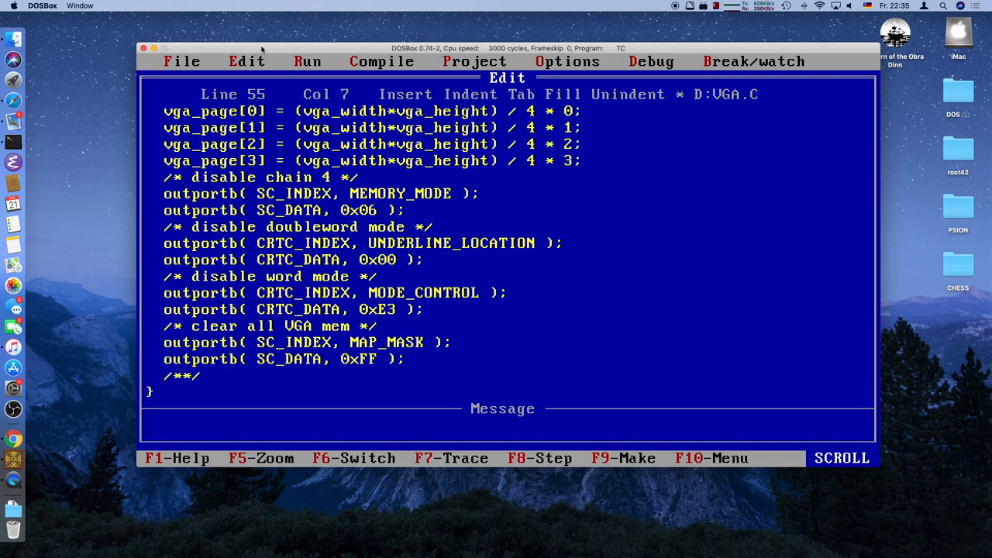
type("write")
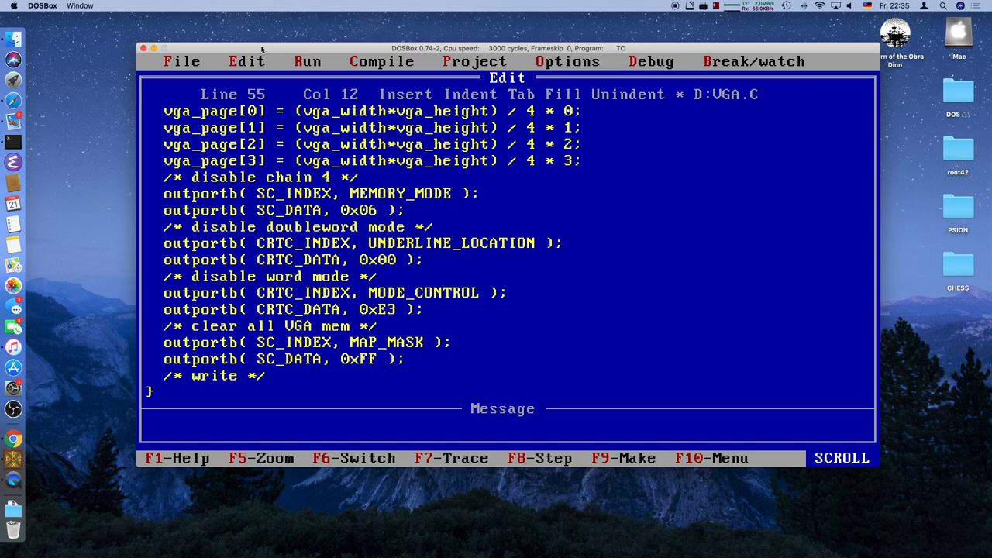
type("2^")
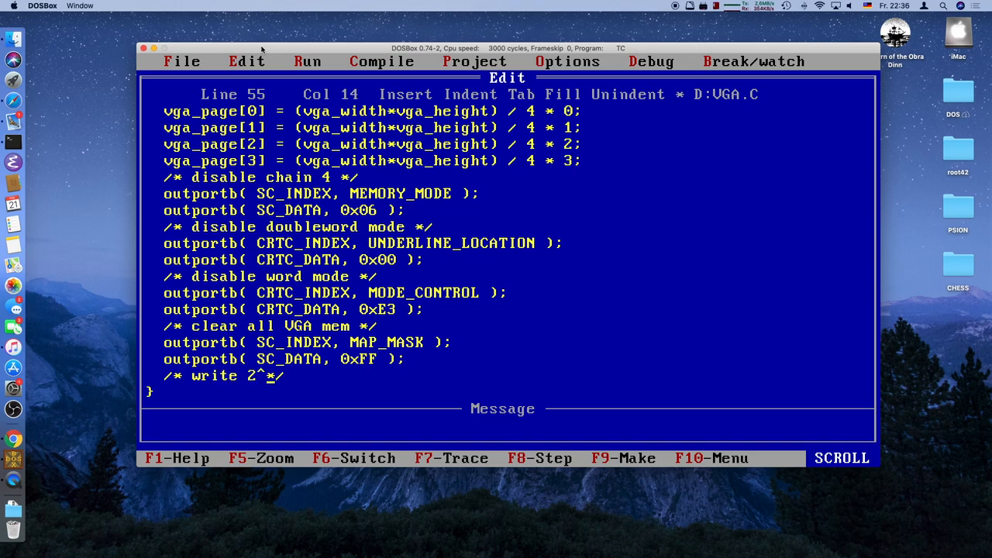
type("16")
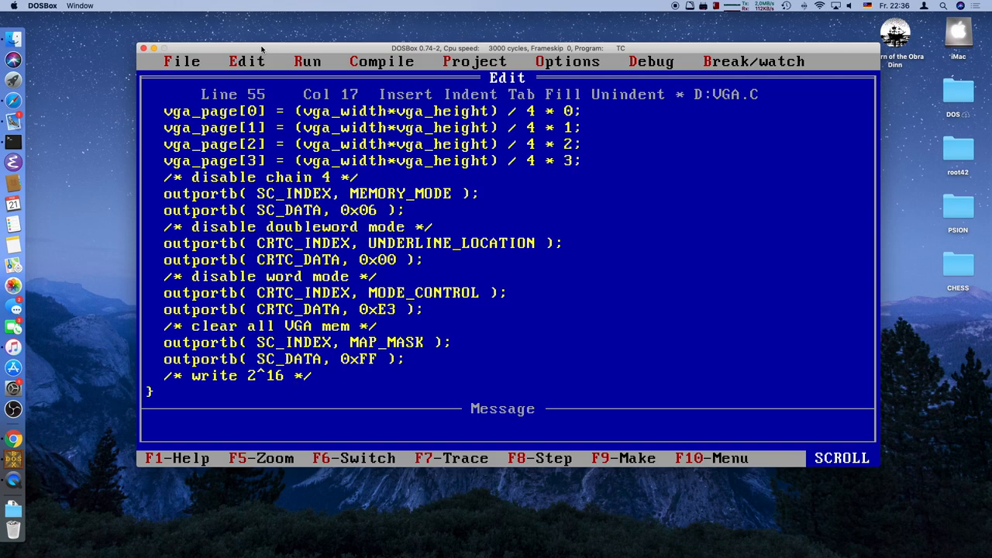
type("n")
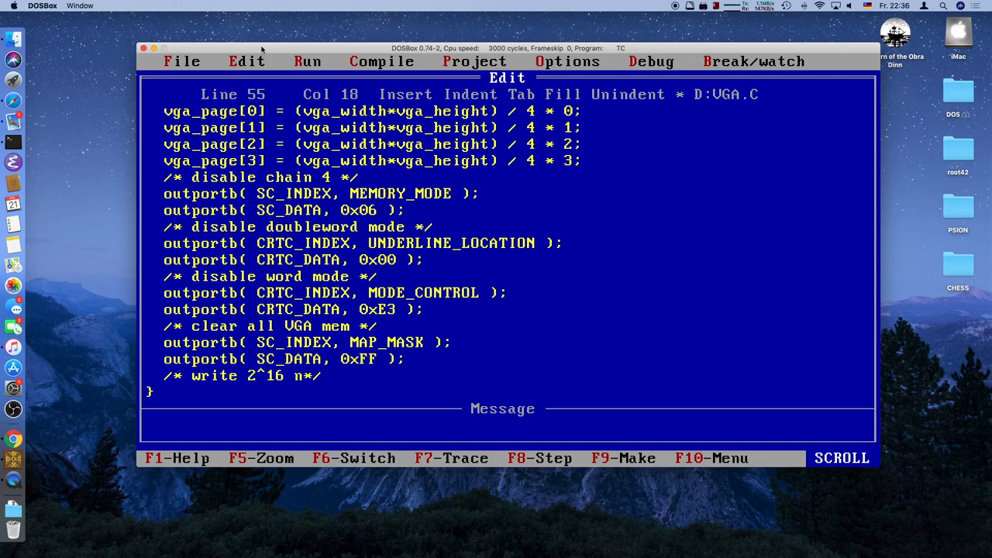
type("ulls")
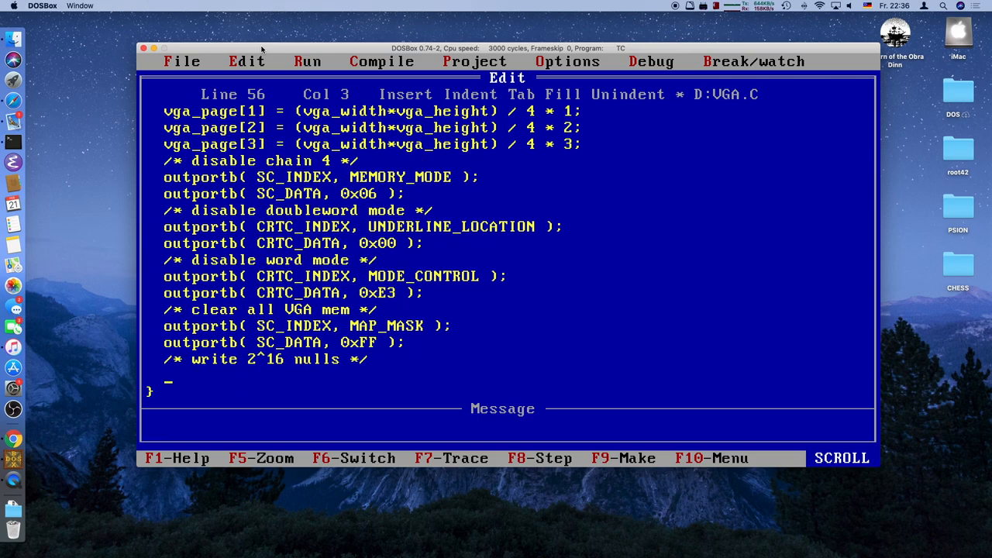
- Zero VGA memory with two memset(VGA + offset, 0, 0x8000) calls commented 0x10000 / 2 = 0x8000
type("memset()")
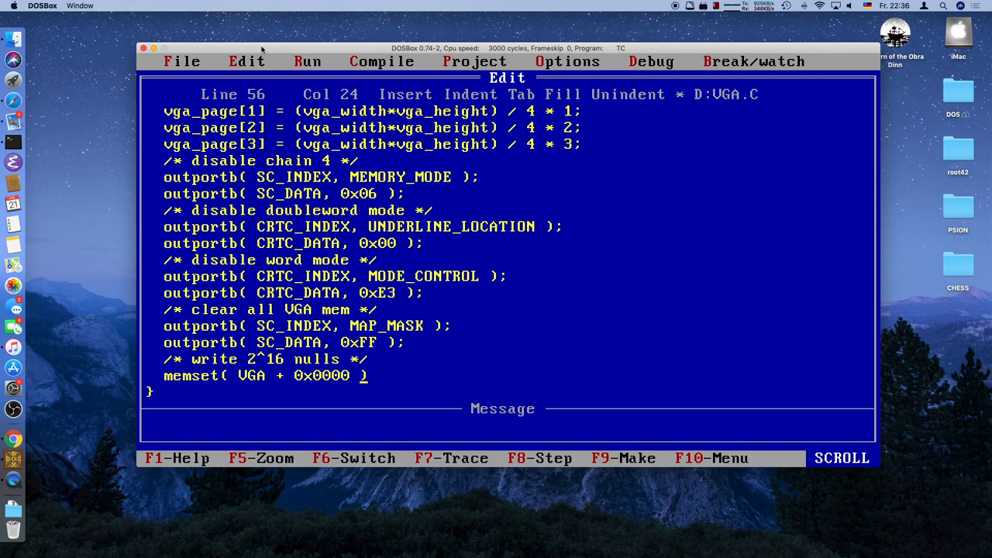
type(", 0,")
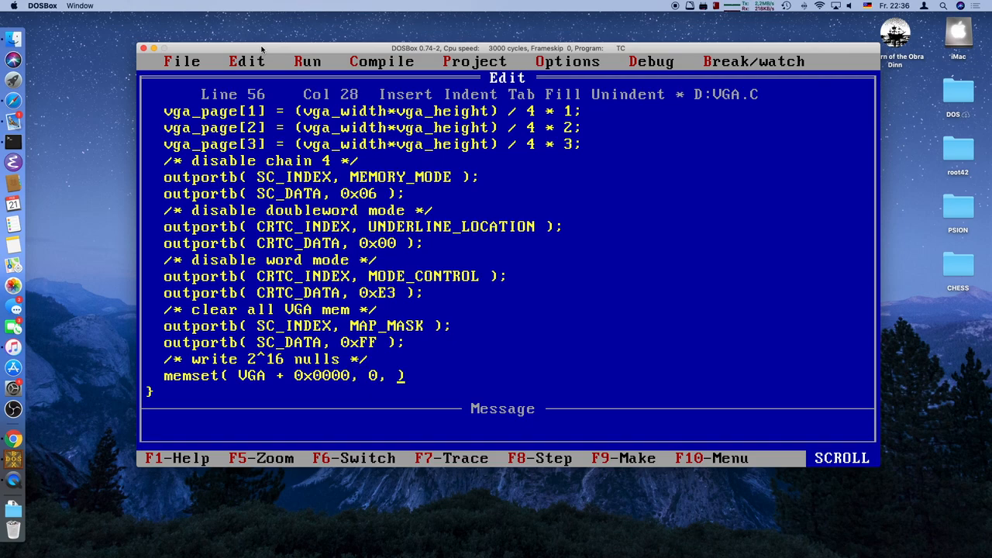
type("0x8000")
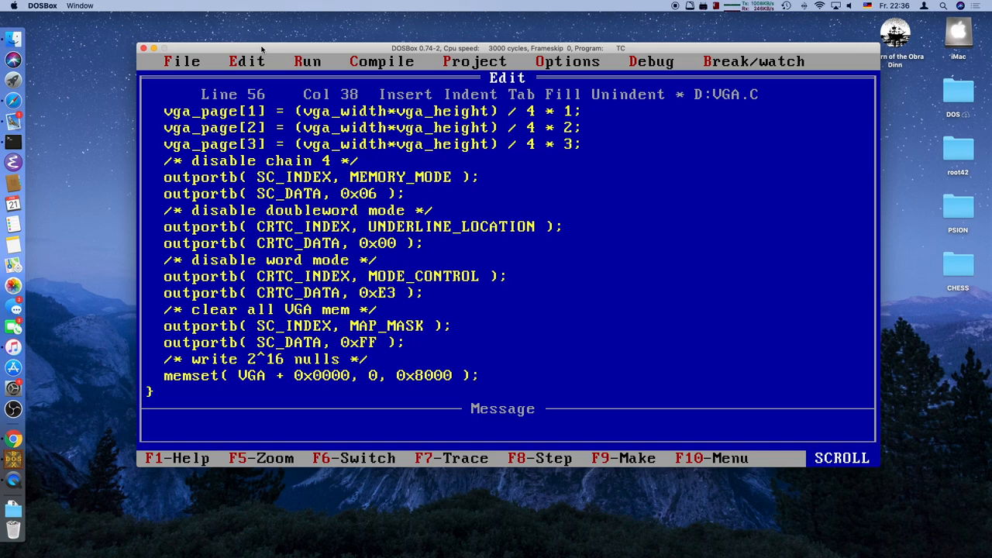
type("/**/")
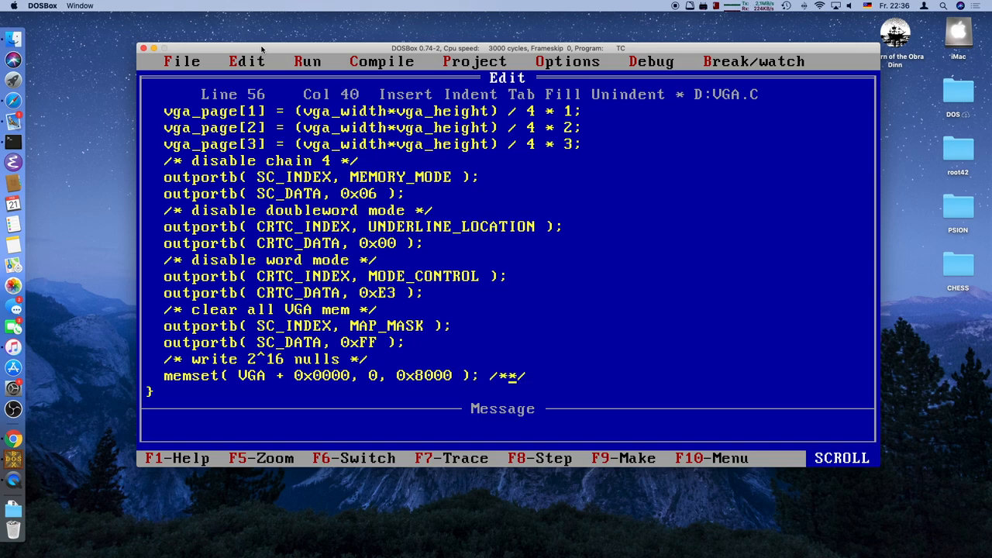
type("FF")
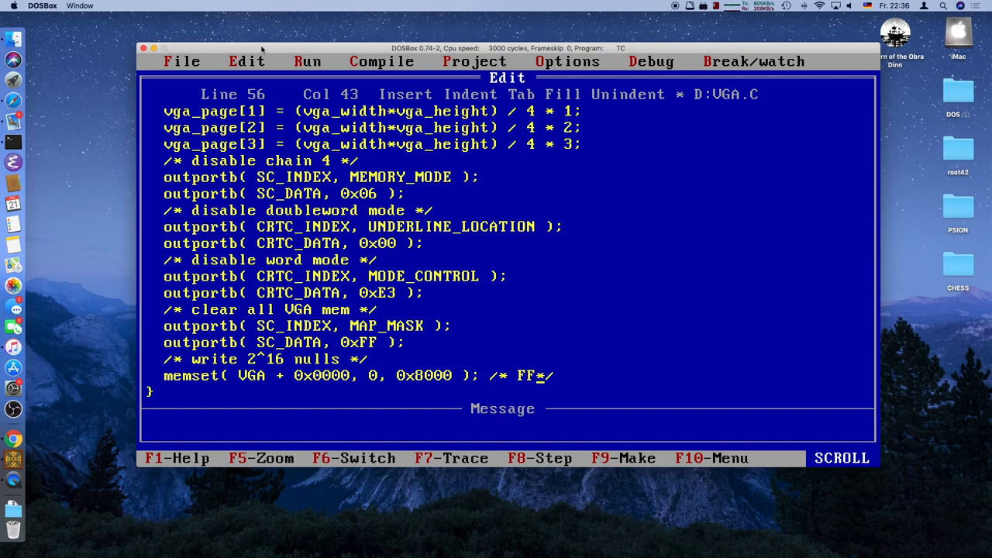
type("0xF")
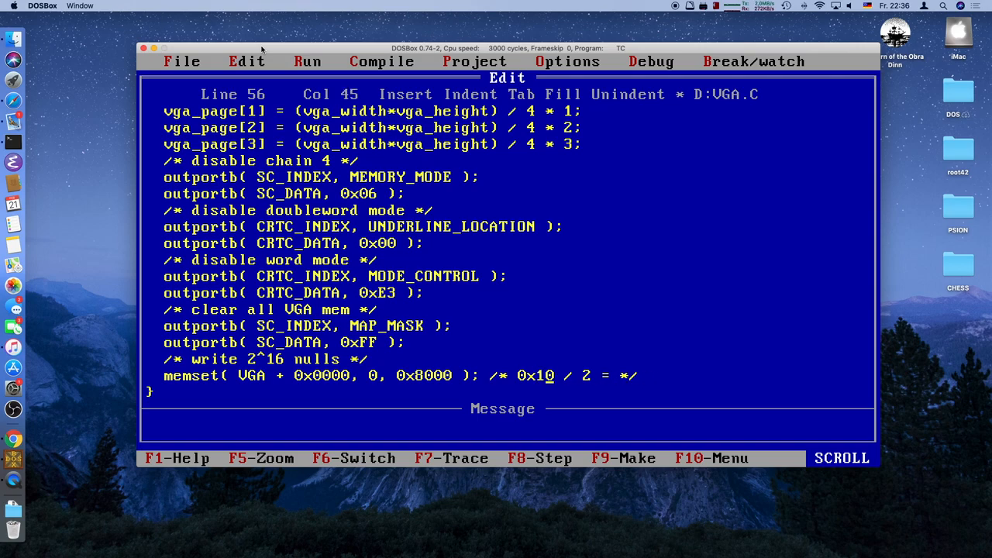
type("000")
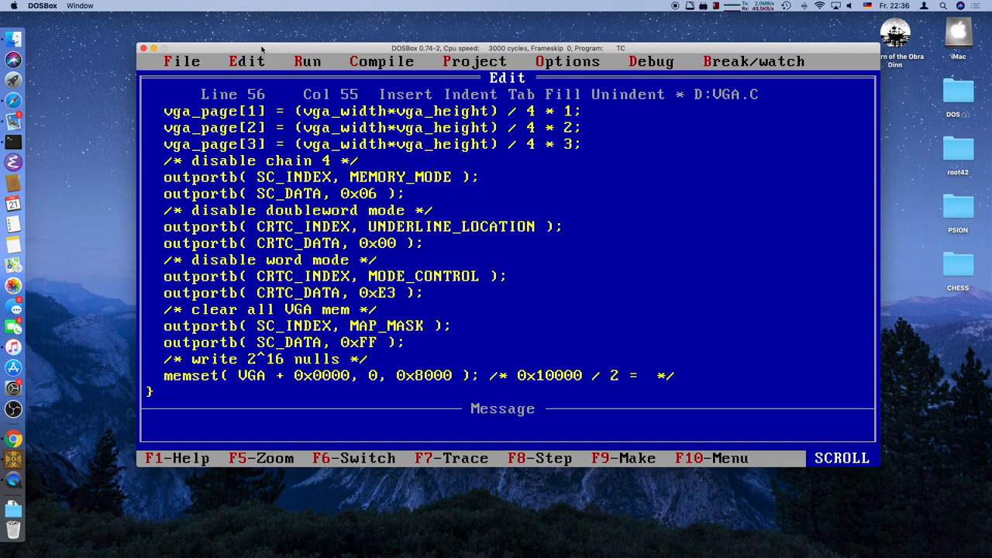
type("0x8000")
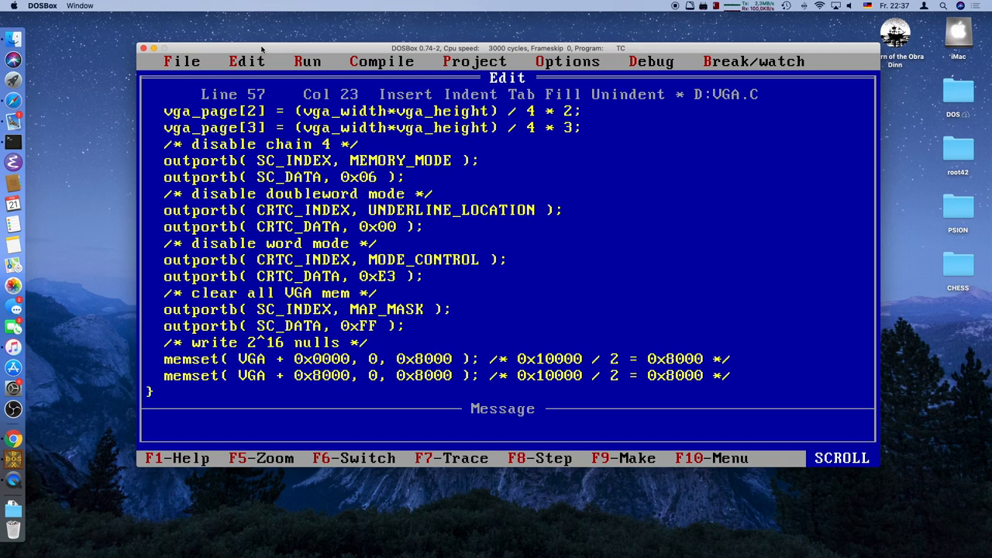
type("1")
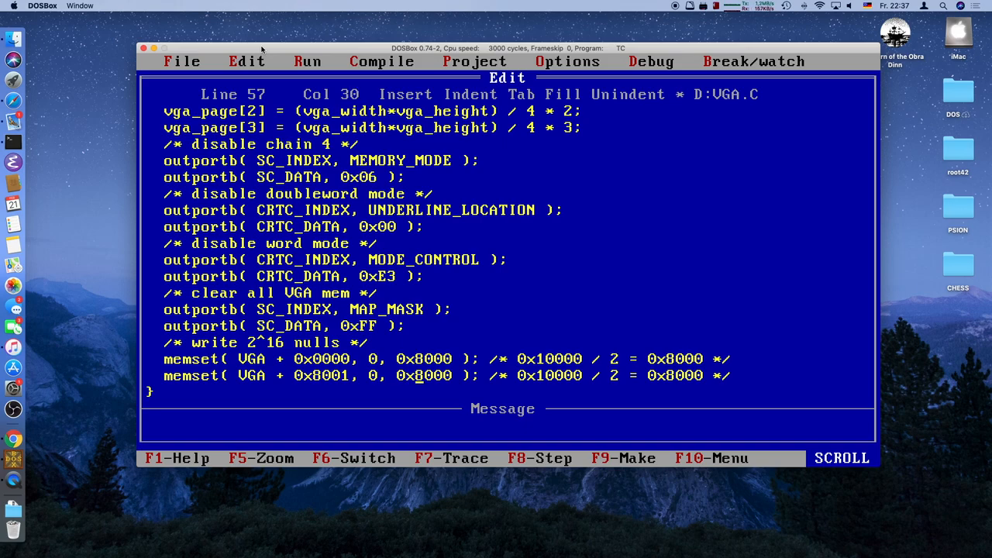
scroll("down", 3)
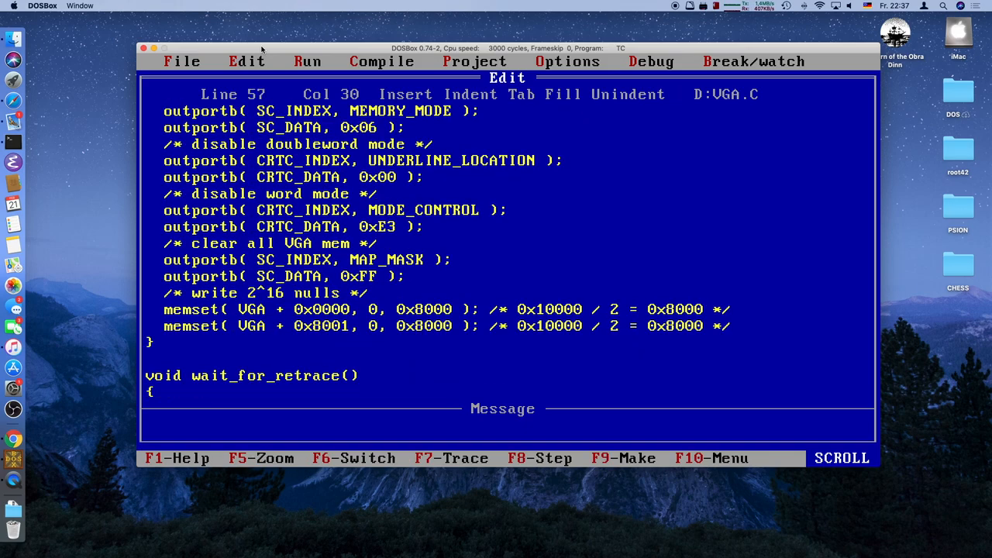
- Write the setpix signature 'void setpix( word page, int x, int y, byte c )' with an empty body
key("Left")
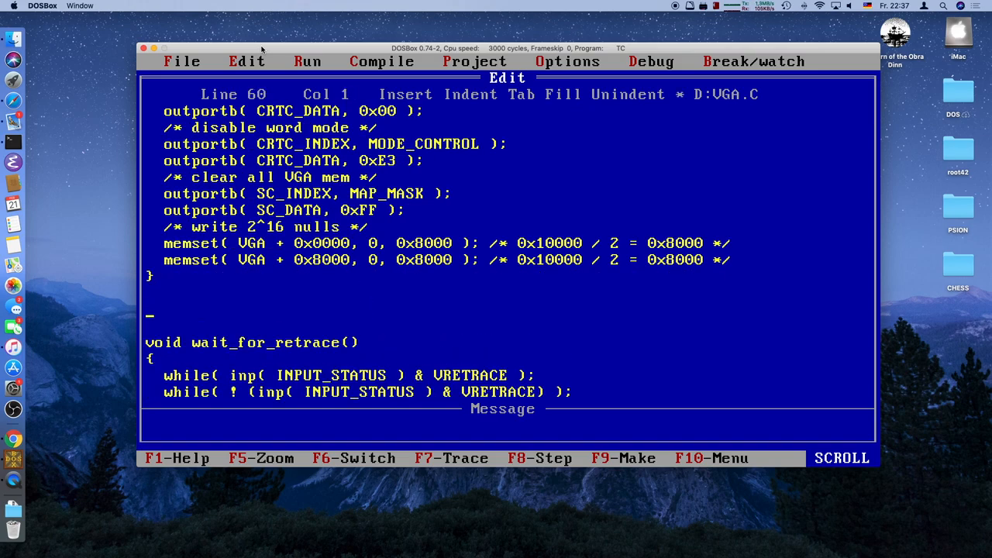
type("void")
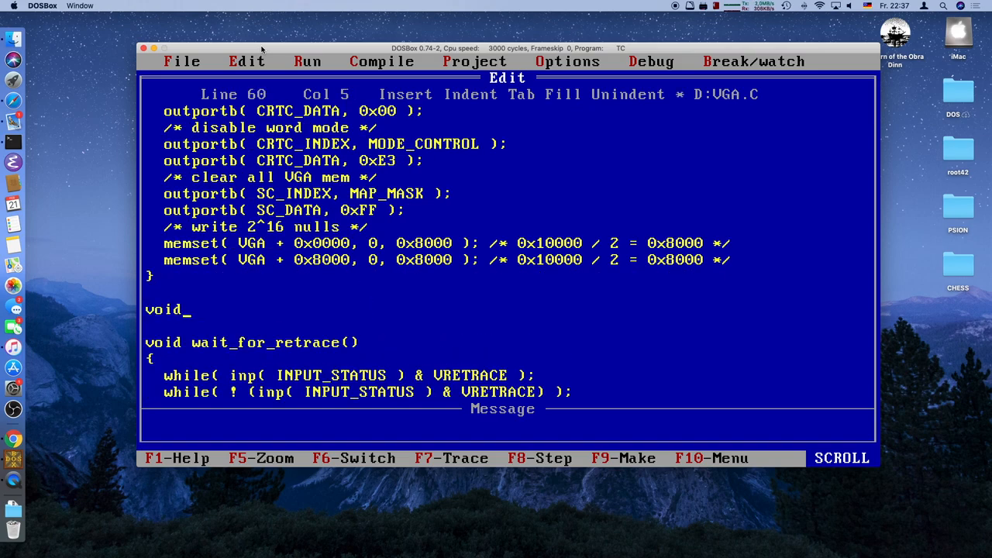
type("setpix")
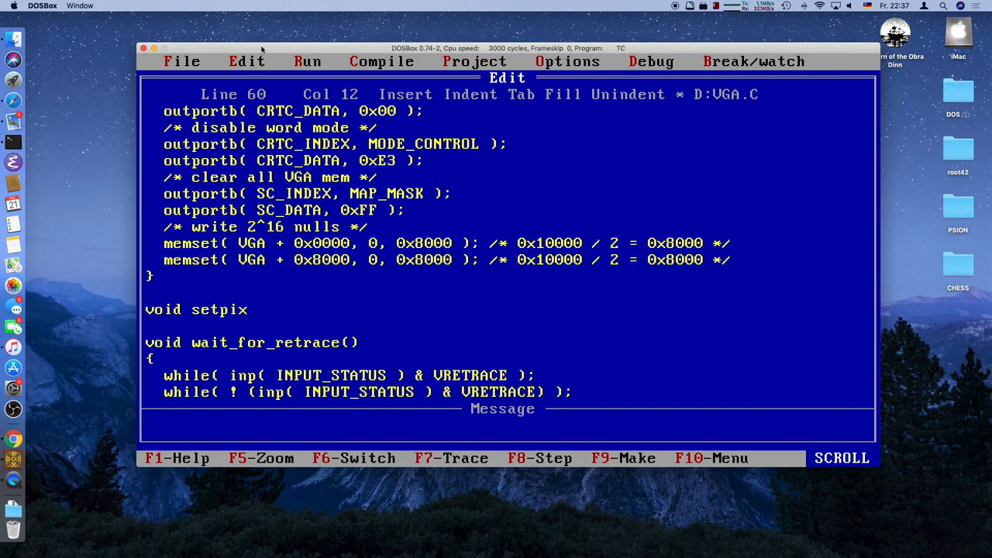
type("(")
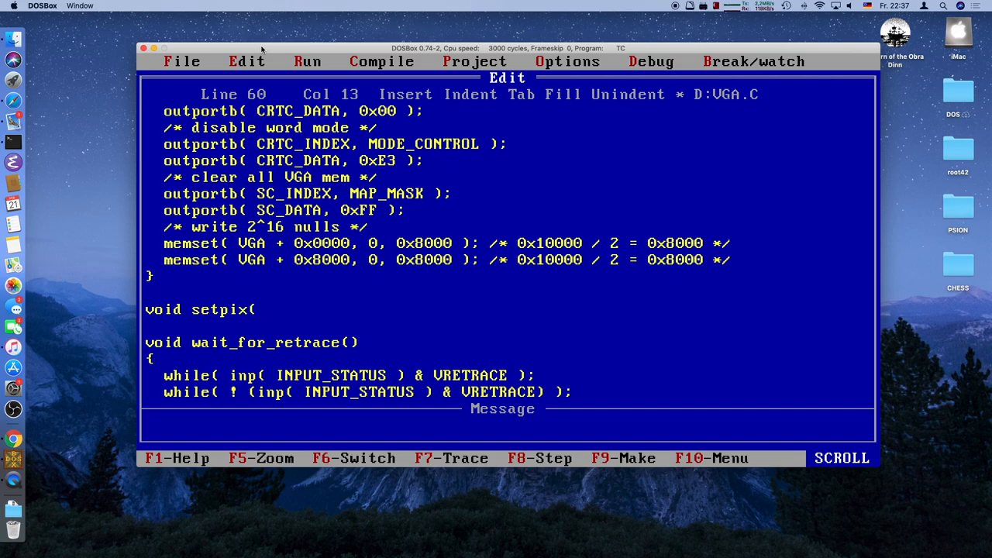
type("\" \"")
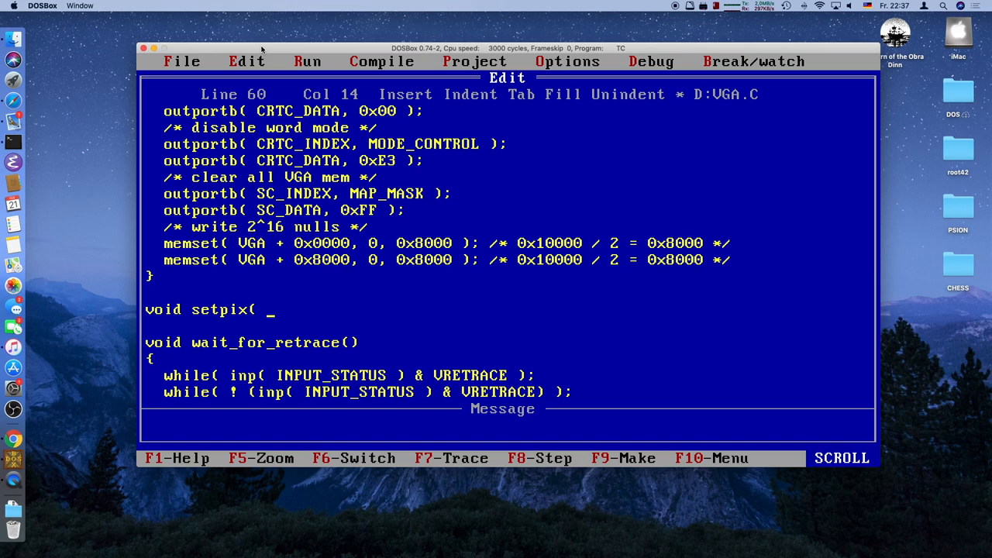
type("word")
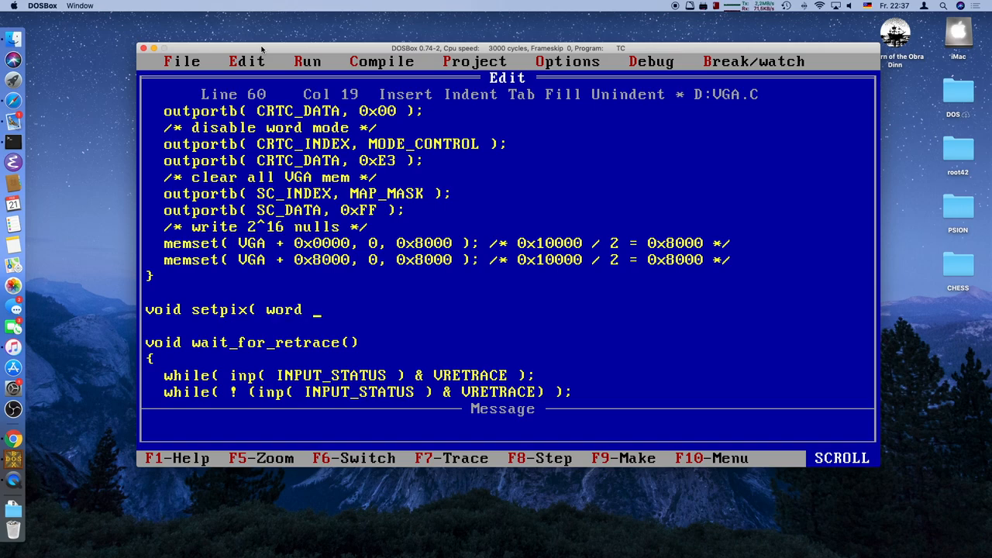
type("page")
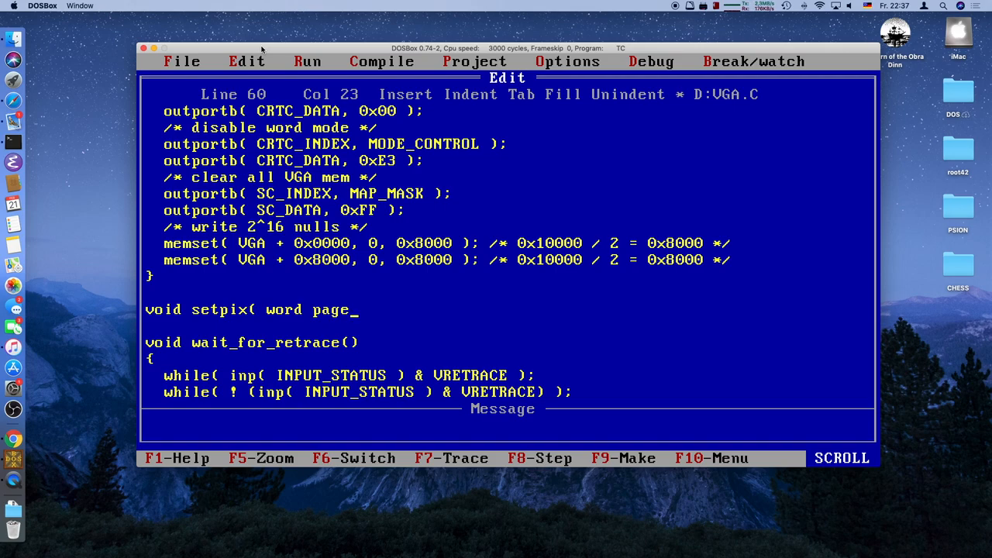
type(", int x")
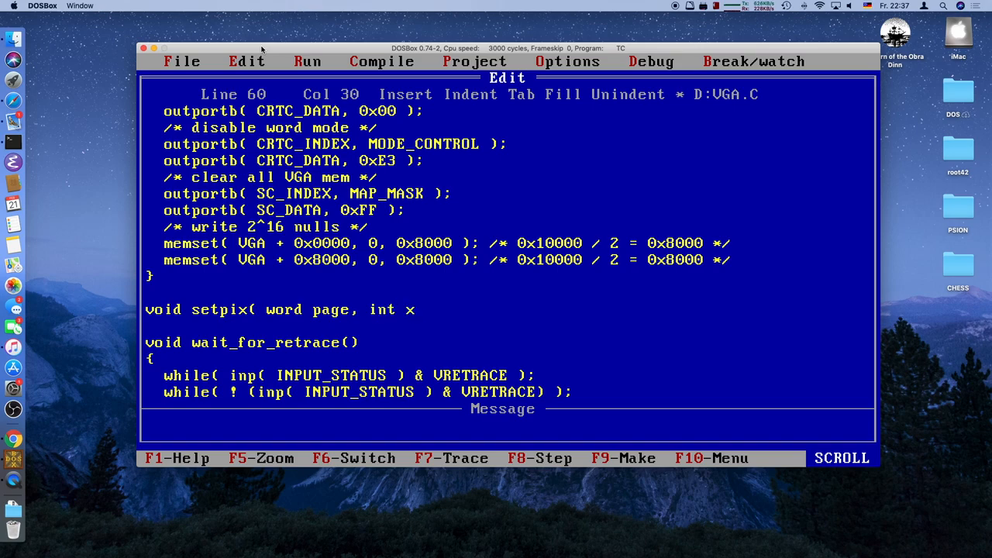
type(", int")
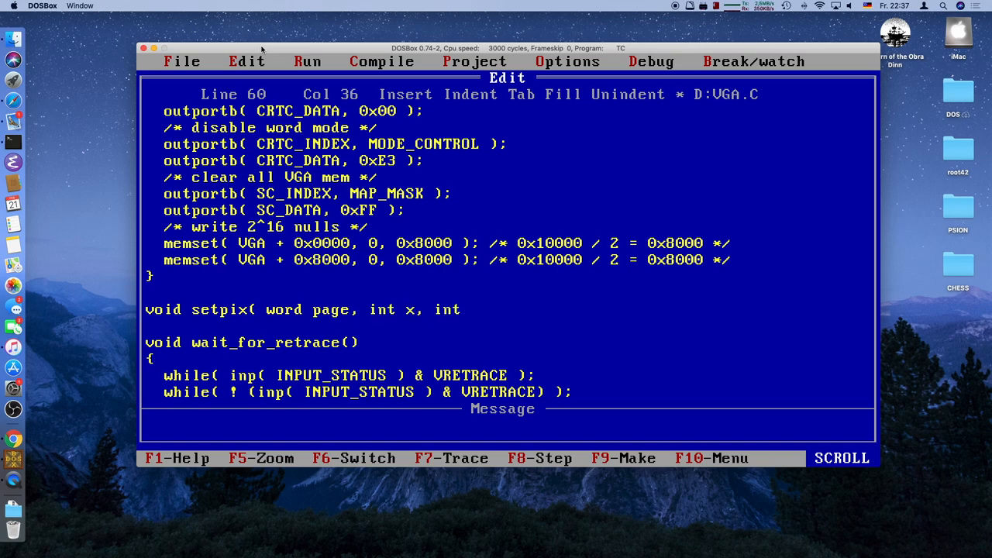
type("y,")
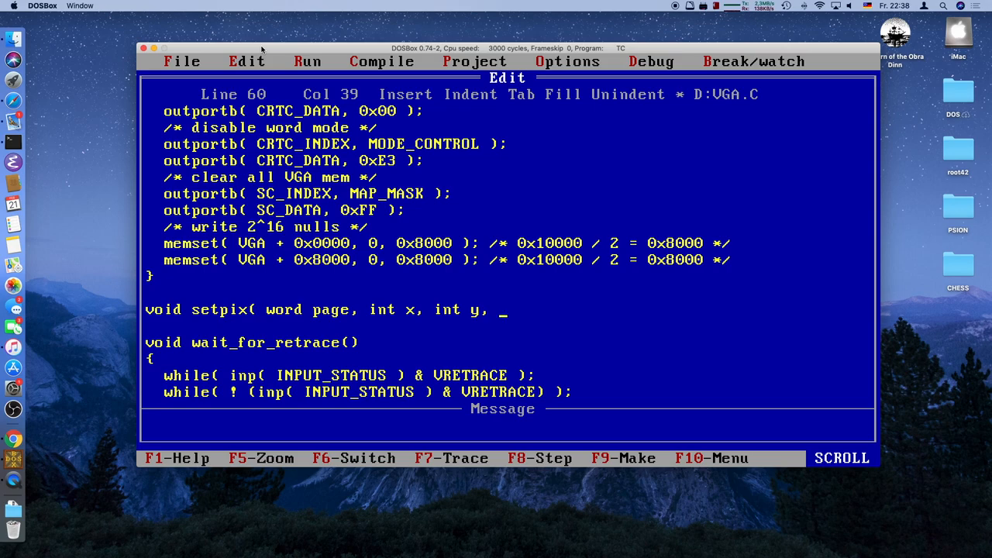
type("byte")
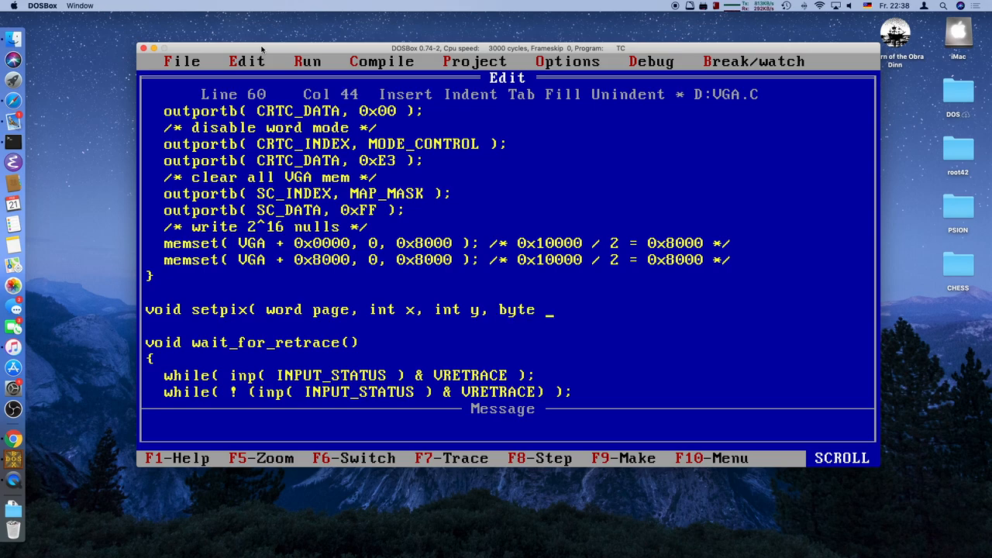
type("c)")
type("{")
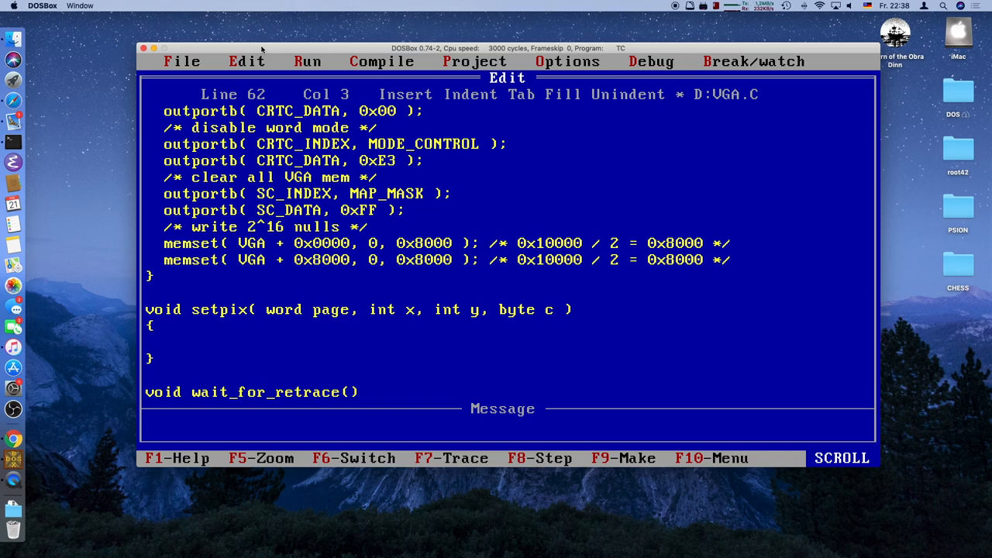
- In setpix, write outportb( SC_INDEX, MAP_MASK ) and outportb( SC_DATA, 1 << (x & 3) )
type("outportb( SC_INDEX, MAP")
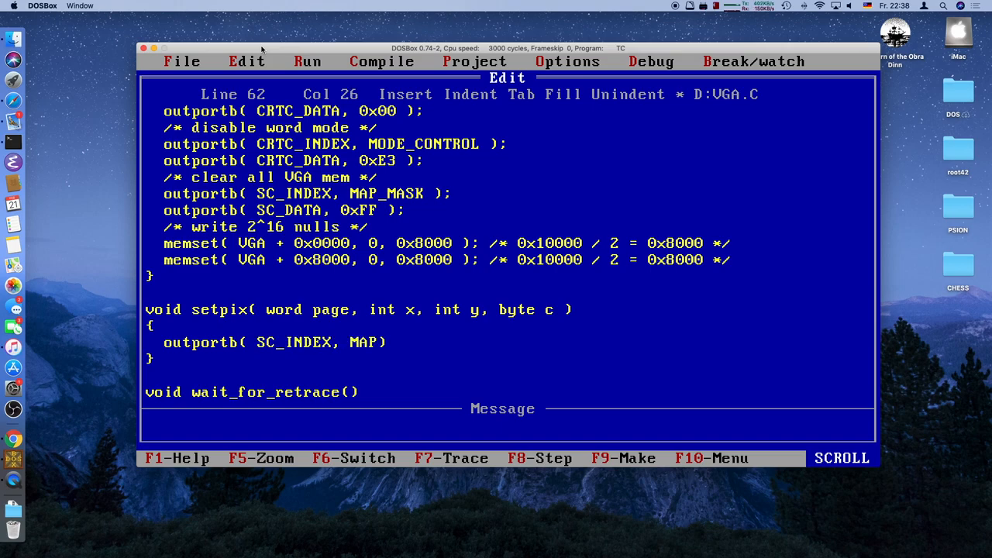
type("_MASK")
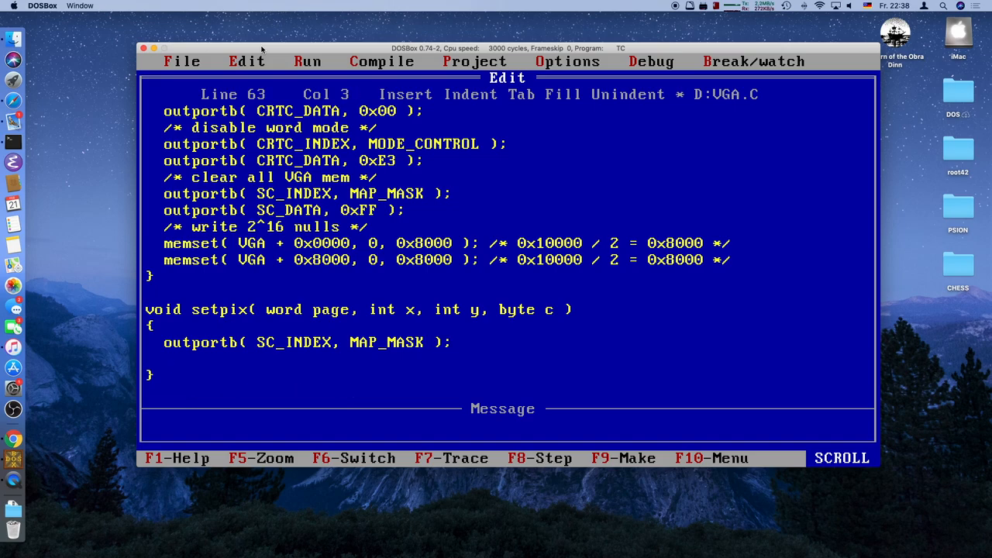
type("outportb")
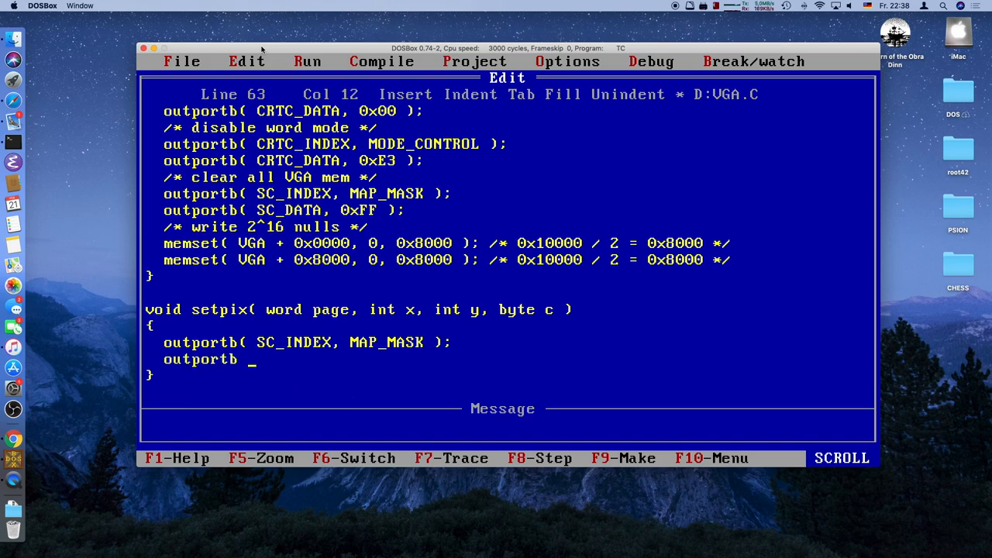
type("( SC_DATA")
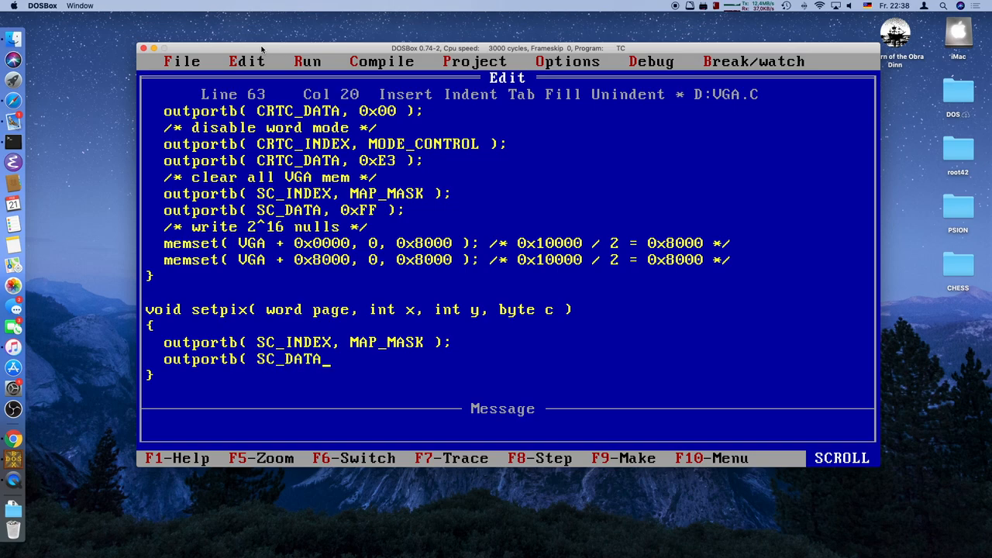
type(", 1 <<")
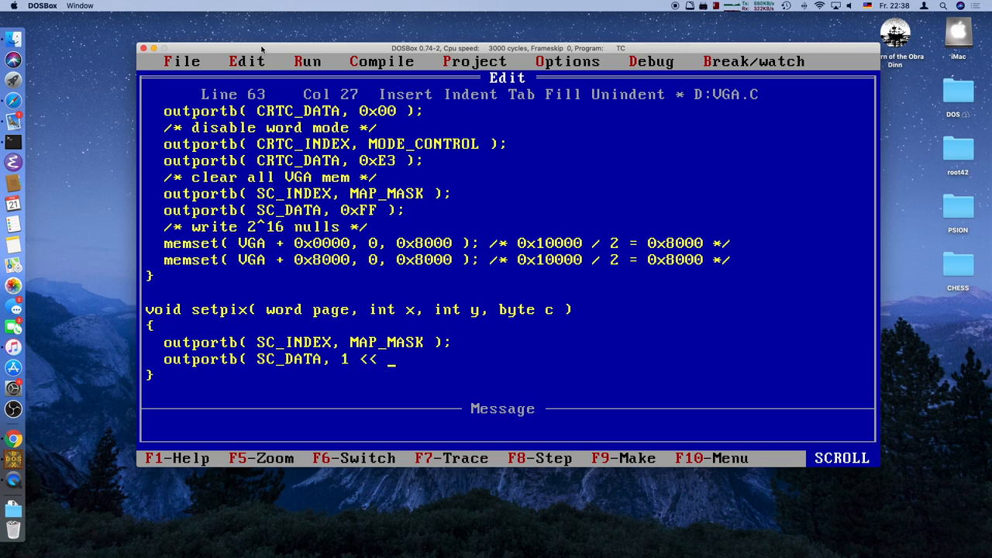
type("(x)")
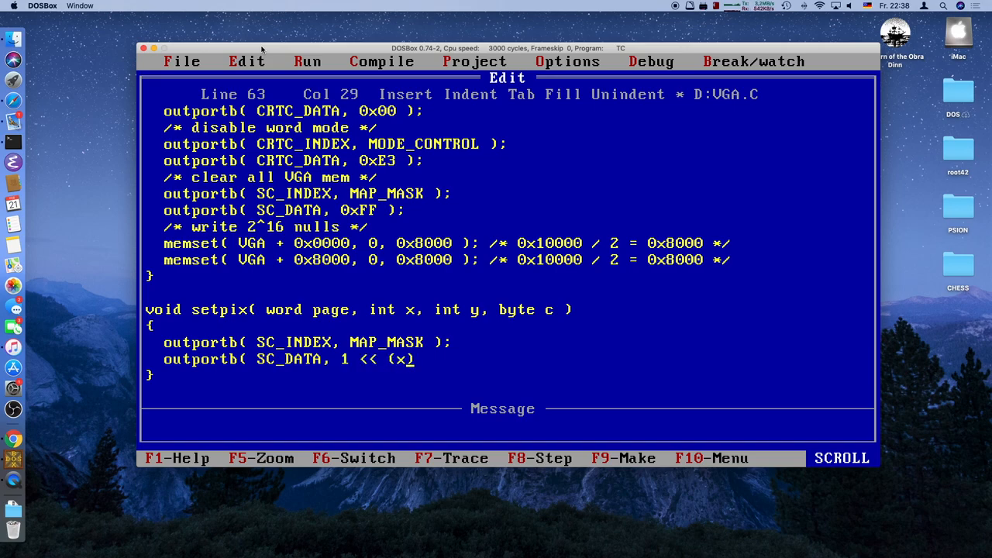
type("& 3")
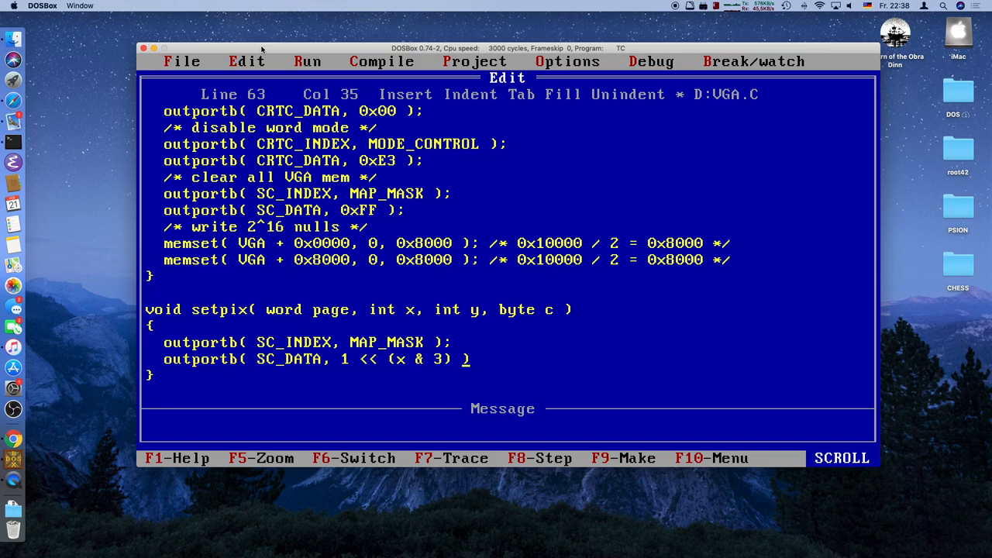
key("Left")
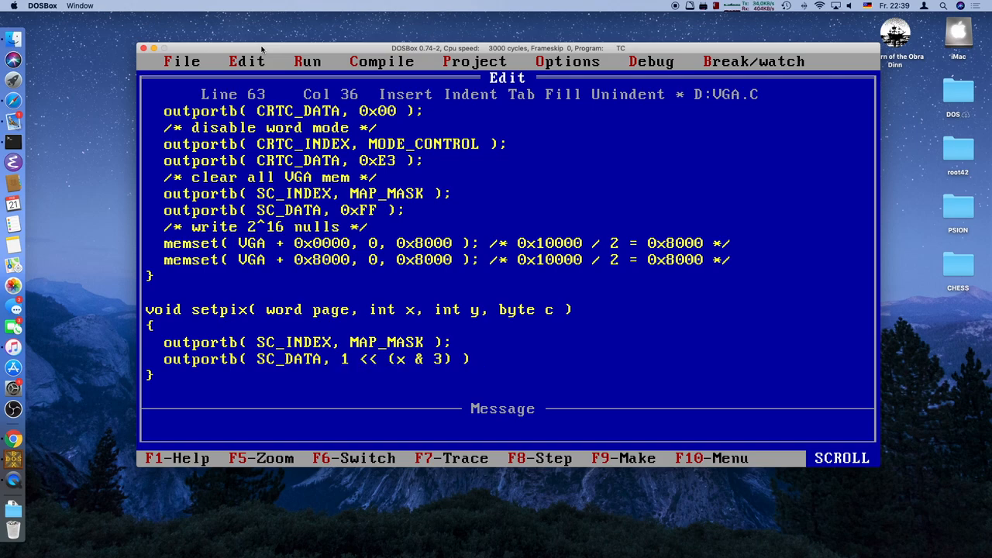
- Terminate the SC_DATA call and index VGA[ page + (vga_width*y) >> 2 + x >> 2 ]
type(");")
type("VGA[ page + ")
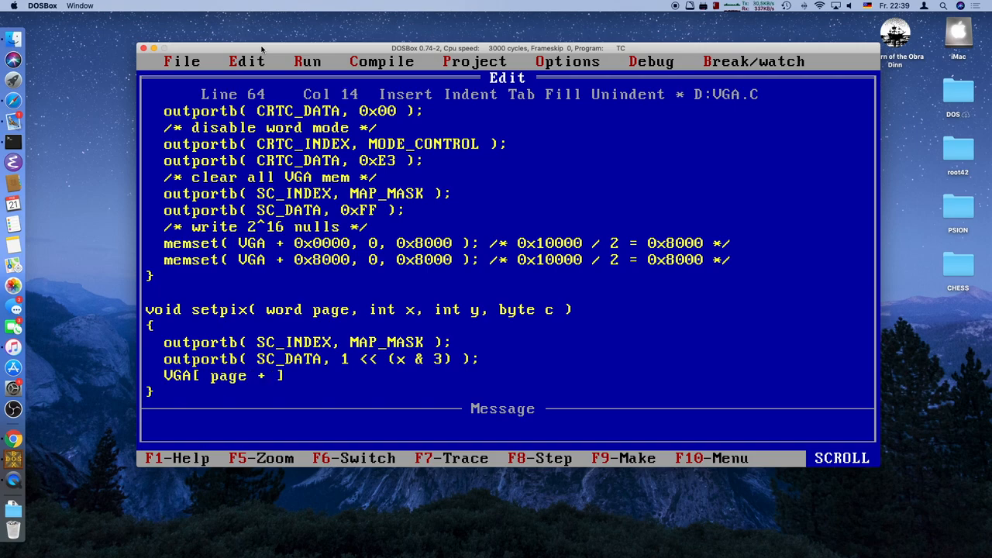
type("_")
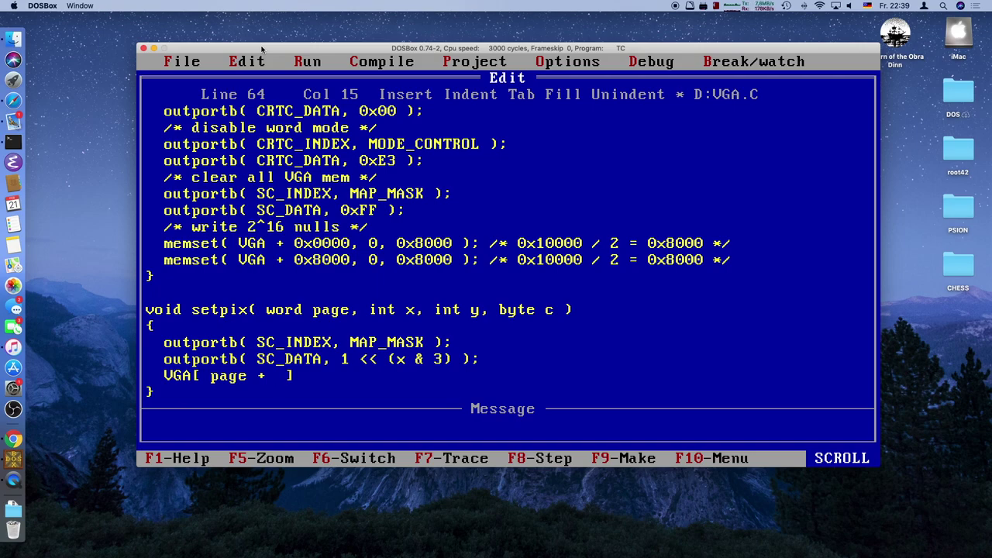
type("vga_")
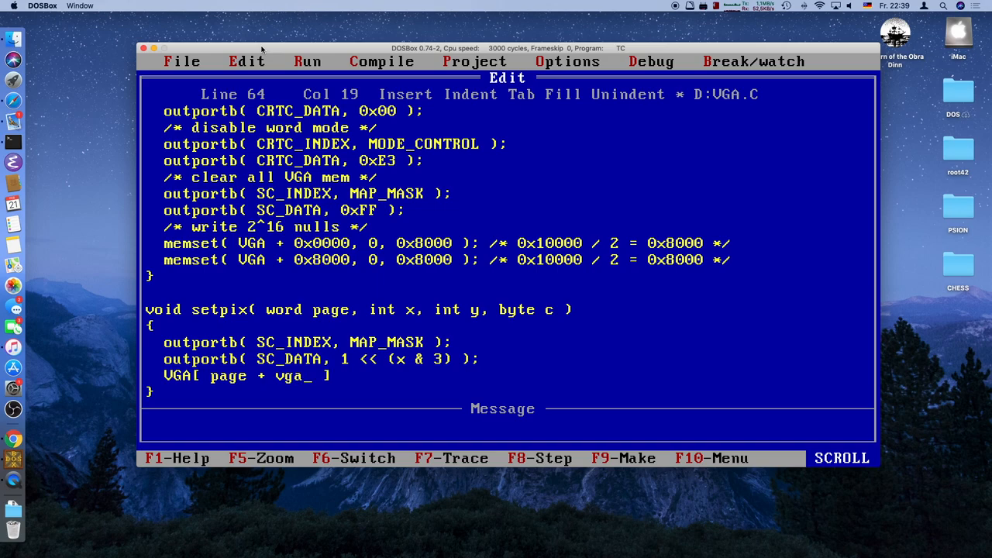
type("width_")
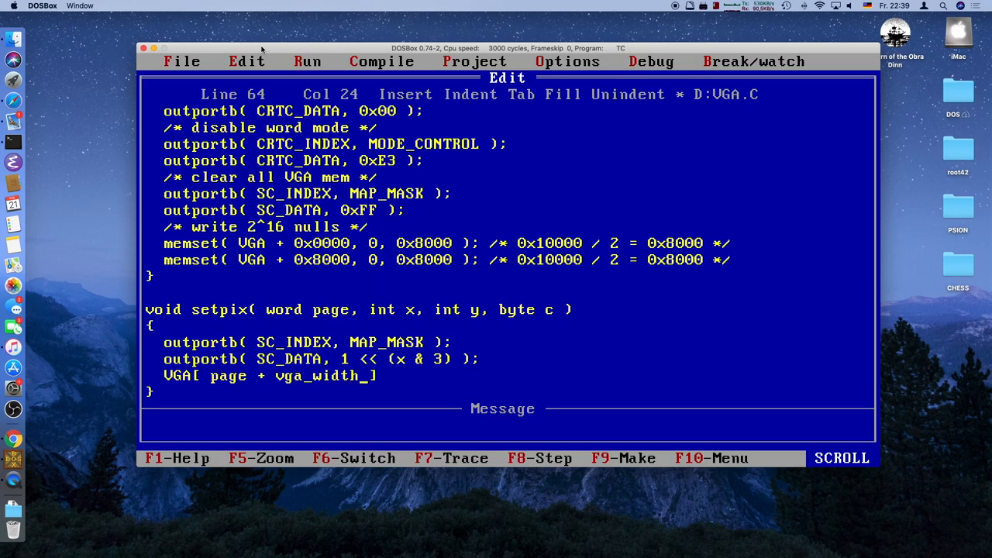
type("*y)  + x / 4")
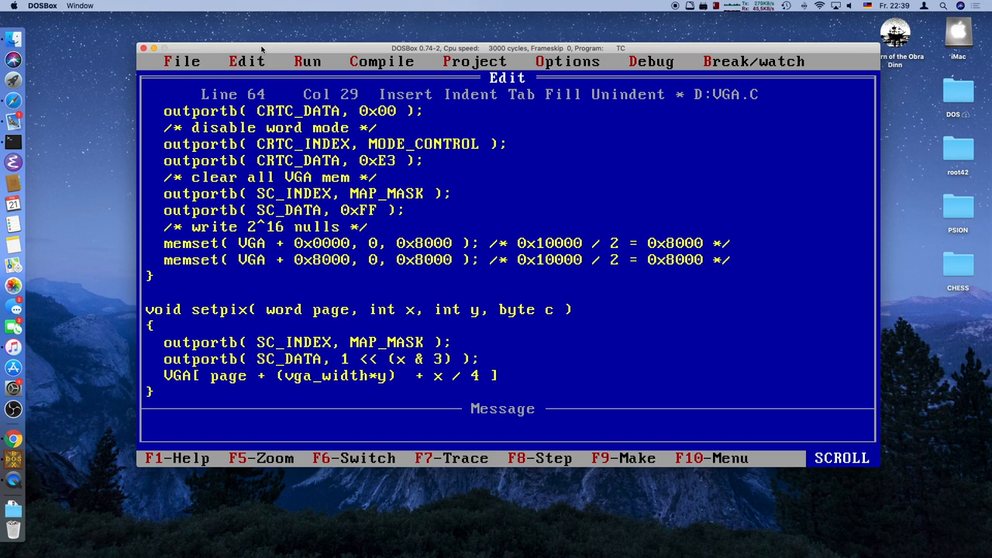
type(">> 2")
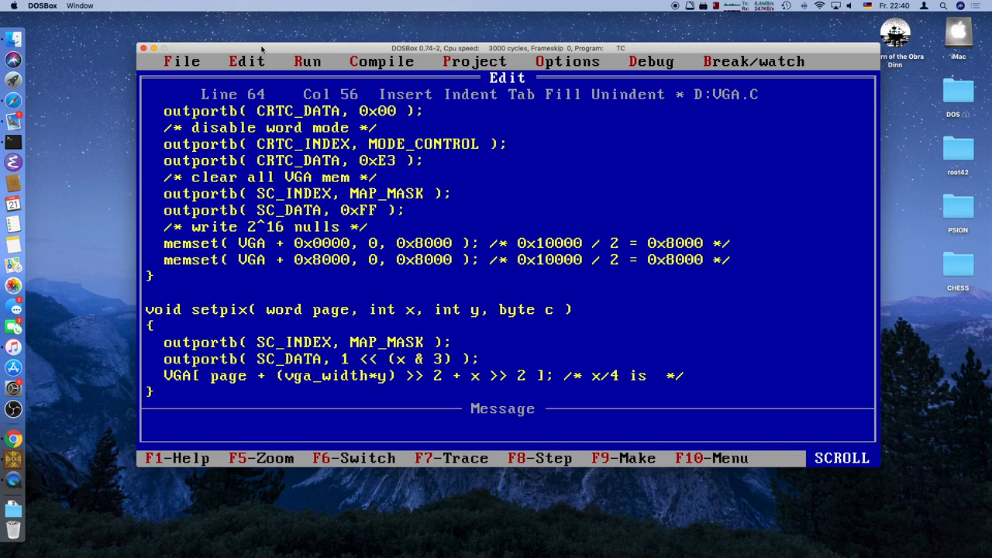
- Comment that x/4 is equal to x>>2, then start a new void function below setpix
type("equal to")
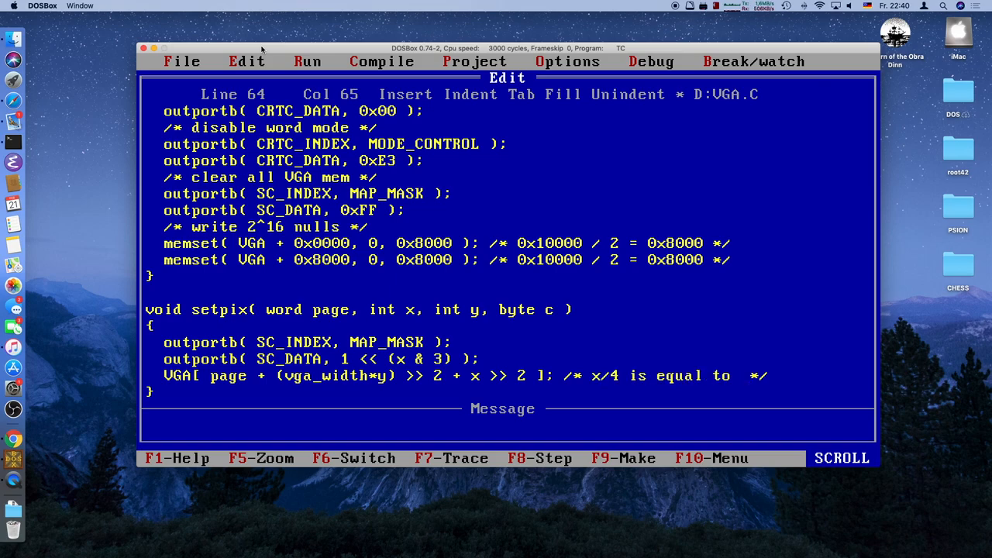
type("x>>2")
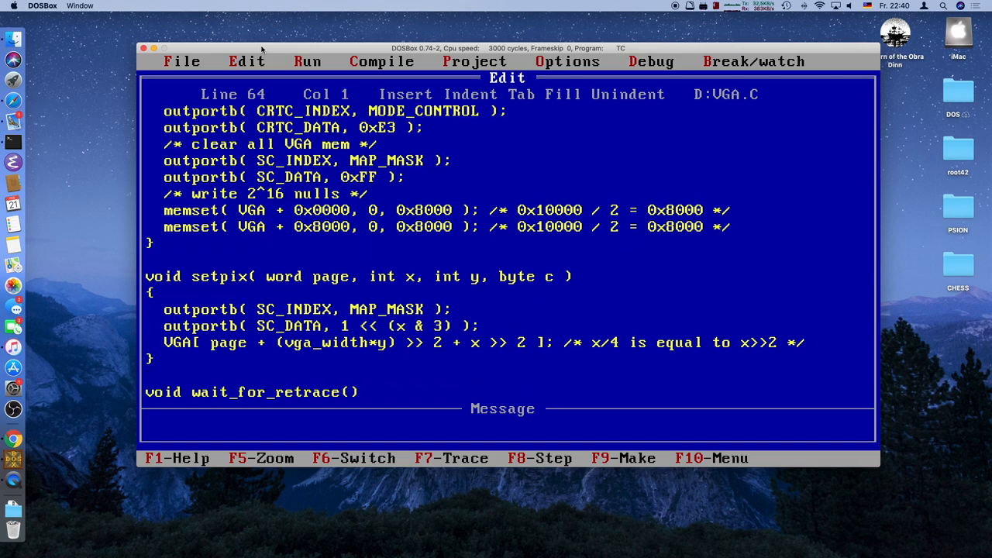
key("up")
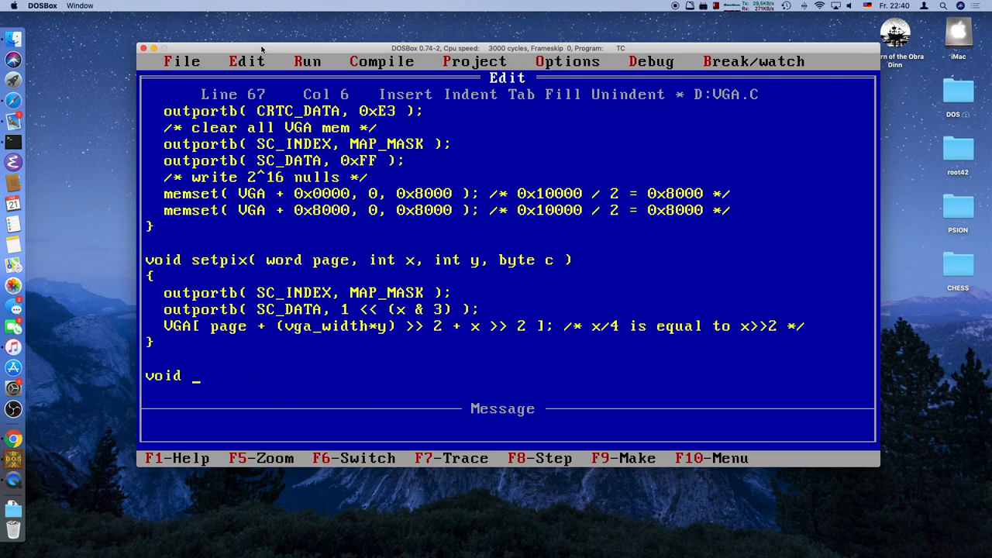
- Declare page_flip( word *page1, word *page2 ) with an empty body
type("page_flip")
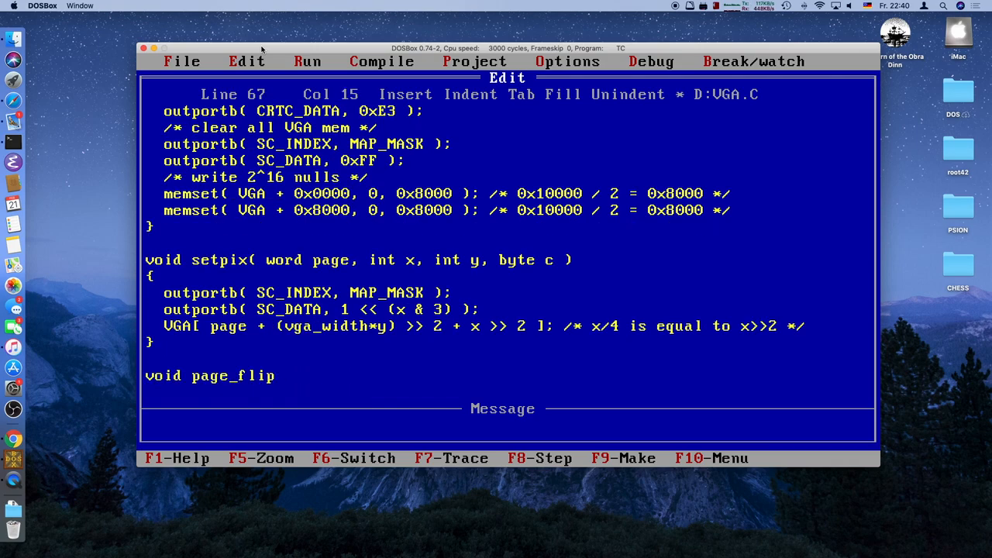
type("(")
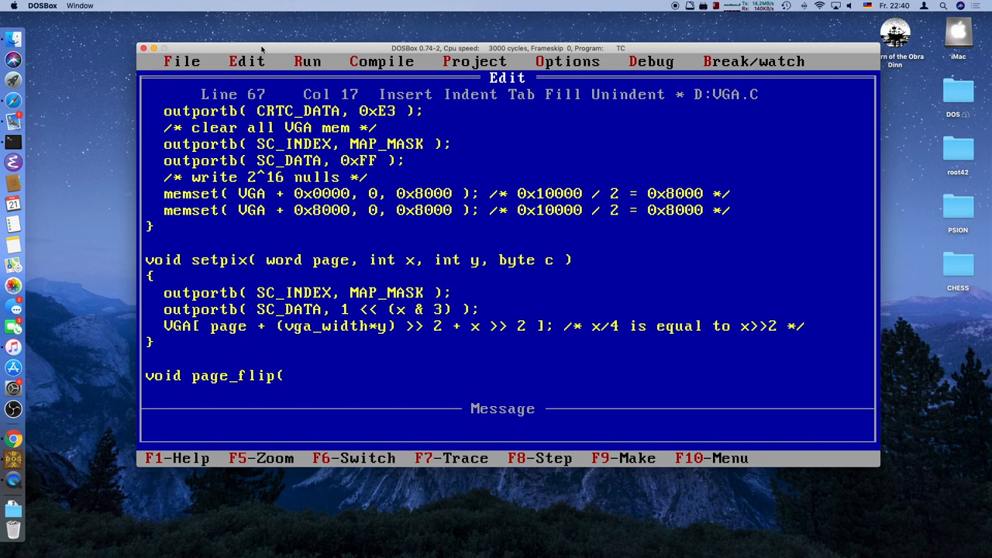
type("word")
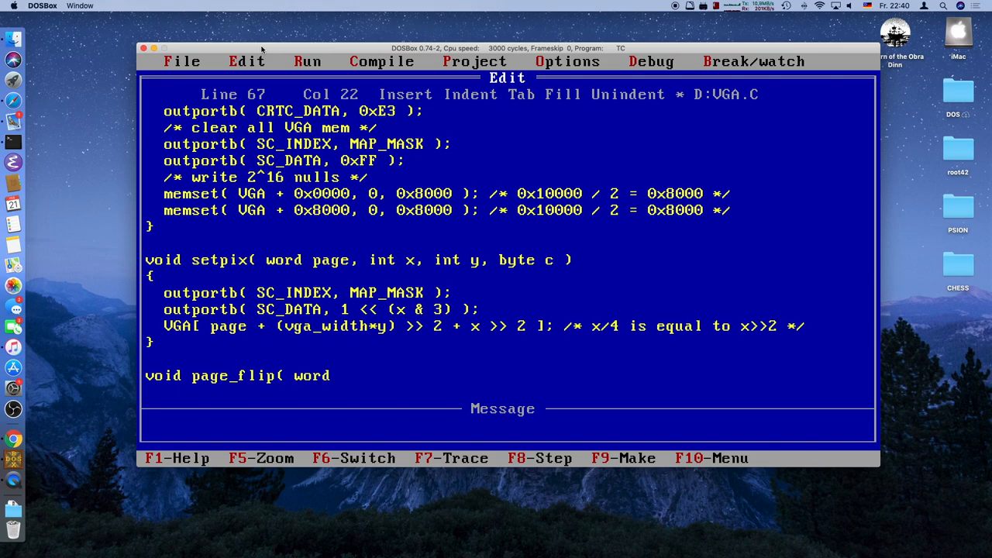
type("*page1")
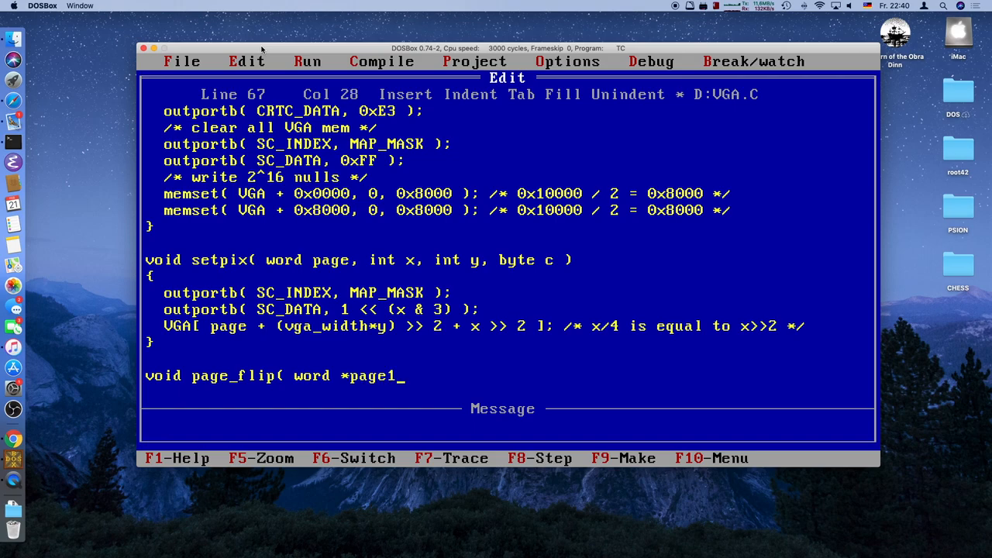
type(", word")
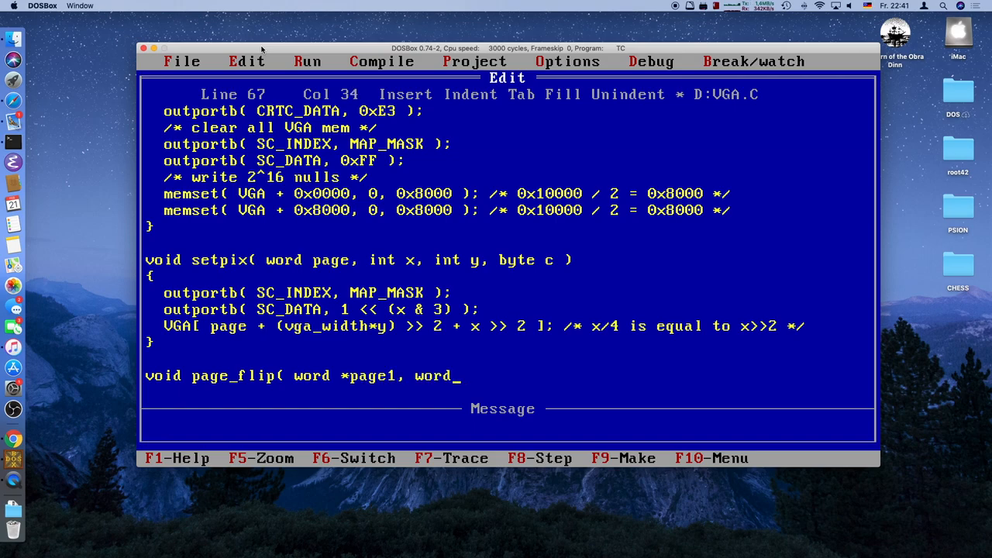
type("page 2")
type("}")
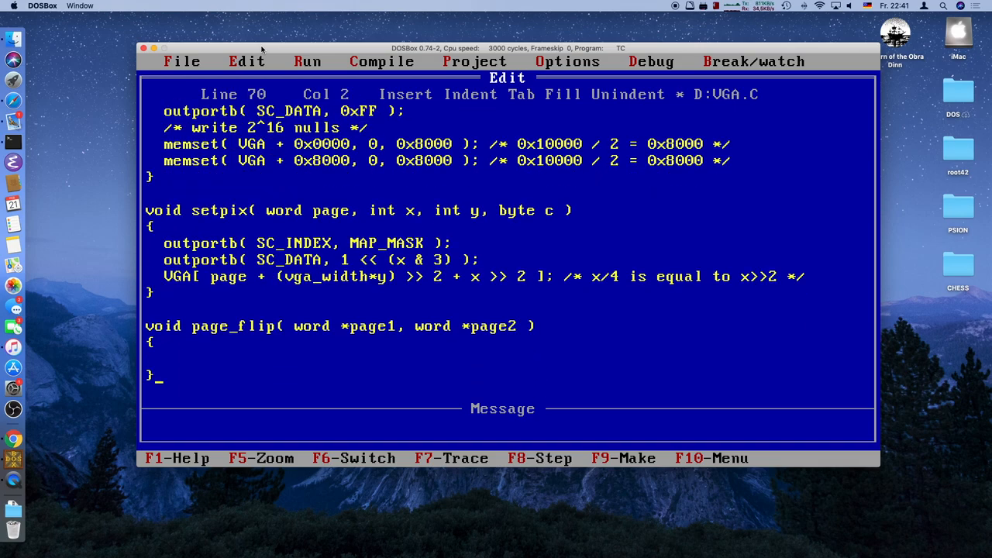
key("Up")
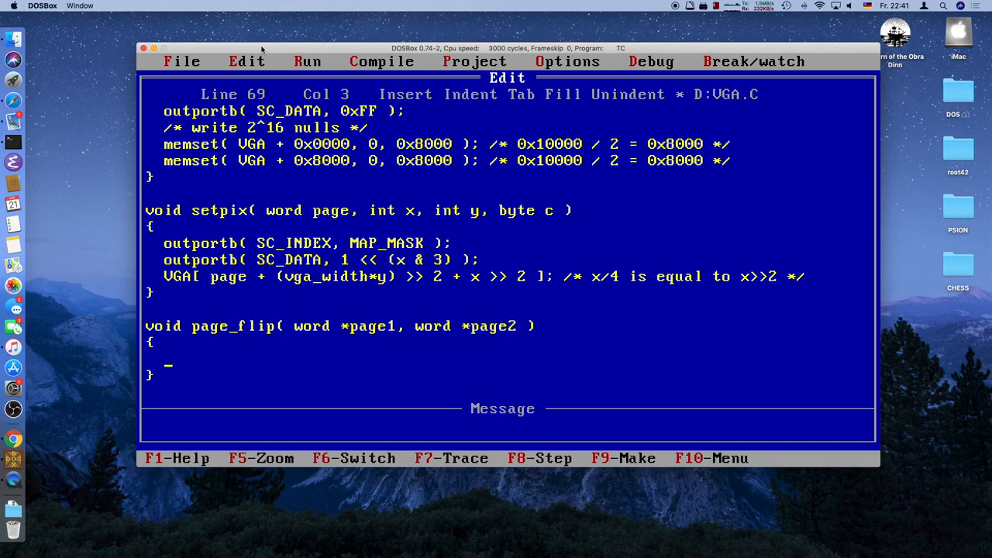
- Declare word temp and swap: temp = *page1; *page1 = *page2; *page2 = temp;
type("w")
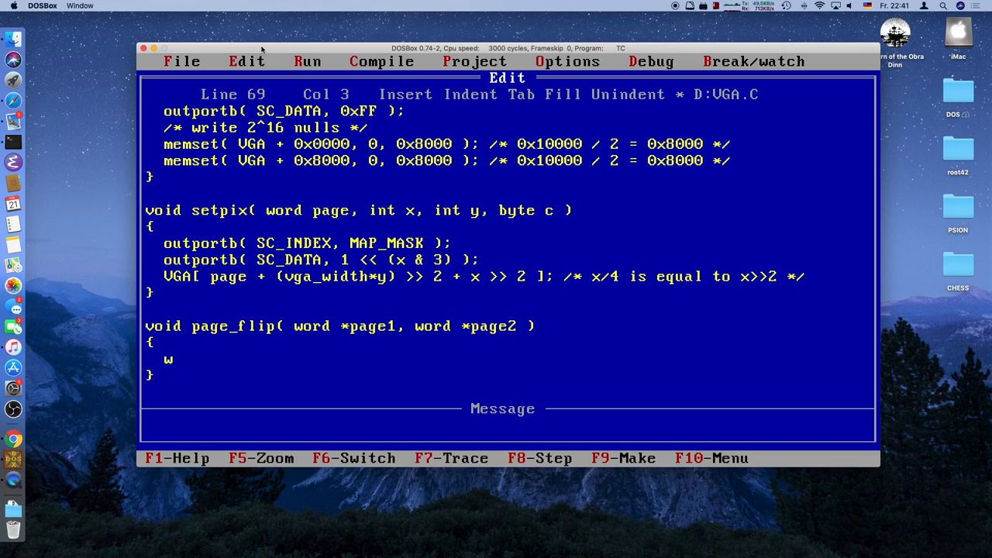
type("ord temp;")
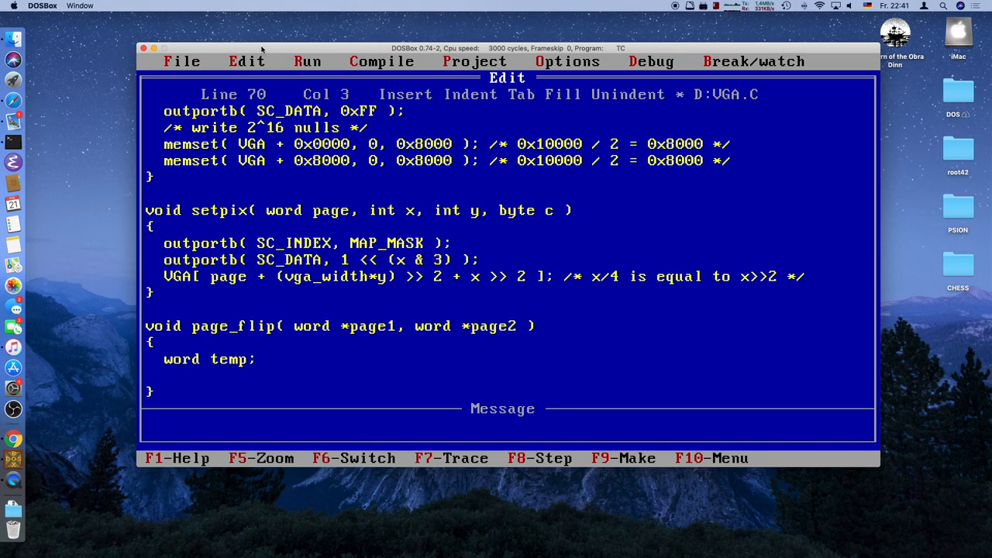
key("Down")
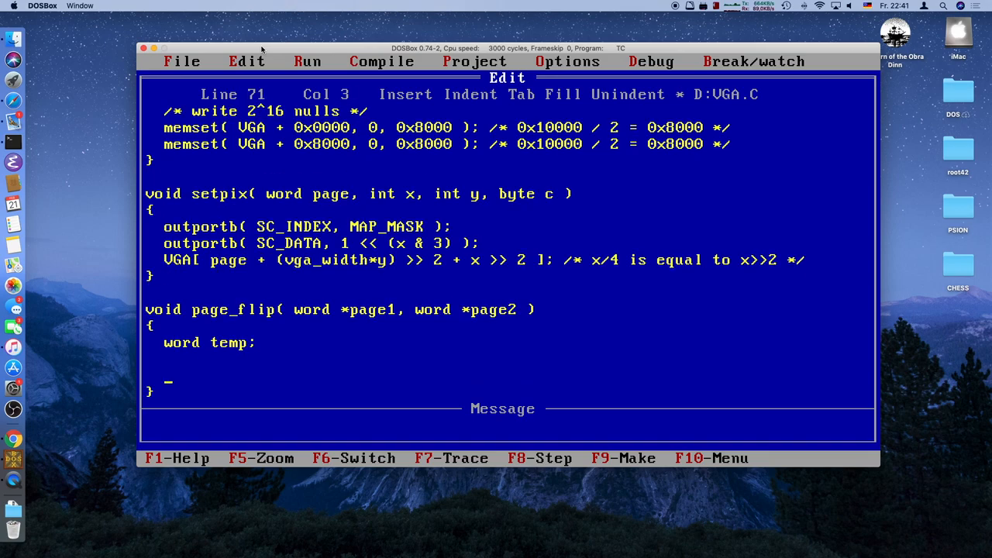
type("temp =")
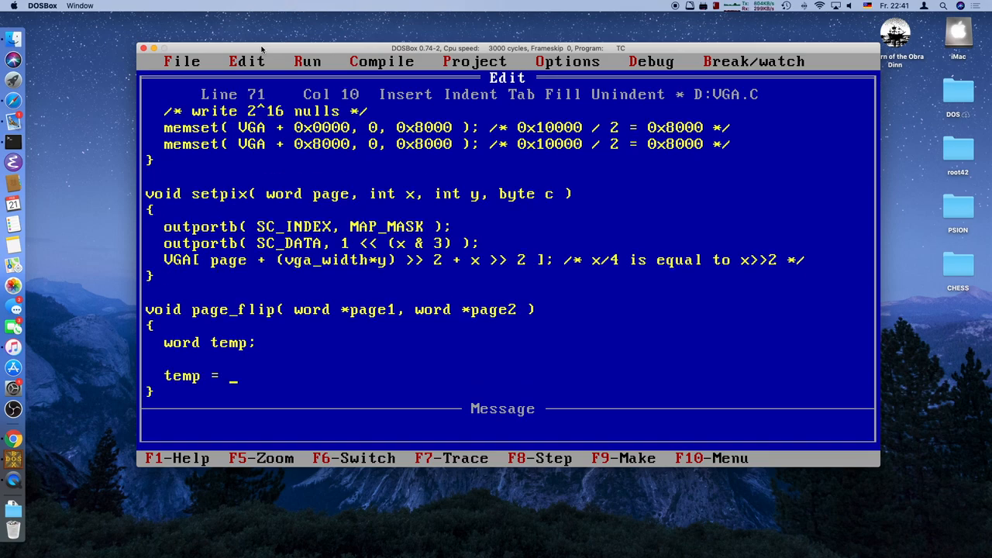
type("*page1;")
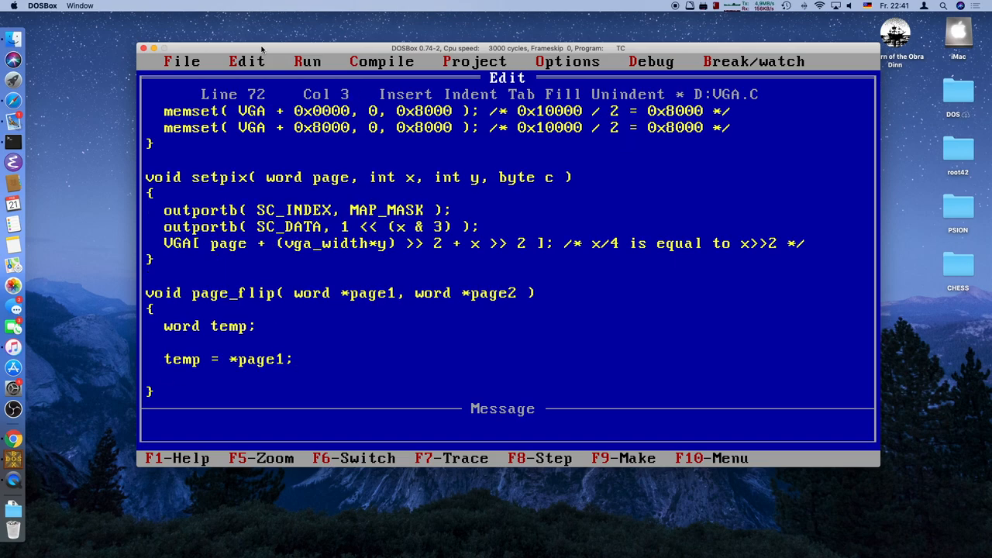
type("*page")
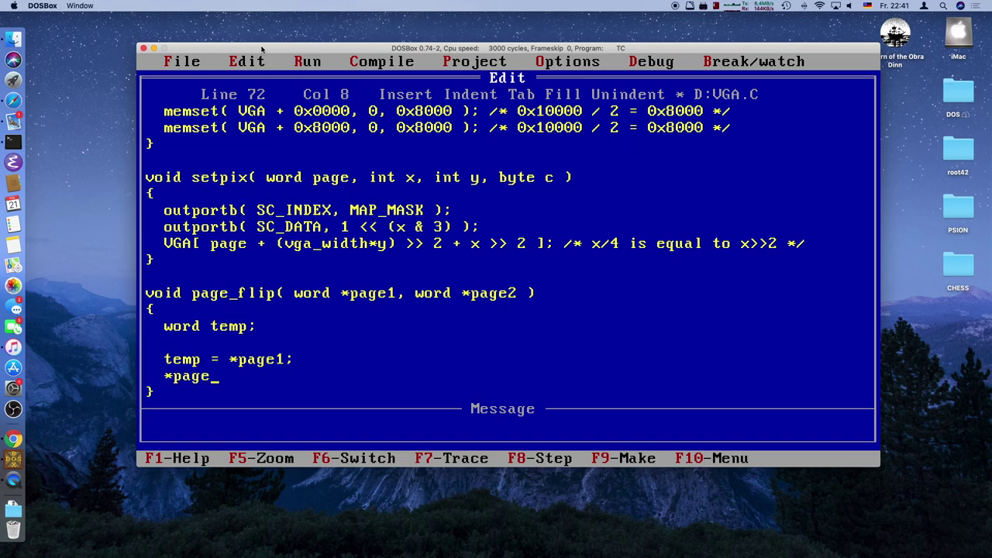
type("1 = p")
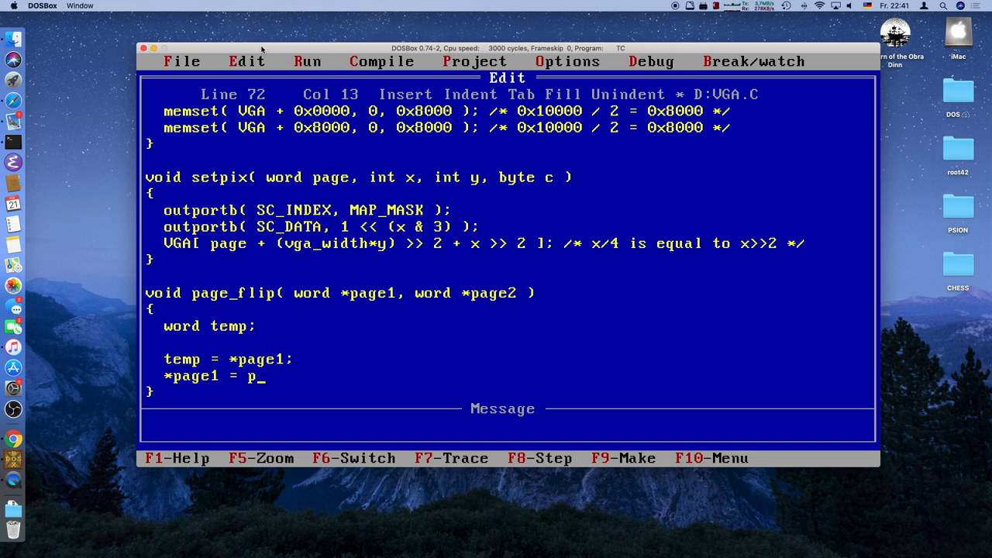
type("*page2;")
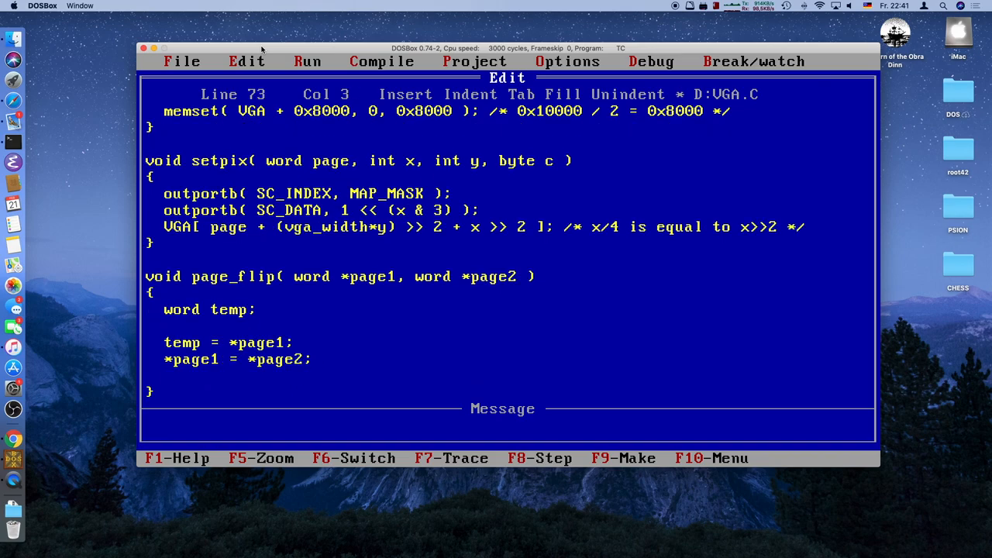
type("*page2 =")
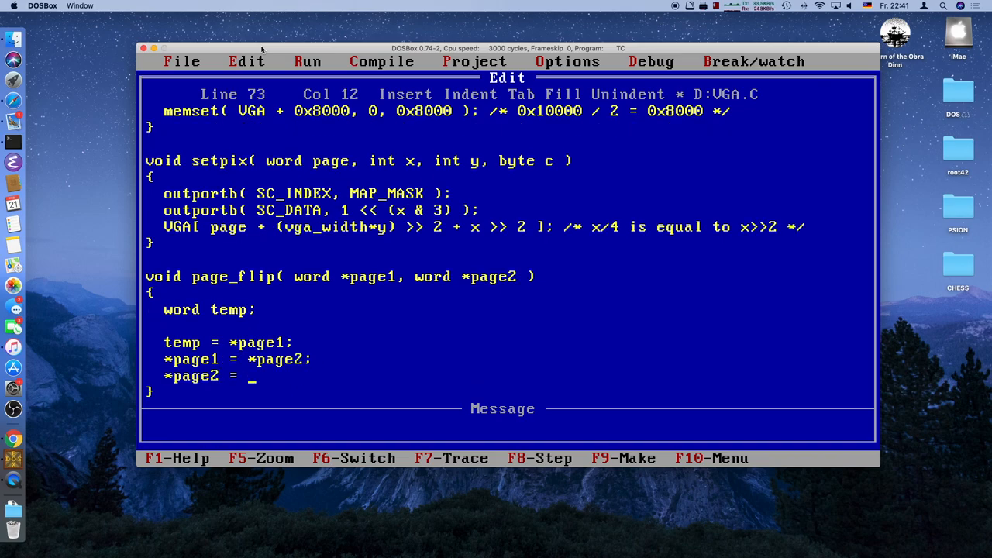
type("te")
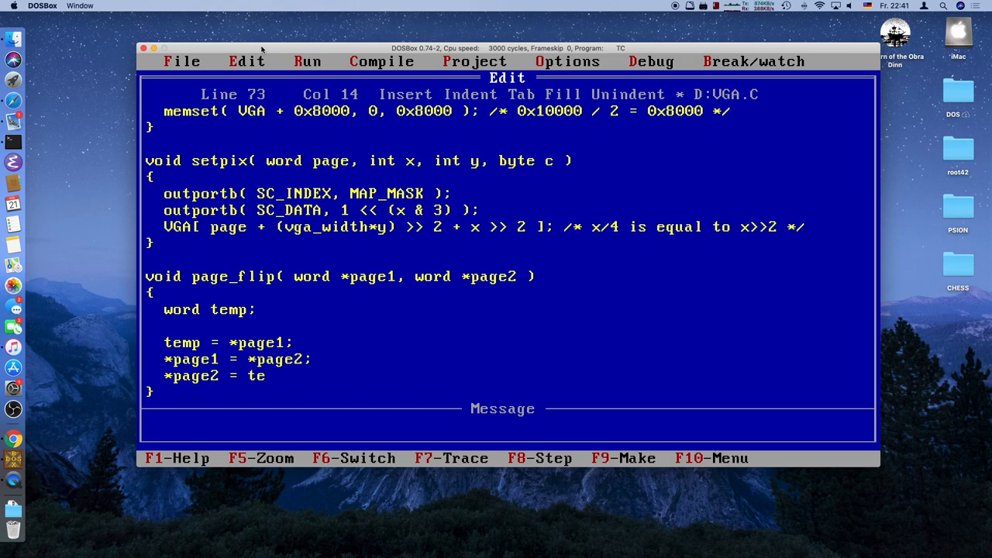
type("mp;")
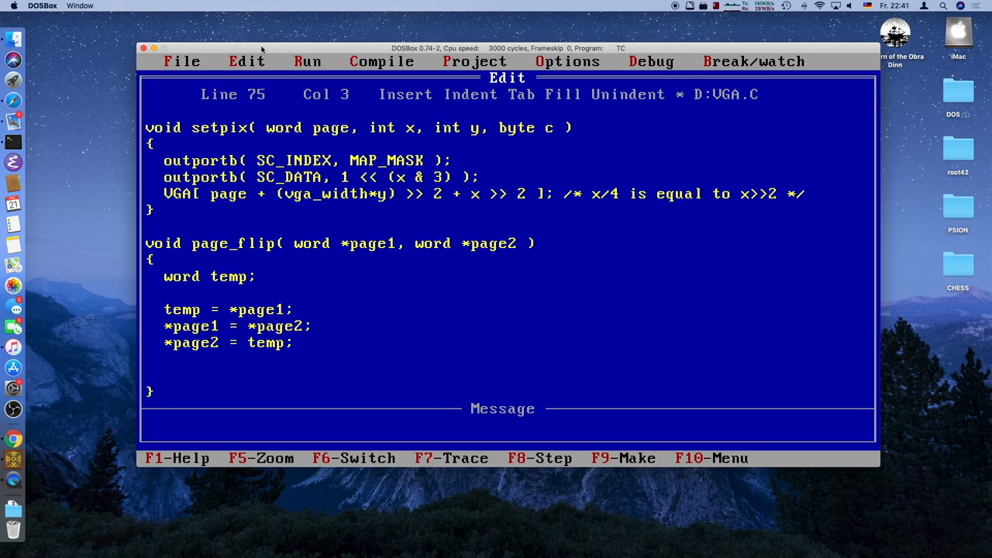
- Declare word high_address, low_address and begin high_address = HIGH_ADDRESS, fixing a mistyped name
type("high_address")
type("word high_d")
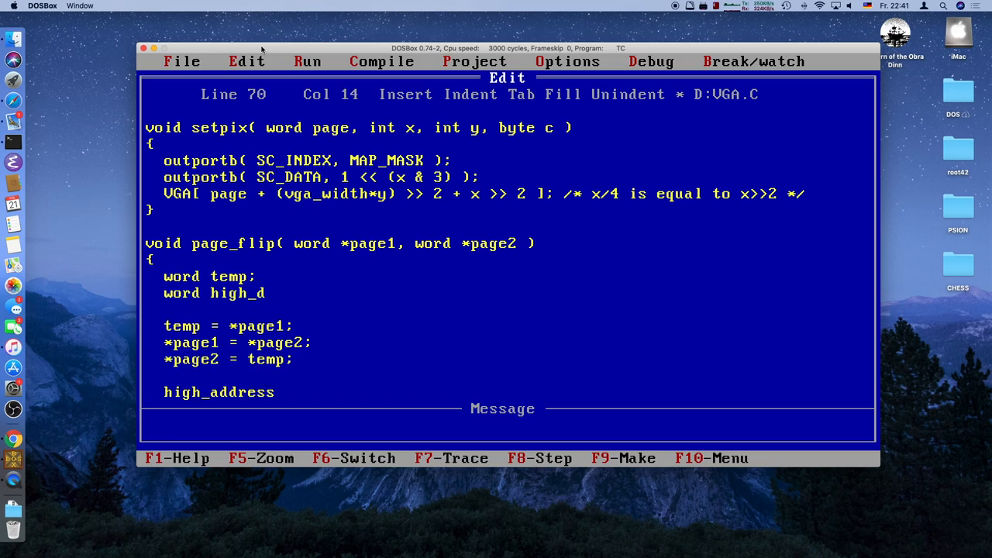
type("_address, low_address;")
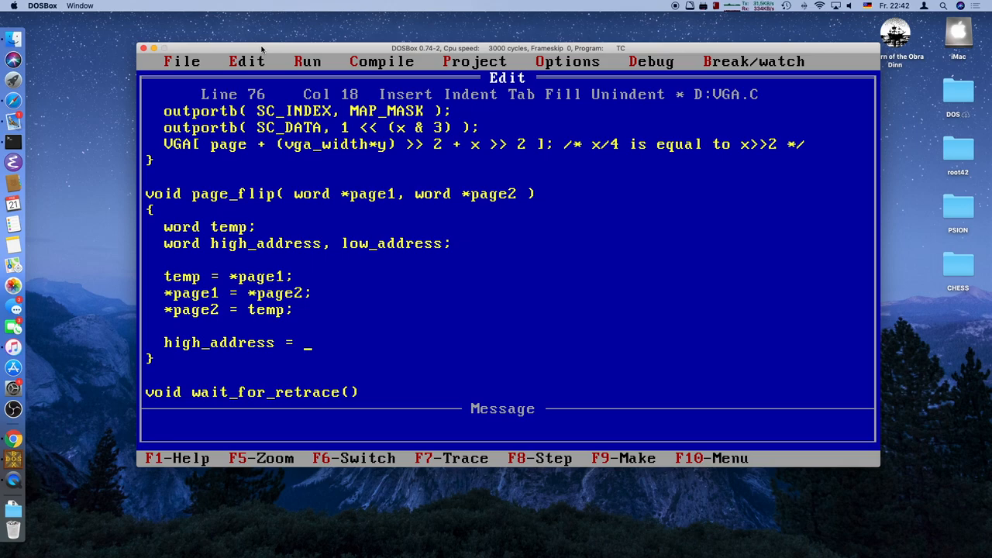
type("HIGH_")
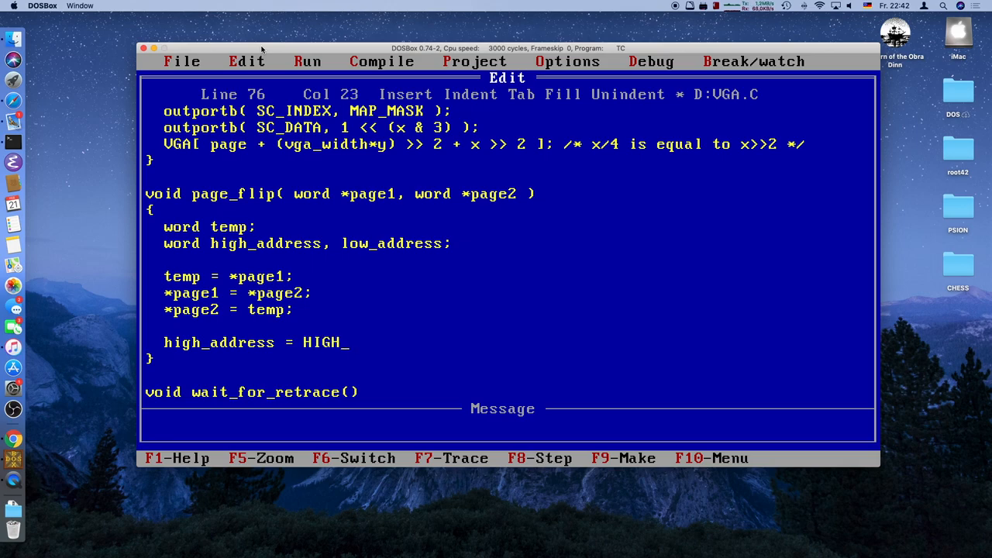
type("ADDRESS |")
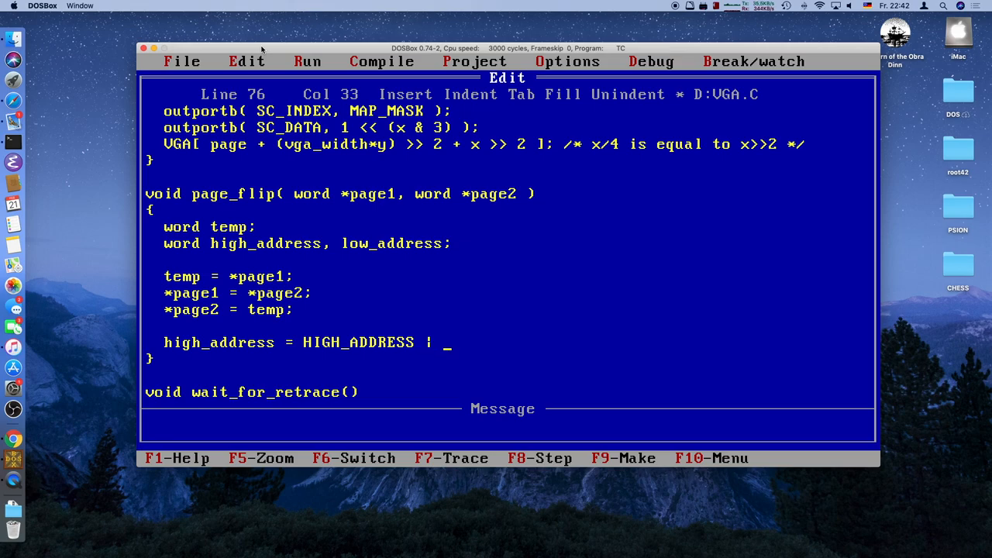
type("()")
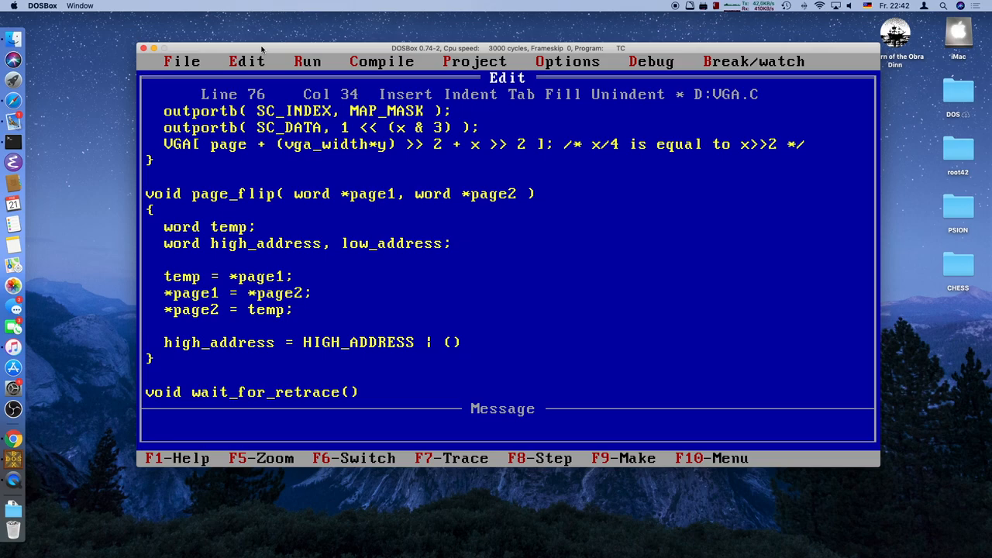
key("Left")
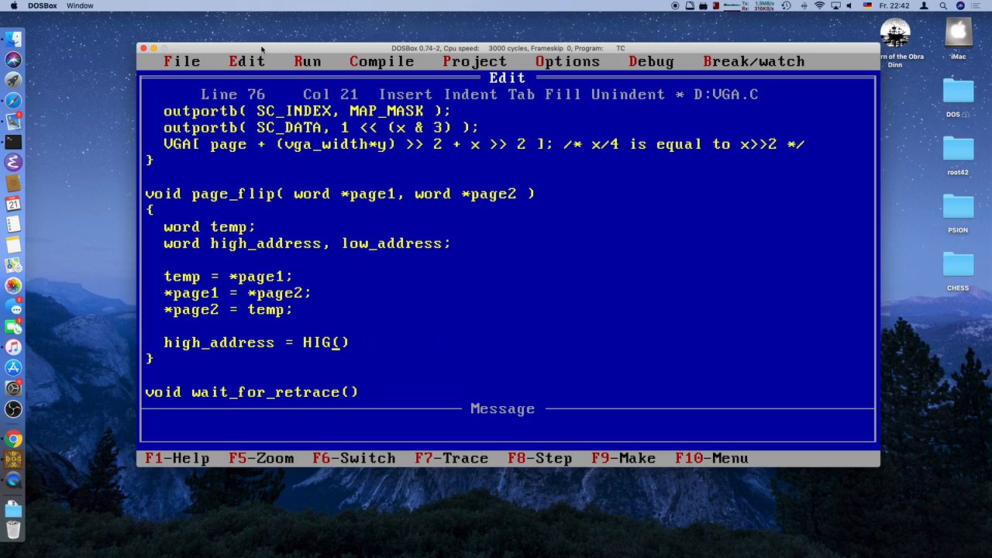
key("BackSpace")
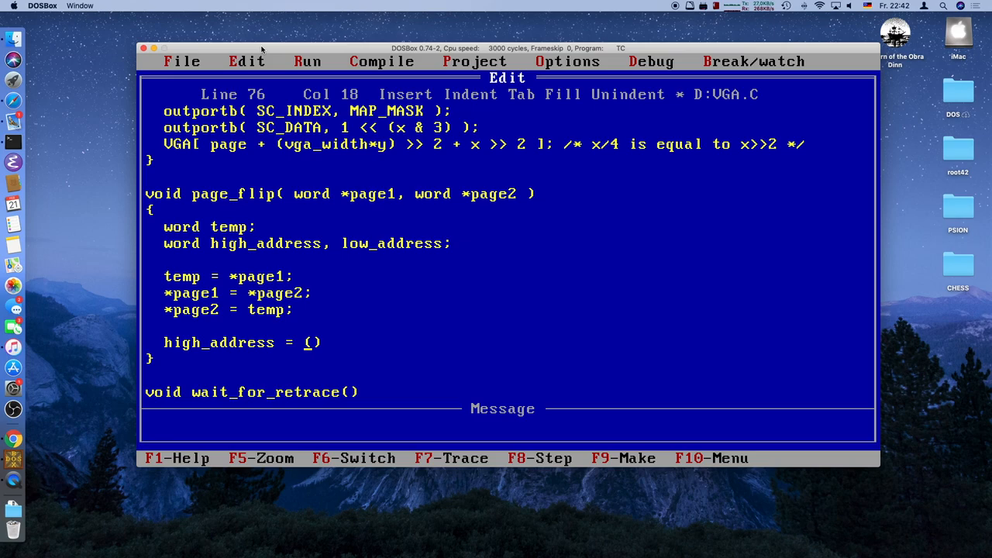
type("HIGH_ADDRESS |")
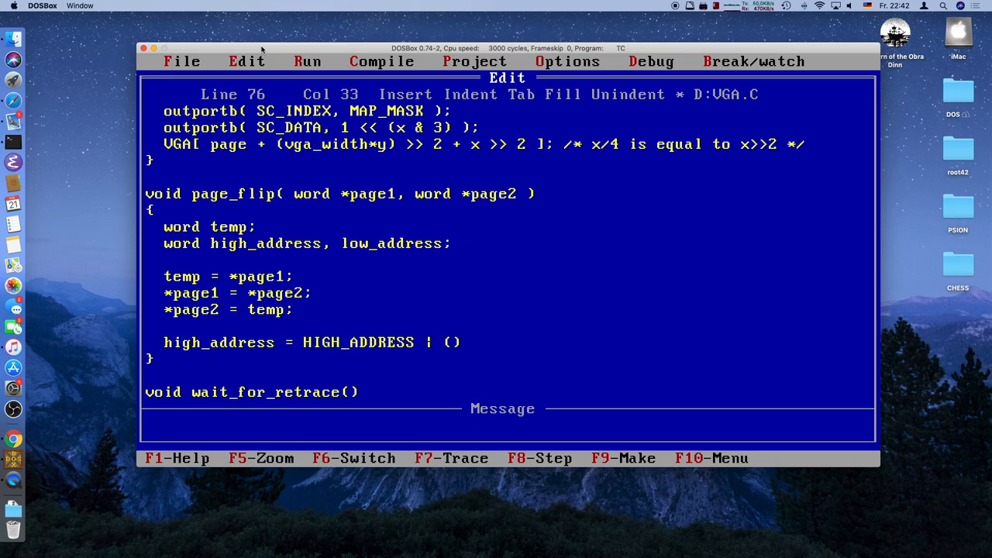
- Complete the line as high_address = HIGH_ADDRESS | (*page1 & 0xFF00);
key("Right")
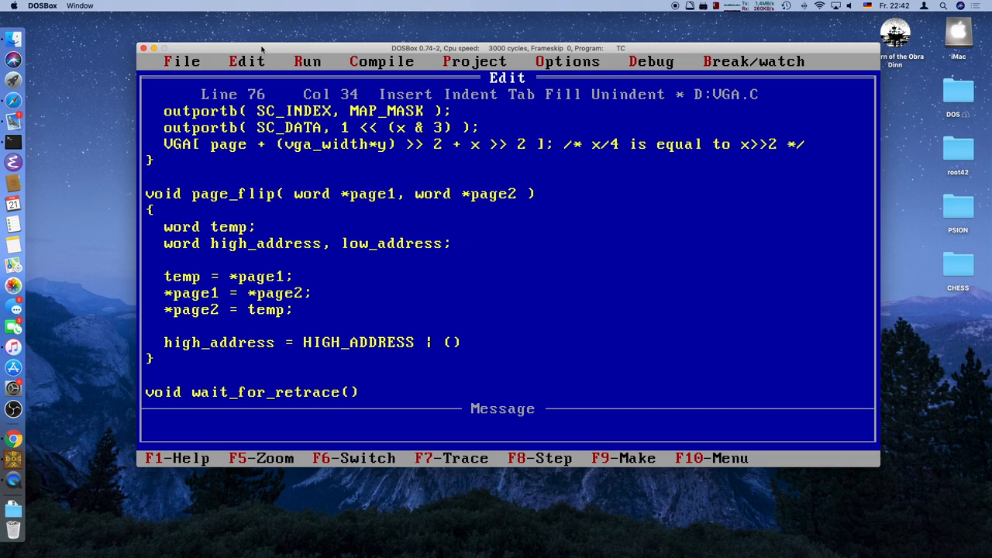
type("*page1")
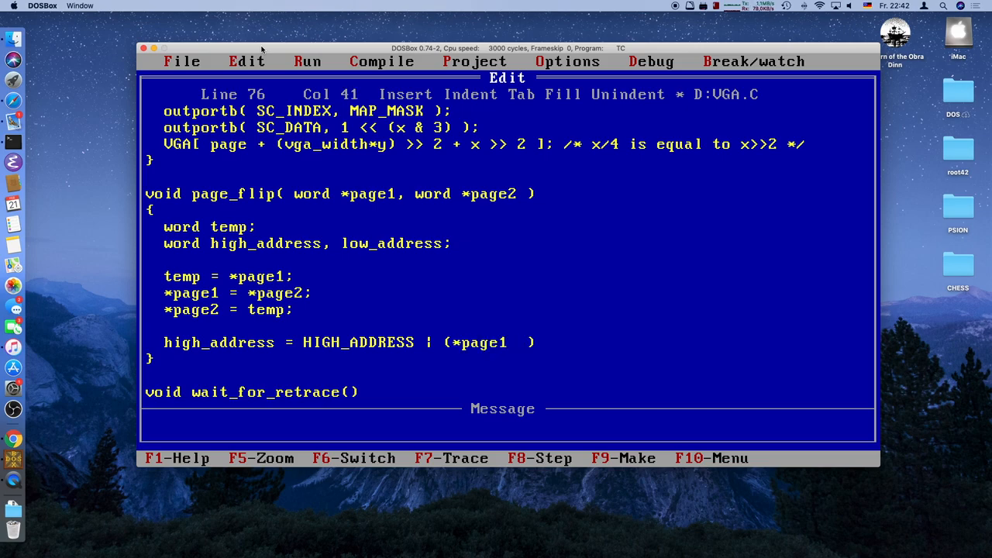
type("&")
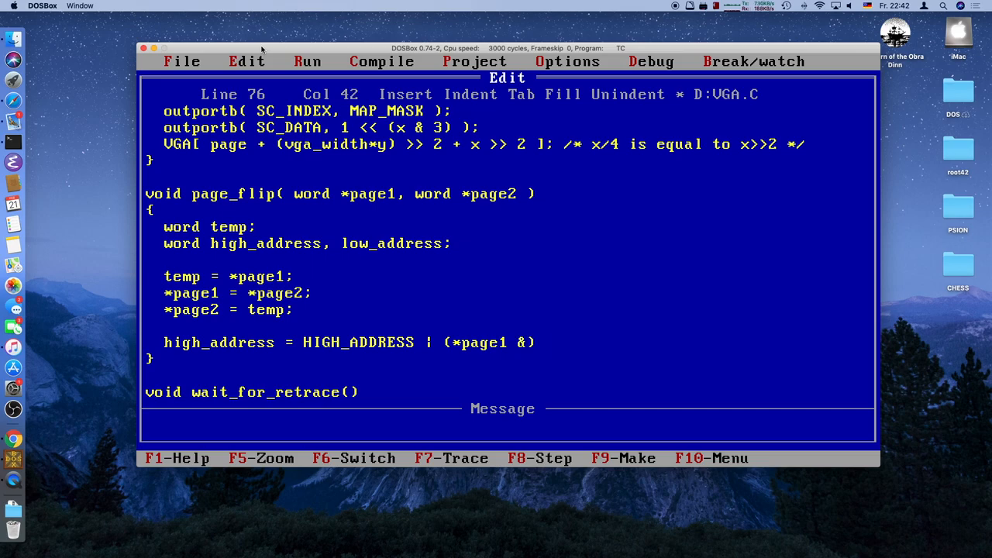
type("0x")
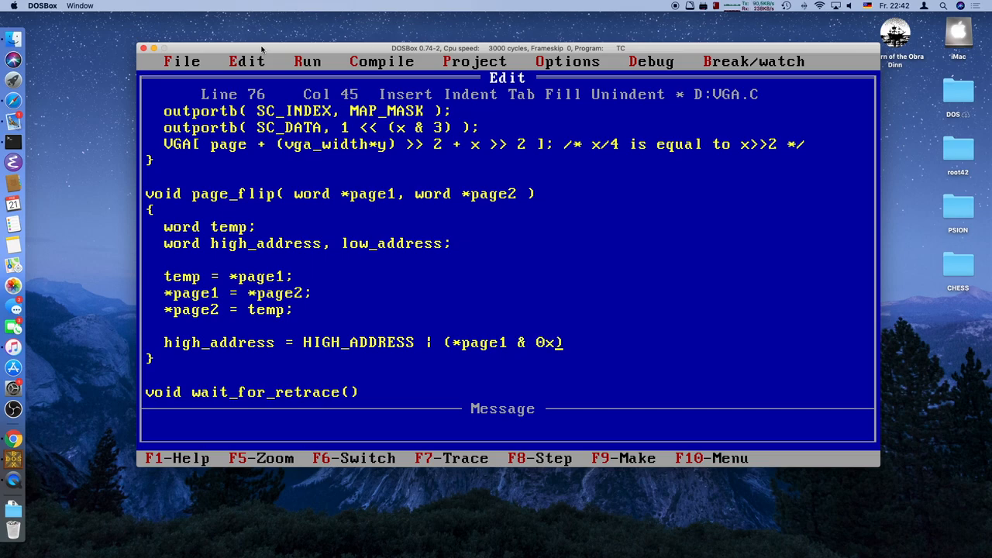
type("FF00")
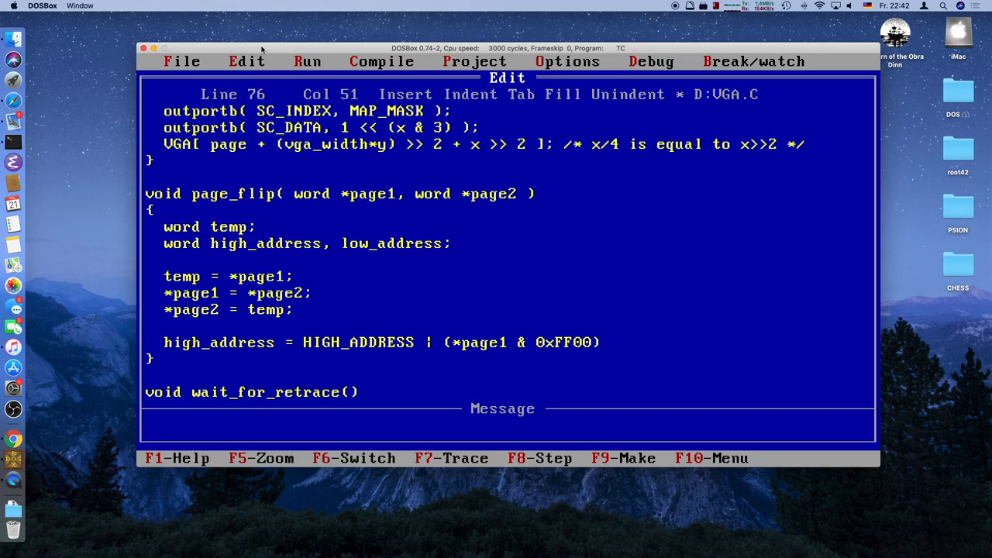
type(";")
type("low_address = L")
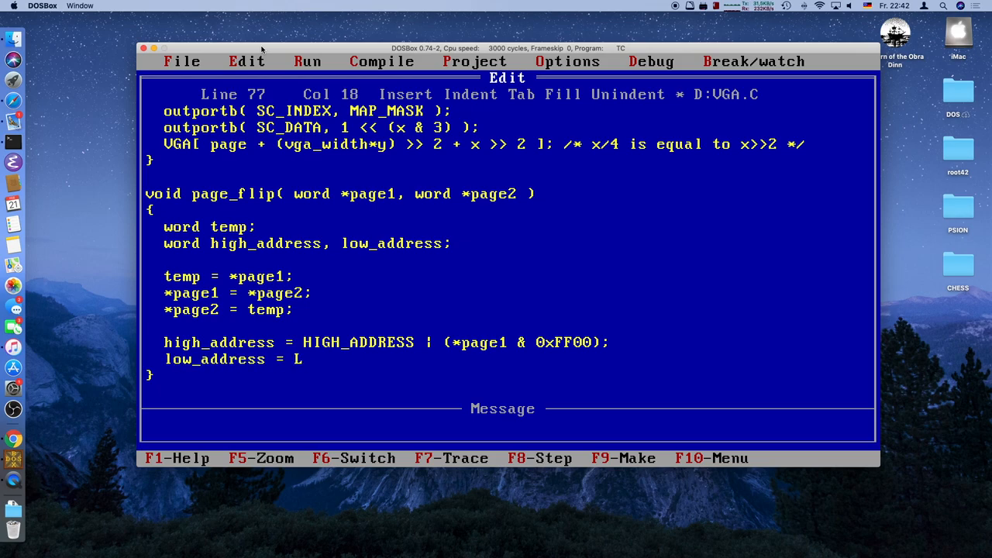
- Write low_address = LOW_ADDRESS | (*page1 << 8); and start a comment below
type("OW_ADDRESS")
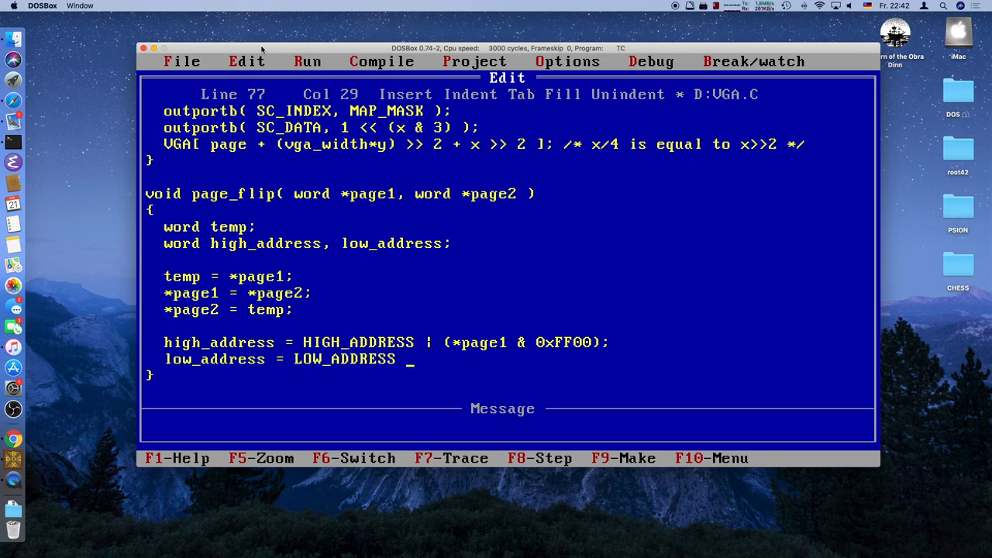
type("|")
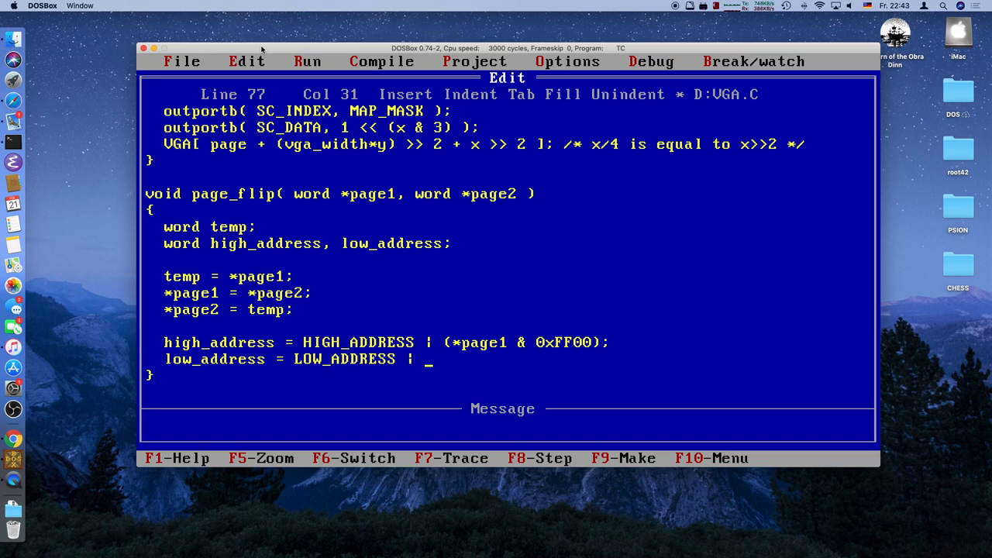
type("(*pa")
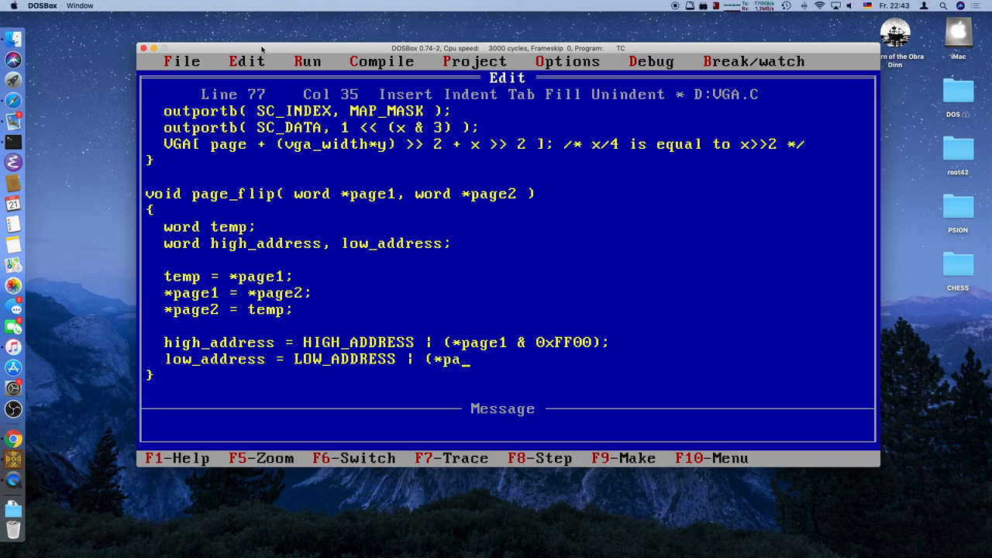
type("ge1")
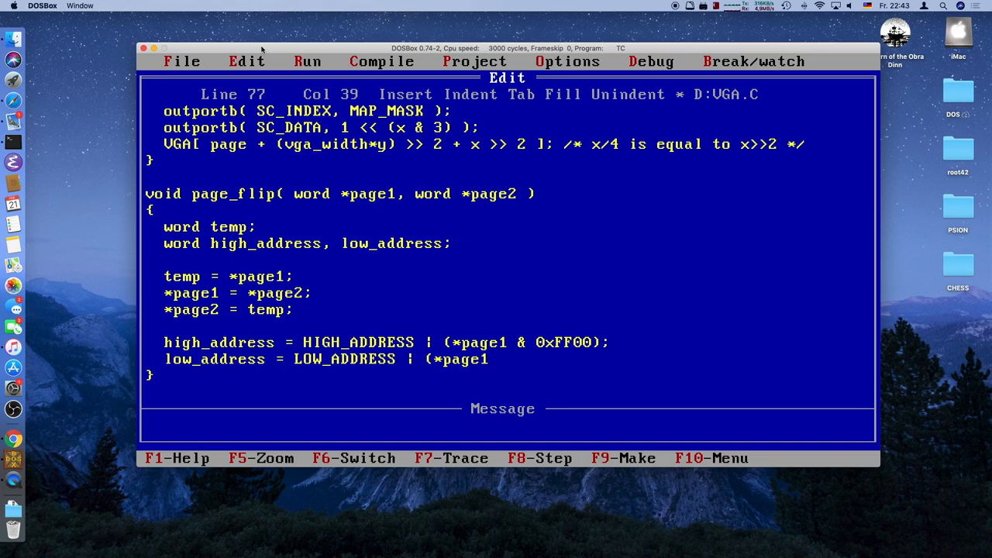
type("0x")
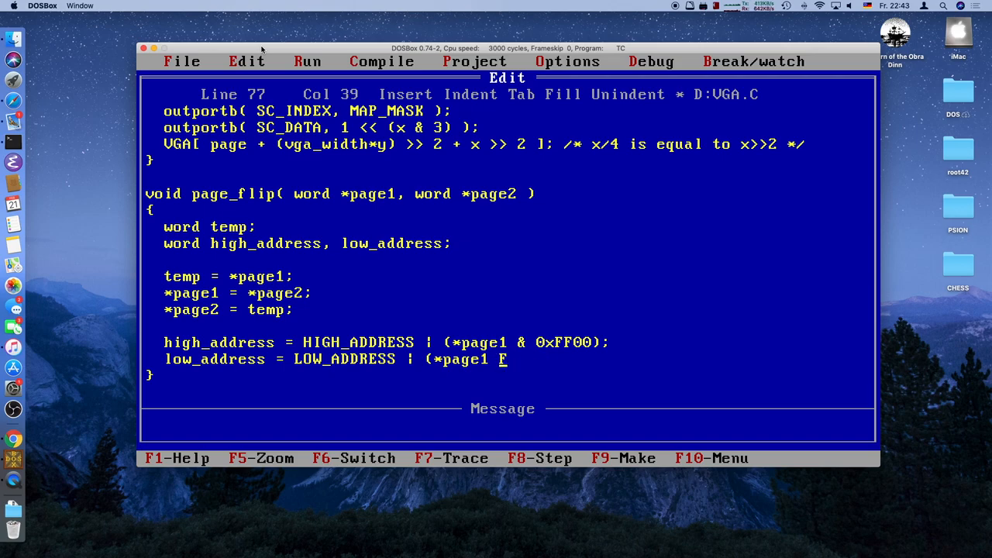
type("<<")
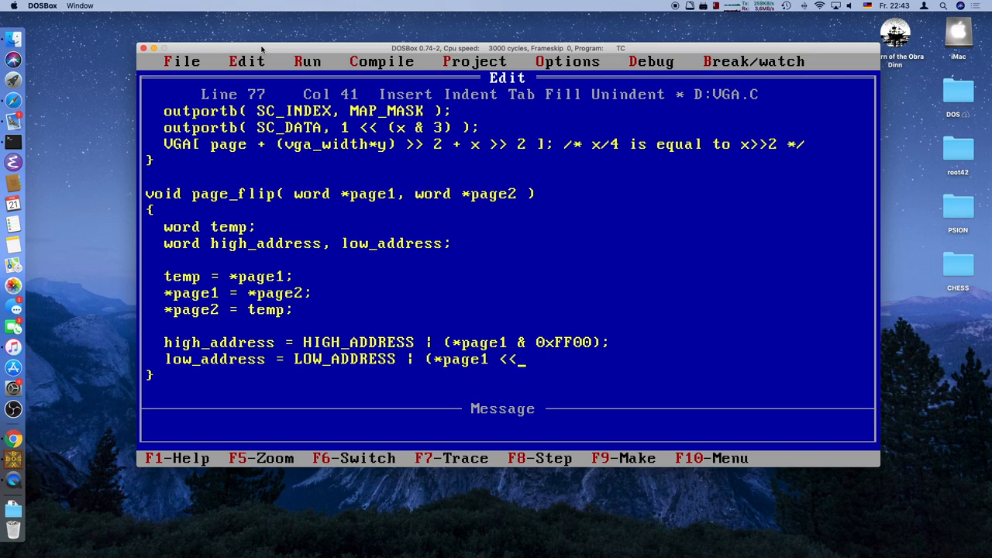
type("8);")
type("/**")
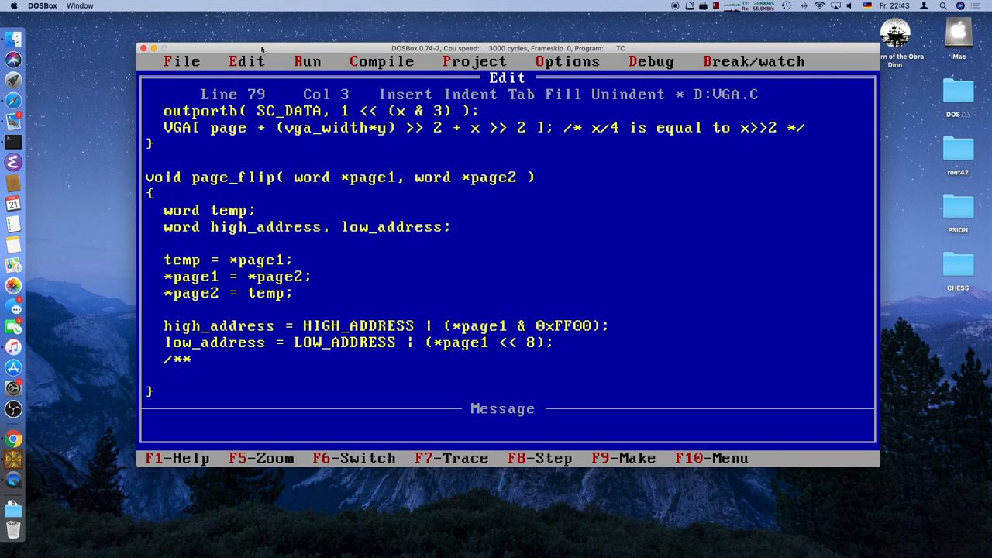
- Open the comment with the 'instead of:' outportb HIGH_ADDRESS / *page1 & 0xFF00 lines
type("/")
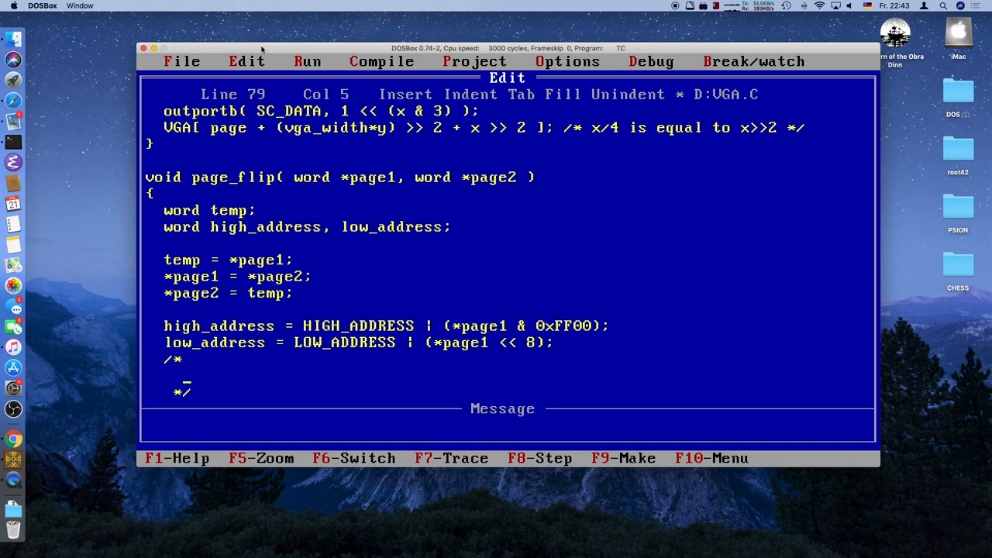
type("outportb")
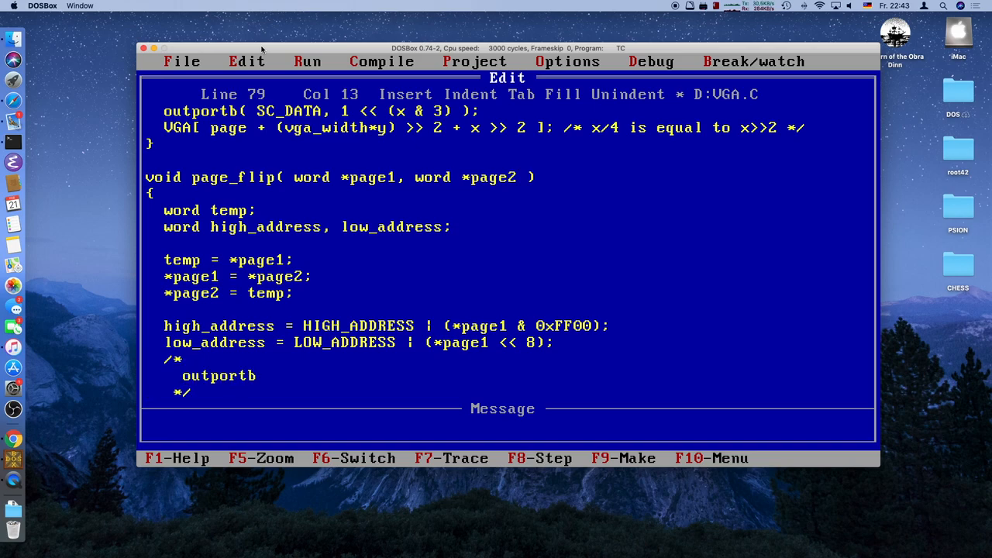
type("( HIGH")
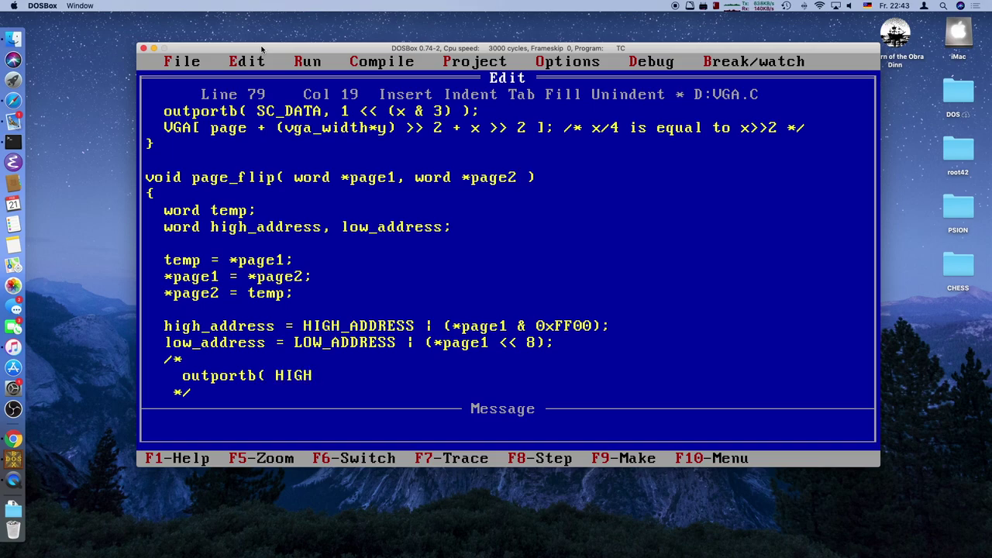
type("_ADD_")
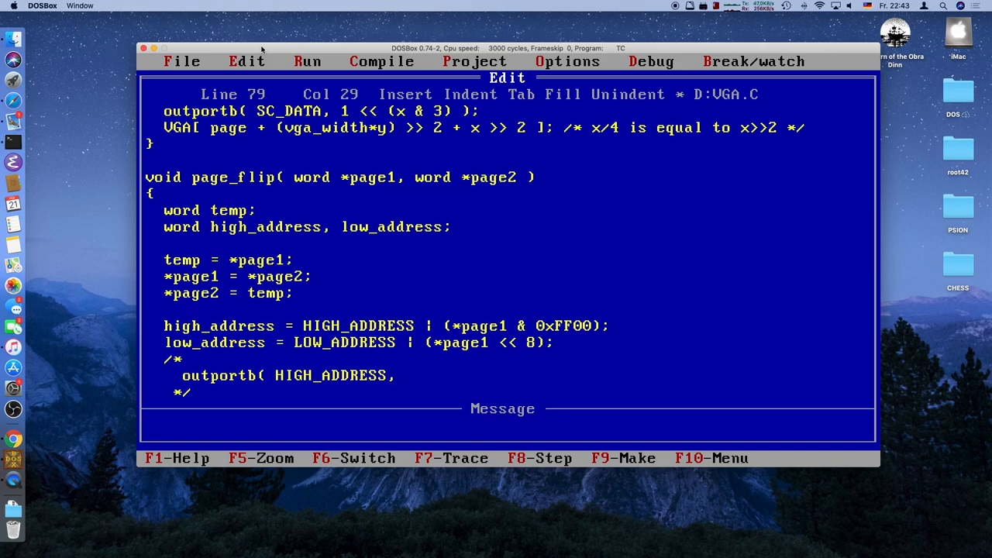
type("*page1 & 0")
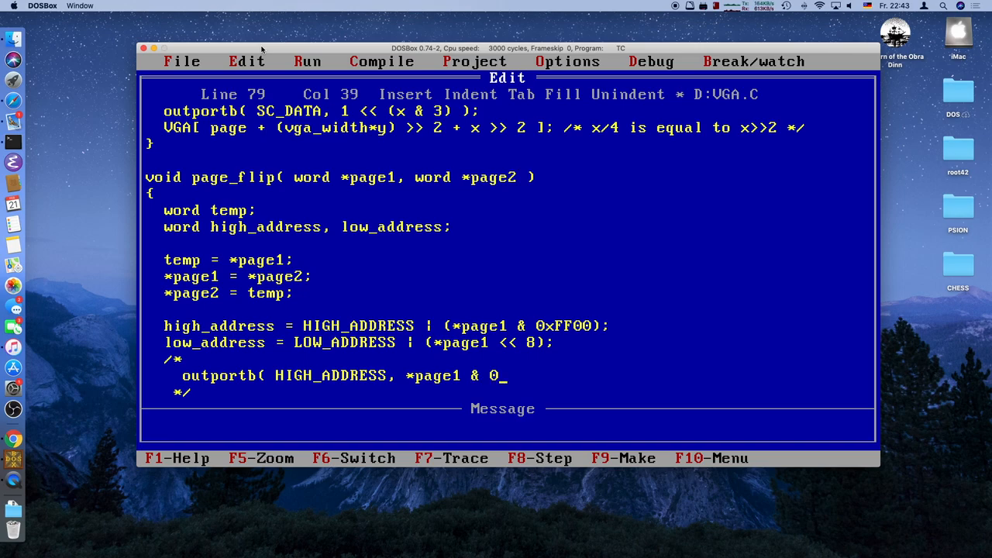
type("xFF")
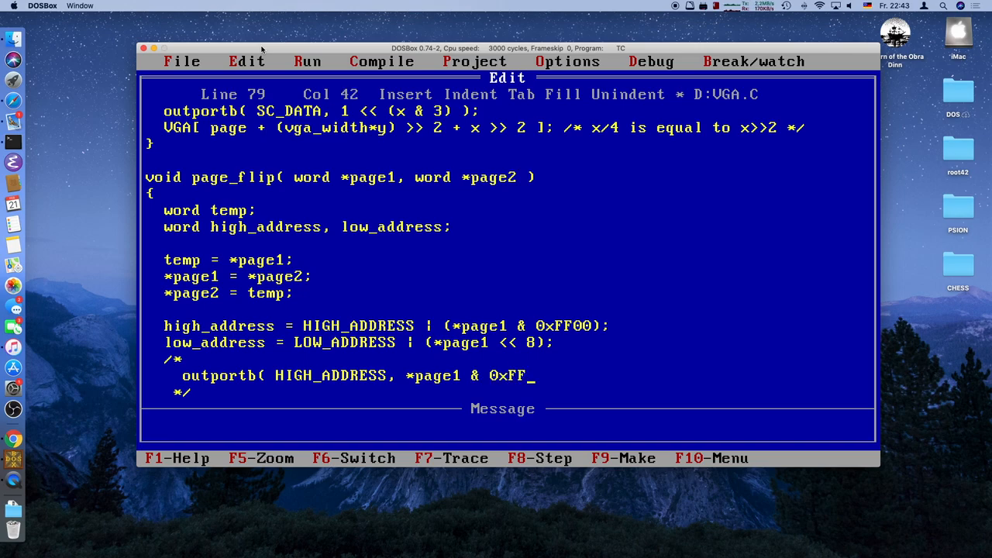
type("00) >> 8 );")
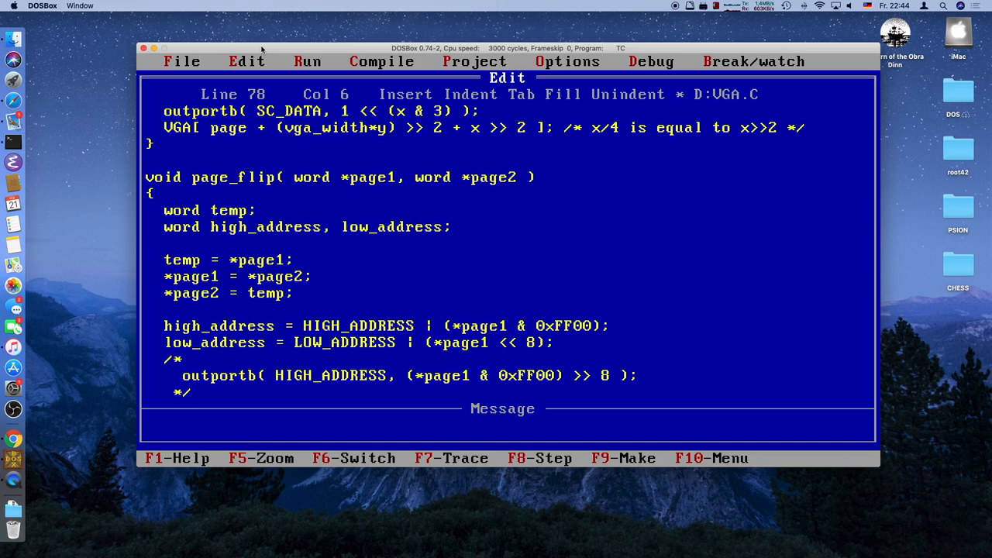
type("instead of:")
type("do this:")
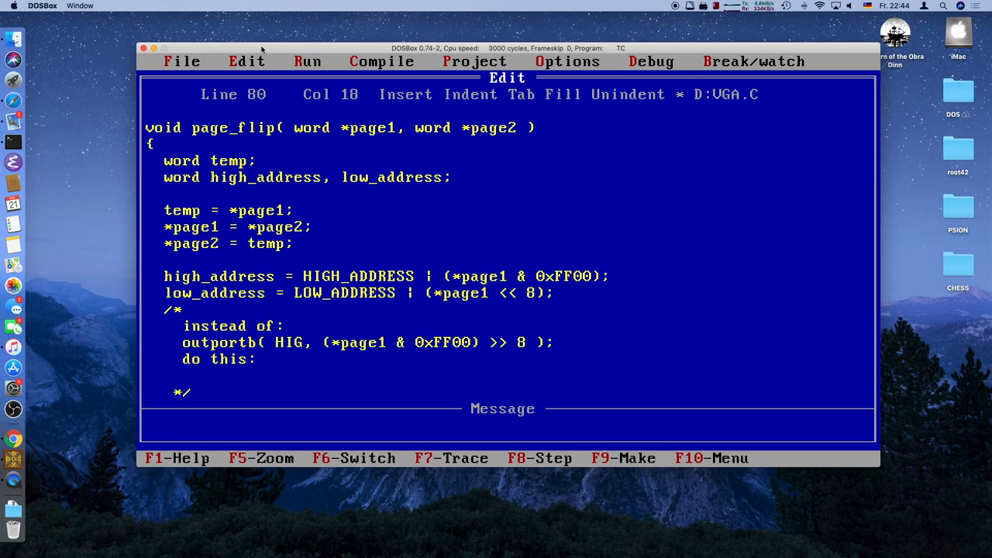
- Add the outportb CRTC_INDEX, HIGH_ line and a 'do this:' note with the high_address assignment
type("SC_")
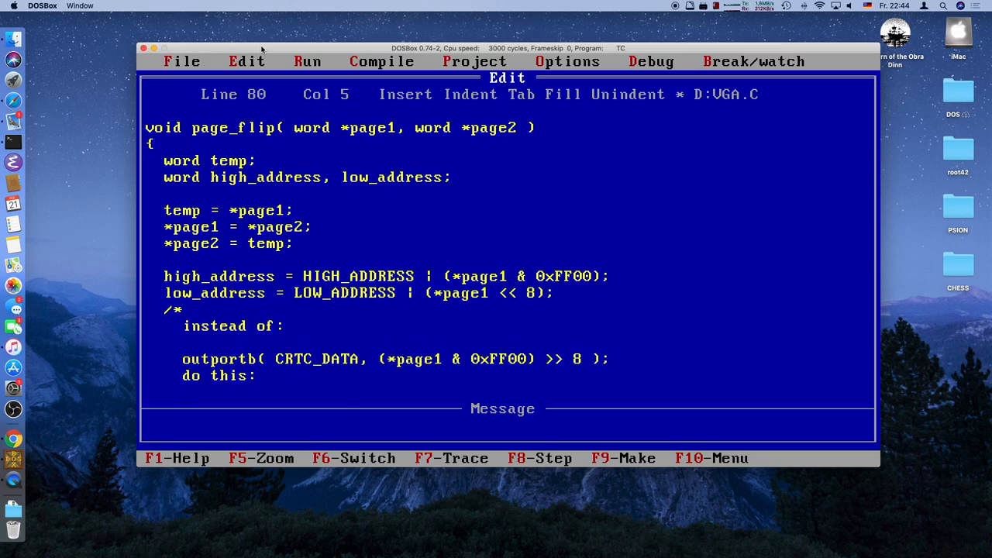
type("outportb( CRTC")
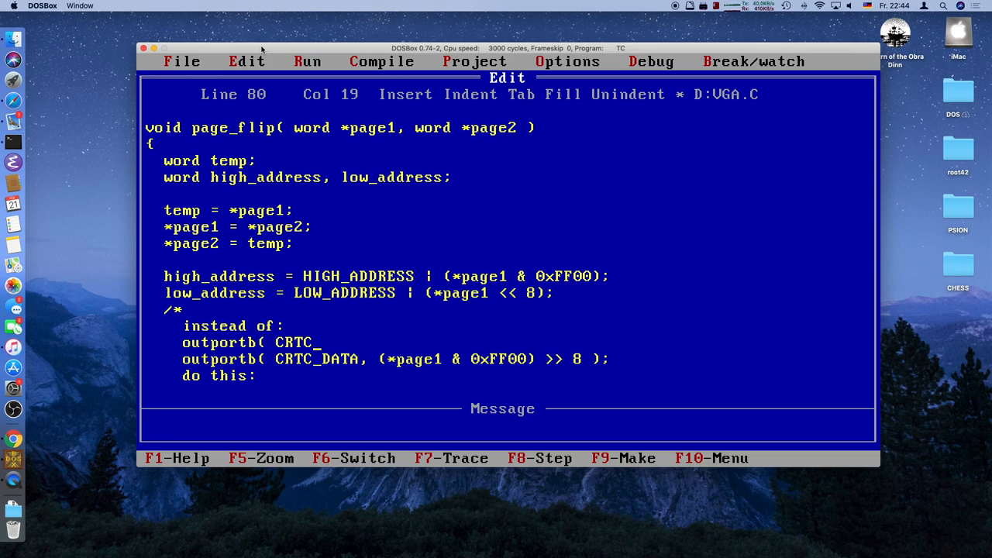
type("INDEX, HIGH_ADDRESS );")
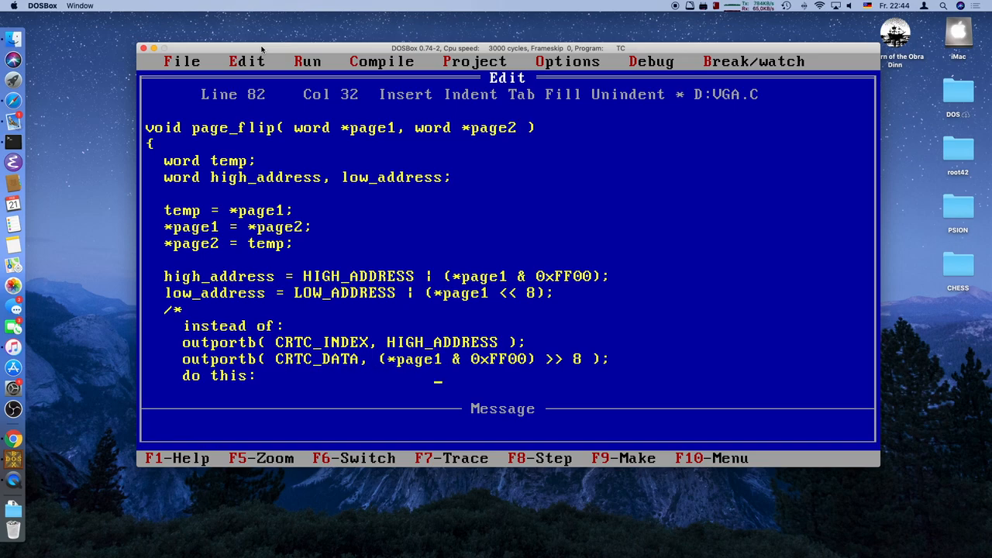
key("Down")
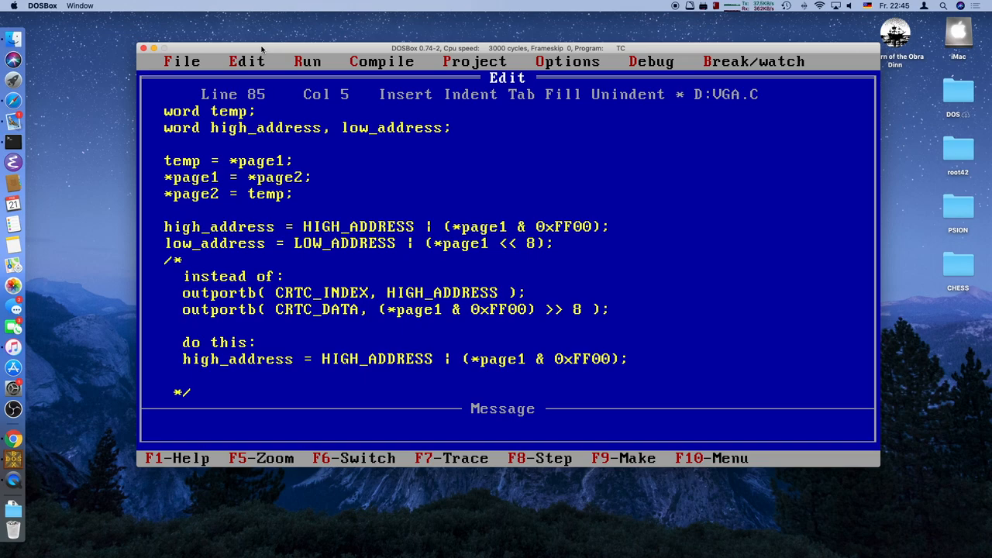
- In the comment, write outport( CRTC_INDEX, high_address ); as the 'do this' example
type("outport")
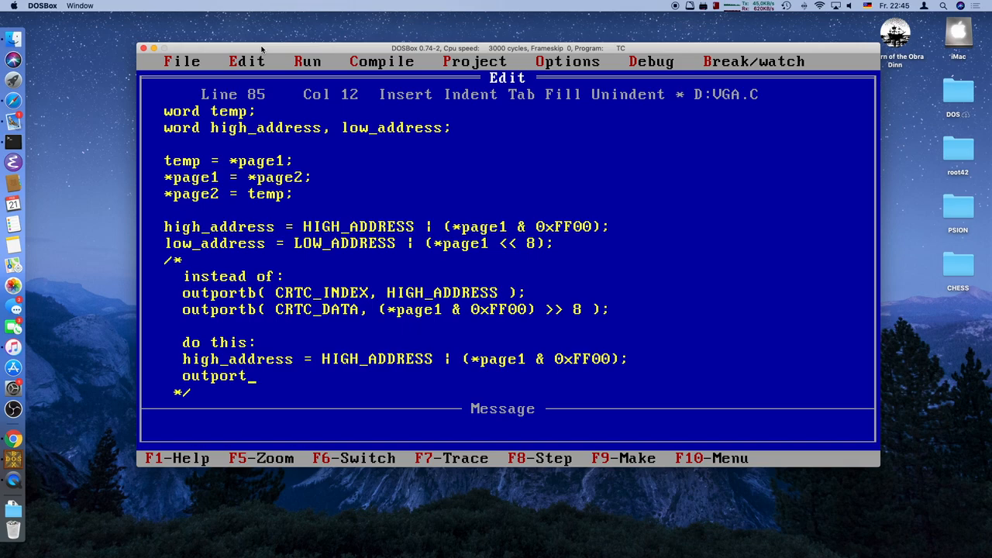
type("()")
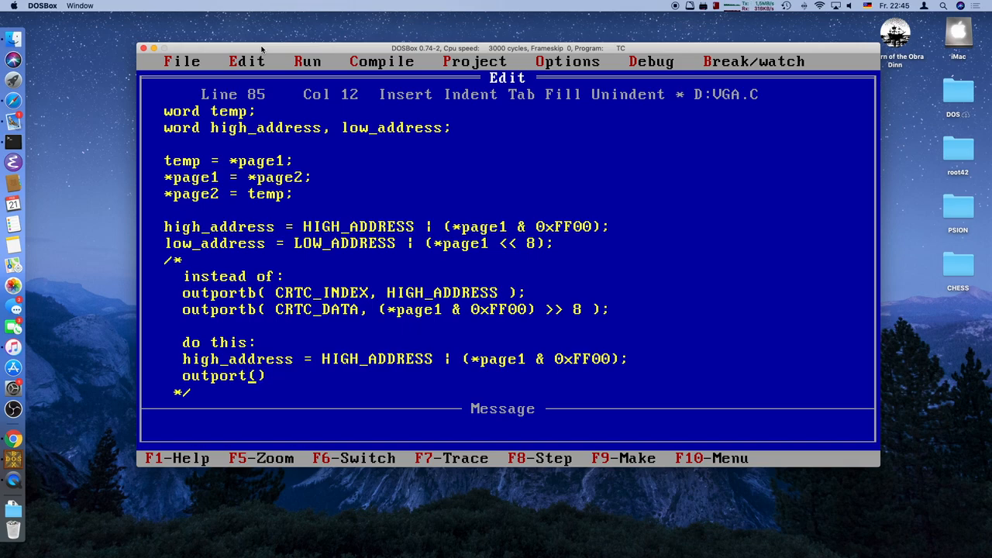
type("w")
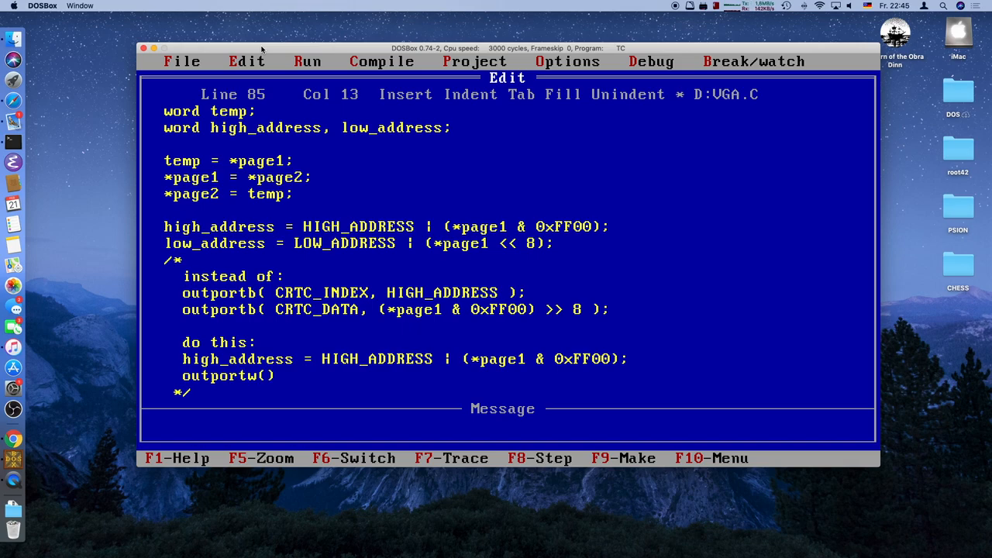
key("BackSpace")
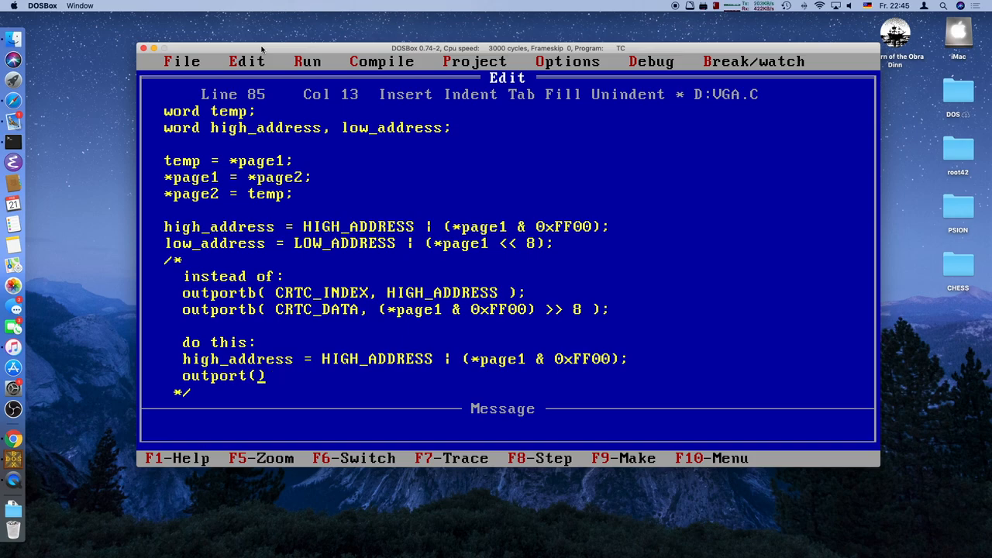
type("CRTC")
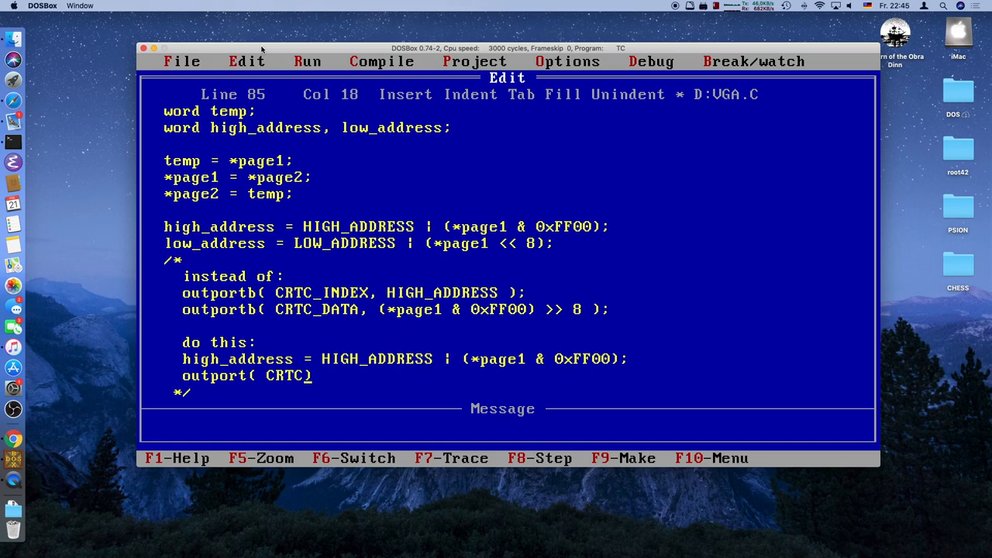
type("_INDEX,")
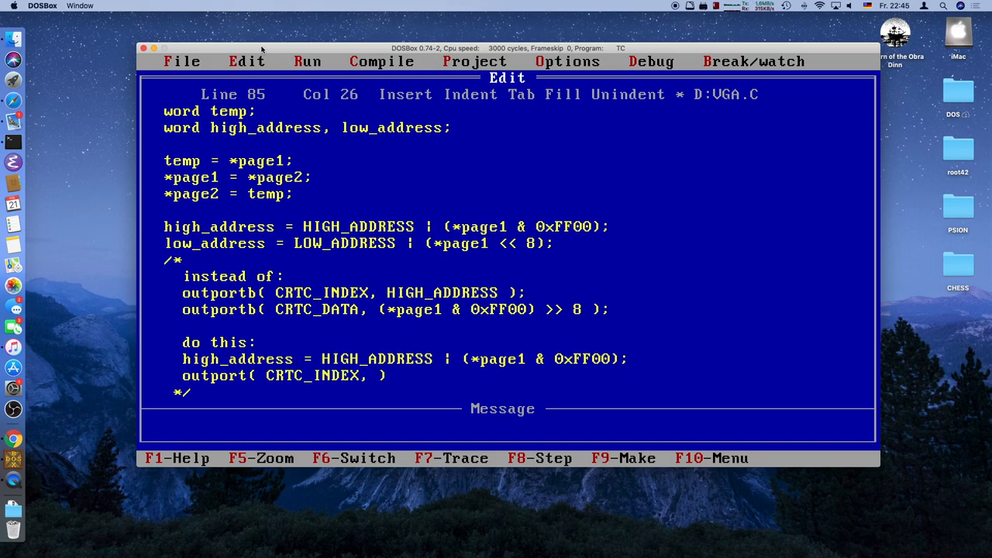
type("high_address")
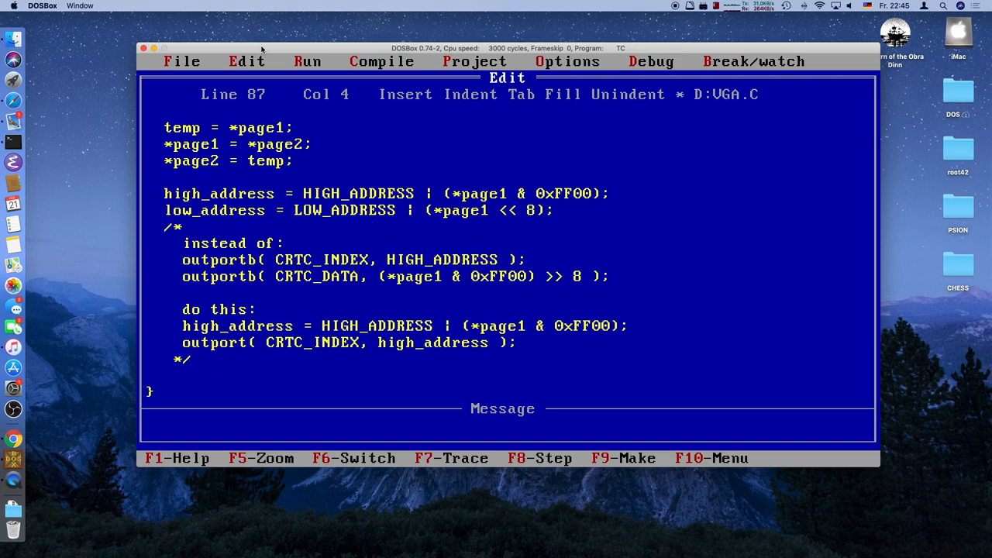
key("Left")
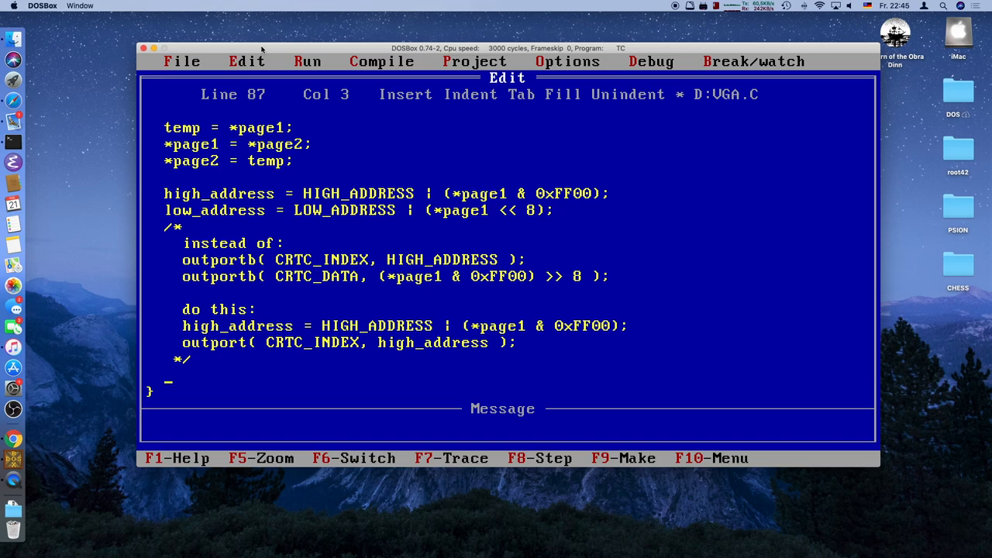
- Below the comment, add outport( CRTC_INDEX, high_address ) and the matching low_address call
type("w")
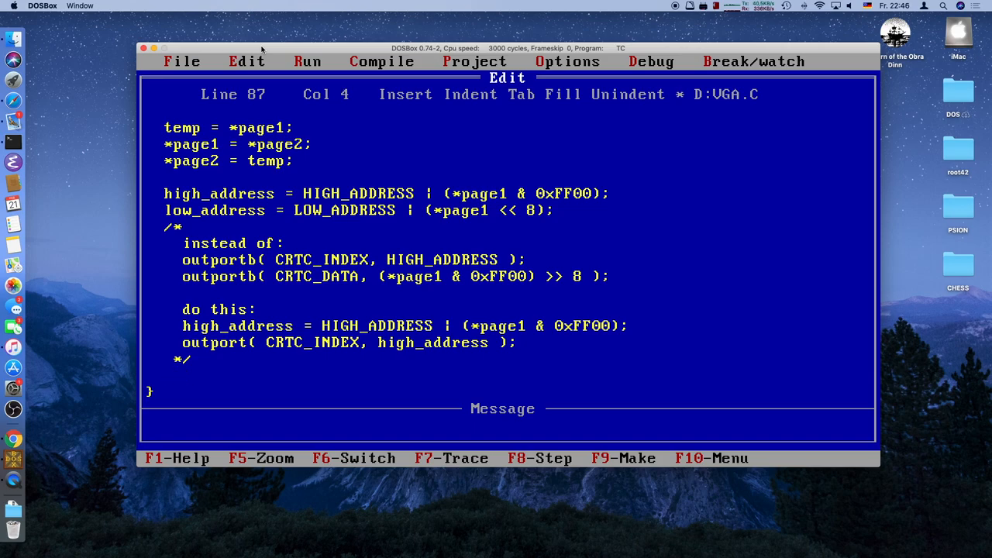
type("outpo")
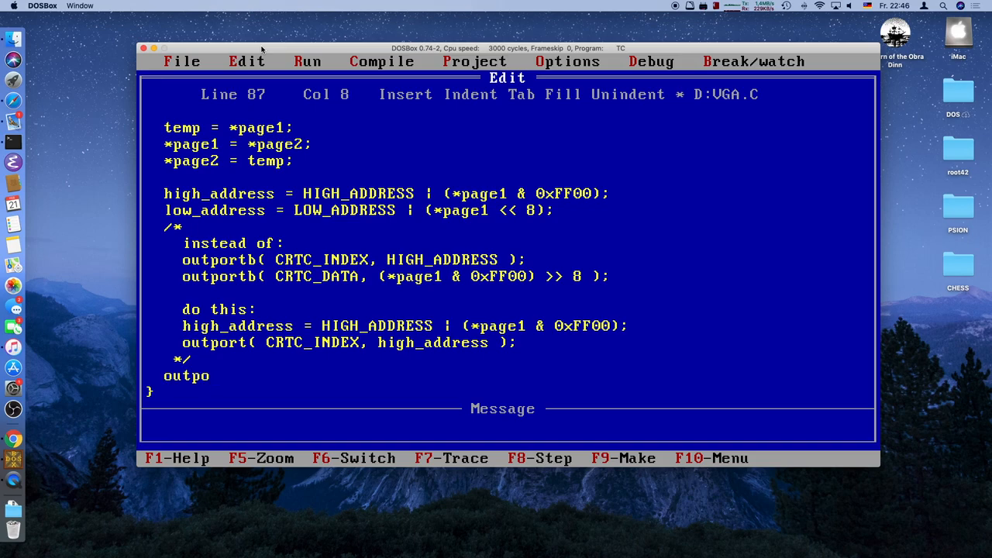
type("rt(")
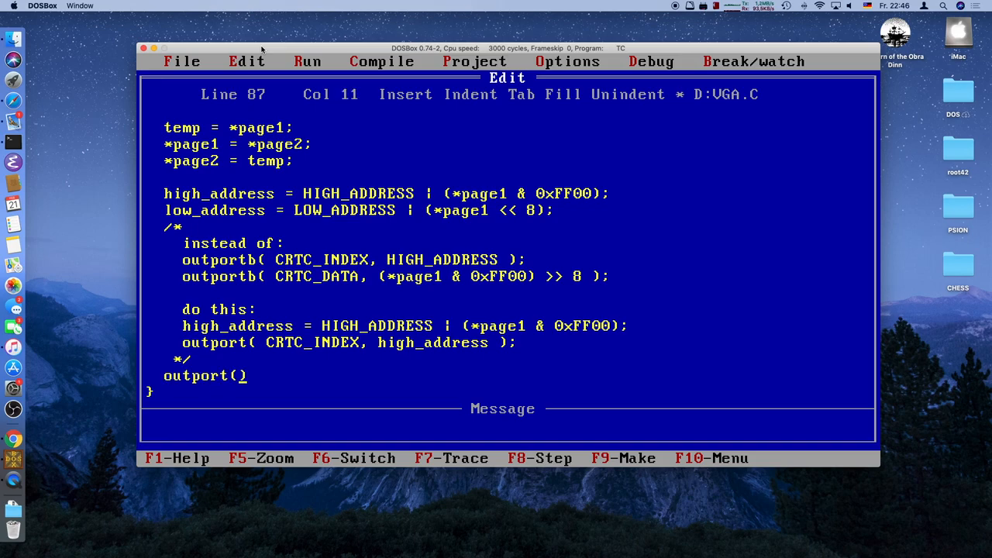
type("CRTC")
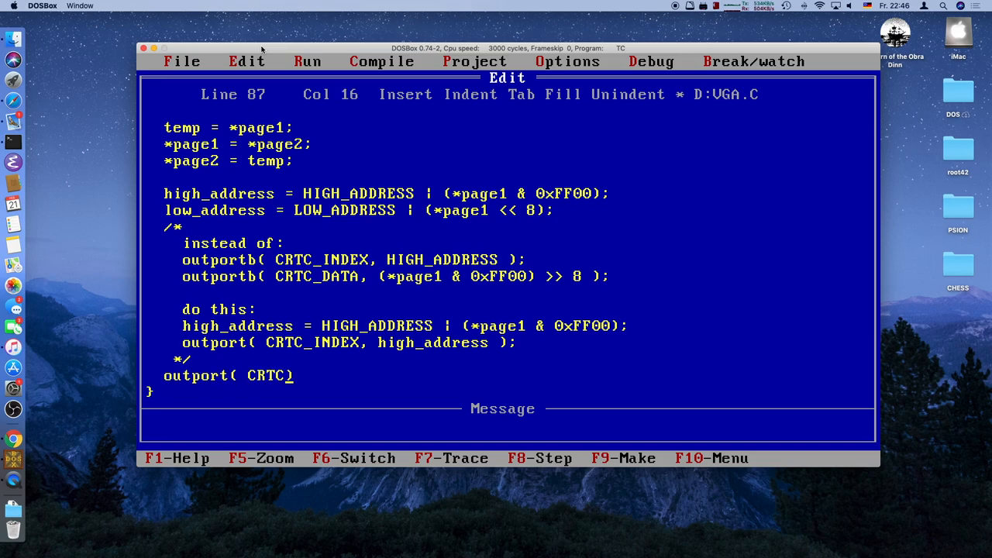
type("_INDEX,")
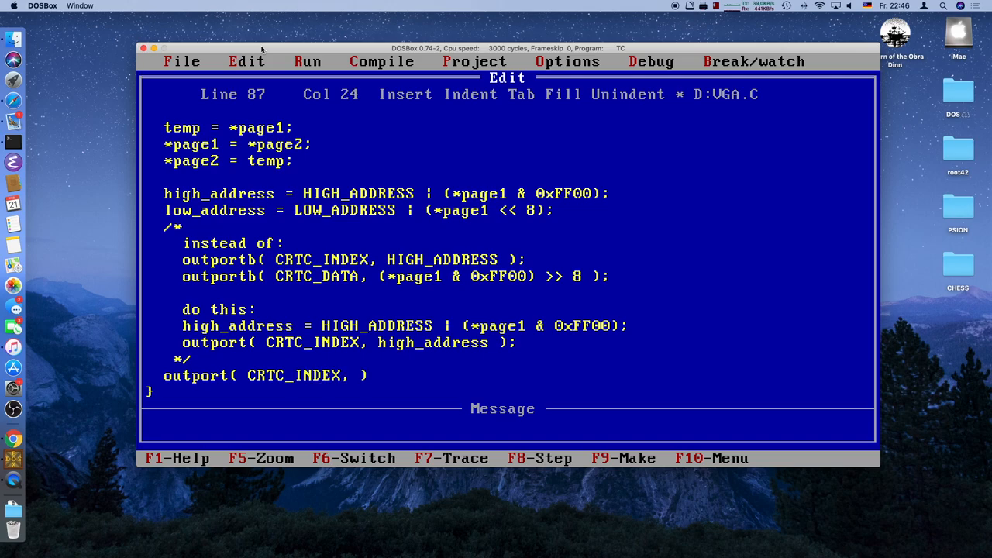
type("high_address")
type("outport( CRTC_INDEX, low_address );")
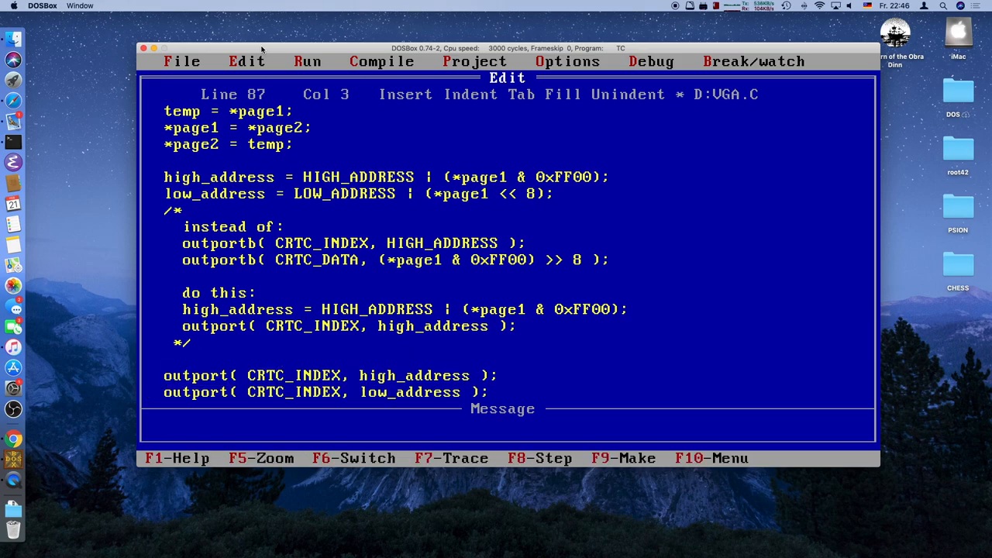
- Before the outports, wait with while( INPUT_STATUS & DISPLAY_ENABLE )
type("while( _")
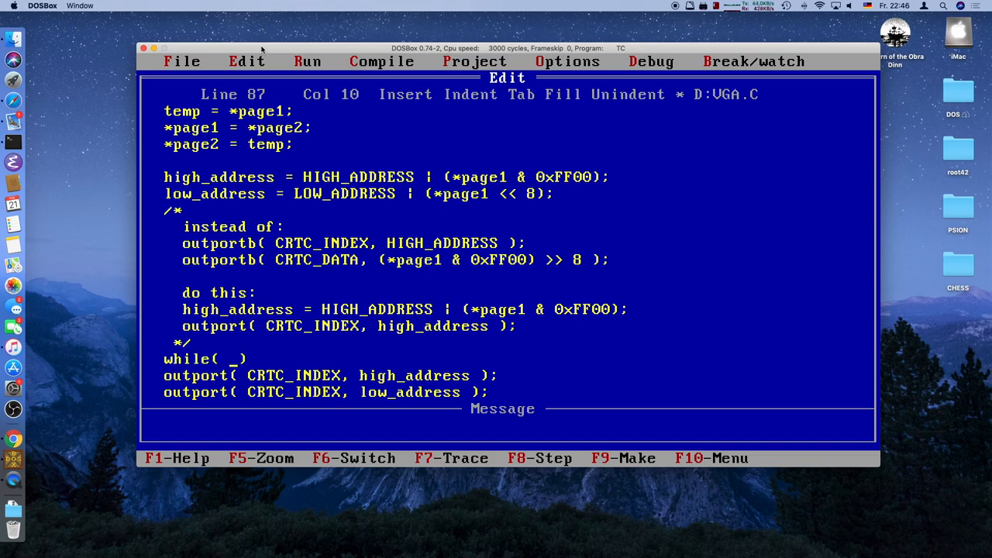
type("inp")
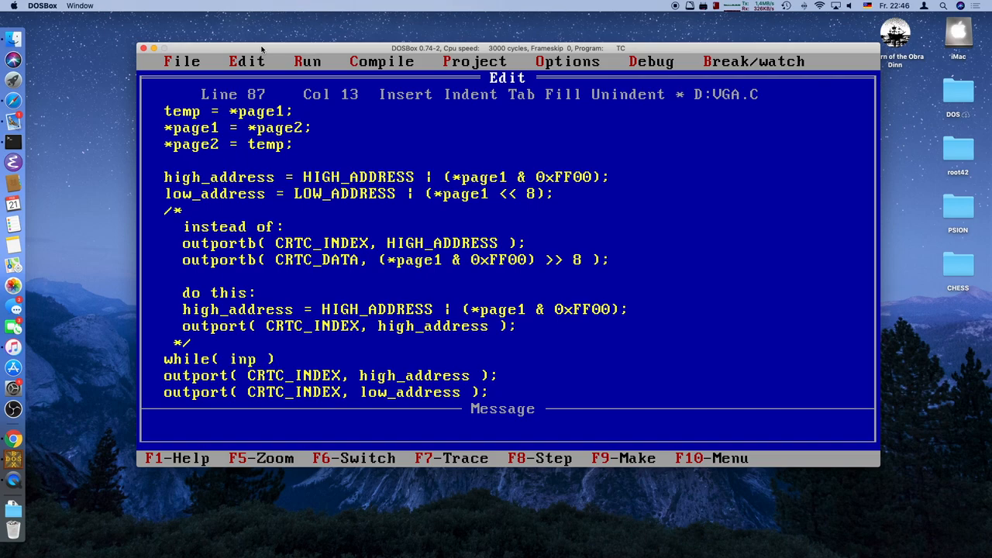
type("()")
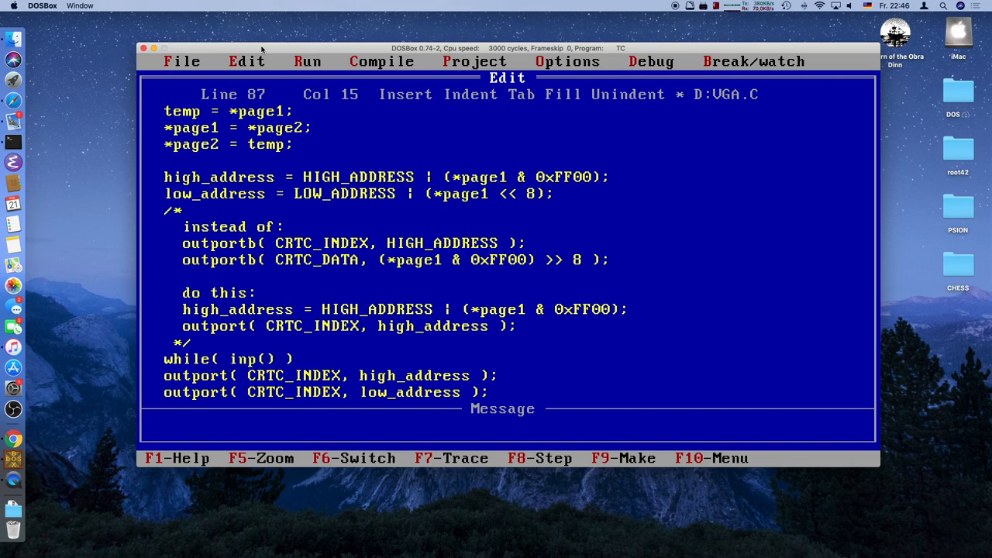
type("INPUT")
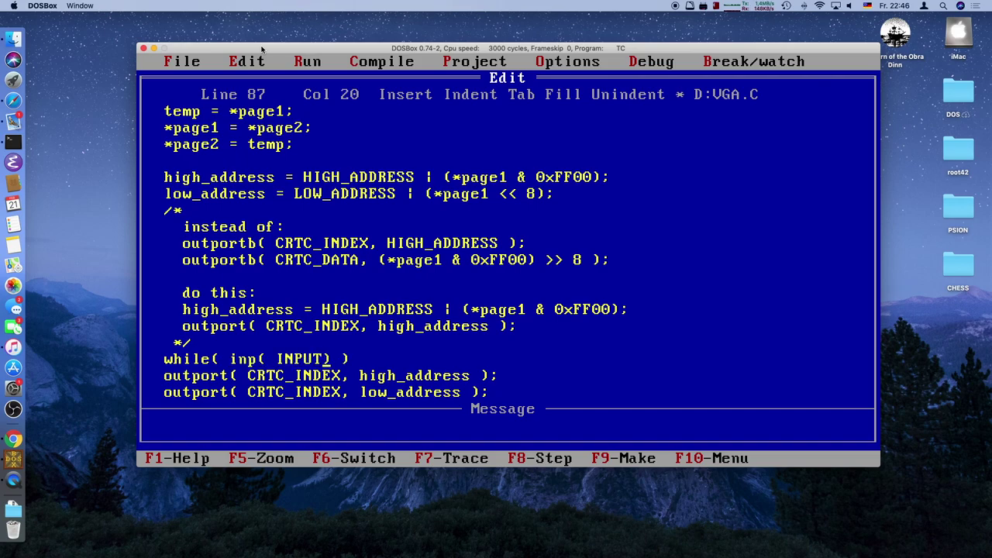
type("_STATUS")
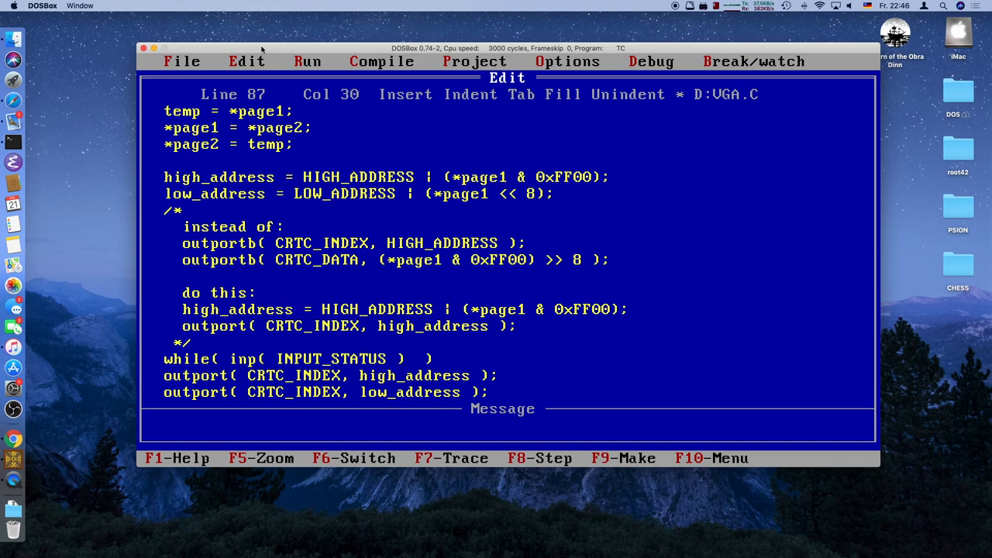
type("&")
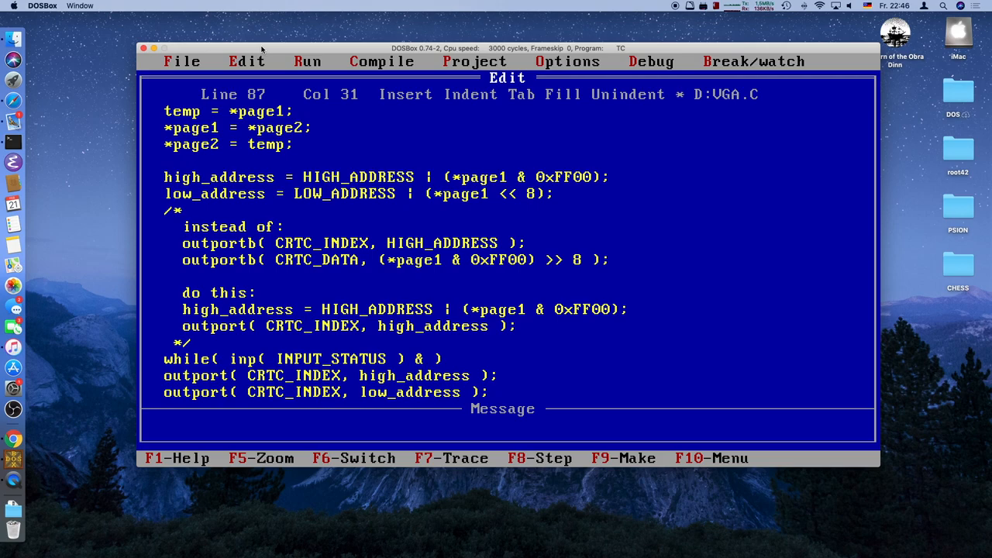
type("DISPLA_")
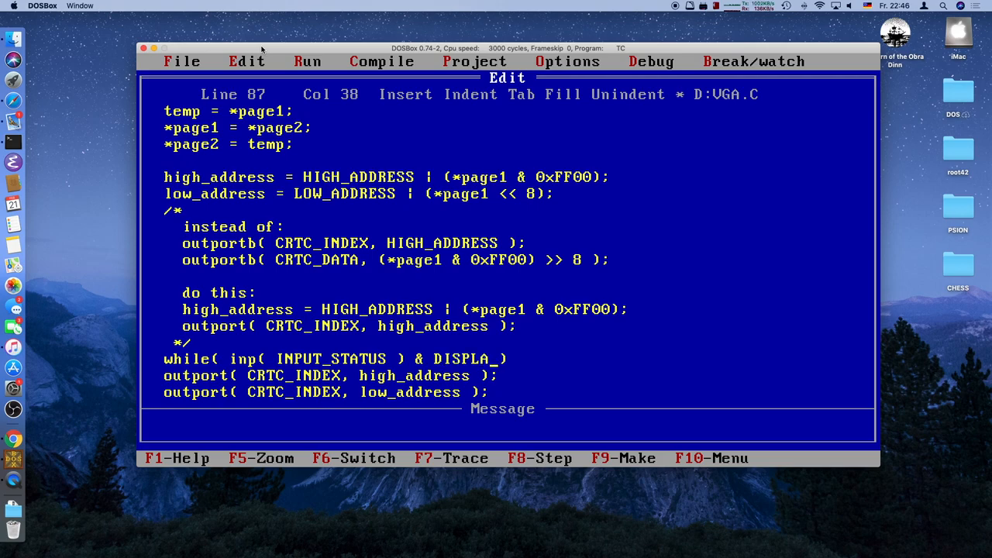
type("Y_EM")
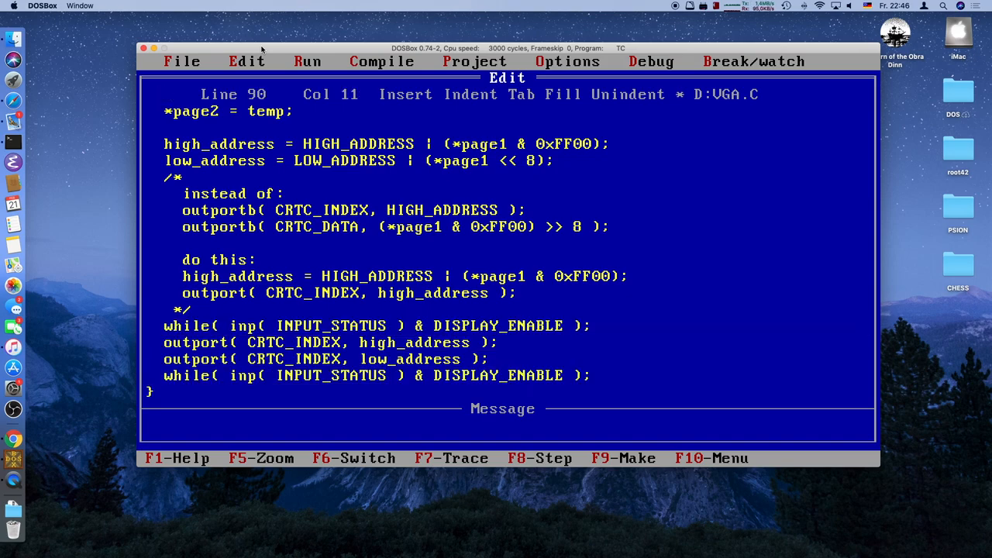
- After them, wait with while( !(INPUT_STATUS & VRETRACE) ), then save VGA.C
key("Left")
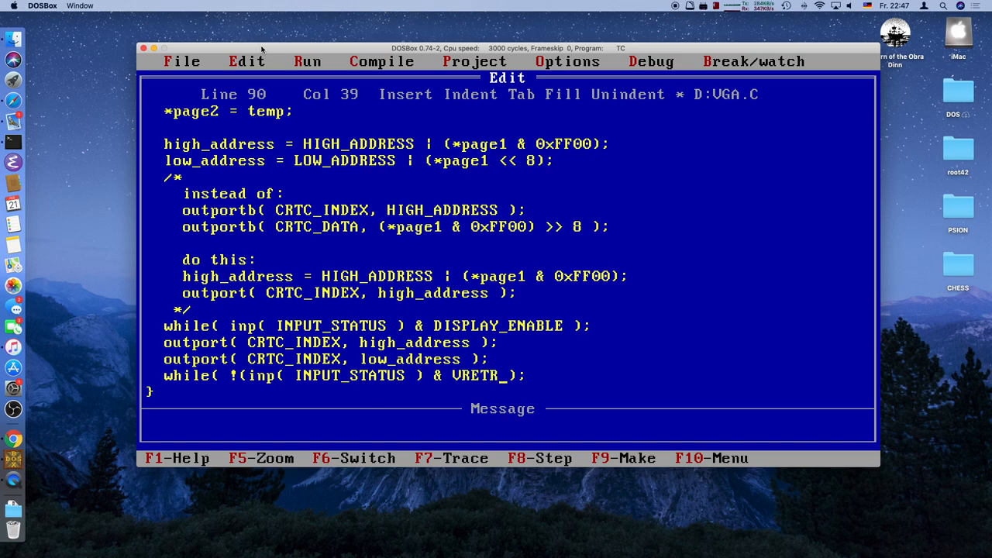
type("ACE")
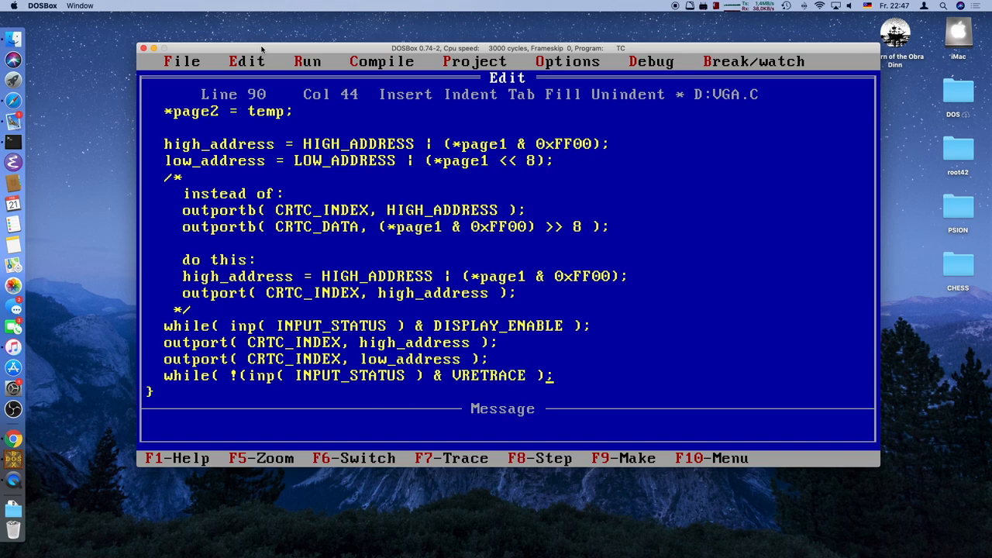
type(")")
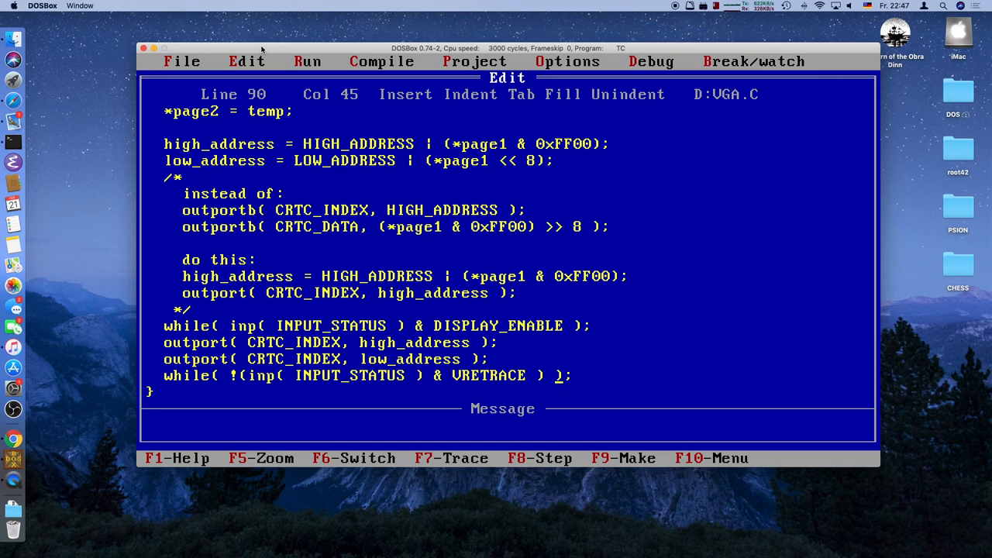
left_click(381, 62)
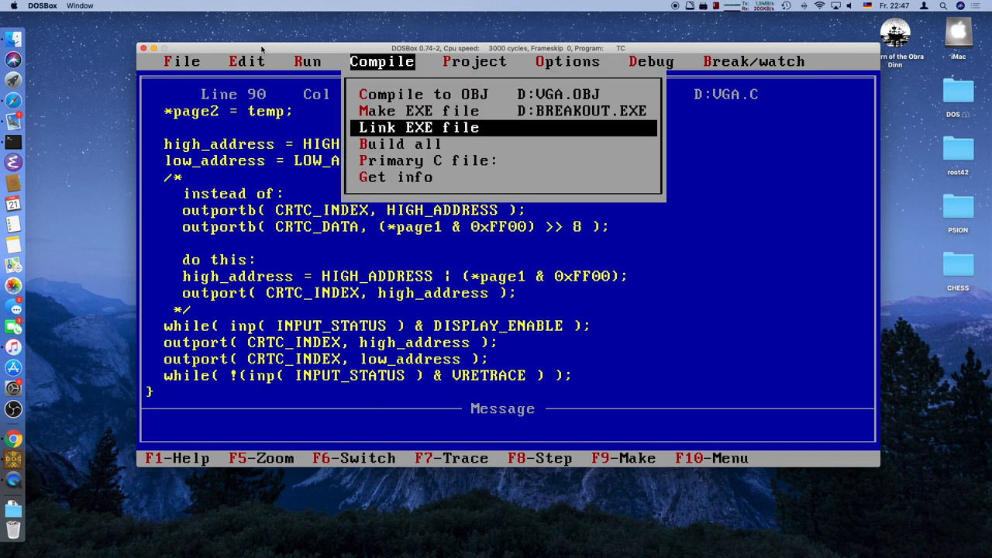
- Compile VGA.C to OBJ, fix the line 39 warning by setting vga_page[0] = 0, and recompile
left_click(419, 127)
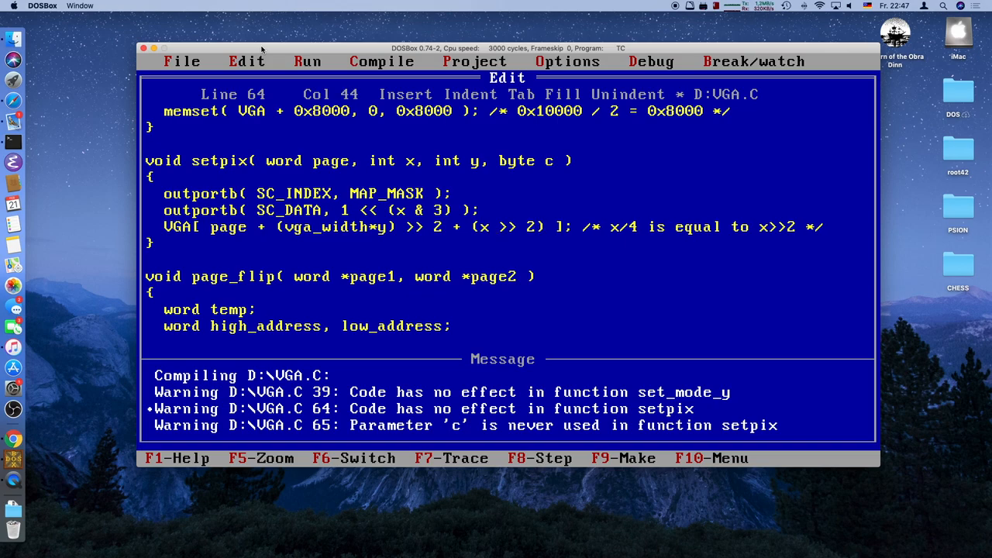
left_click(381, 62)
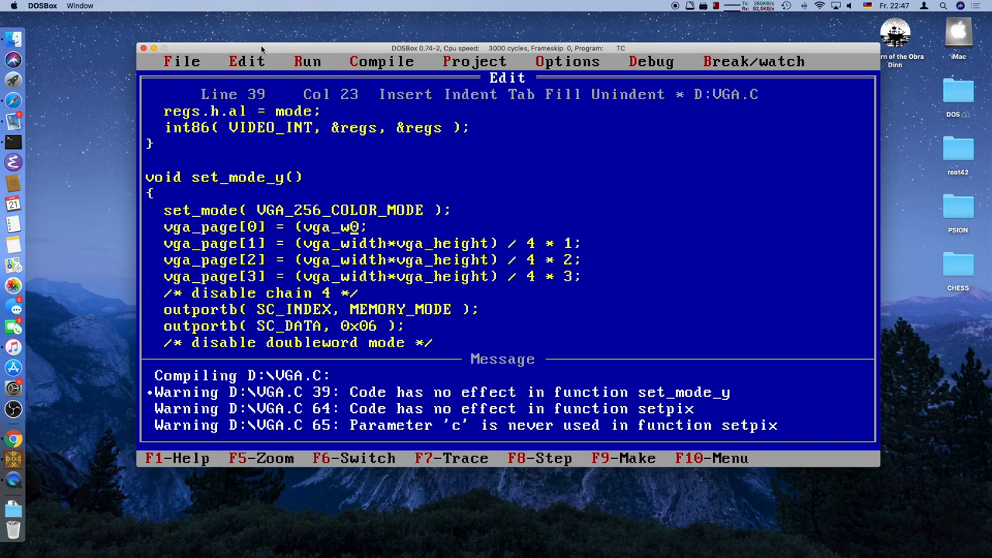
left_click(381, 62)
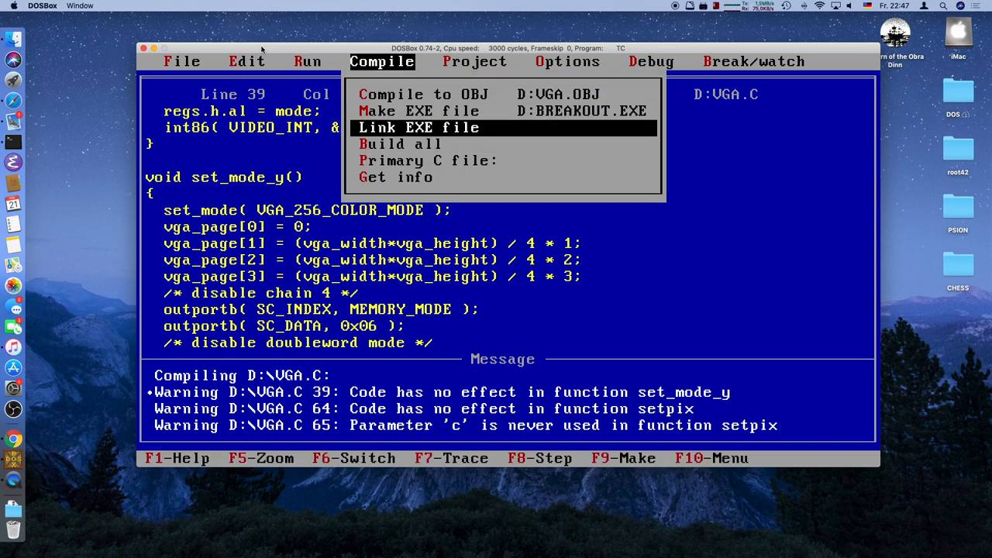
left_click(419, 112)
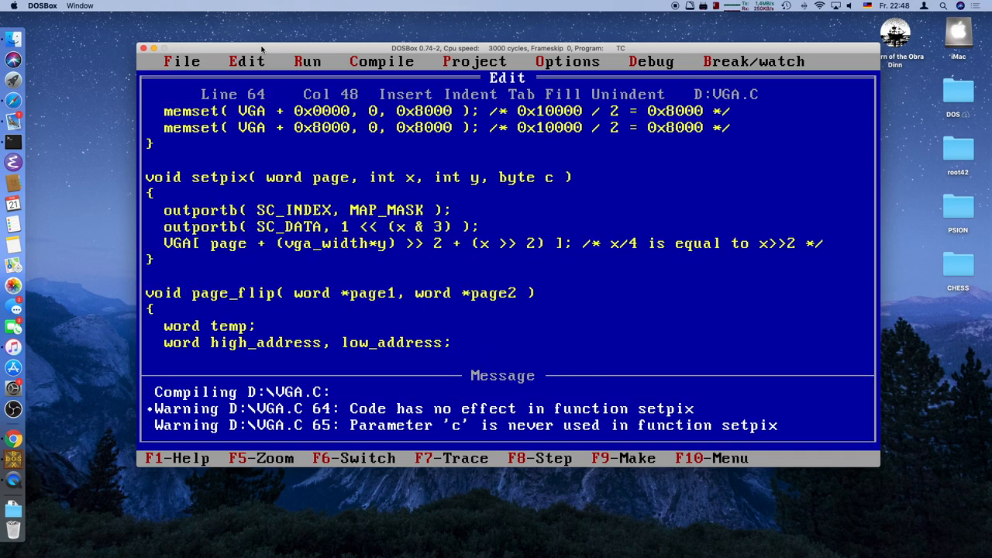
- Make setpix store the colour by appending '= c' to the VGA index line, then recompile
type("= c")
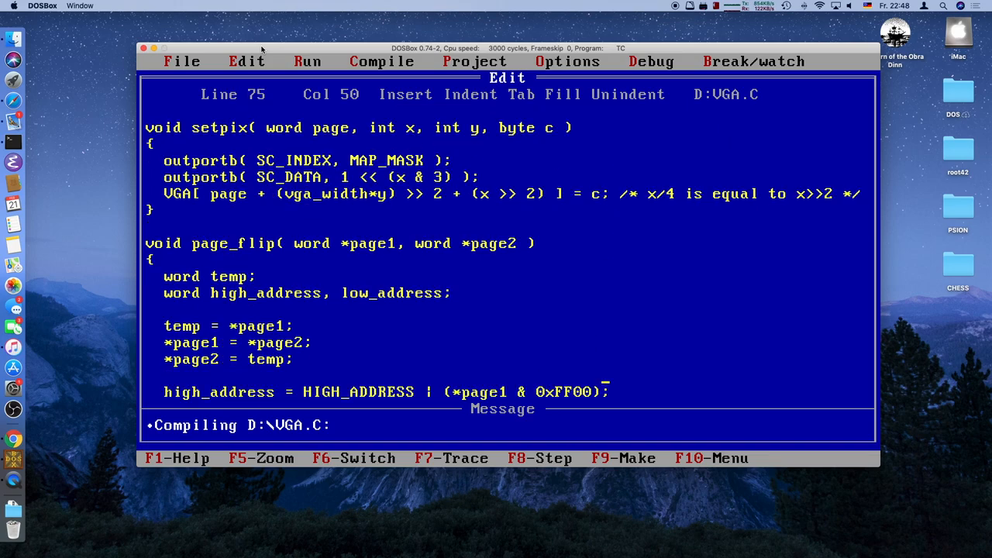
scroll("down", 3)
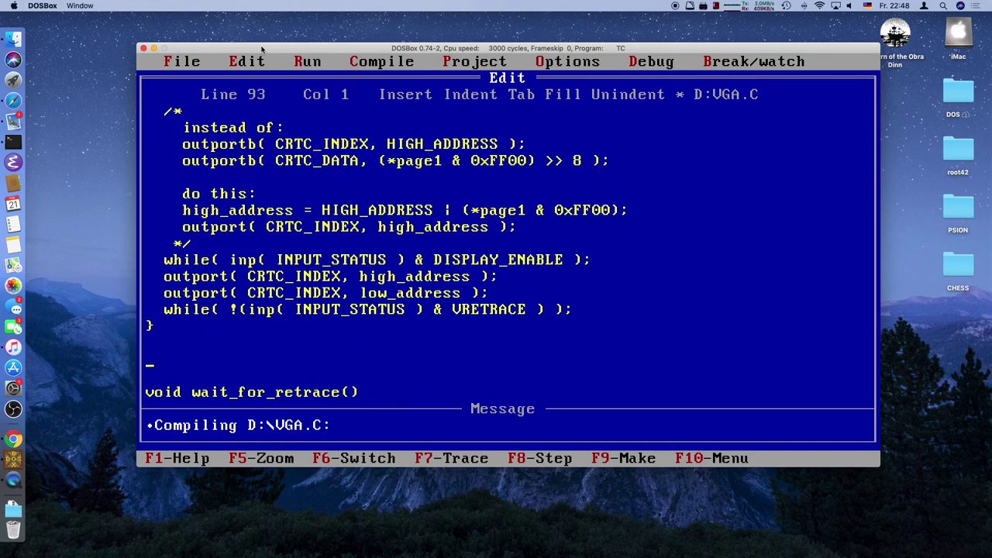
- Write the copy2page signature taking a byte far source, word page and int dimensions, declaring x, y indices
type("void")
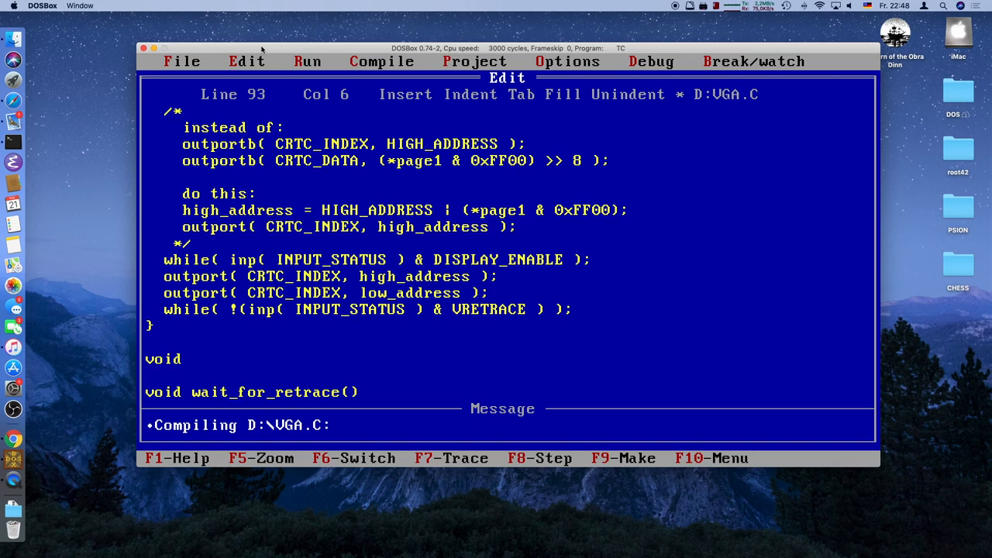
type("copy2p_")
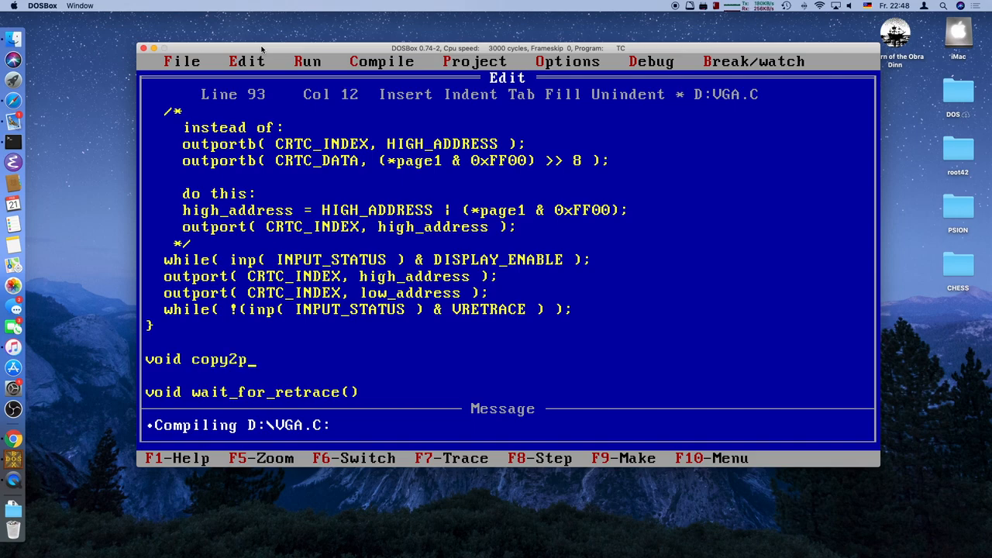
type("age( )")
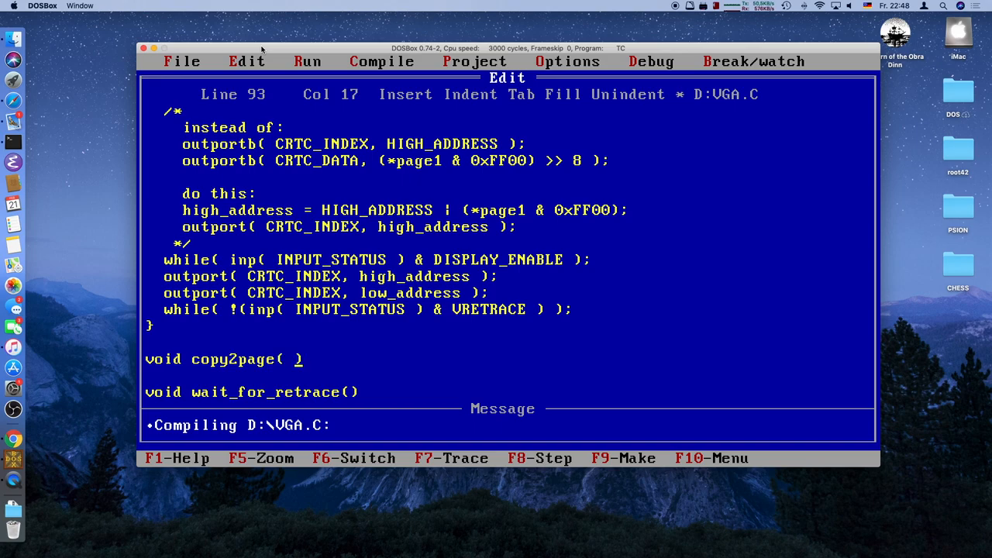
type("byte far *s")
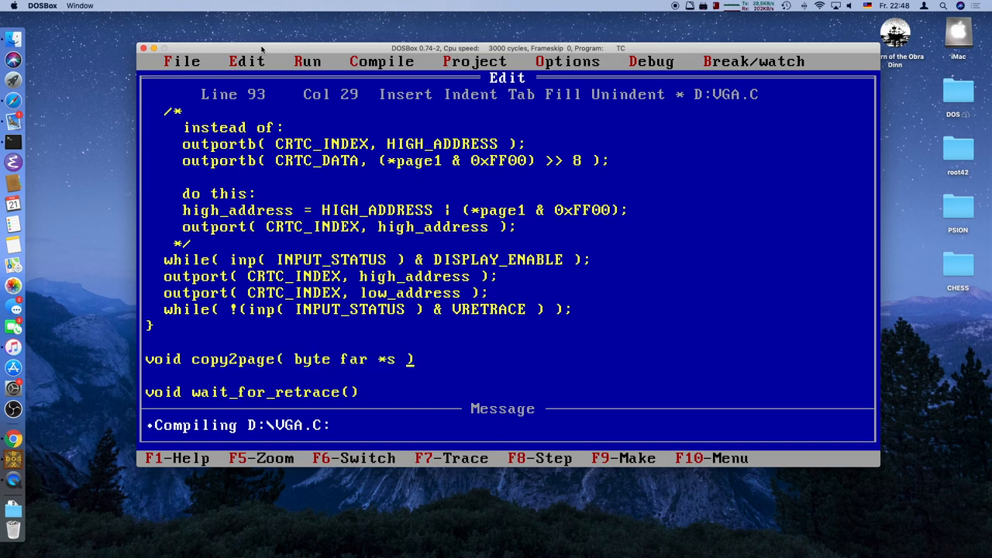
type(", word")
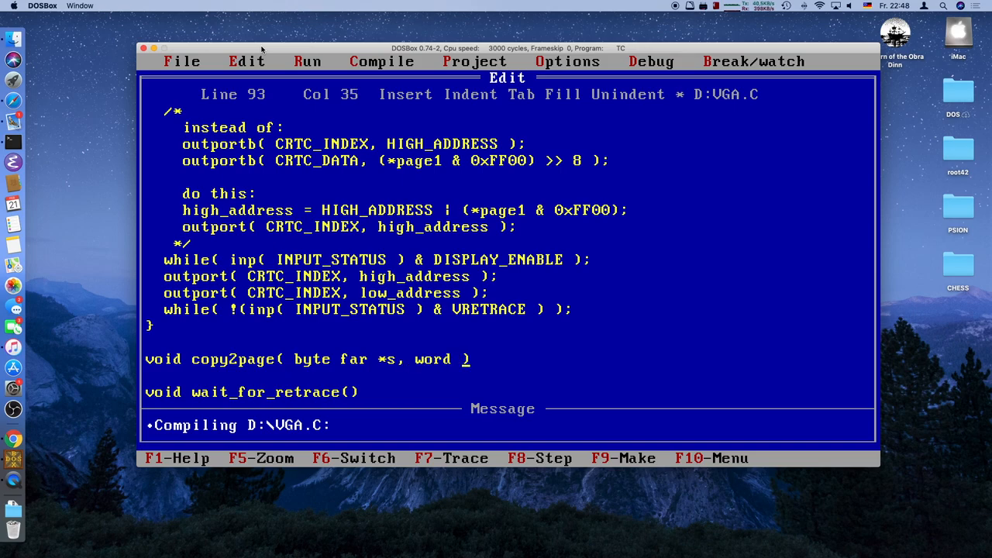
type("page, int h")
type("{")
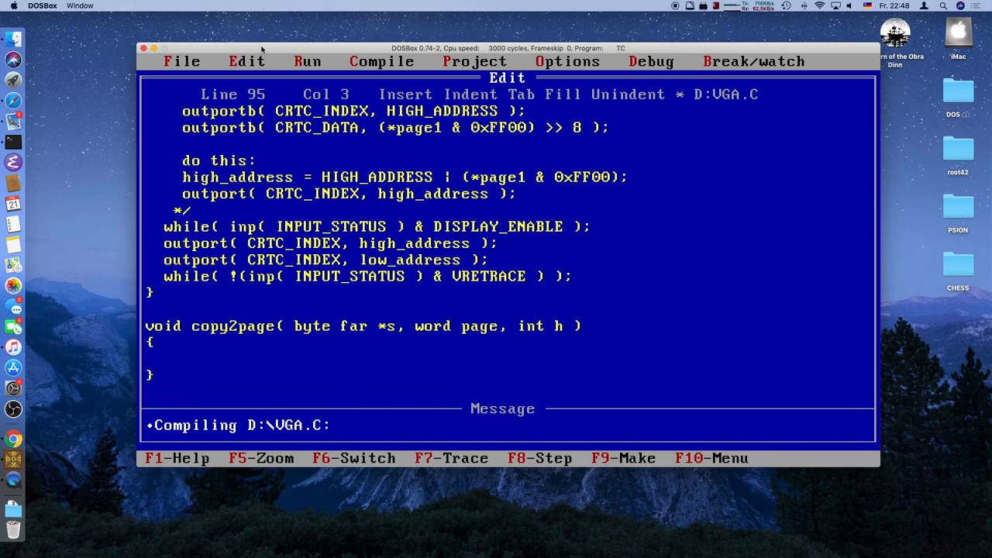
type("int, i")
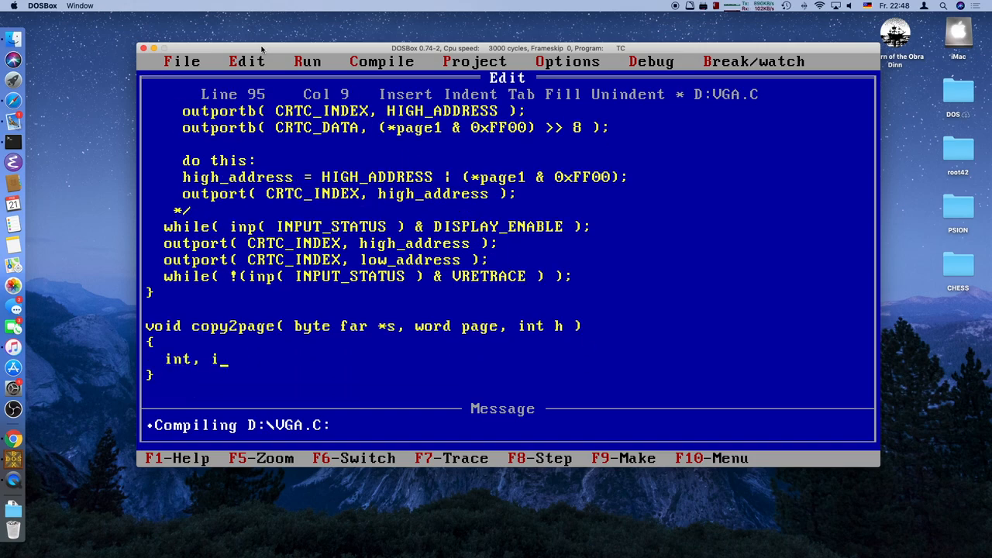
type(",j")
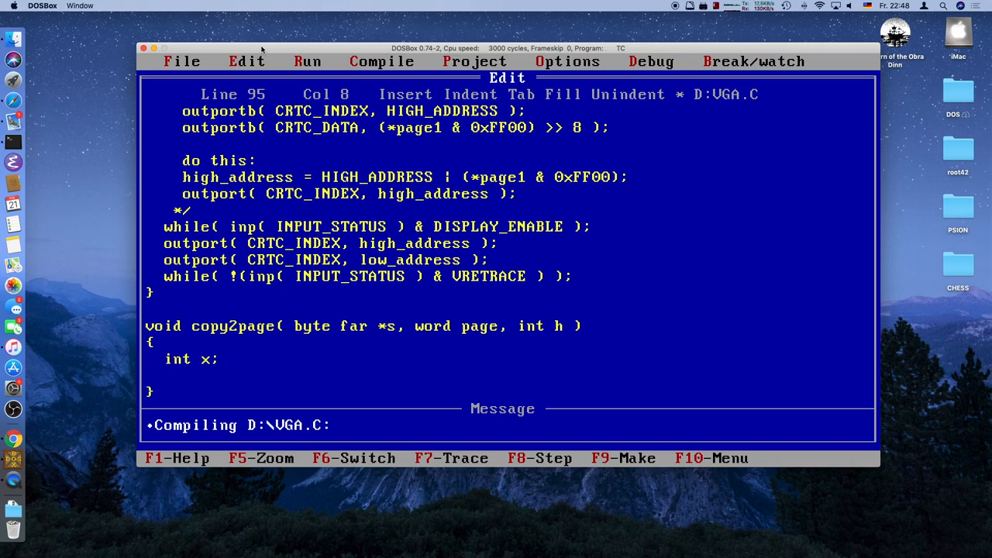
type(",y")
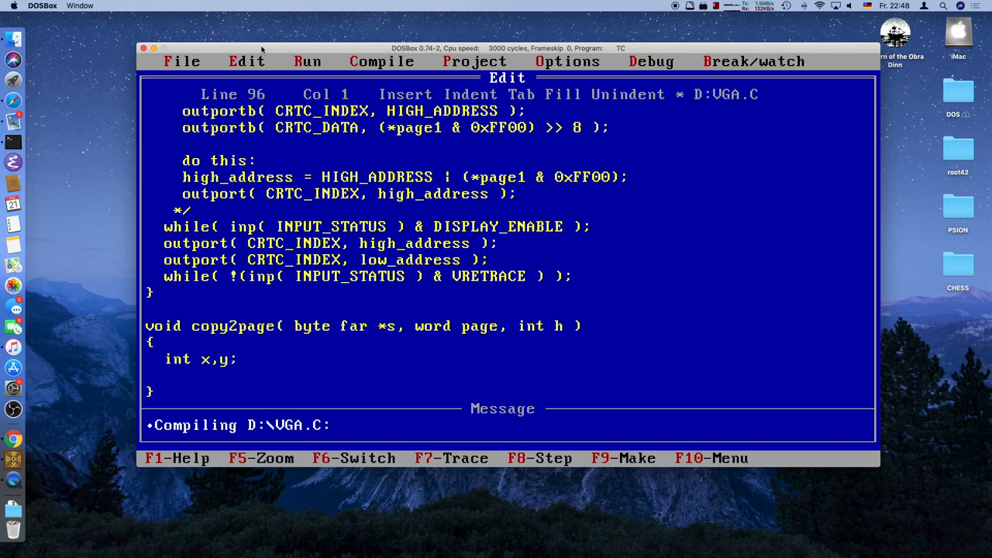
- Add nested for loops over y < h rows and x < vga_width columns
type("f")
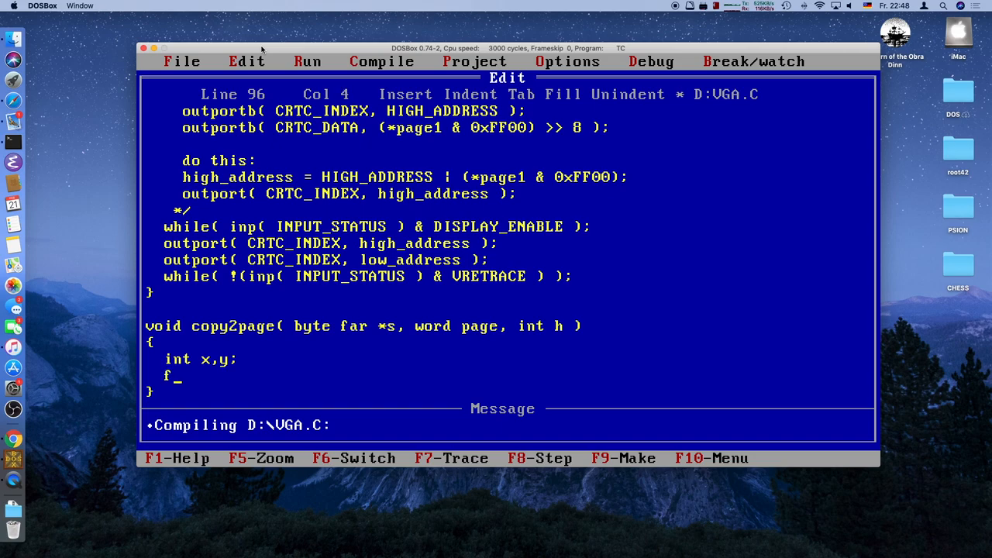
type("or( )")
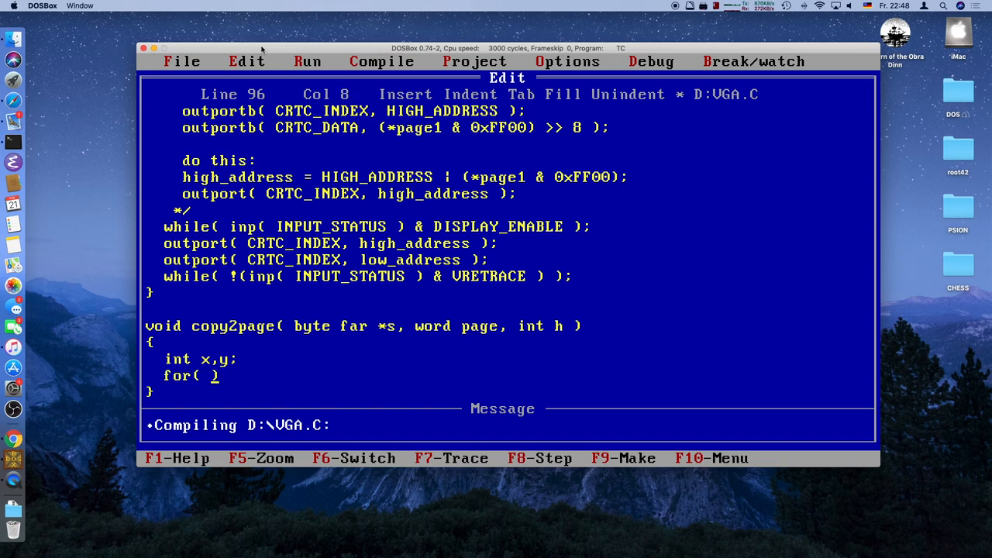
type("y = 0")
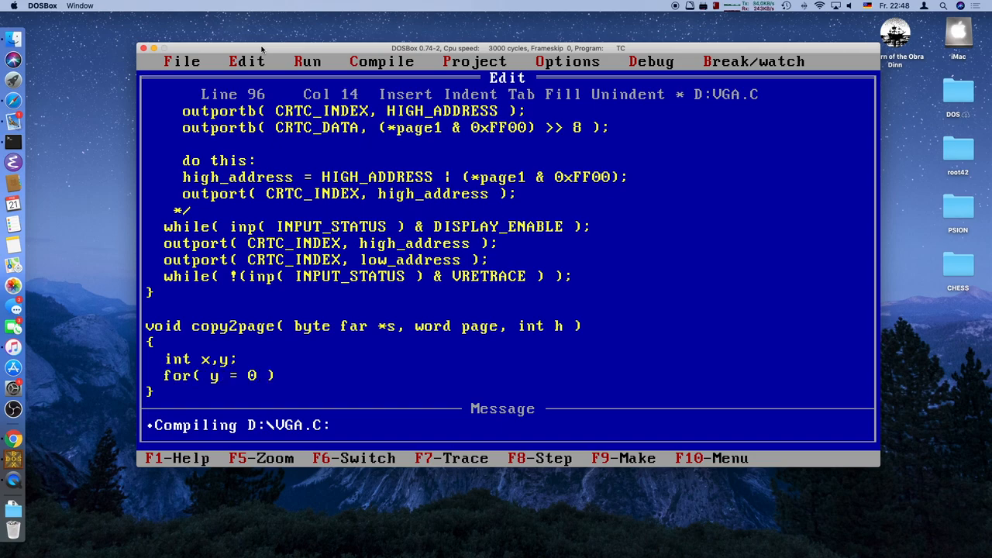
type(";")
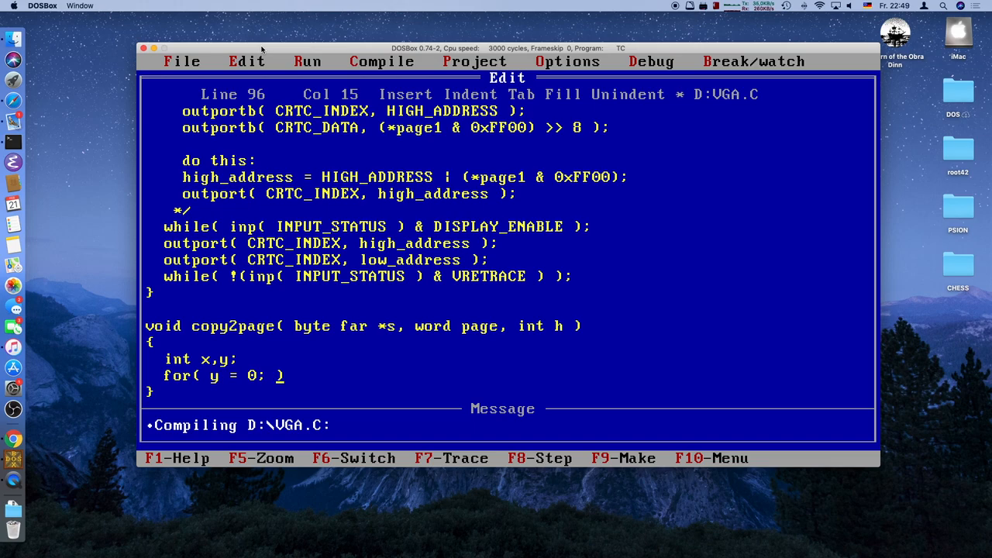
type("y <")
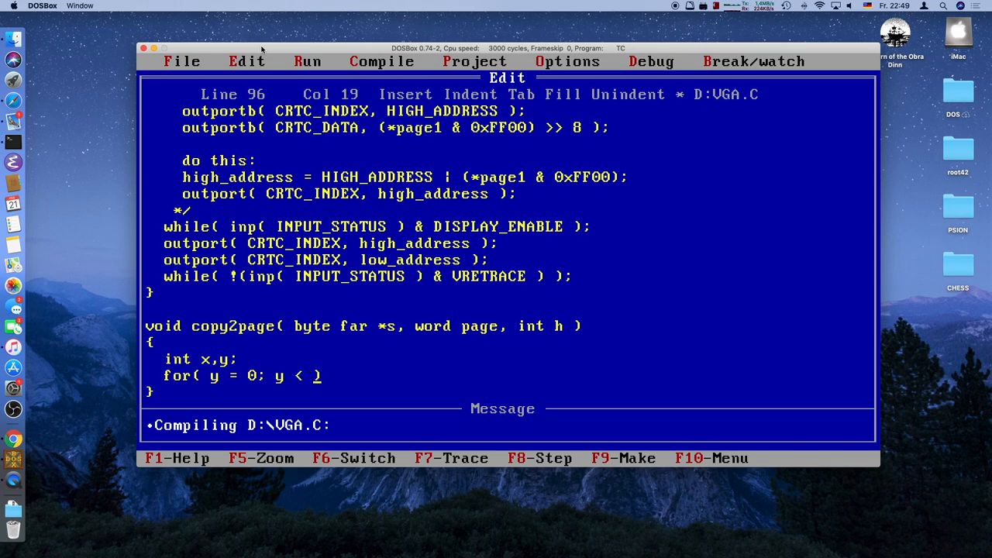
type("h; y++")
type("}")
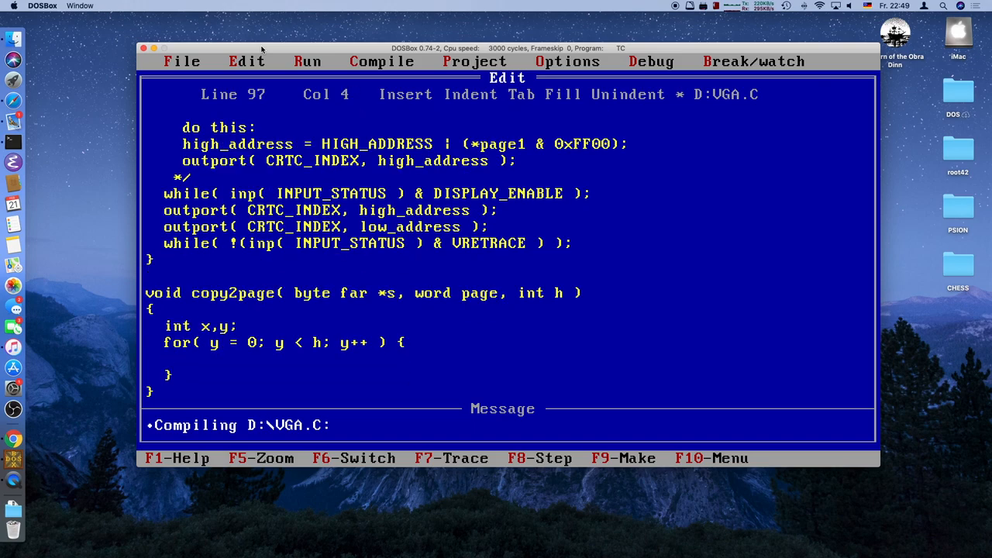
type("for( x = 0")
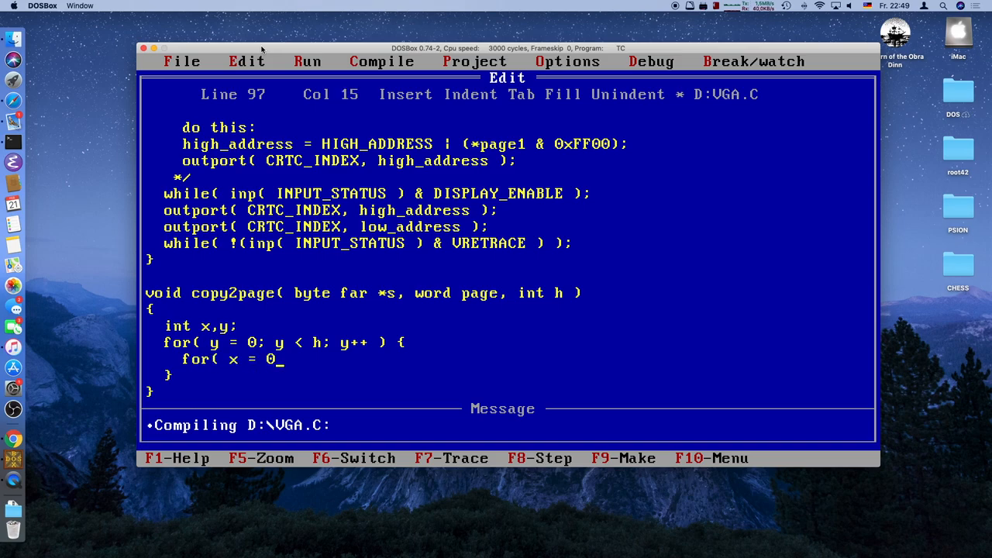
type(";")
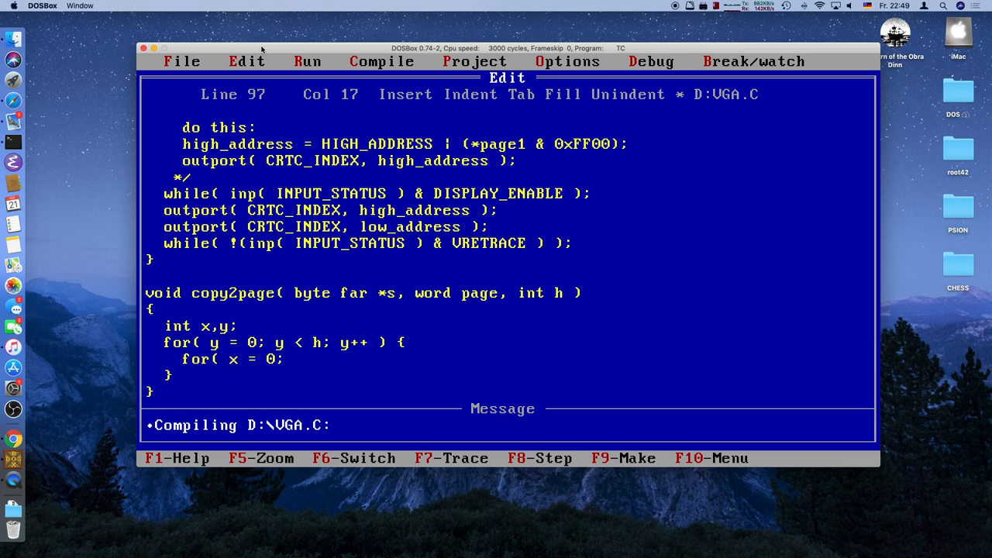
type("x <")
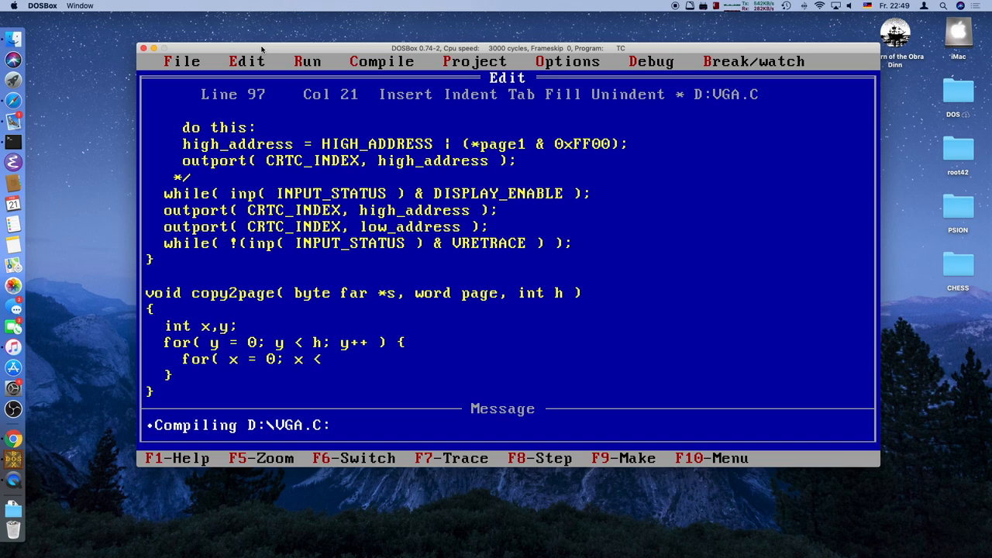
type("screen_")
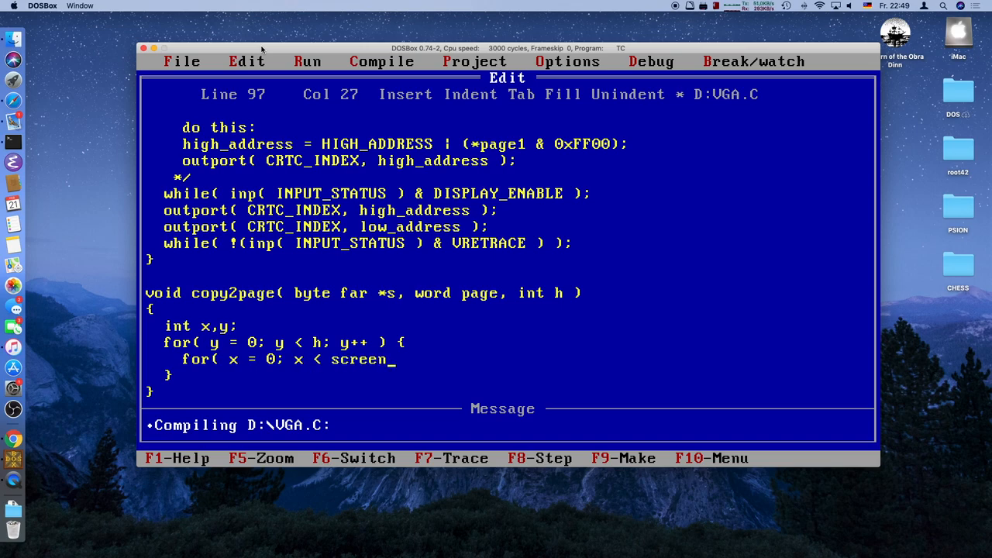
type("vga_")
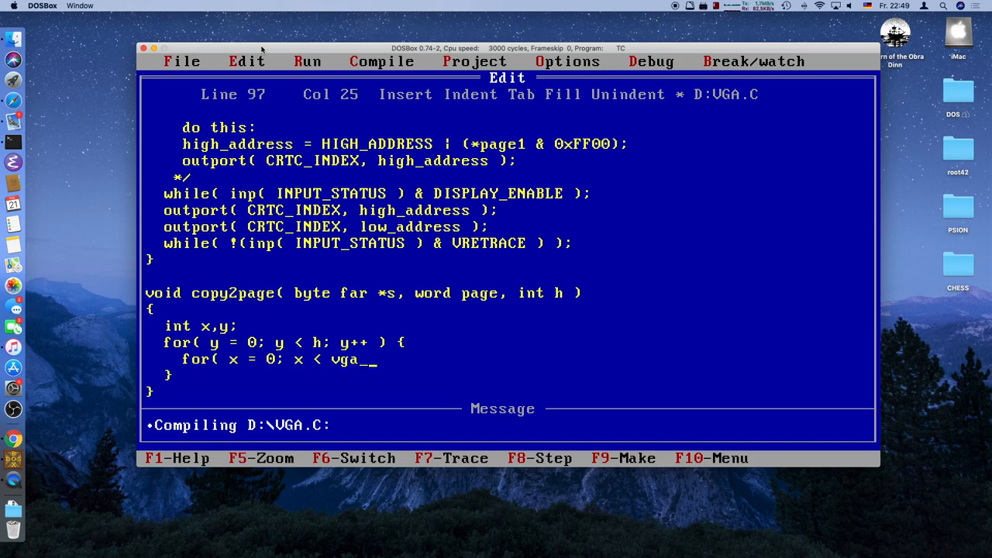
type("width;")
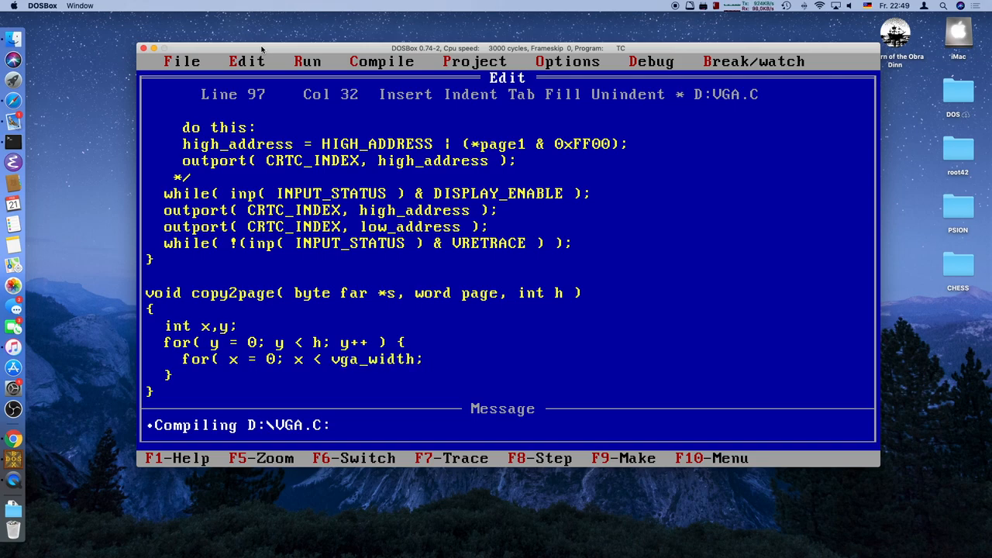
type("++x ) {")
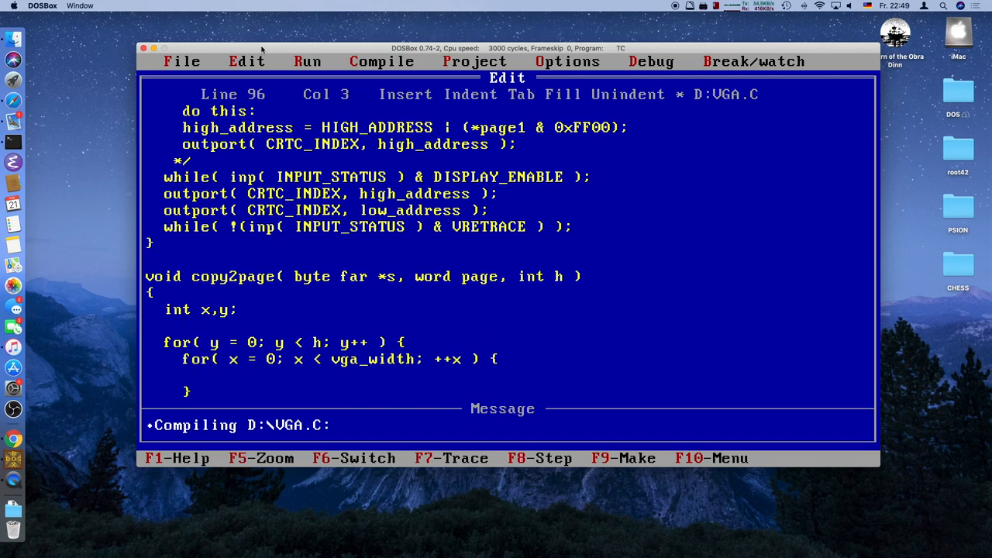
- Read byte c = s[y * vga_width + x] and call setpix(page, x, y, c) for each pixel
type("byte c;")
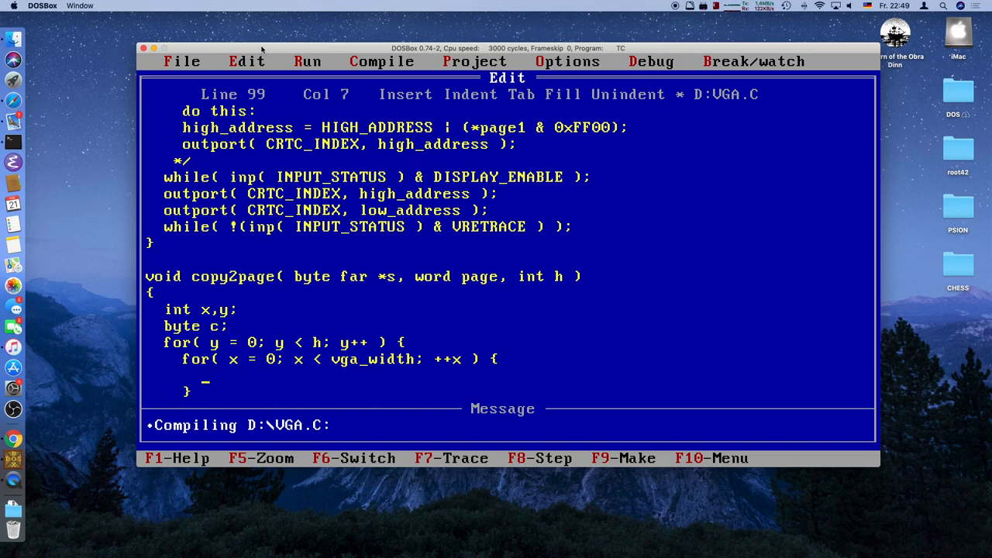
type("c =")
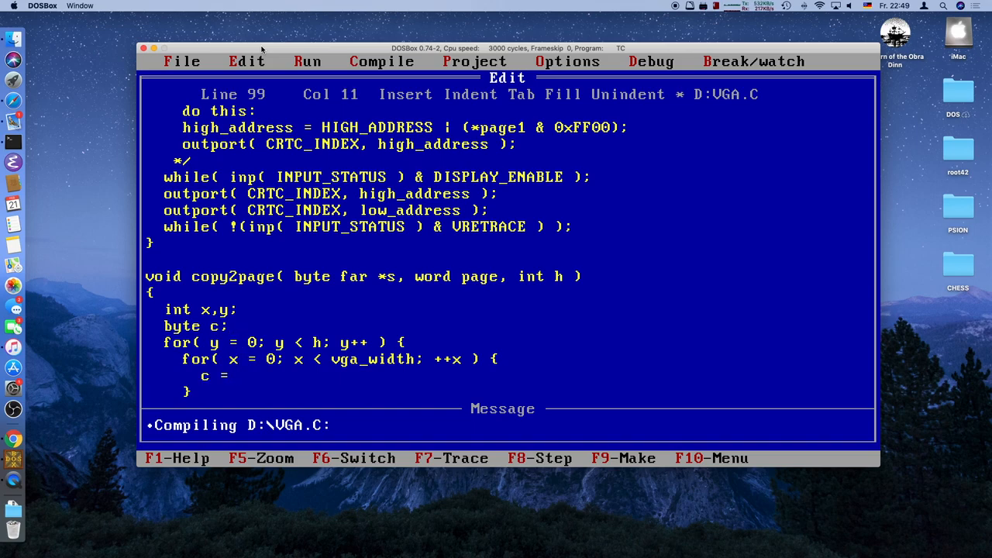
type("s[ y * sc")
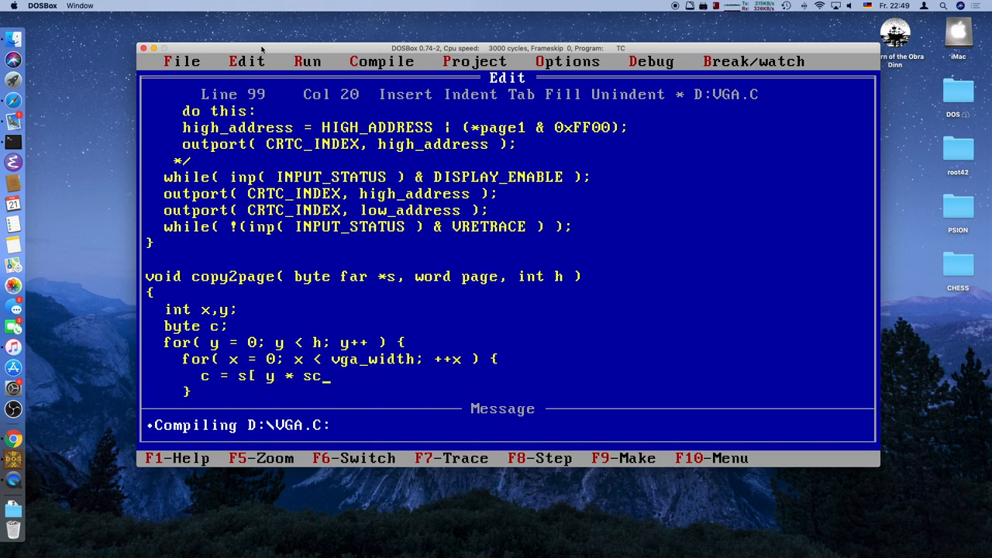
type("vga_widt")
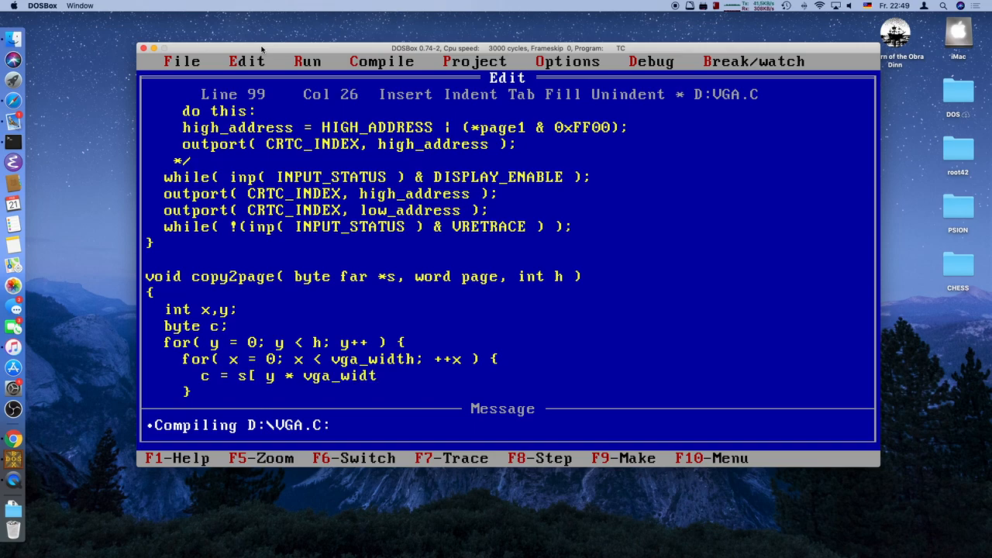
type("h")
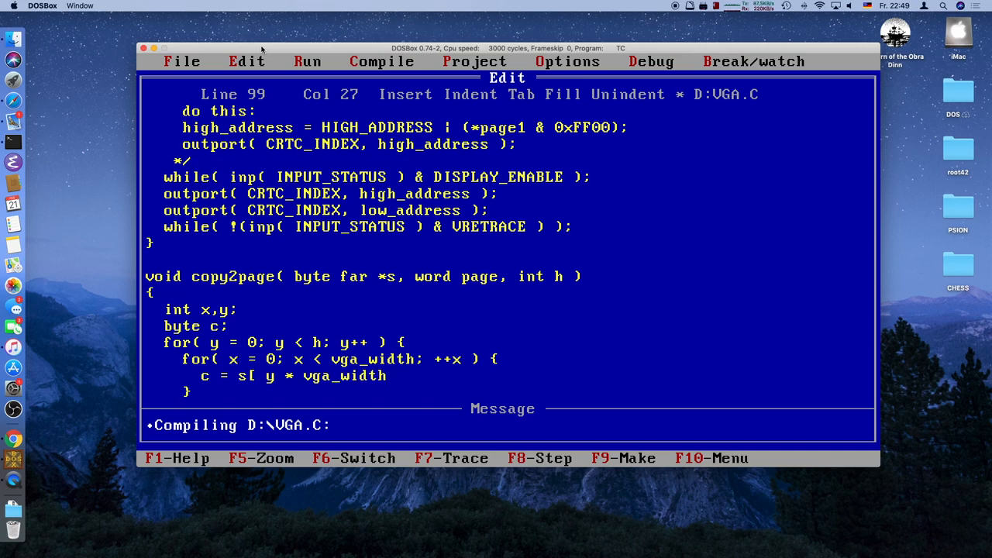
type("+ x")
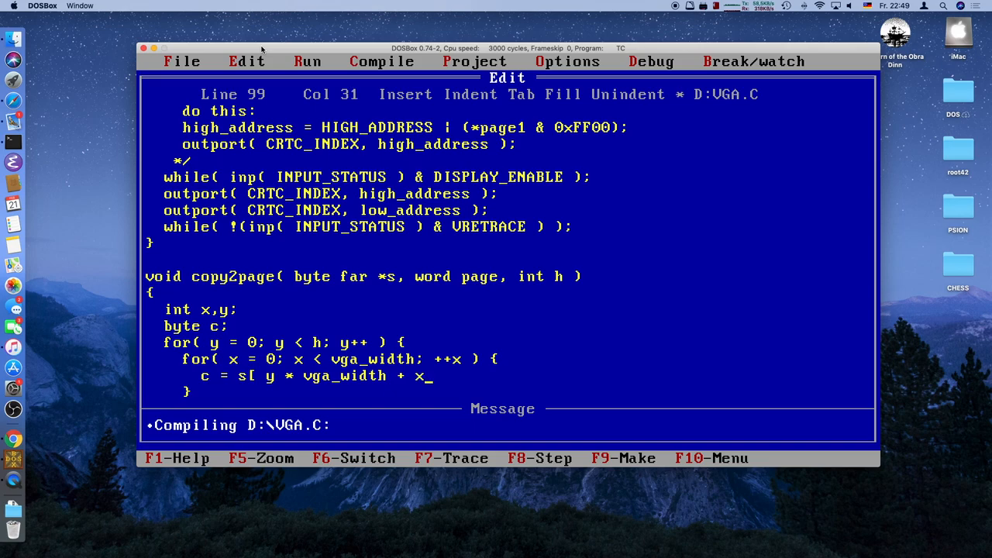
type("];")
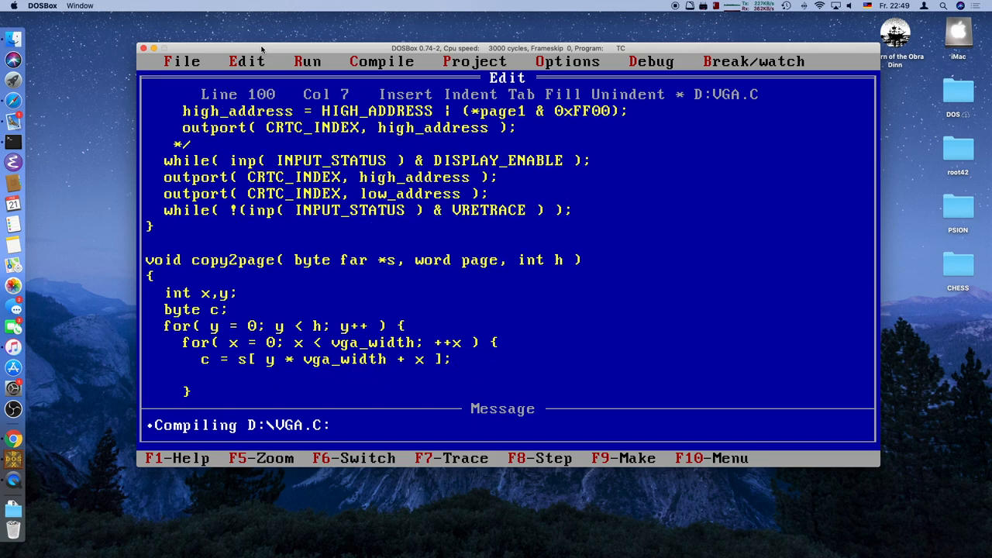
type("setpix( page,")
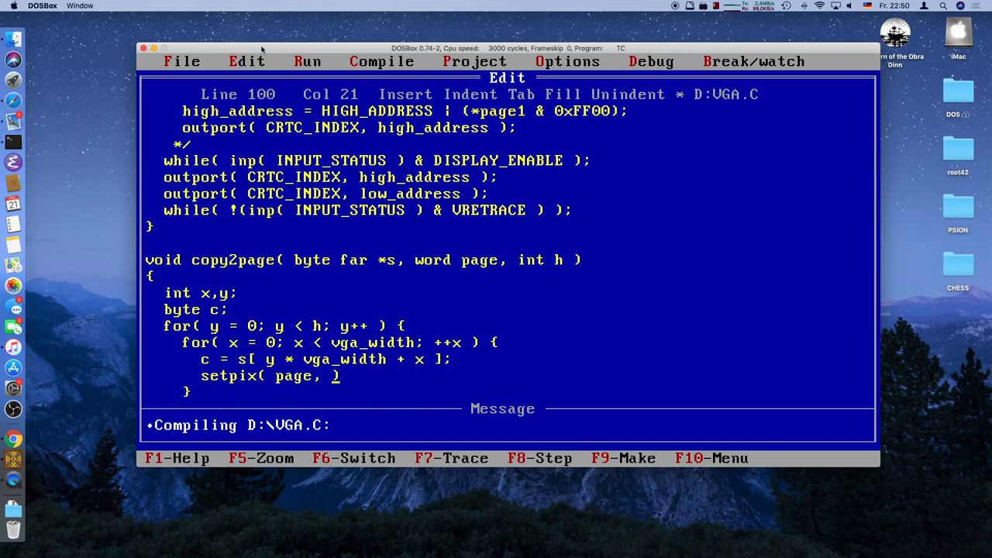
type("x, y, c")
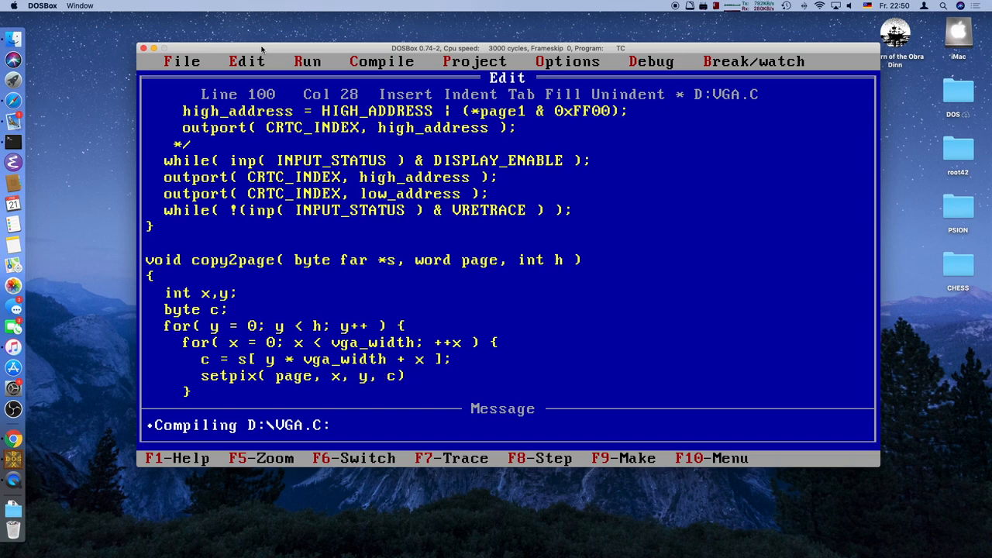
left_click(381, 63)
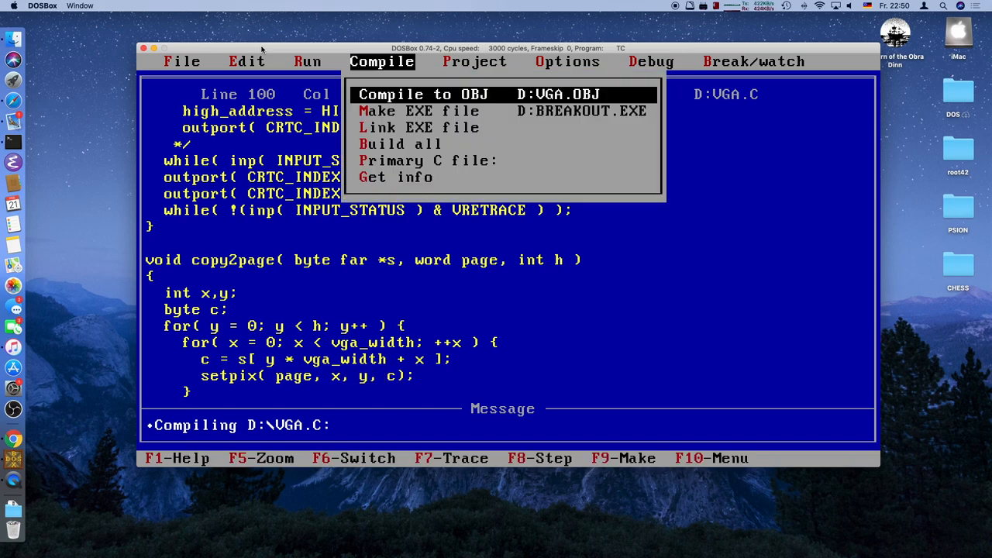
- Make the EXE, add & before img[0]->palette[0][0] on line 17, and Build all without warnings
left_click(422, 95)
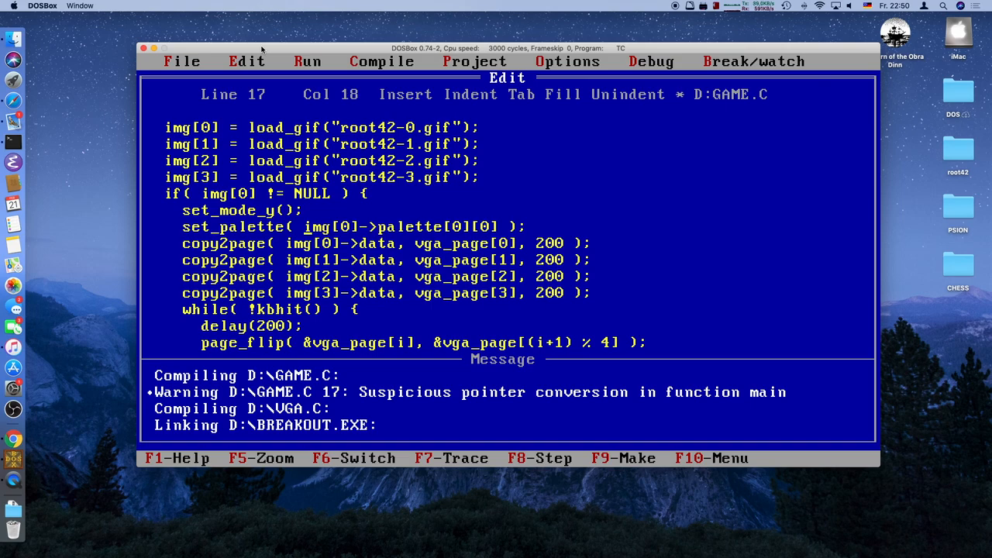
left_click(381, 62)
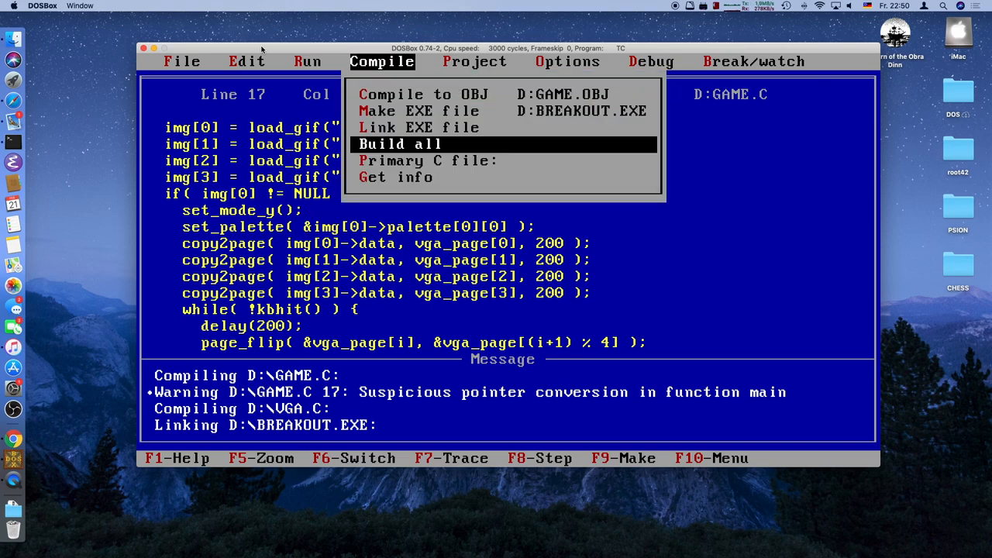
left_click(400, 144)
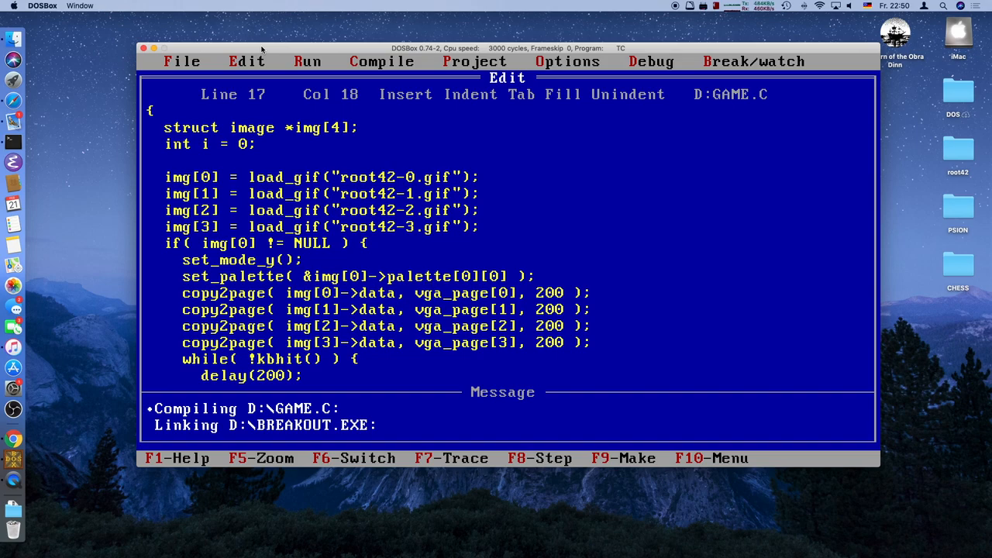
key("Down")
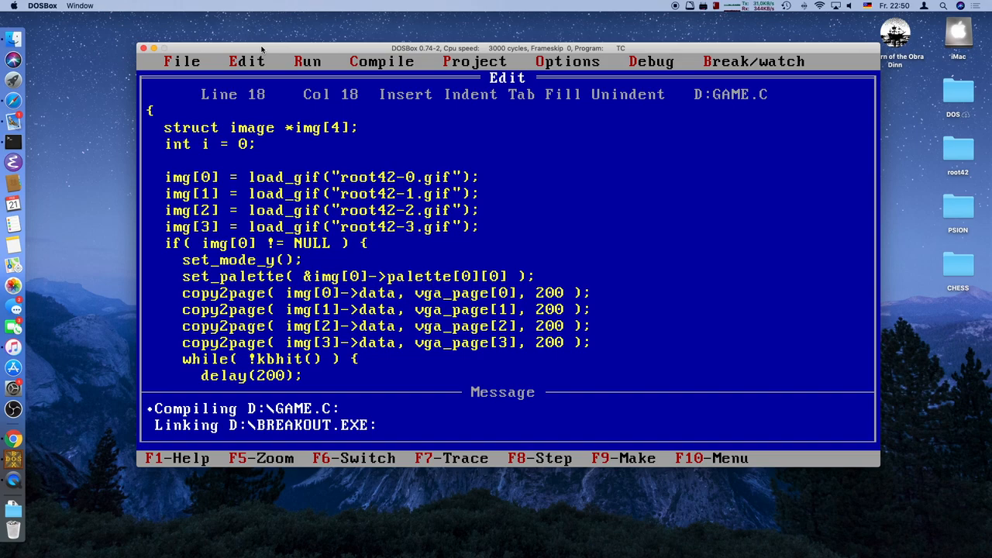
left_click(308, 62)
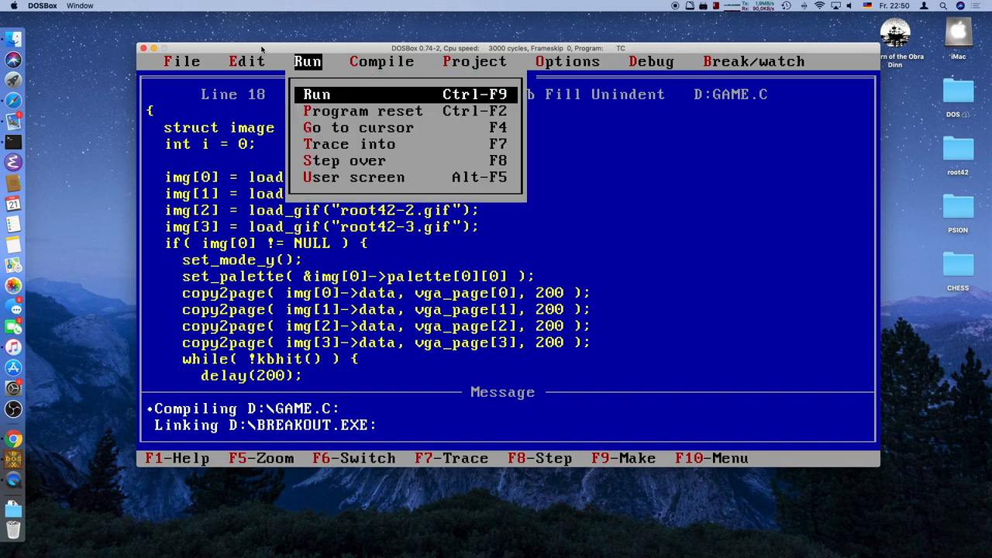
- Run the animation program, then return to VGA.C and review the setpix pixel-write line
left_click(317, 95)
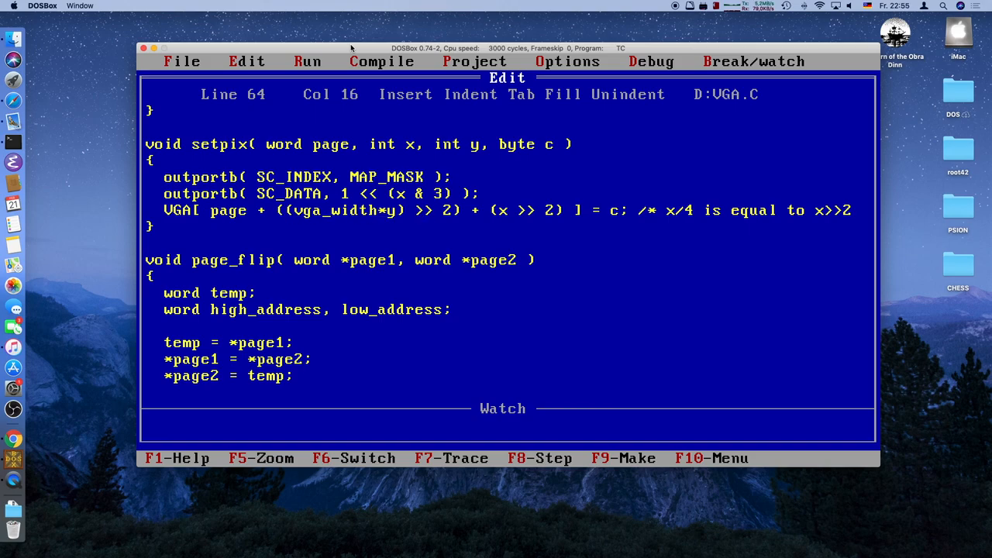
key("Right")
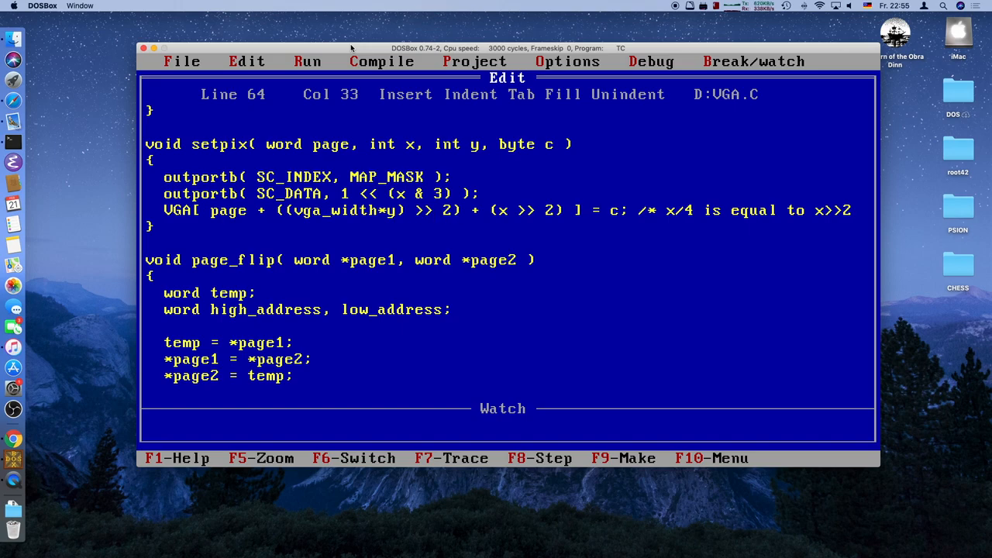
left_click(308, 62)
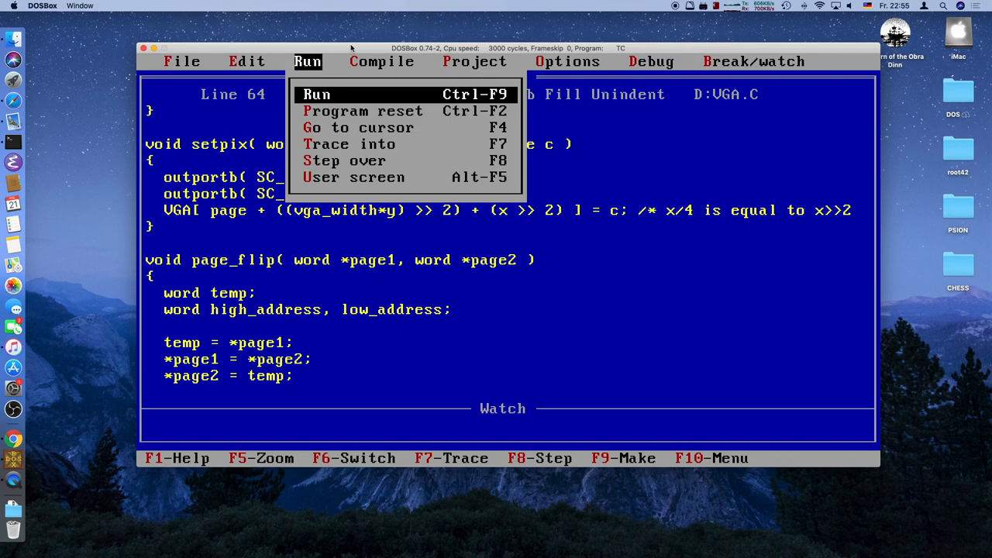
- Run the program again with Ctrl-F9 and return to page_flip in VGA.C
left_click(316, 95)
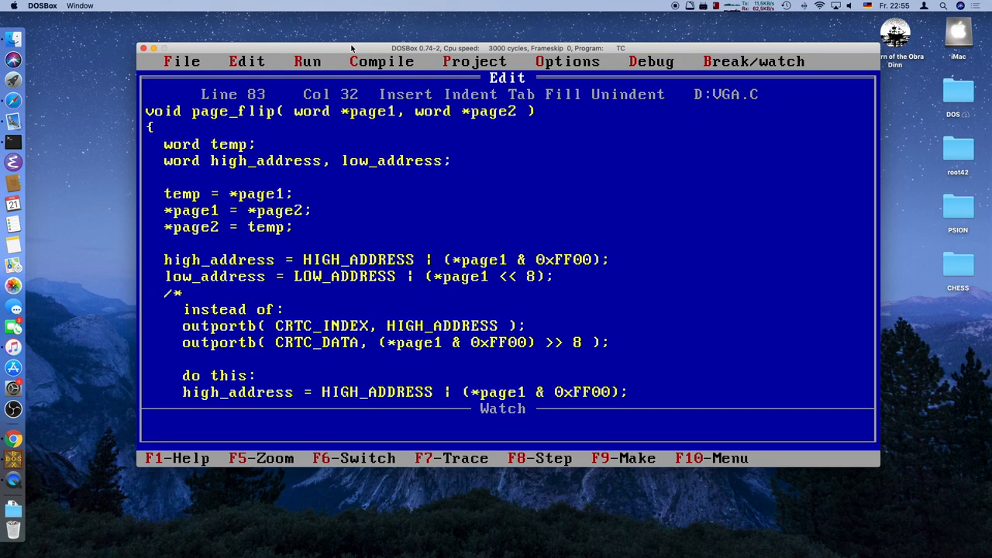
scroll("down", 3)
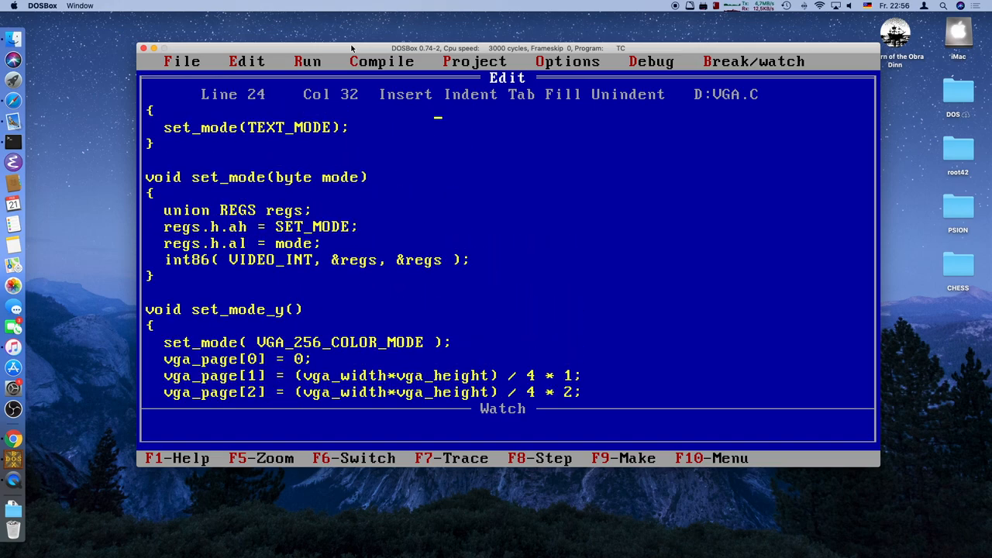
scroll("down", 3)
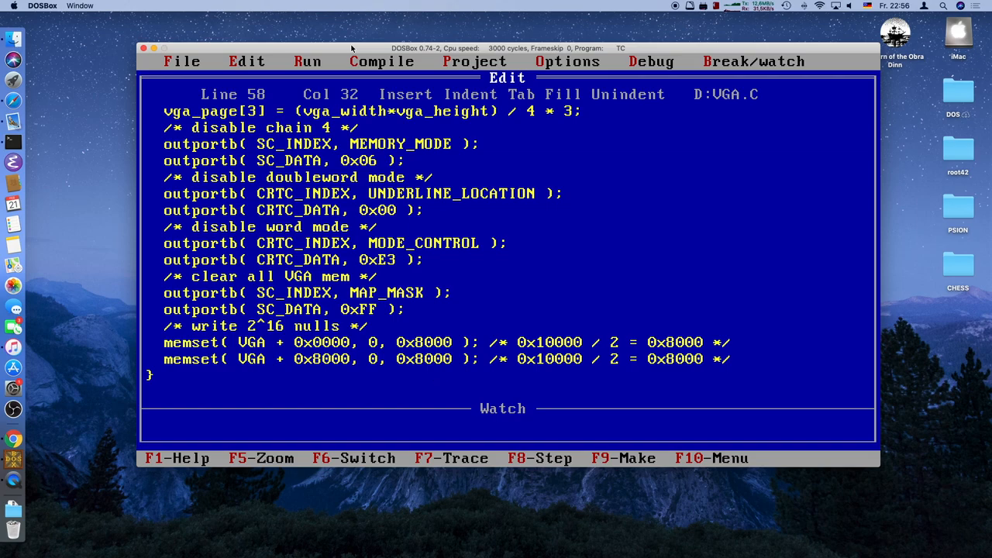
key("Home")
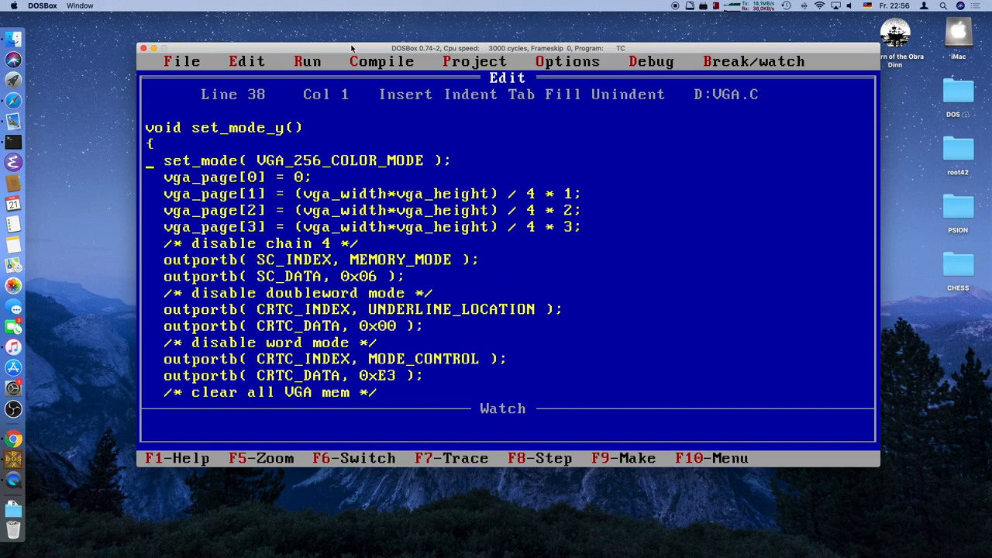
key("Down")
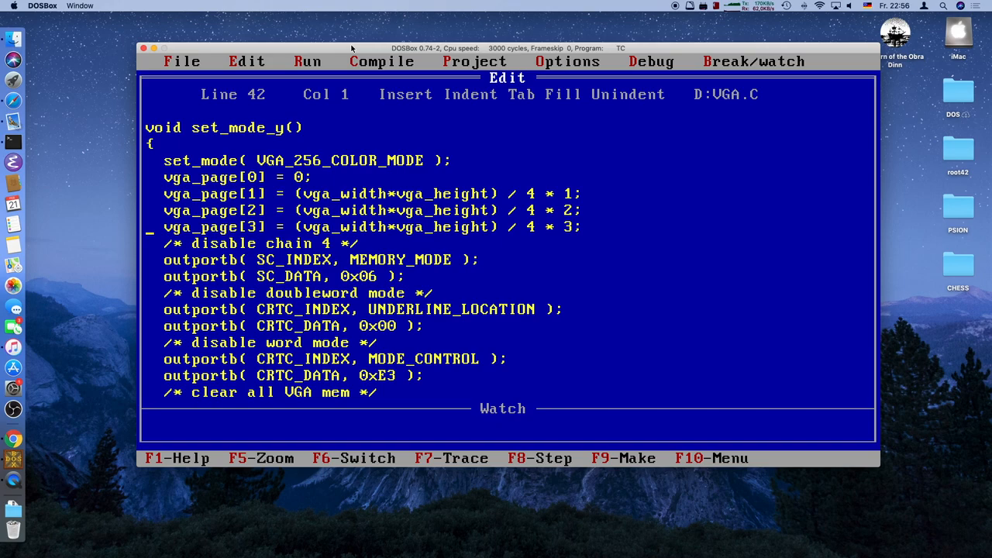
key("Down")
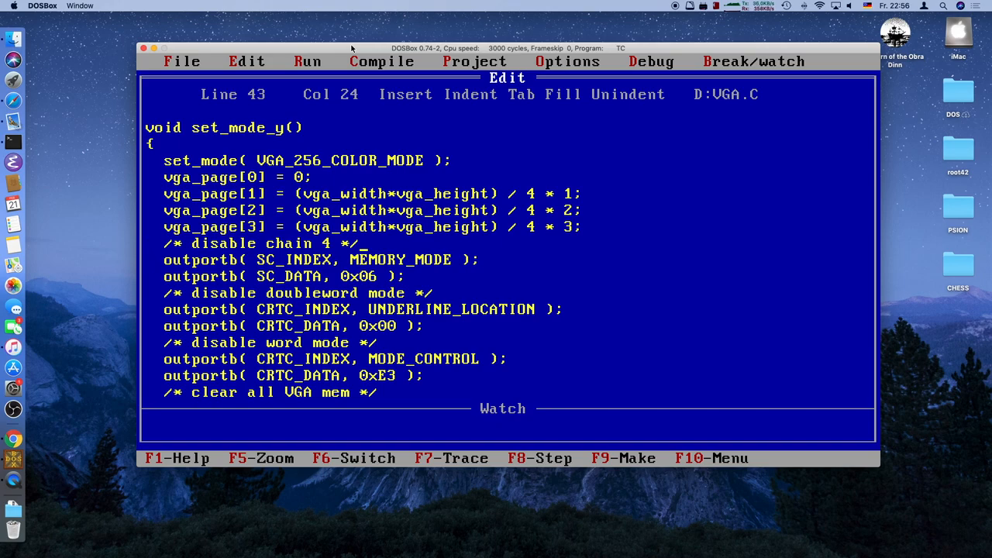
key("Up")
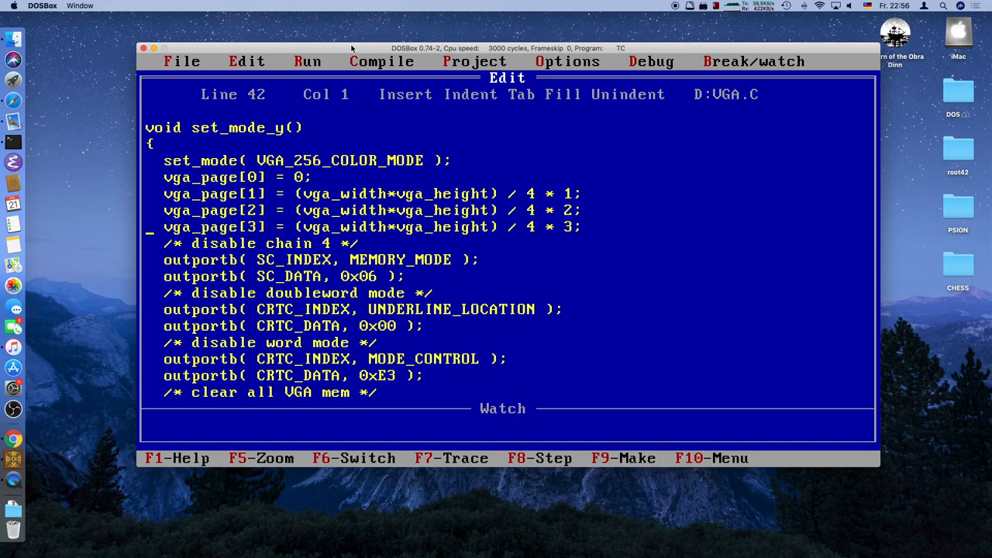